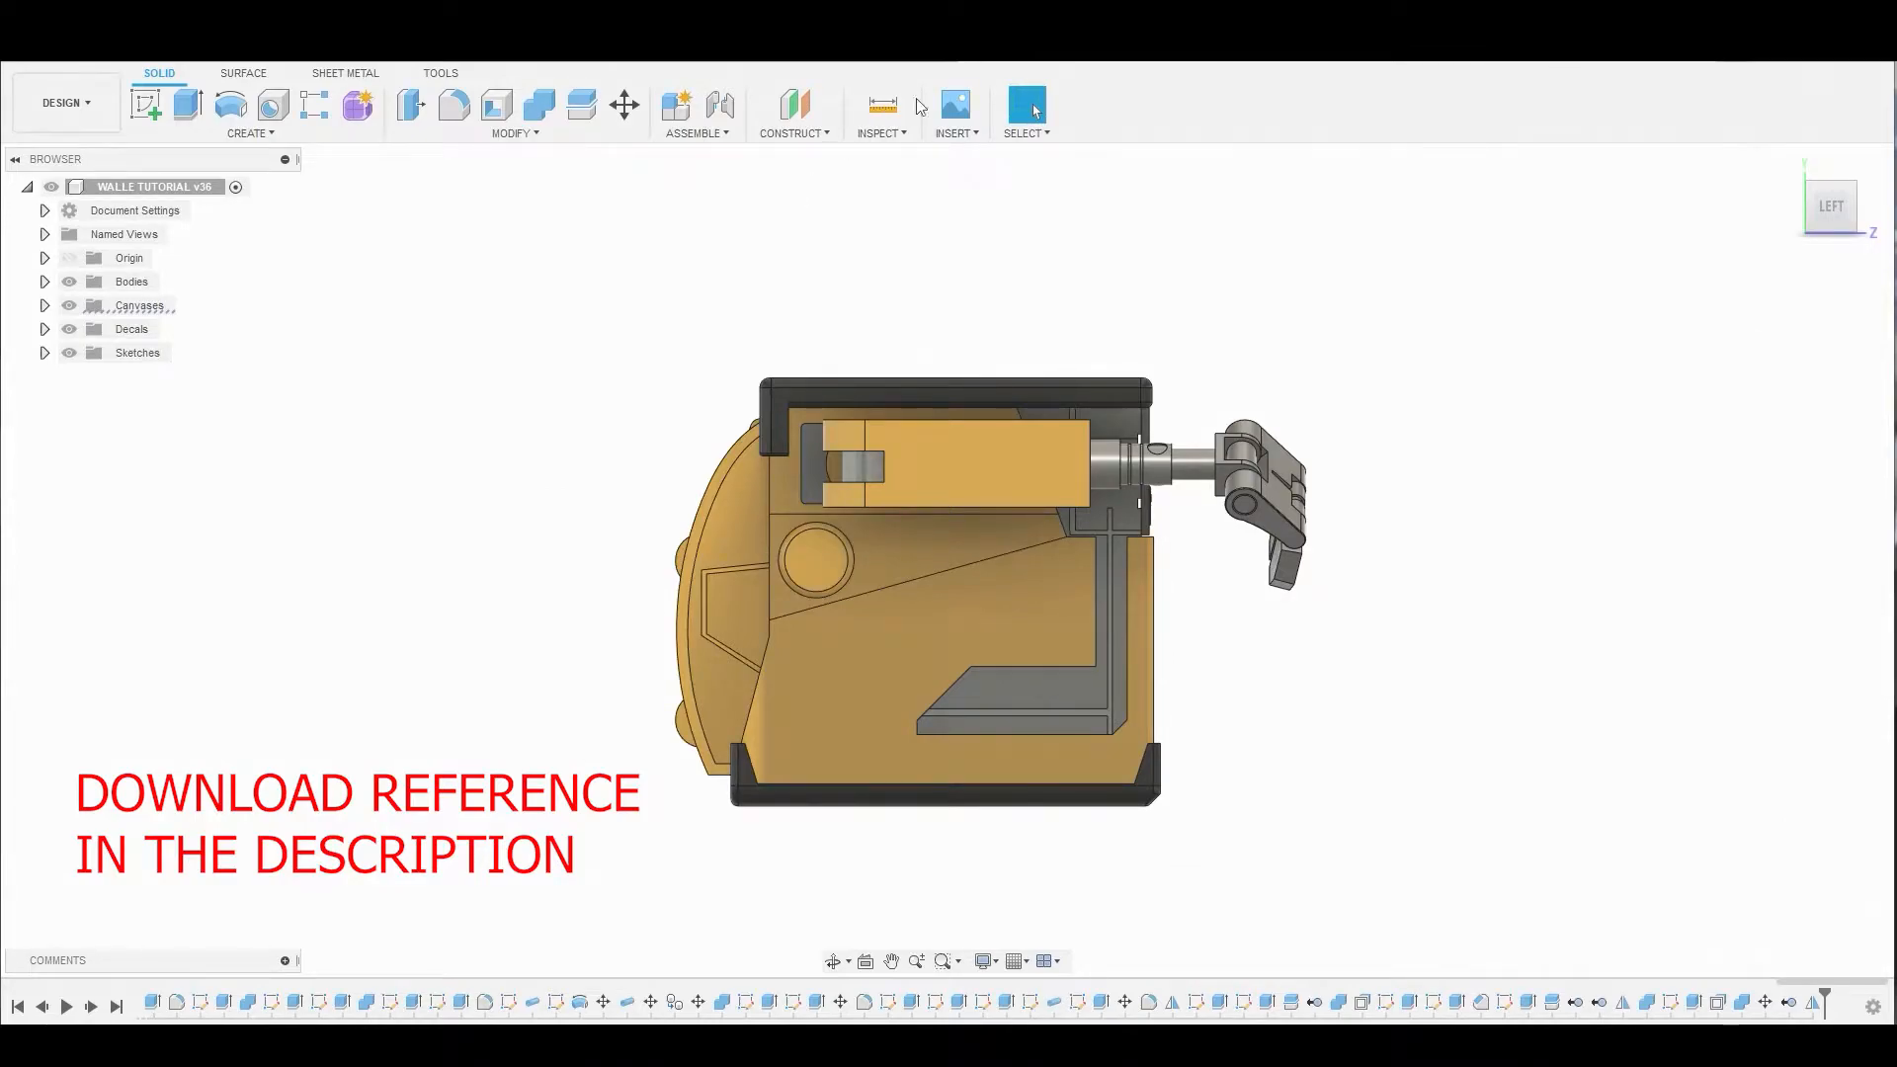
- Insert tracks.JPG as a canvas on the YZ plane, positioned and scaled beneath WALL-E
left_click(952, 134)
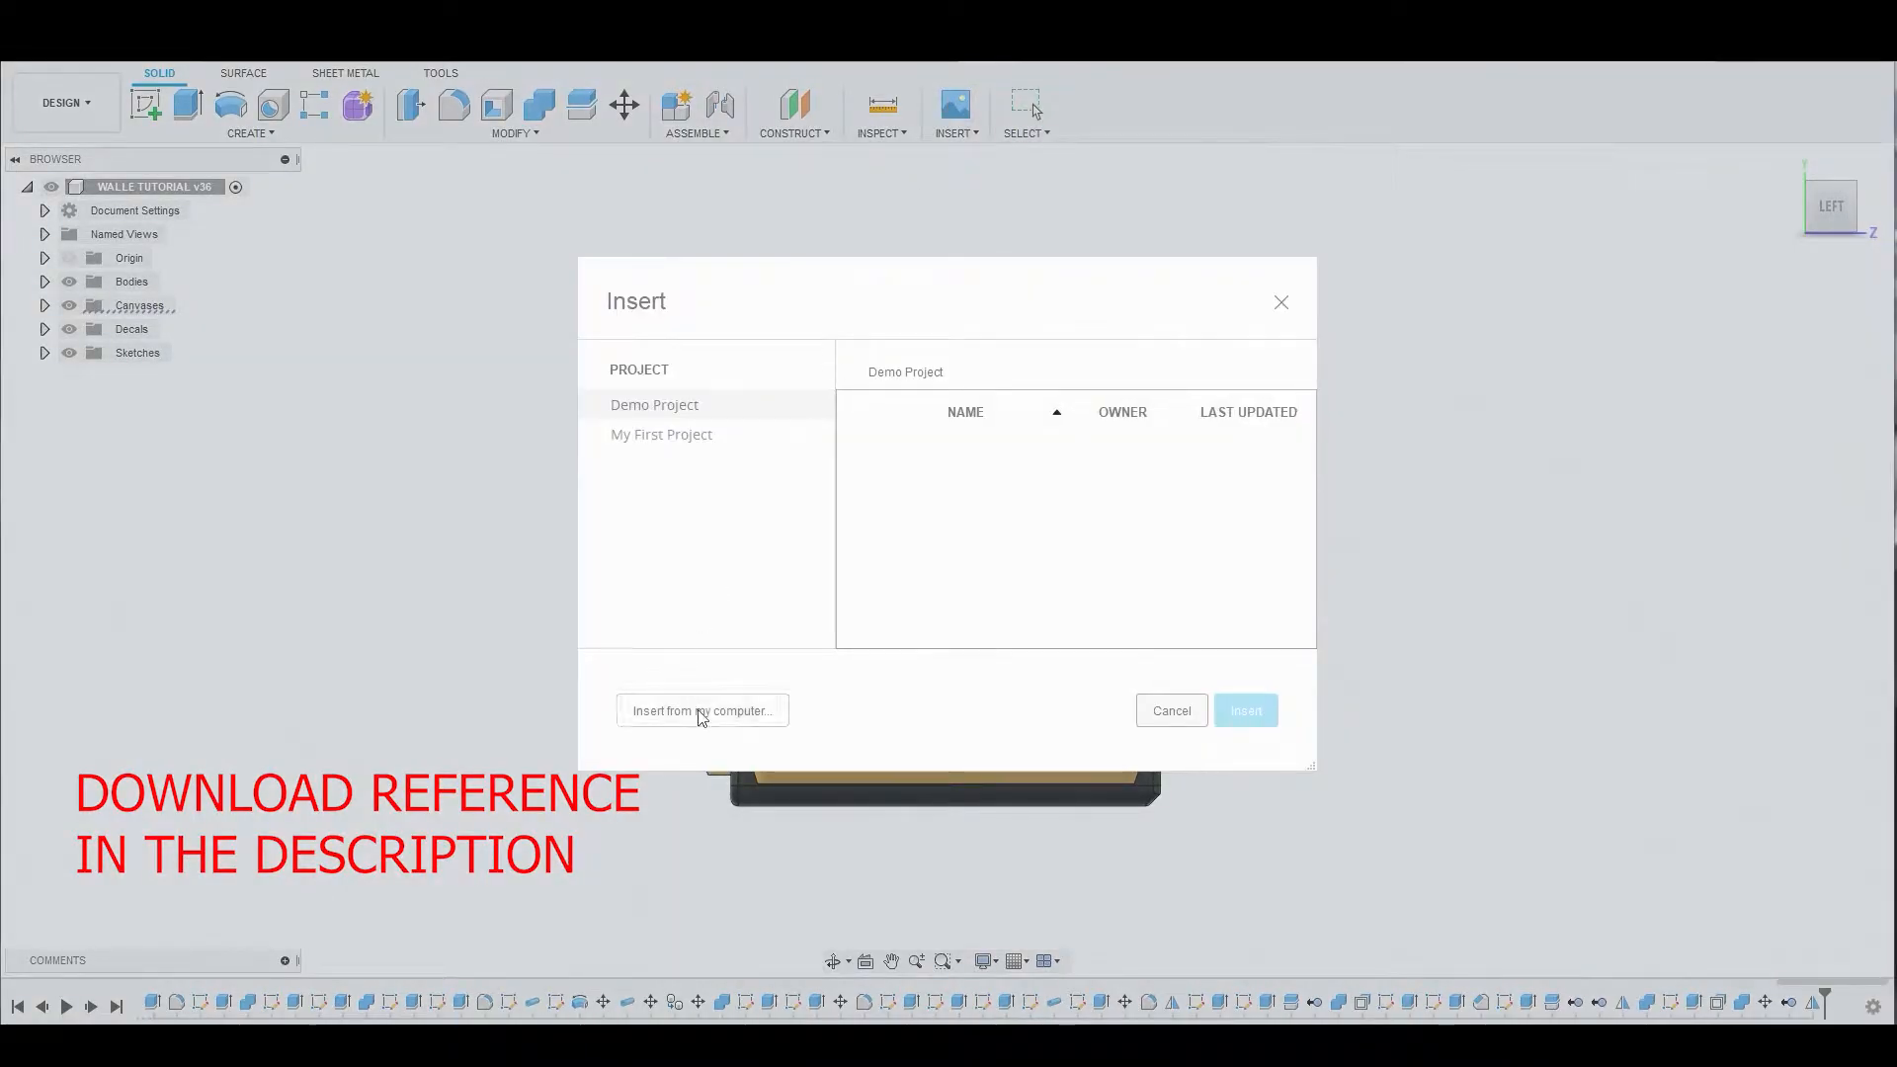
left_click(702, 710)
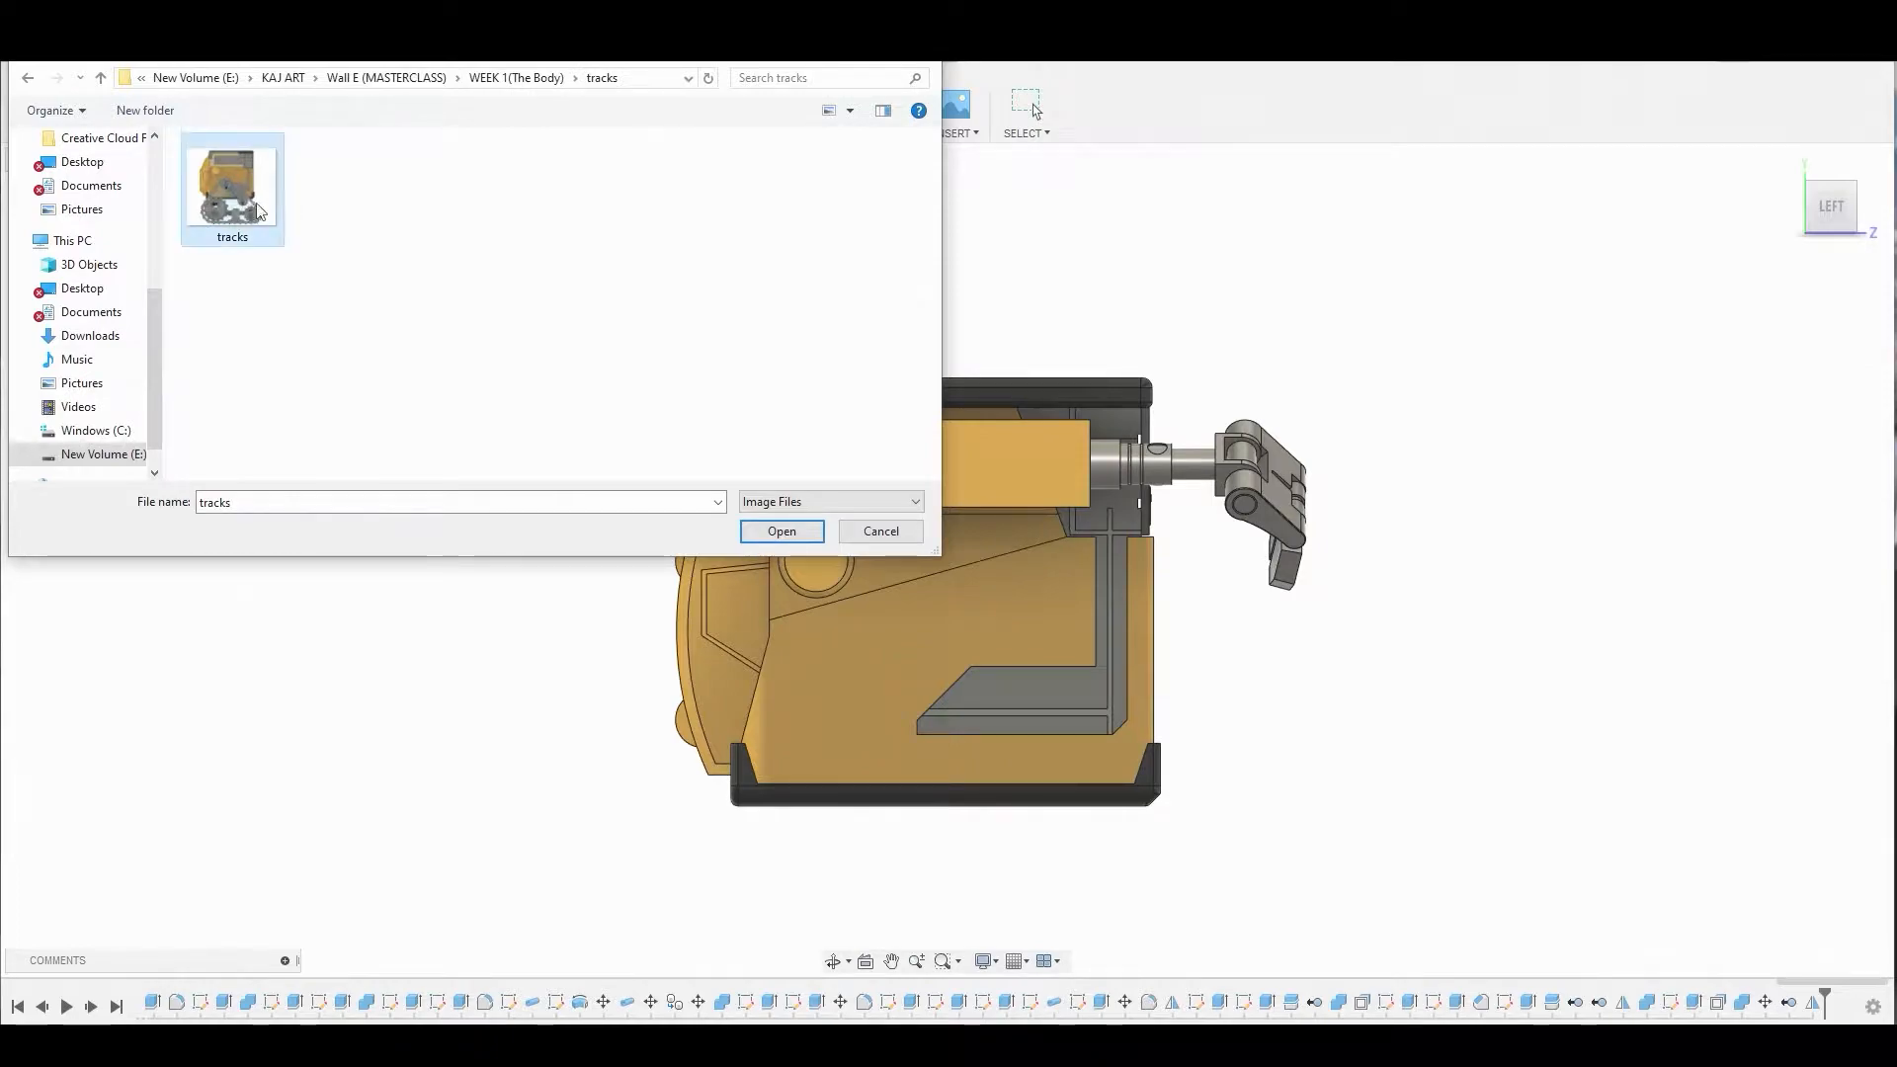
left_click(780, 531)
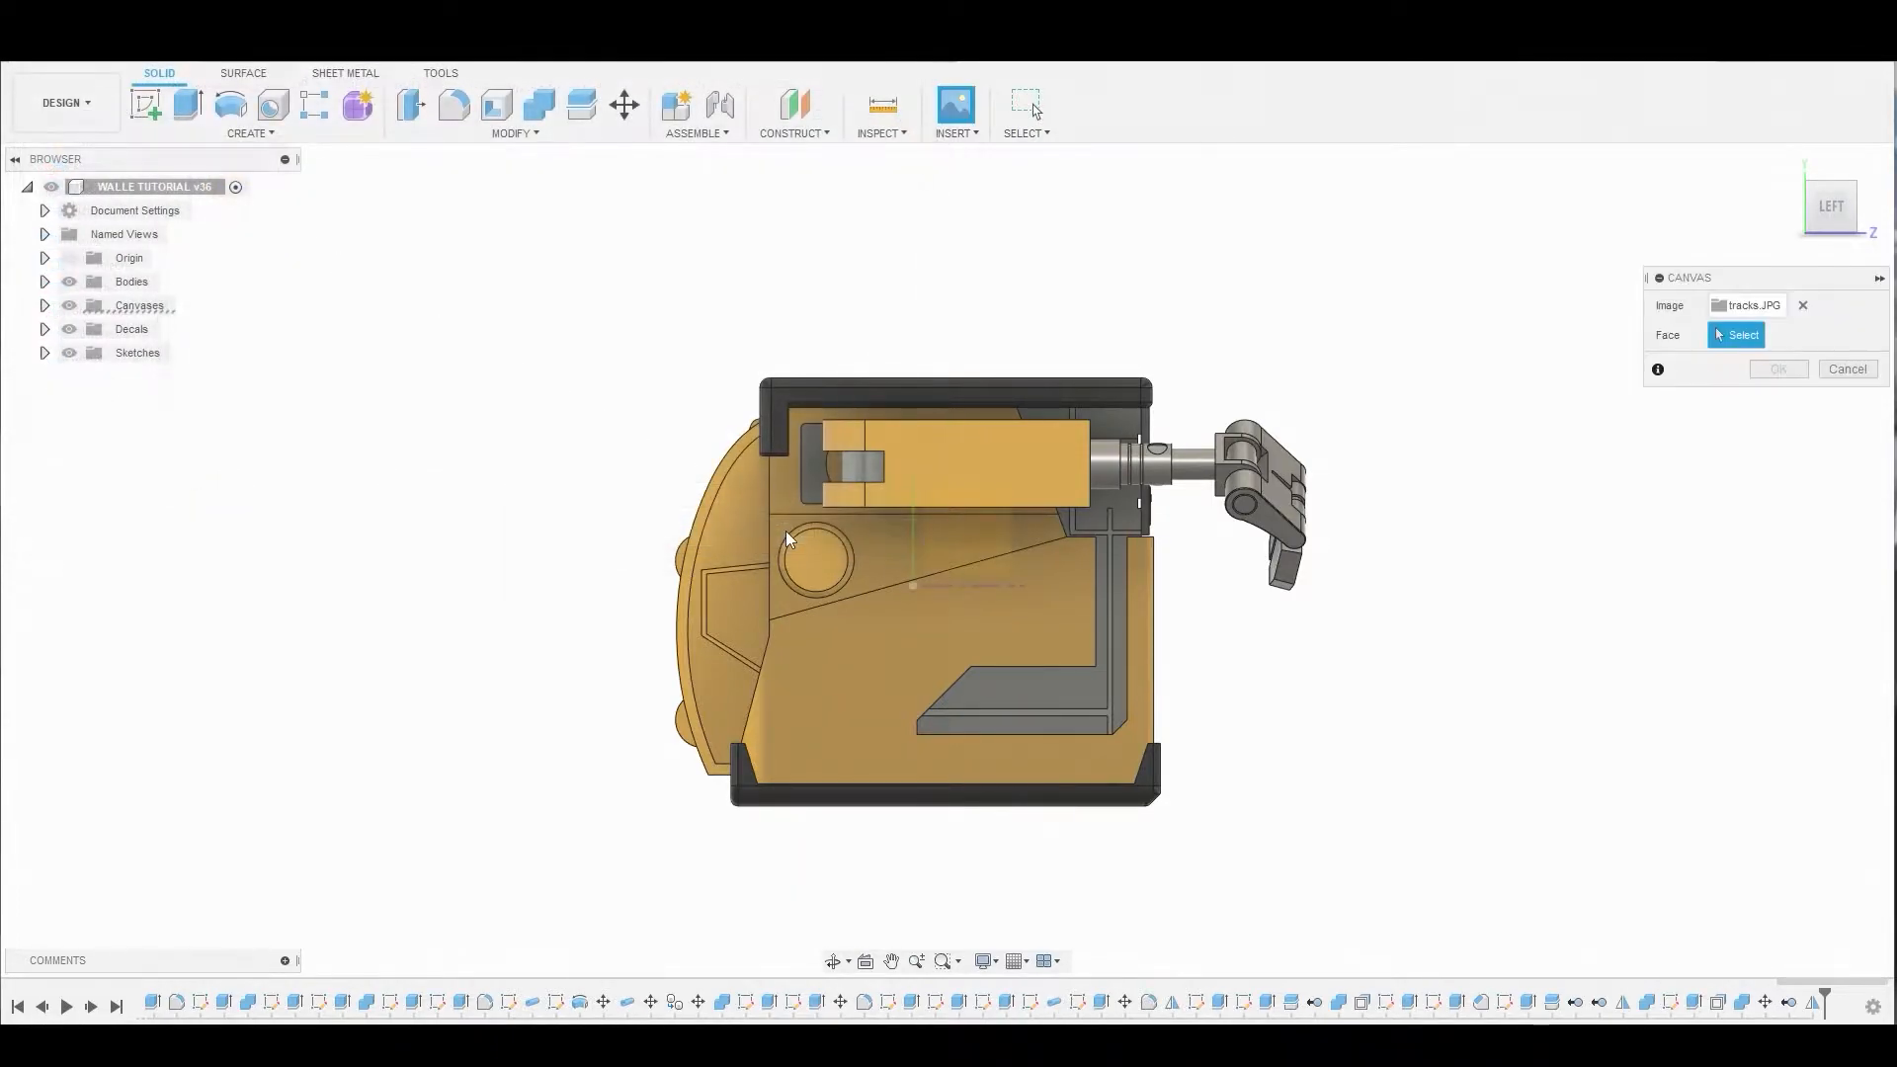
left_click(911, 584)
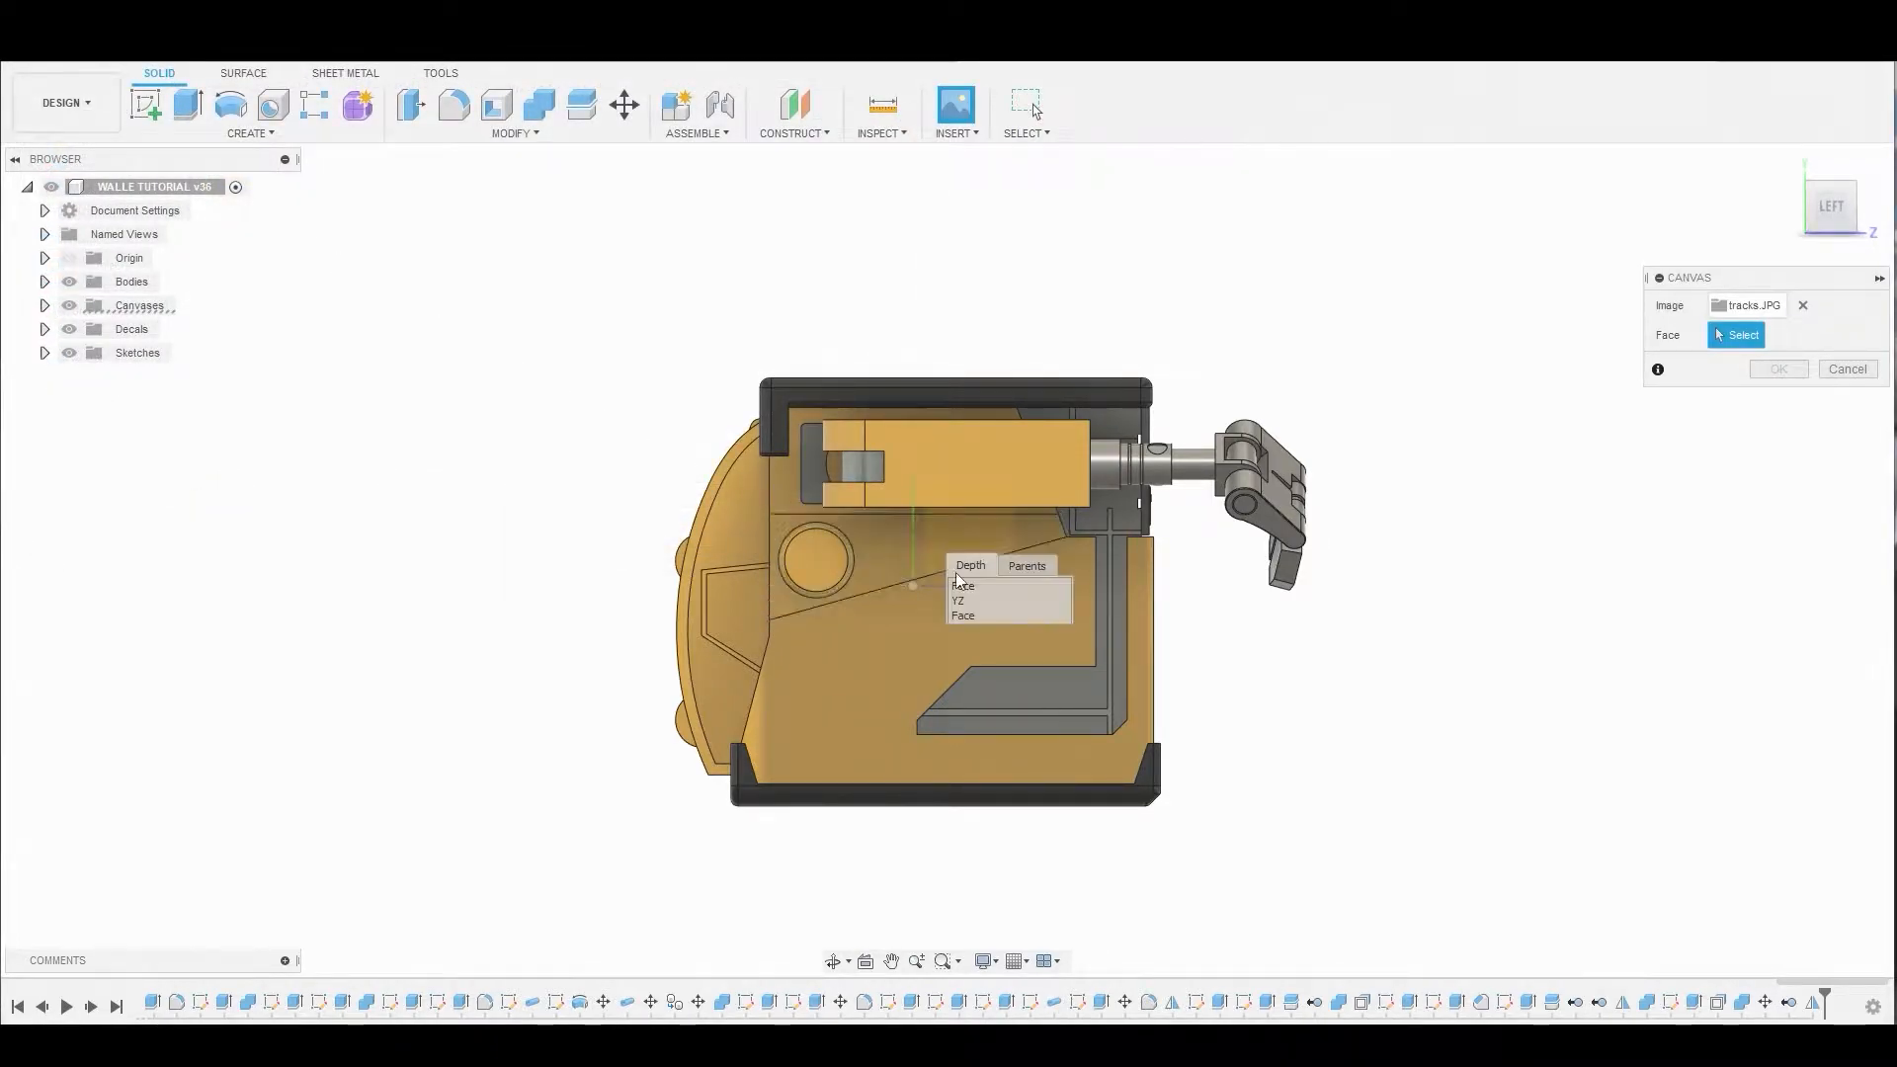
left_click(958, 599)
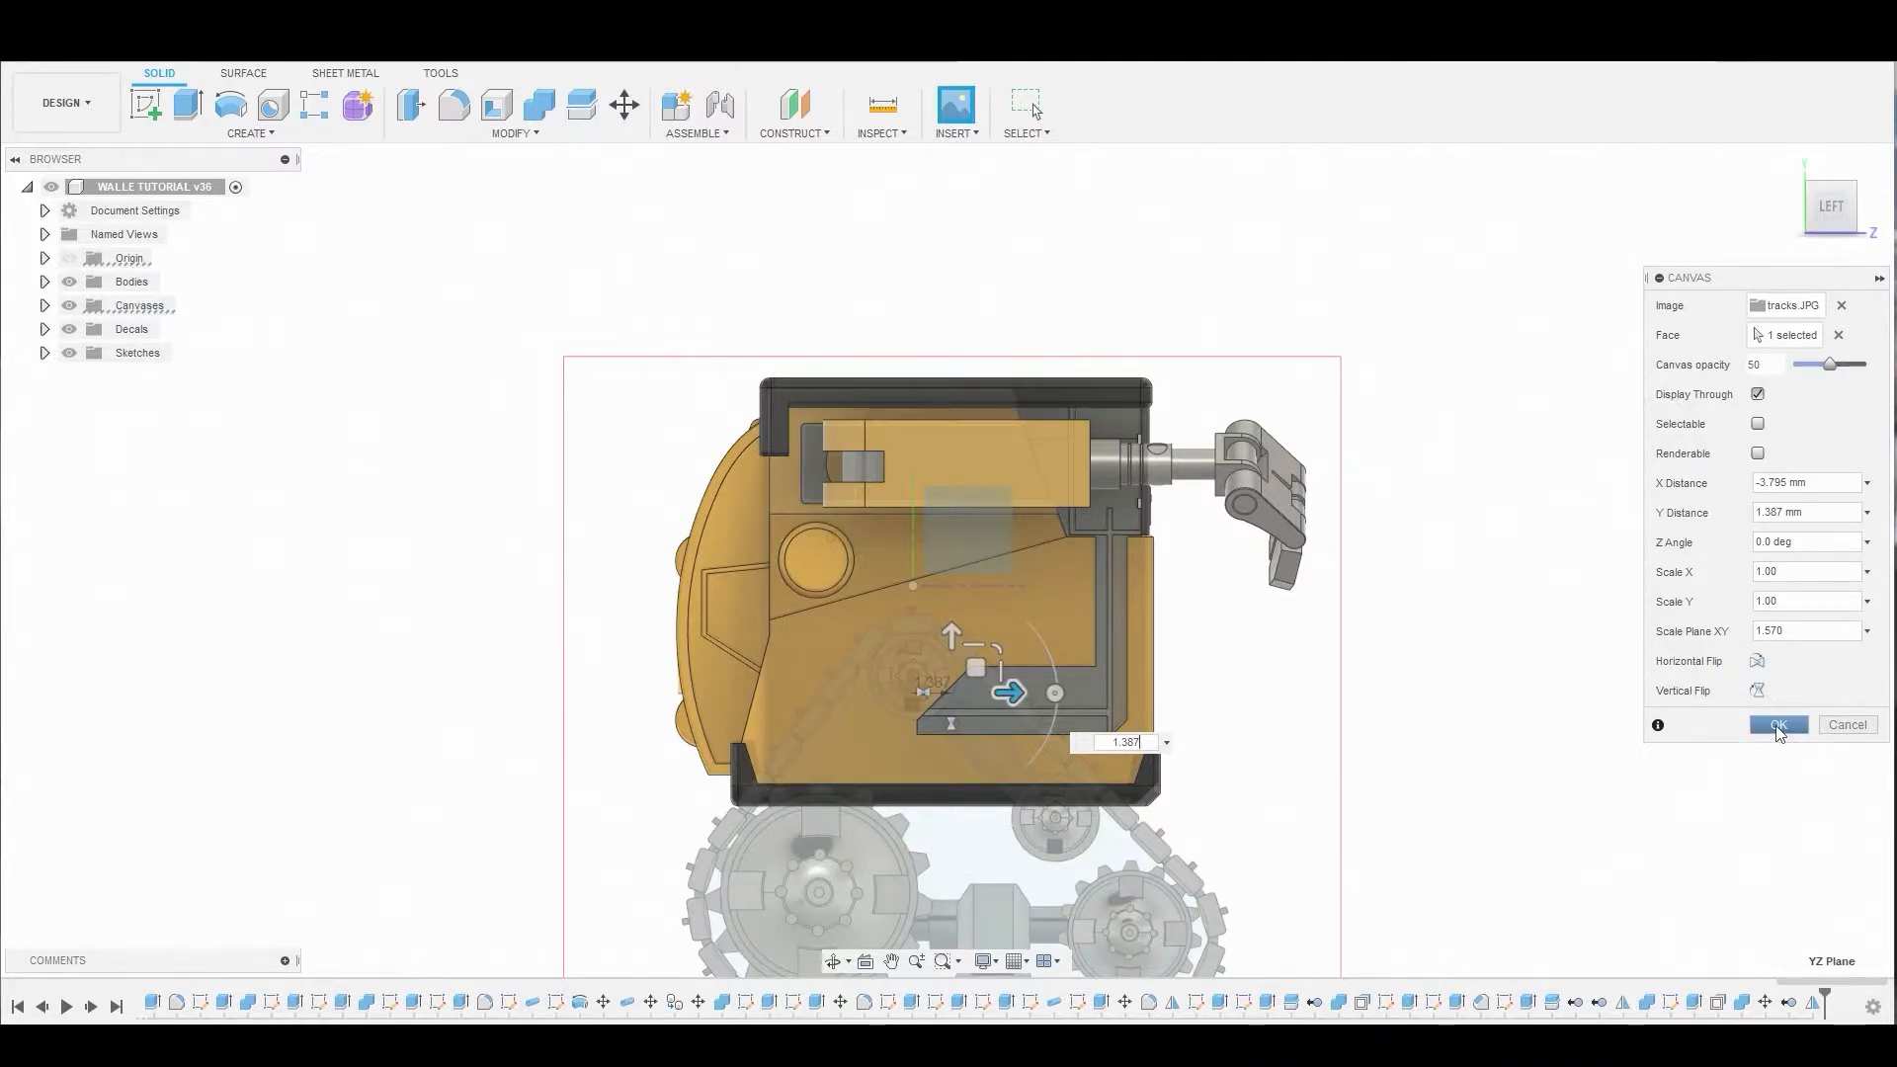
left_click(1777, 724)
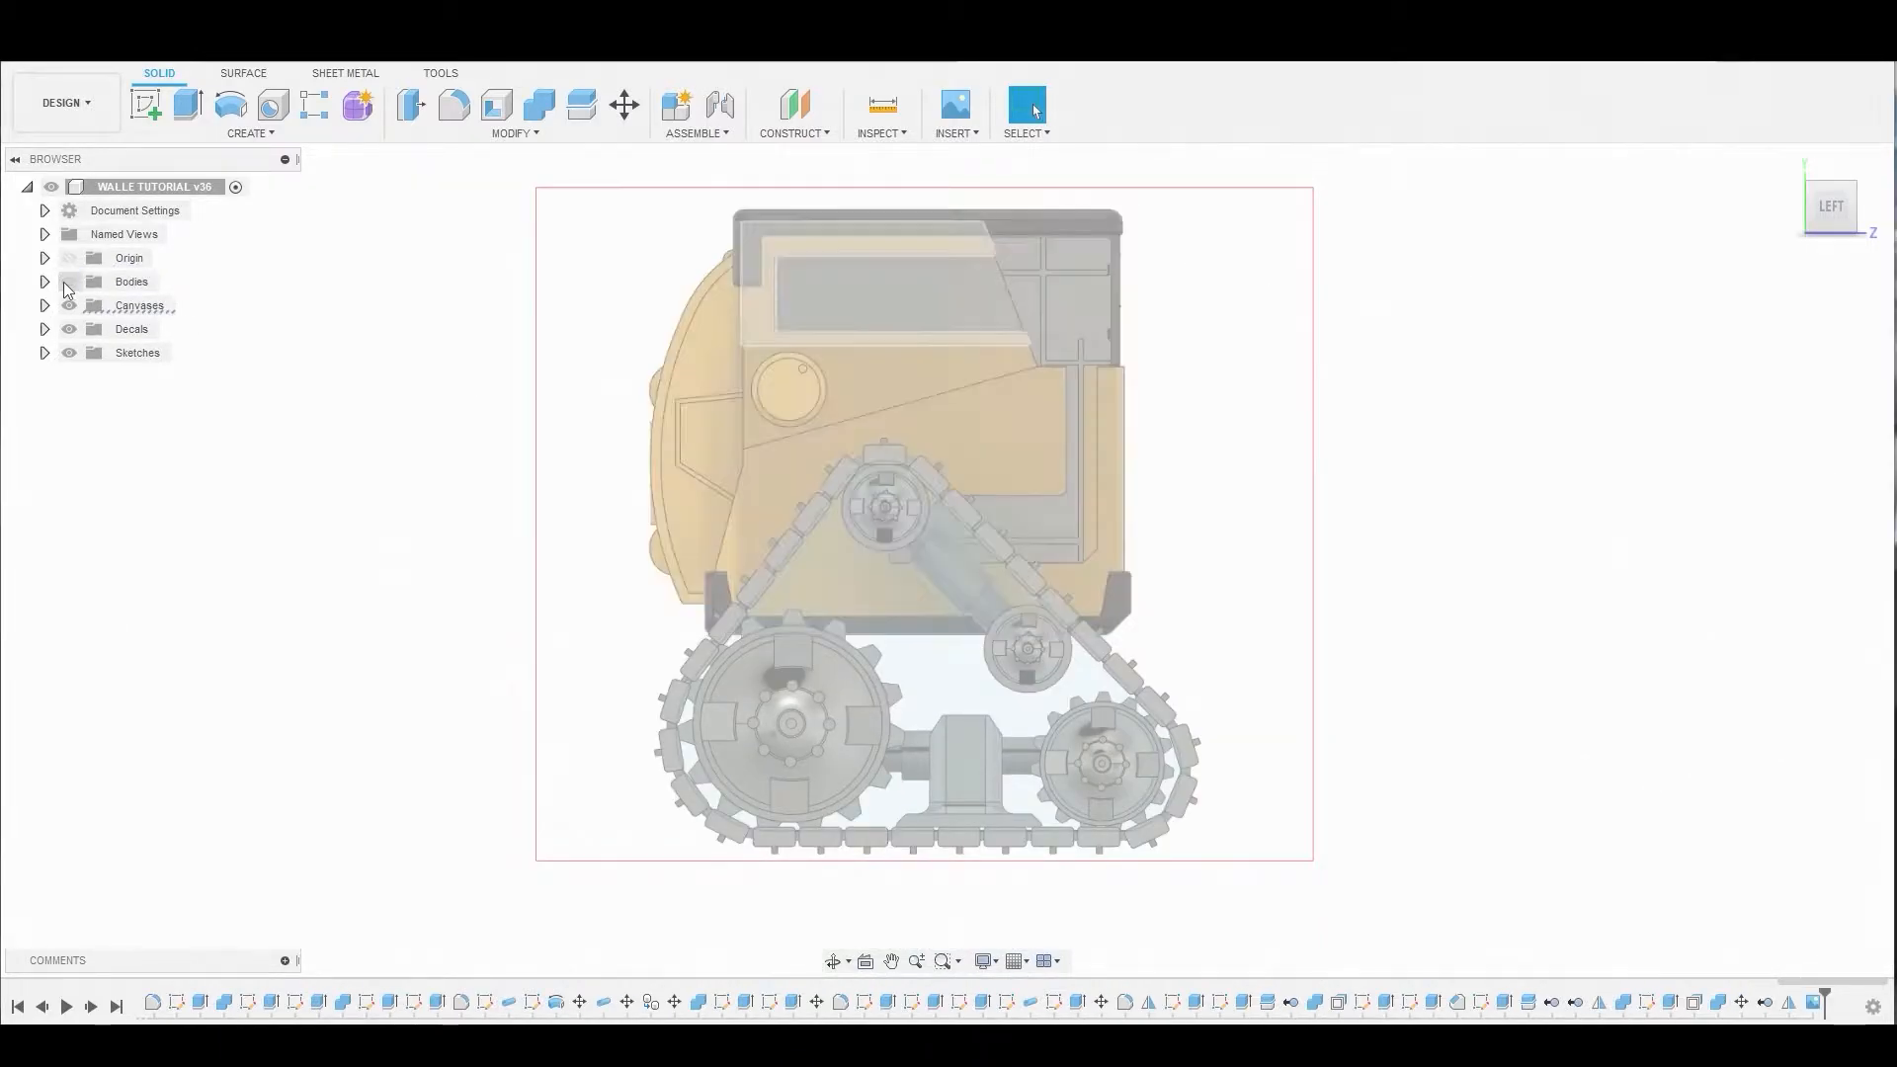
- Start a new sketch on the side plane and zoom in over the tracks image
left_click(146, 104)
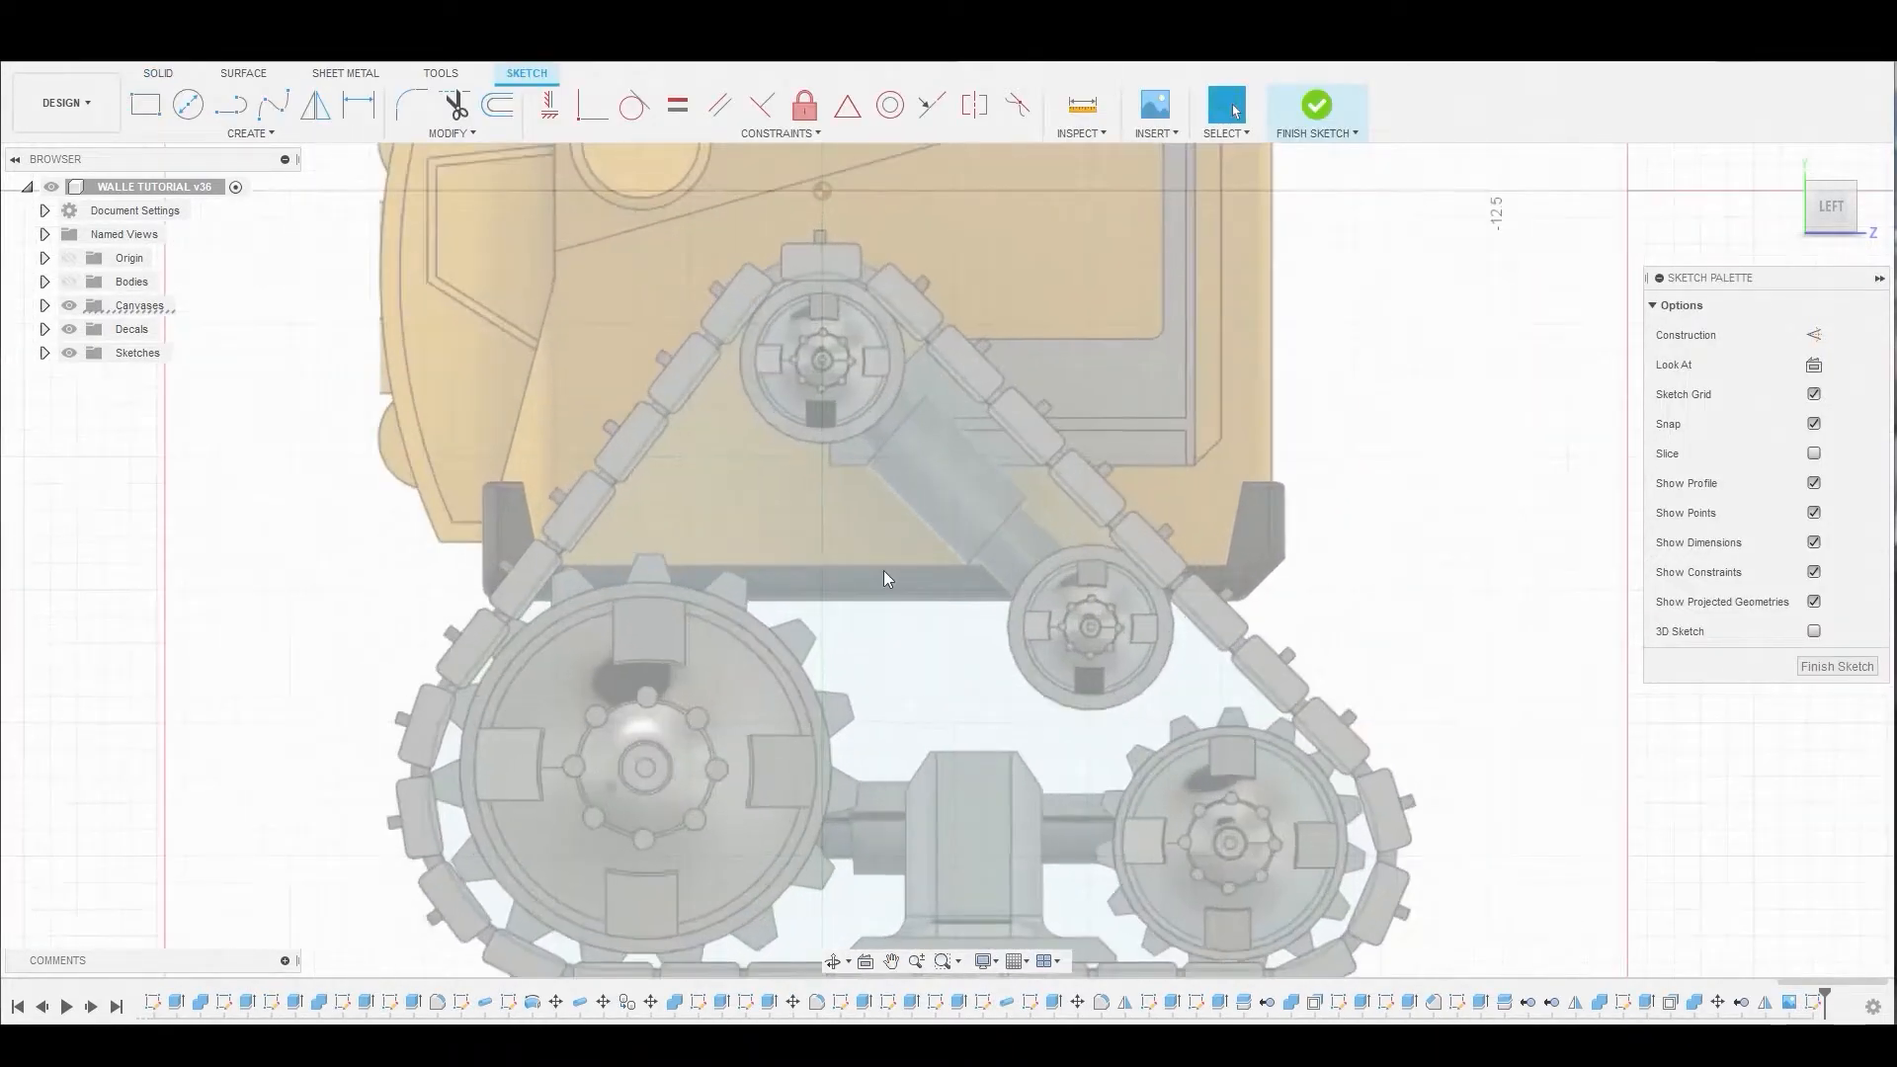
scroll("up", 3)
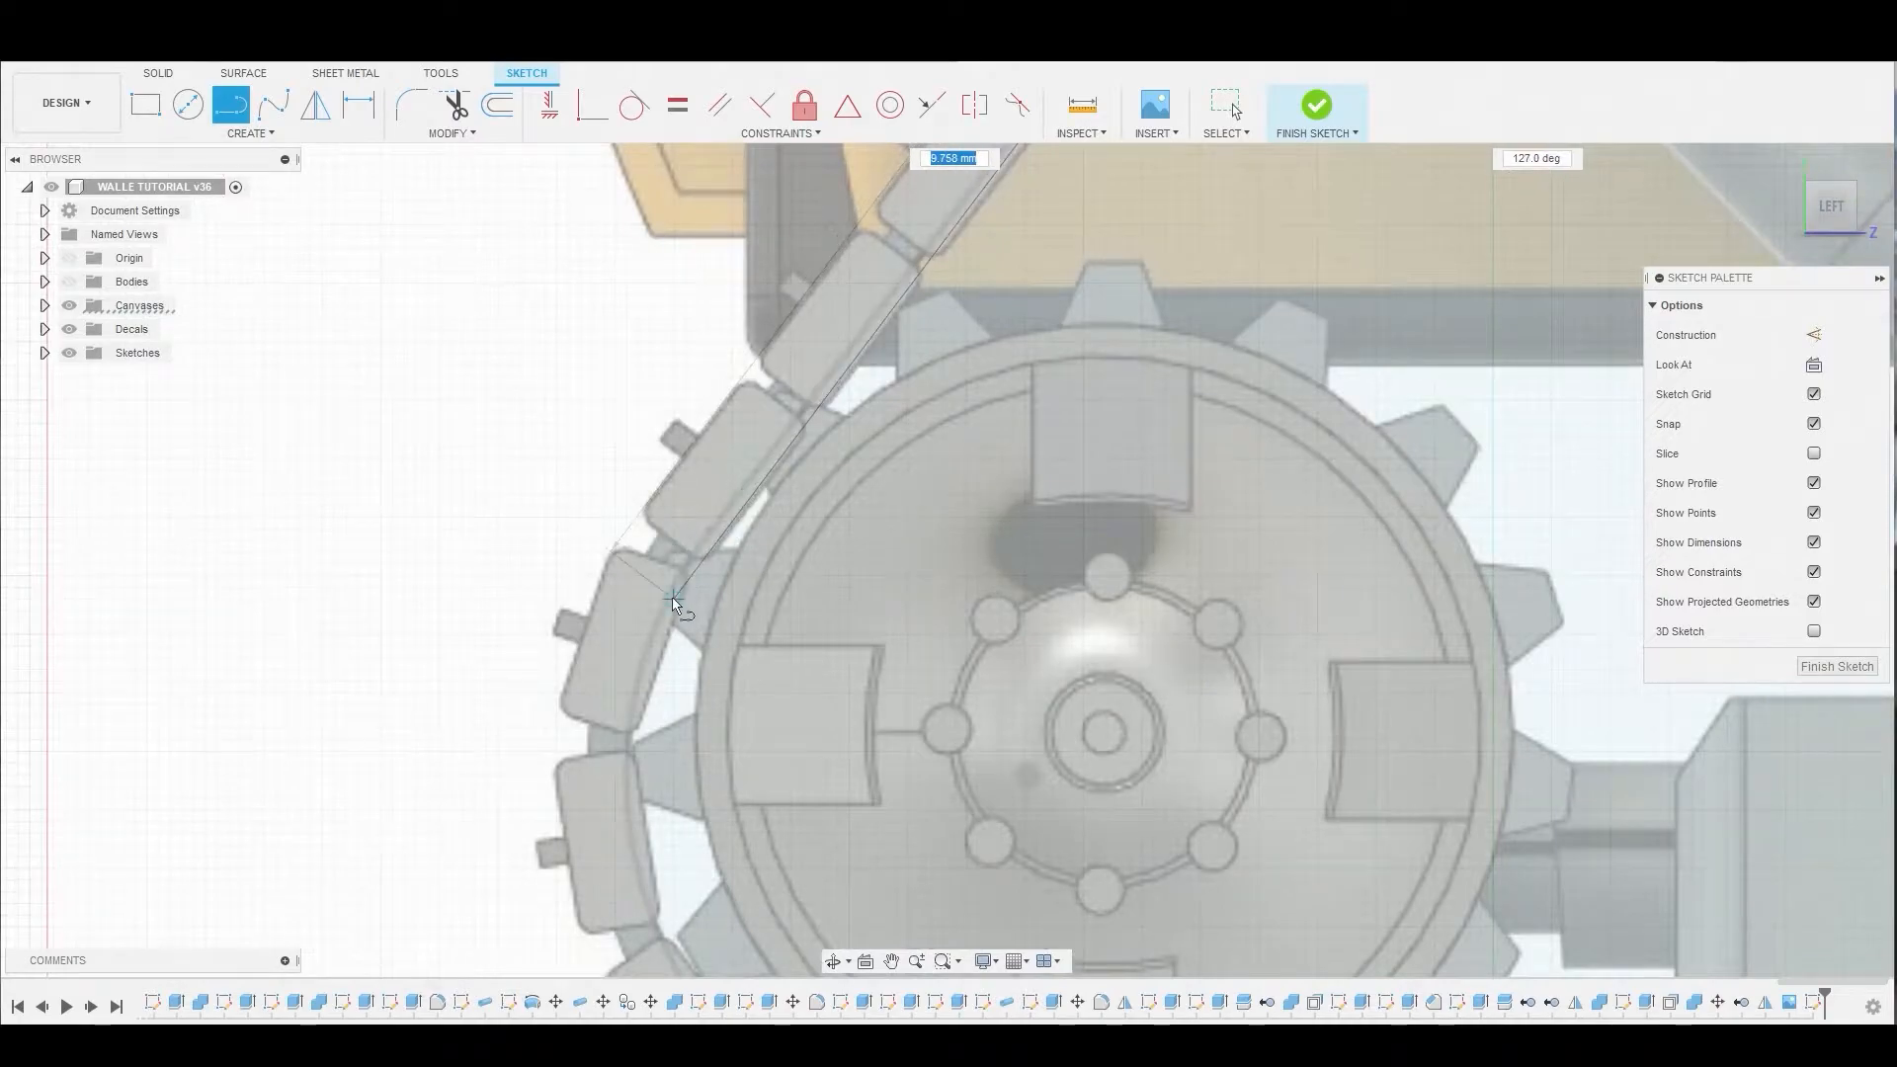
scroll("up", 3)
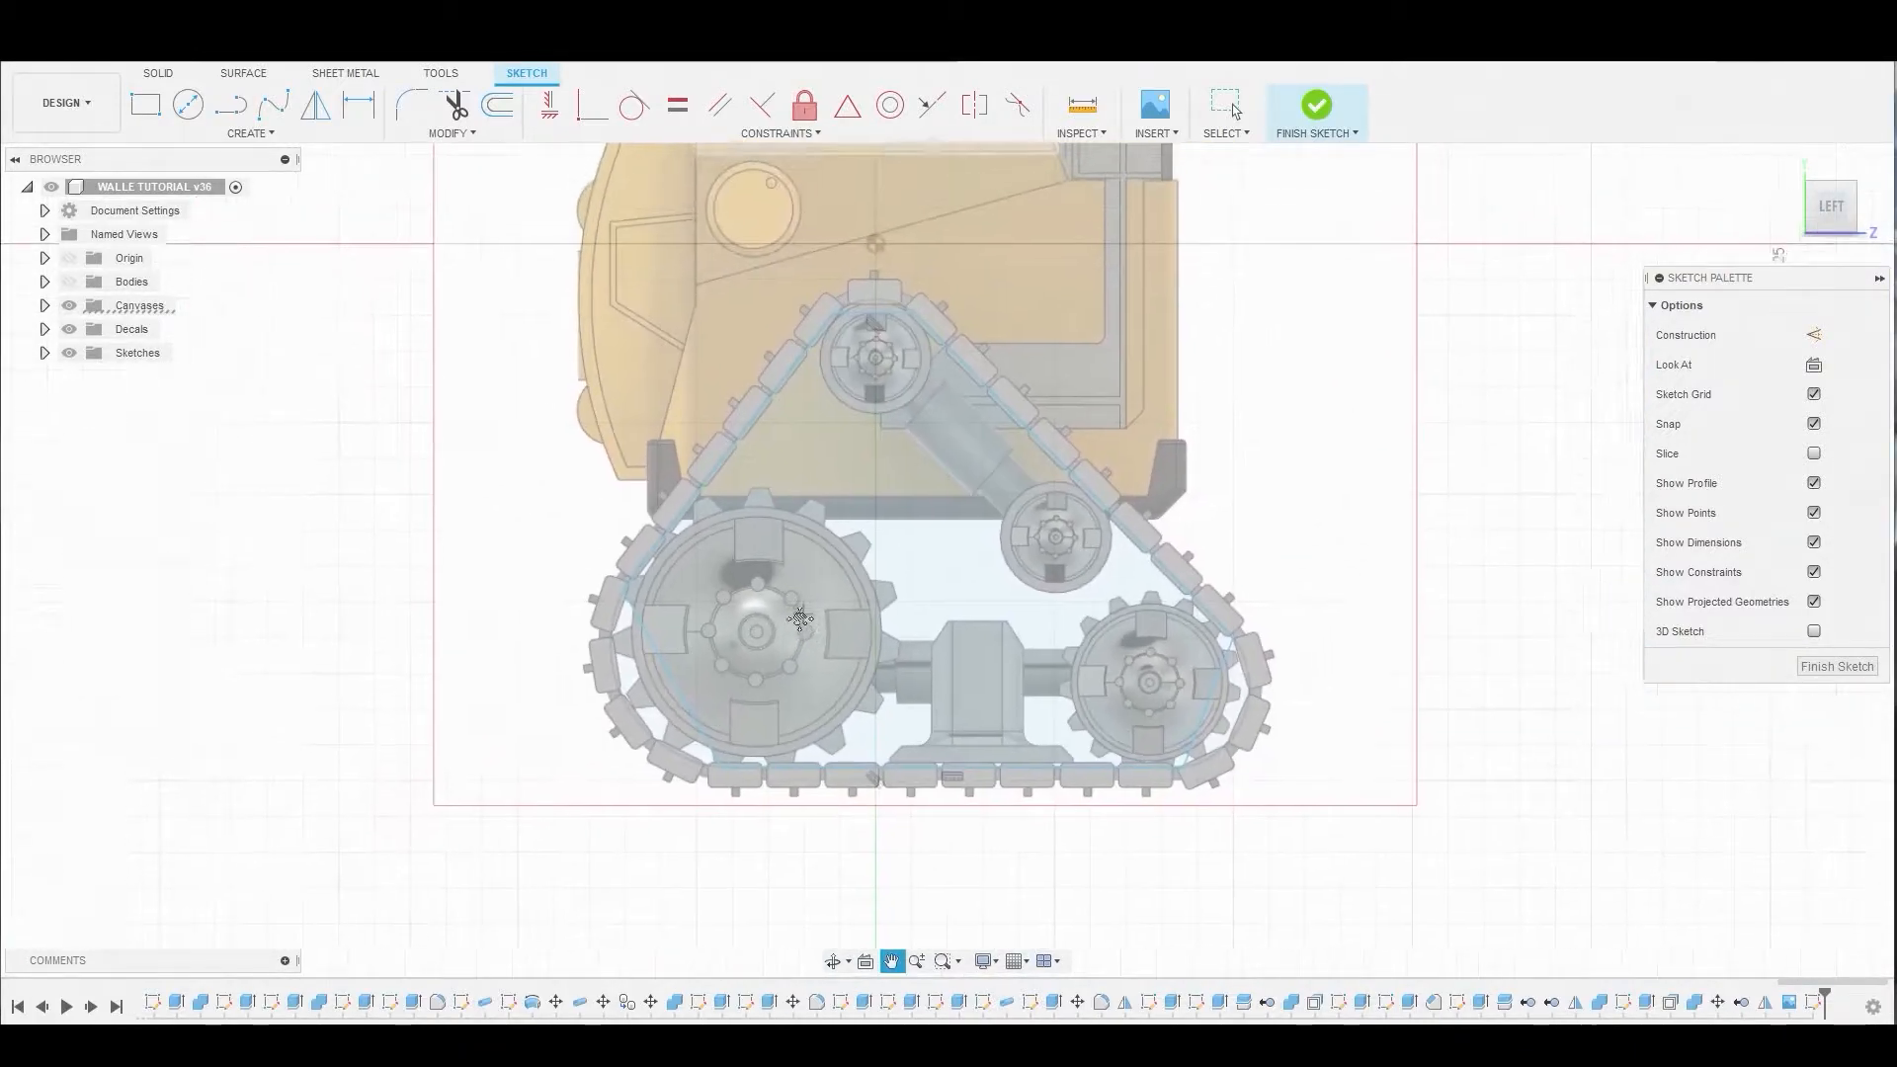
- Draw arcs following the wheels along the track outline
left_click(227, 104)
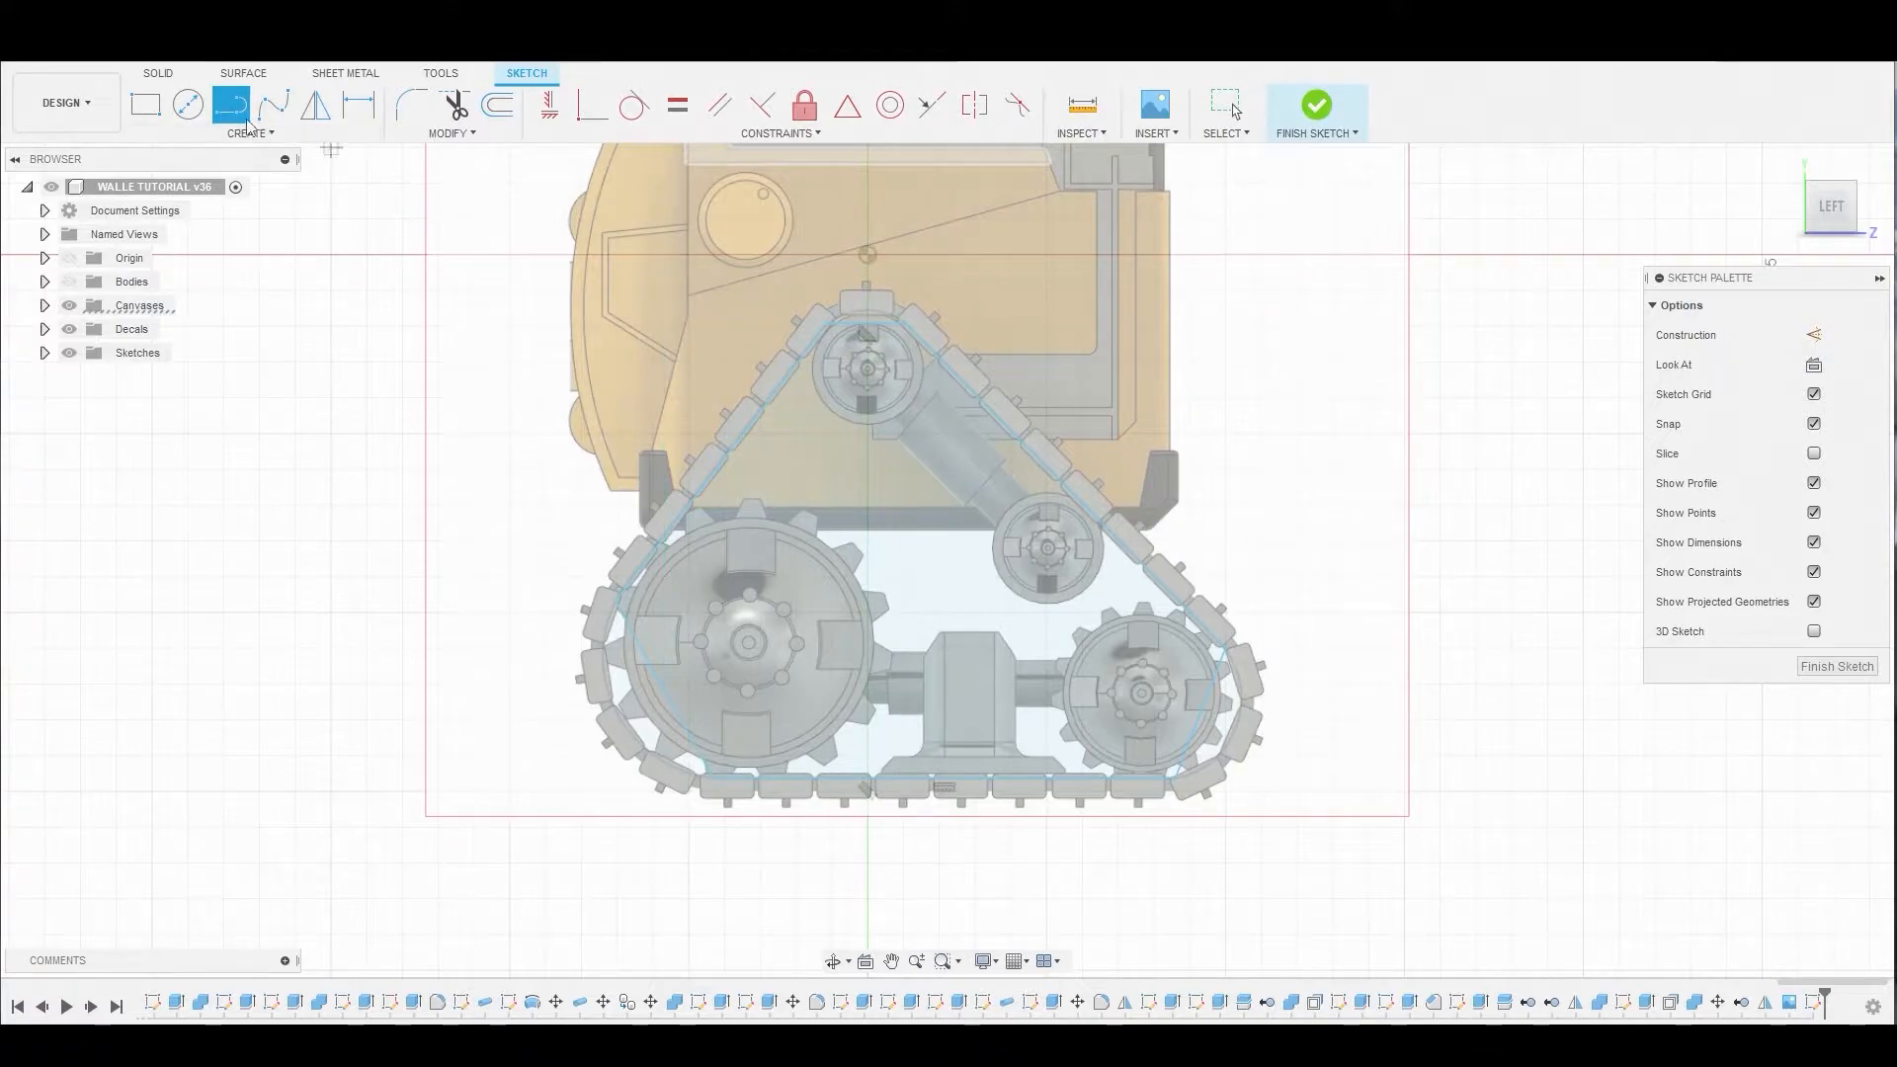
left_click(250, 115)
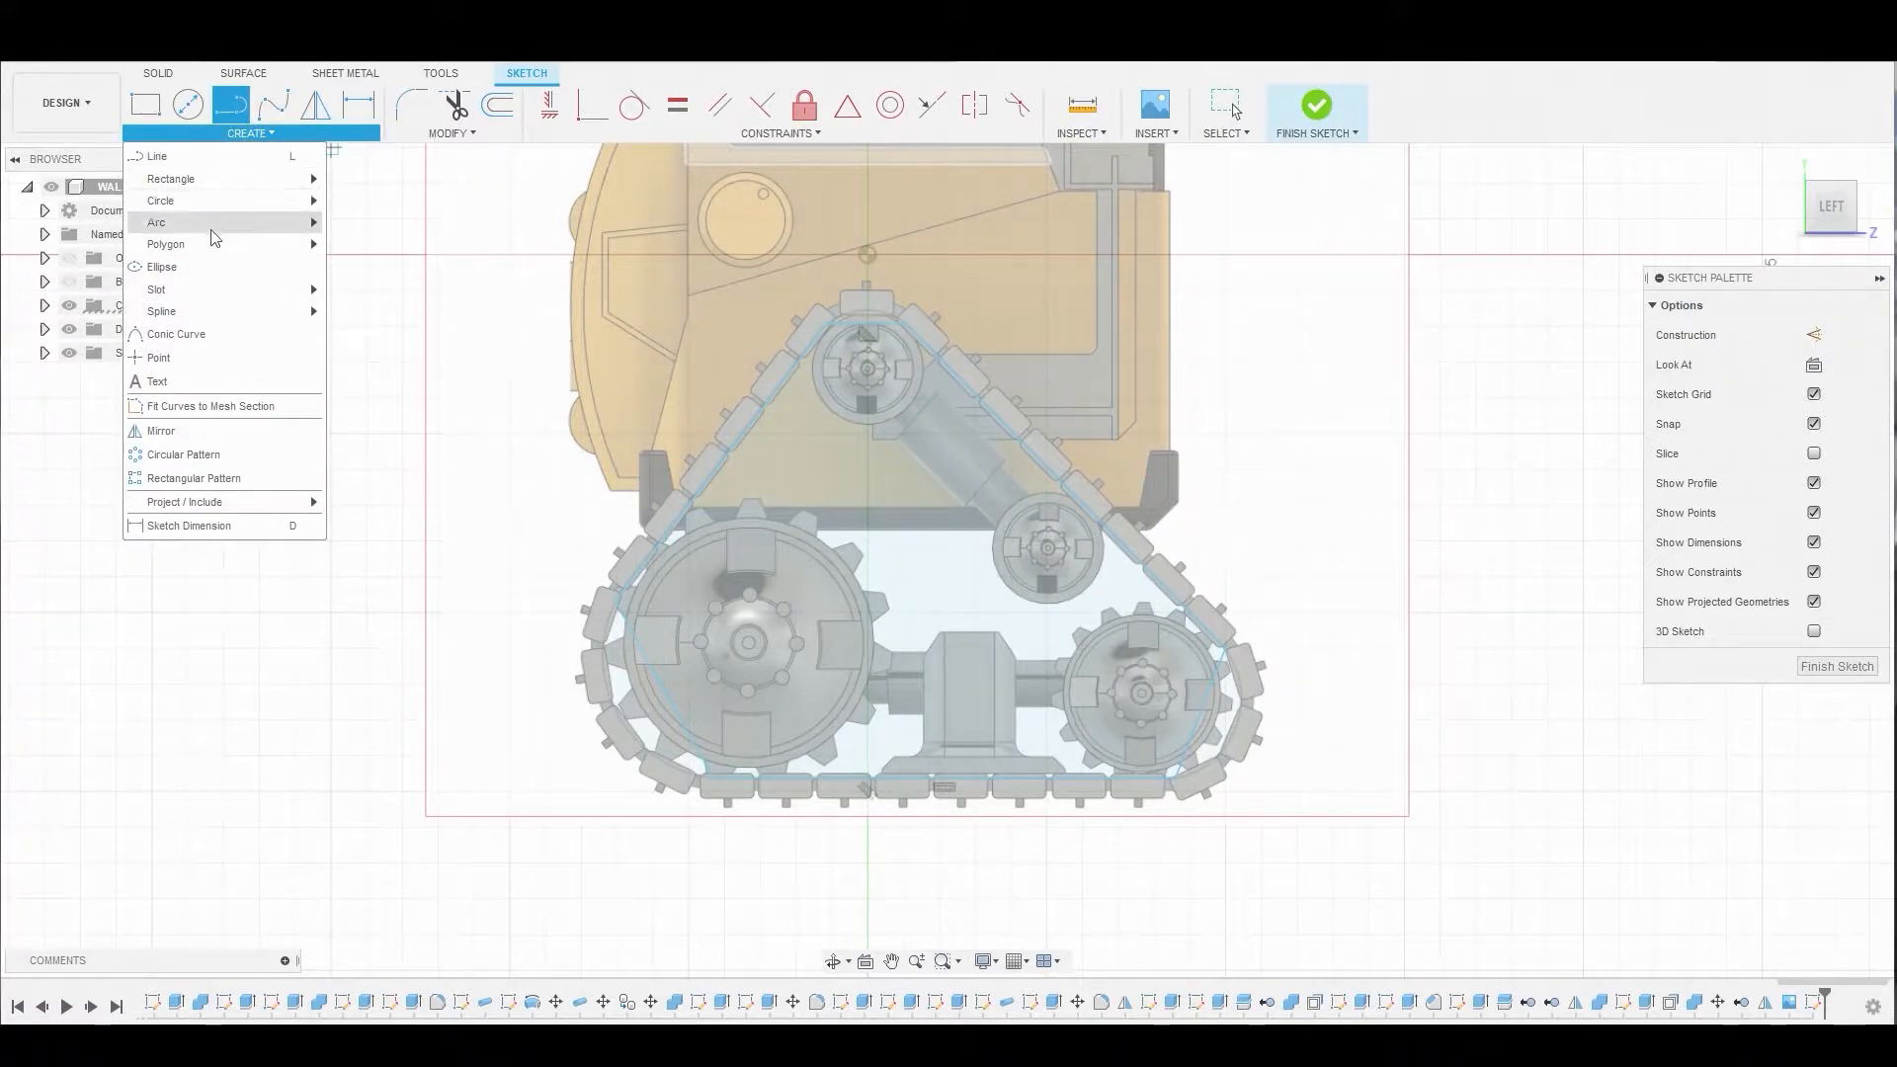
left_click(156, 221)
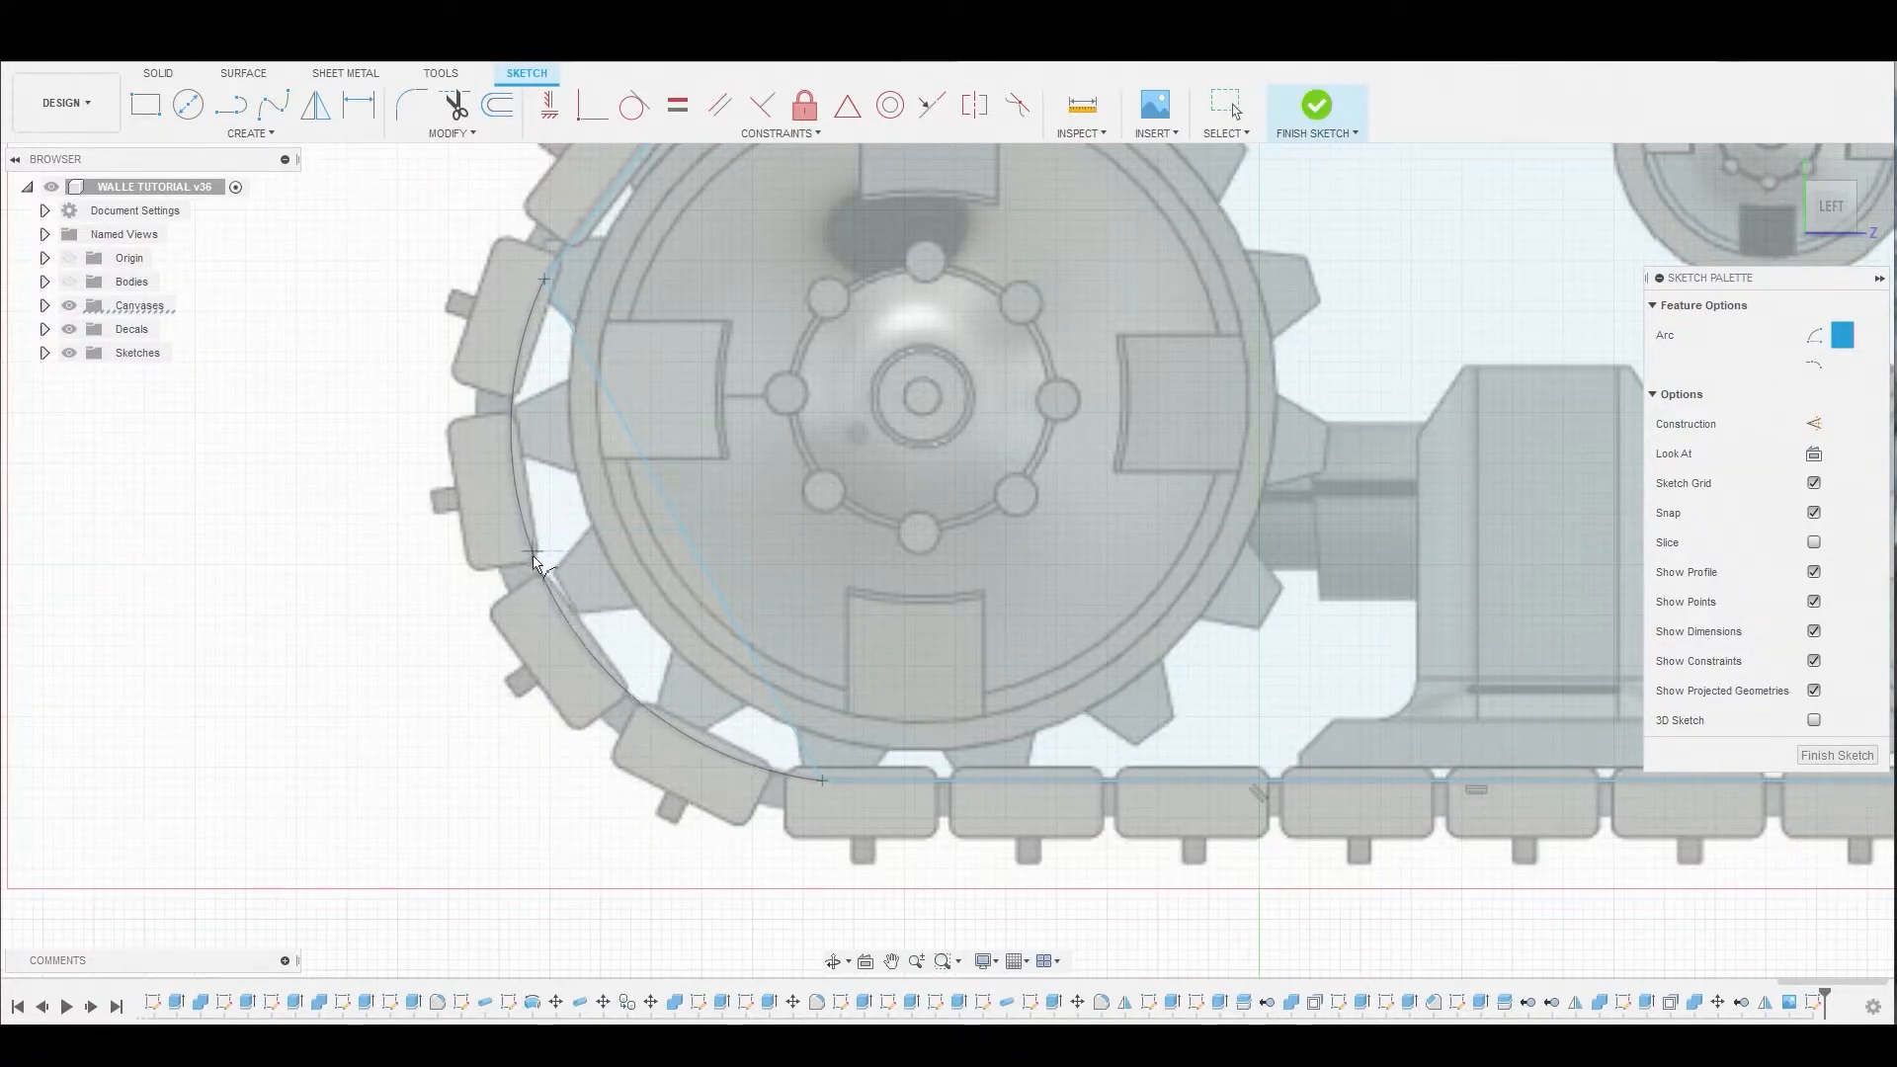
mouse_move(454, 106)
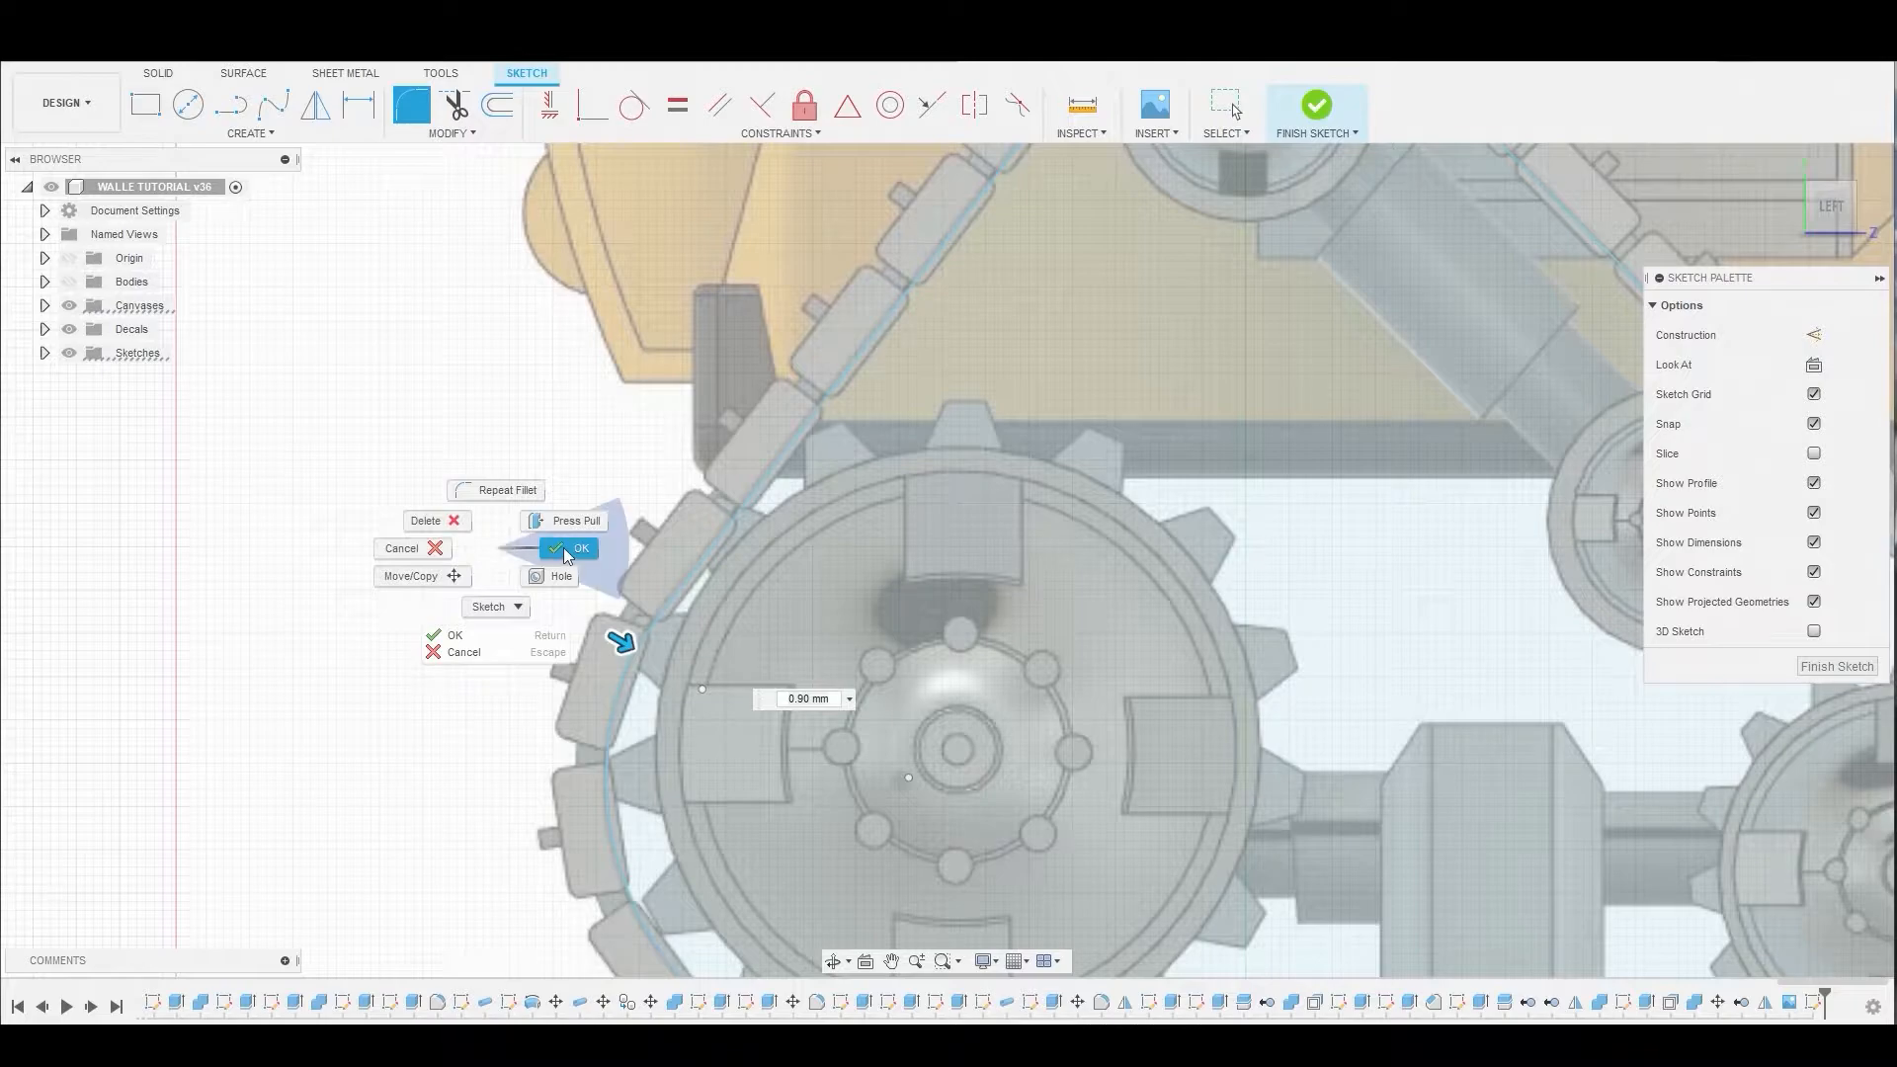
- Round the track corners with R0.90 and R0.60 fillets and finish the sketch
left_click(570, 548)
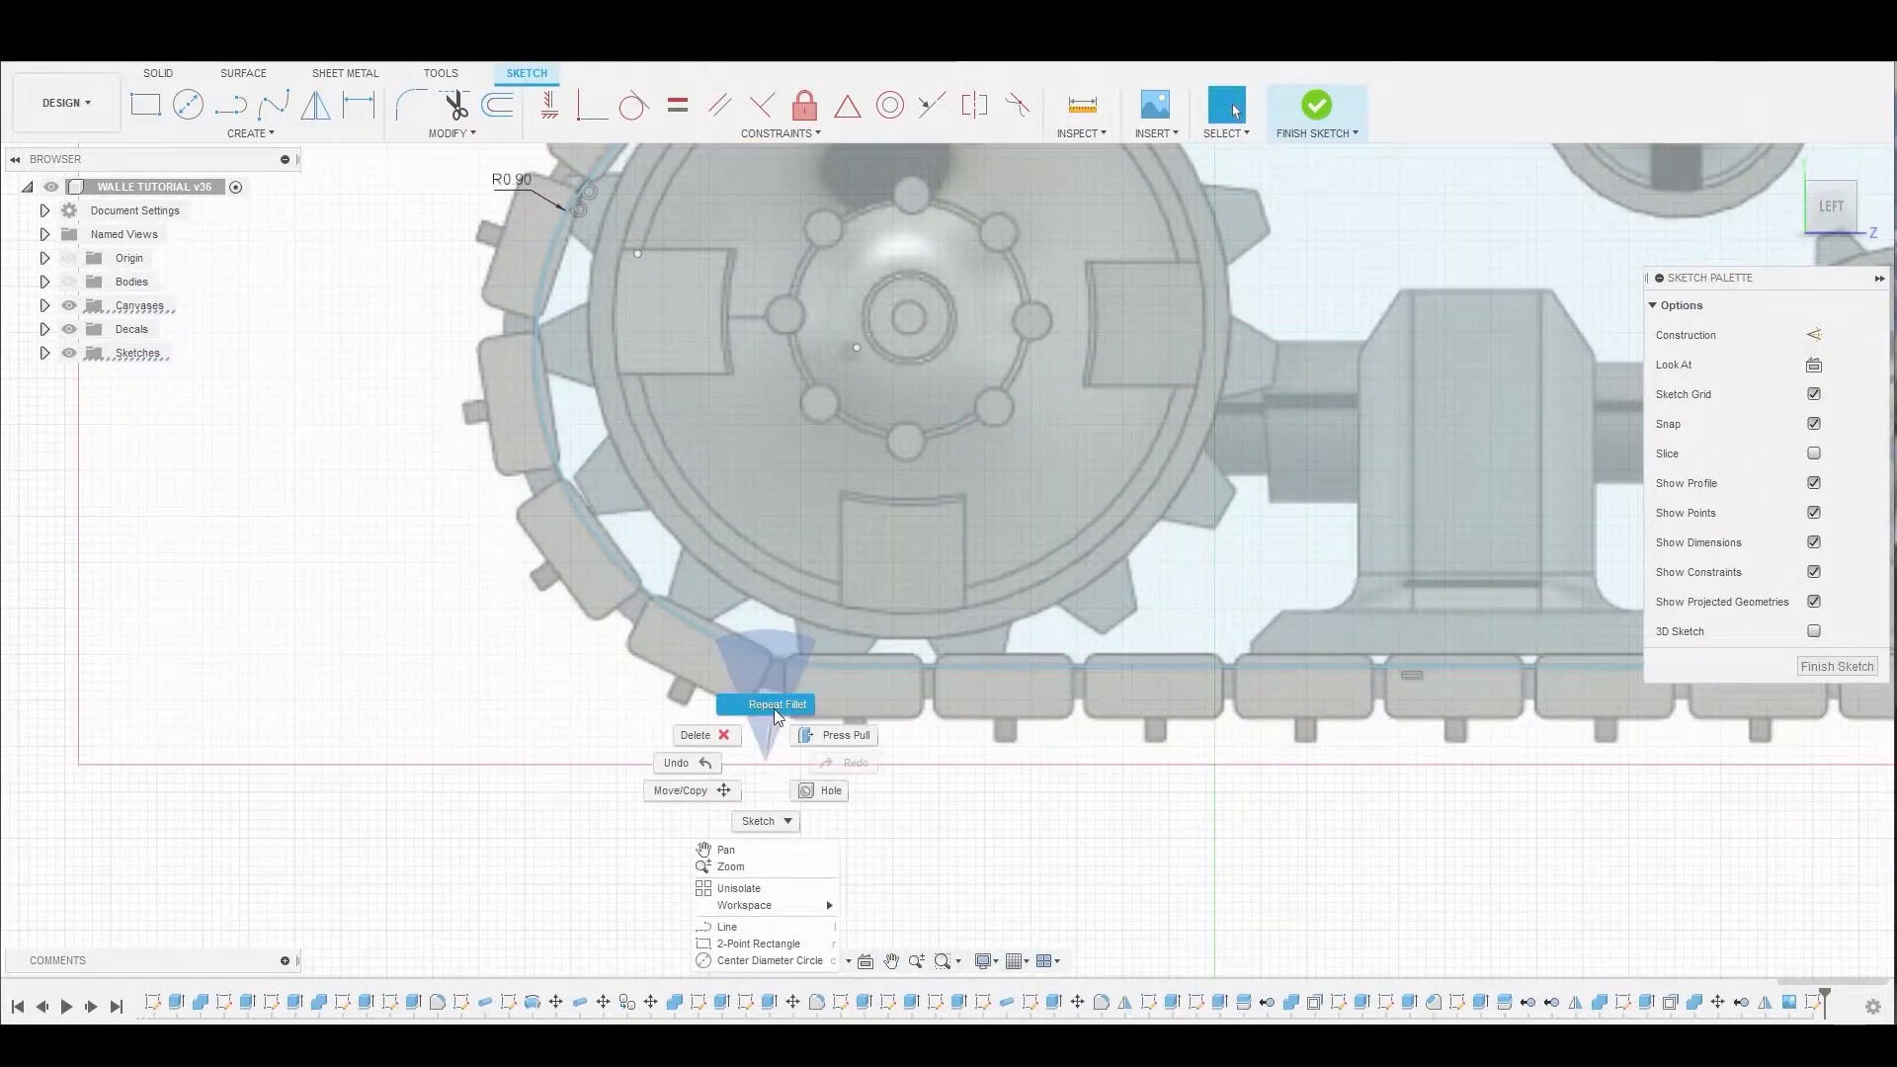
left_click(778, 704)
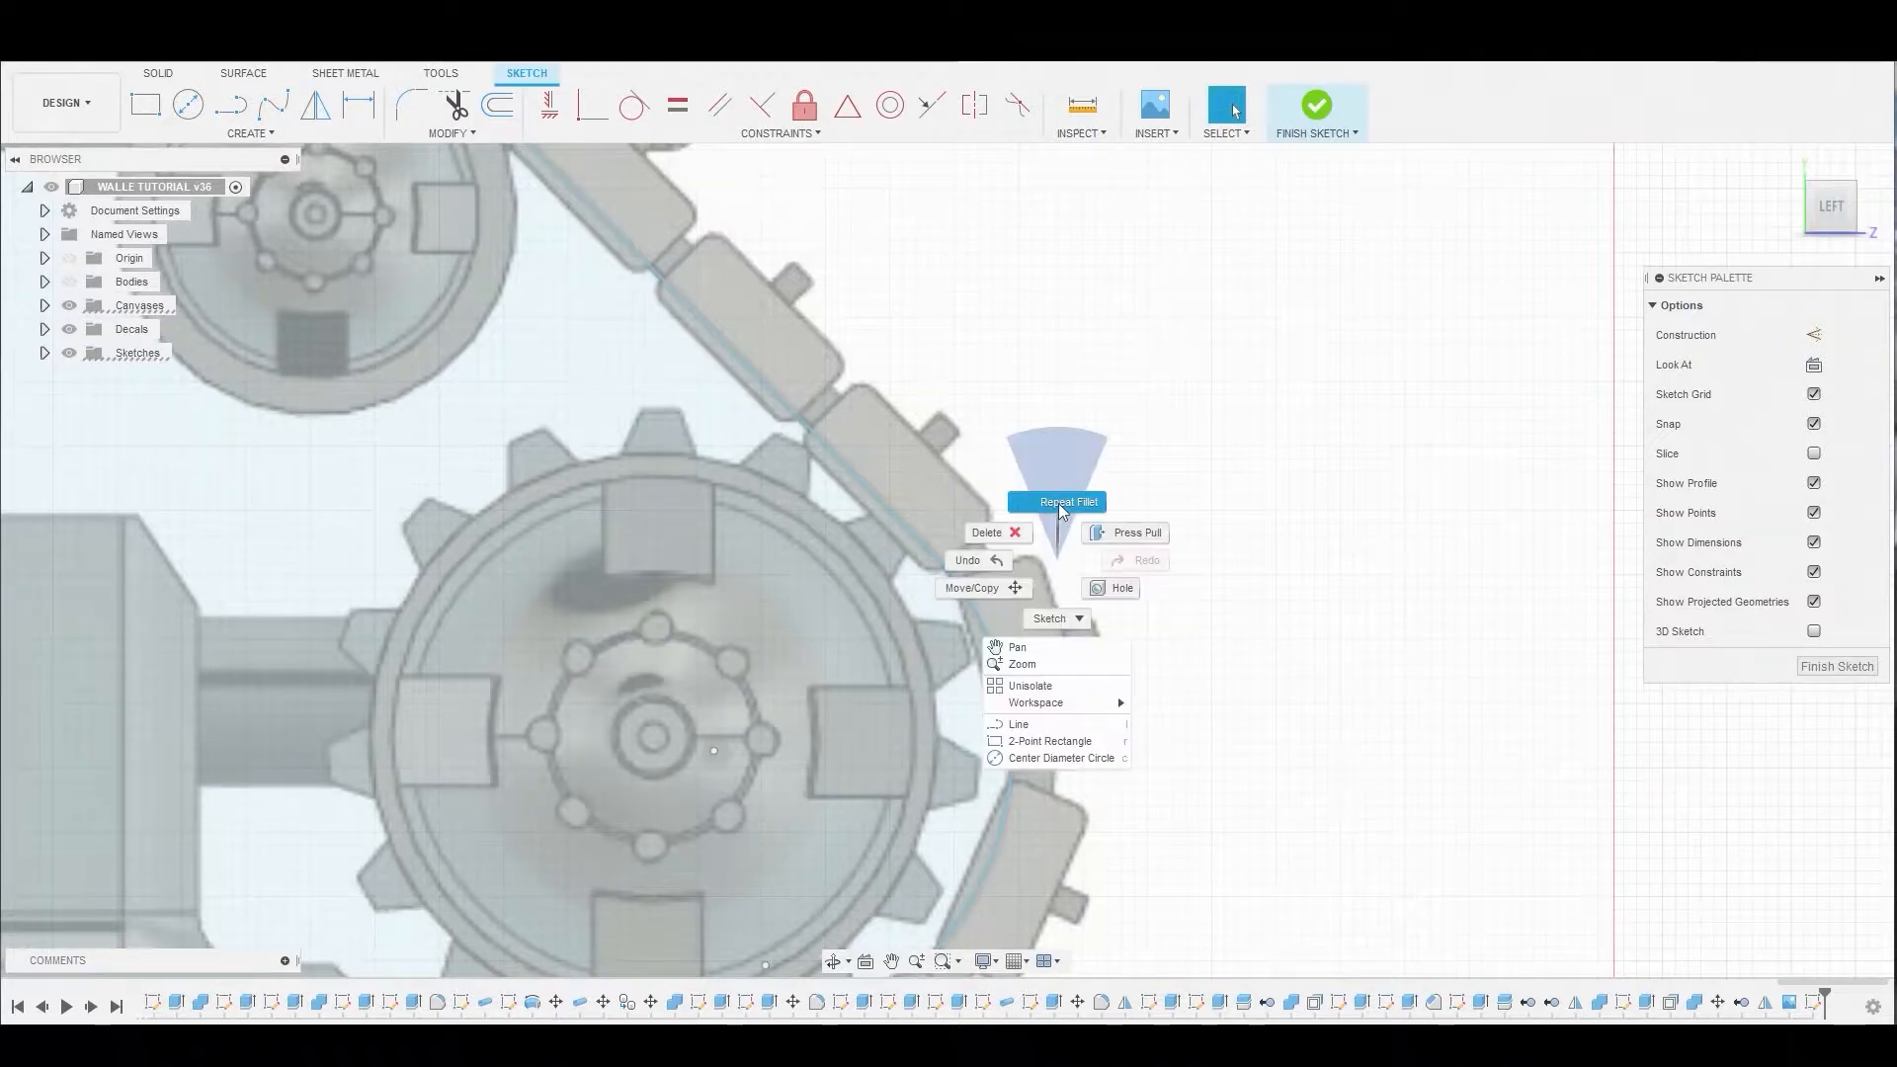
left_click(1066, 501)
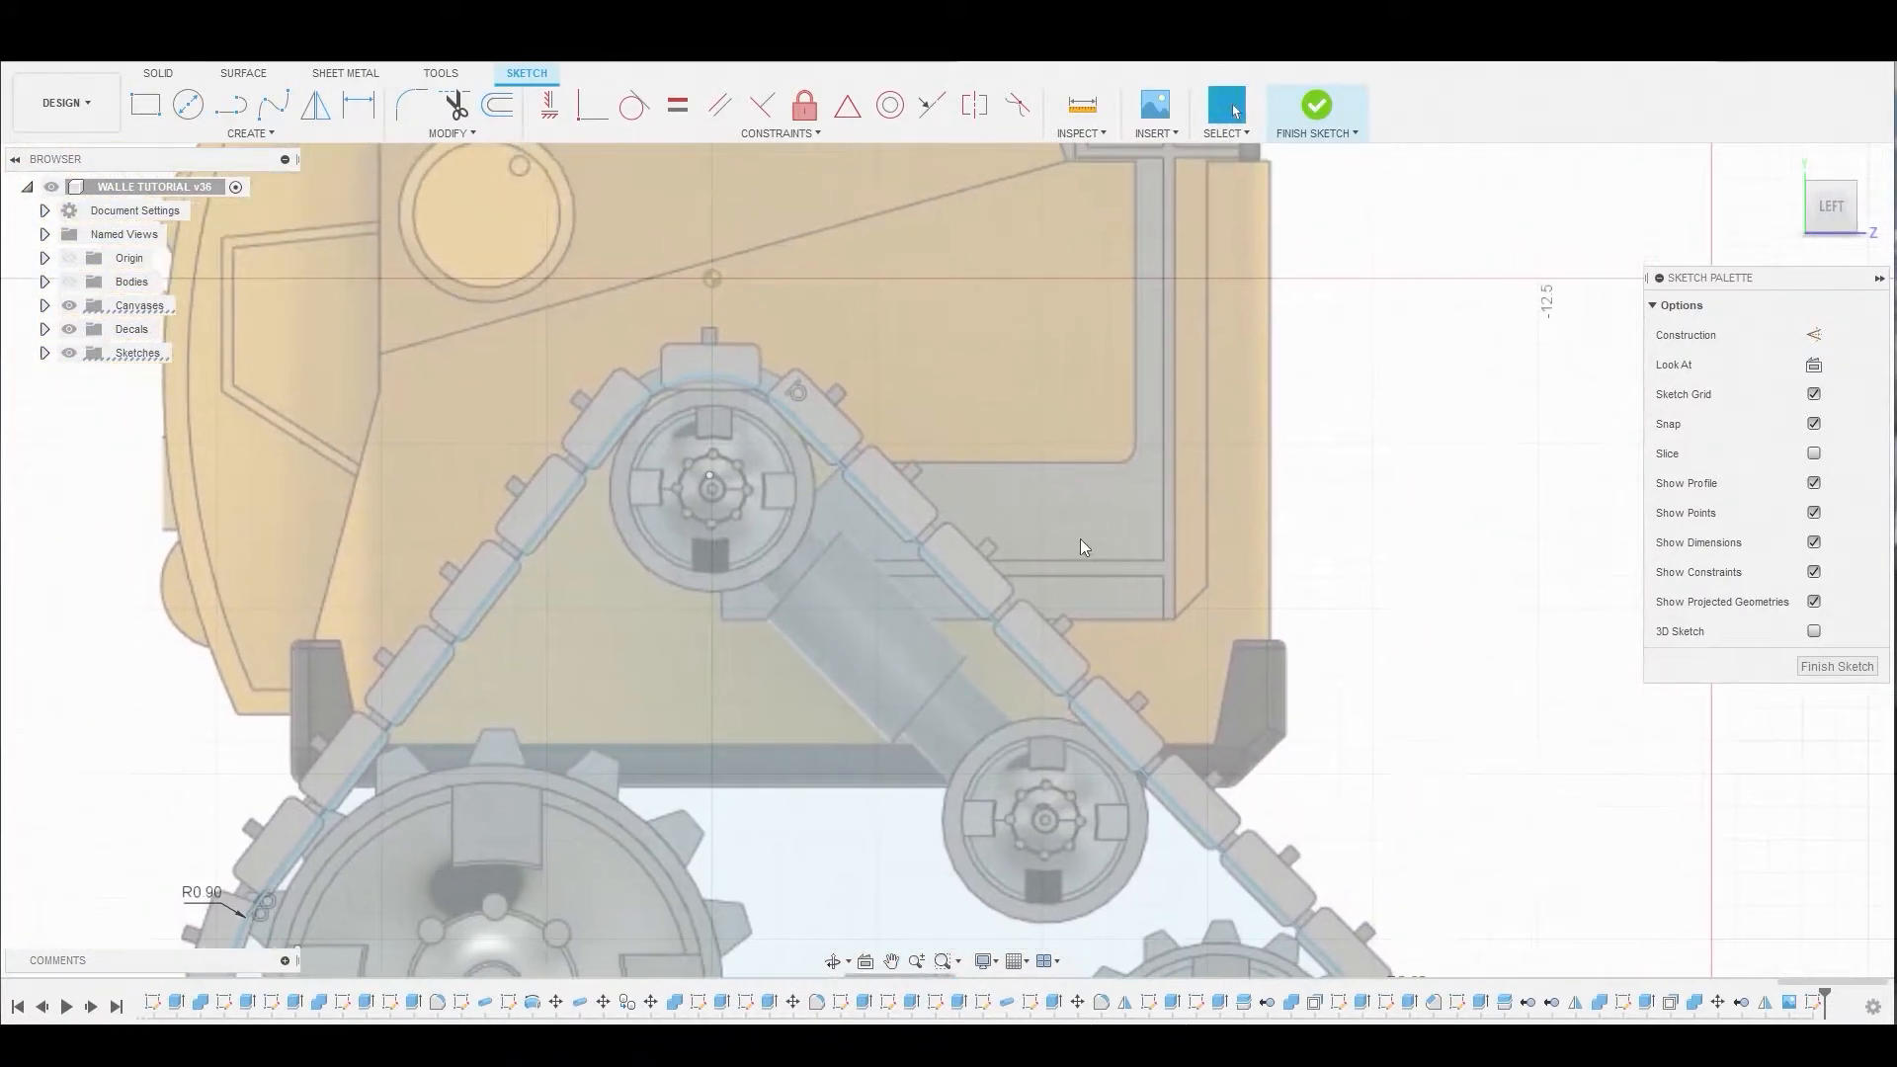
scroll("down", 3)
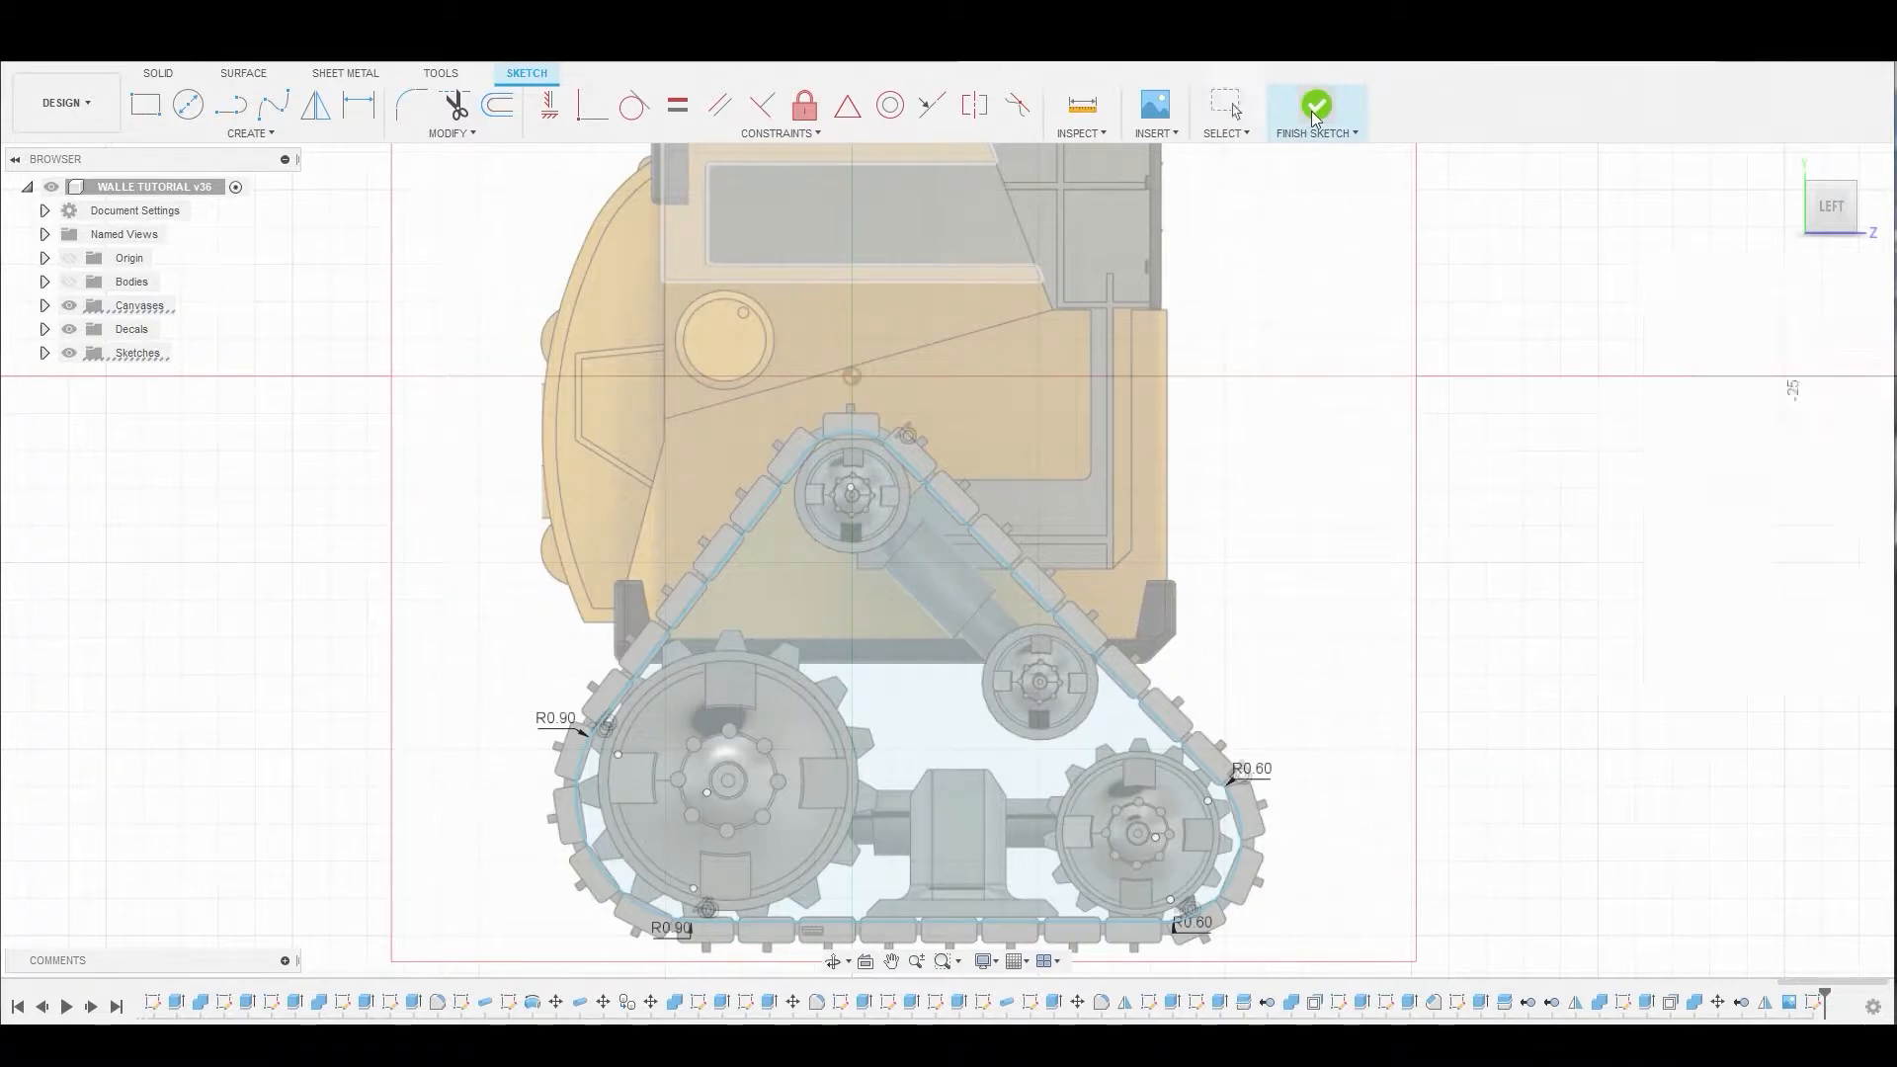
left_click(1315, 106)
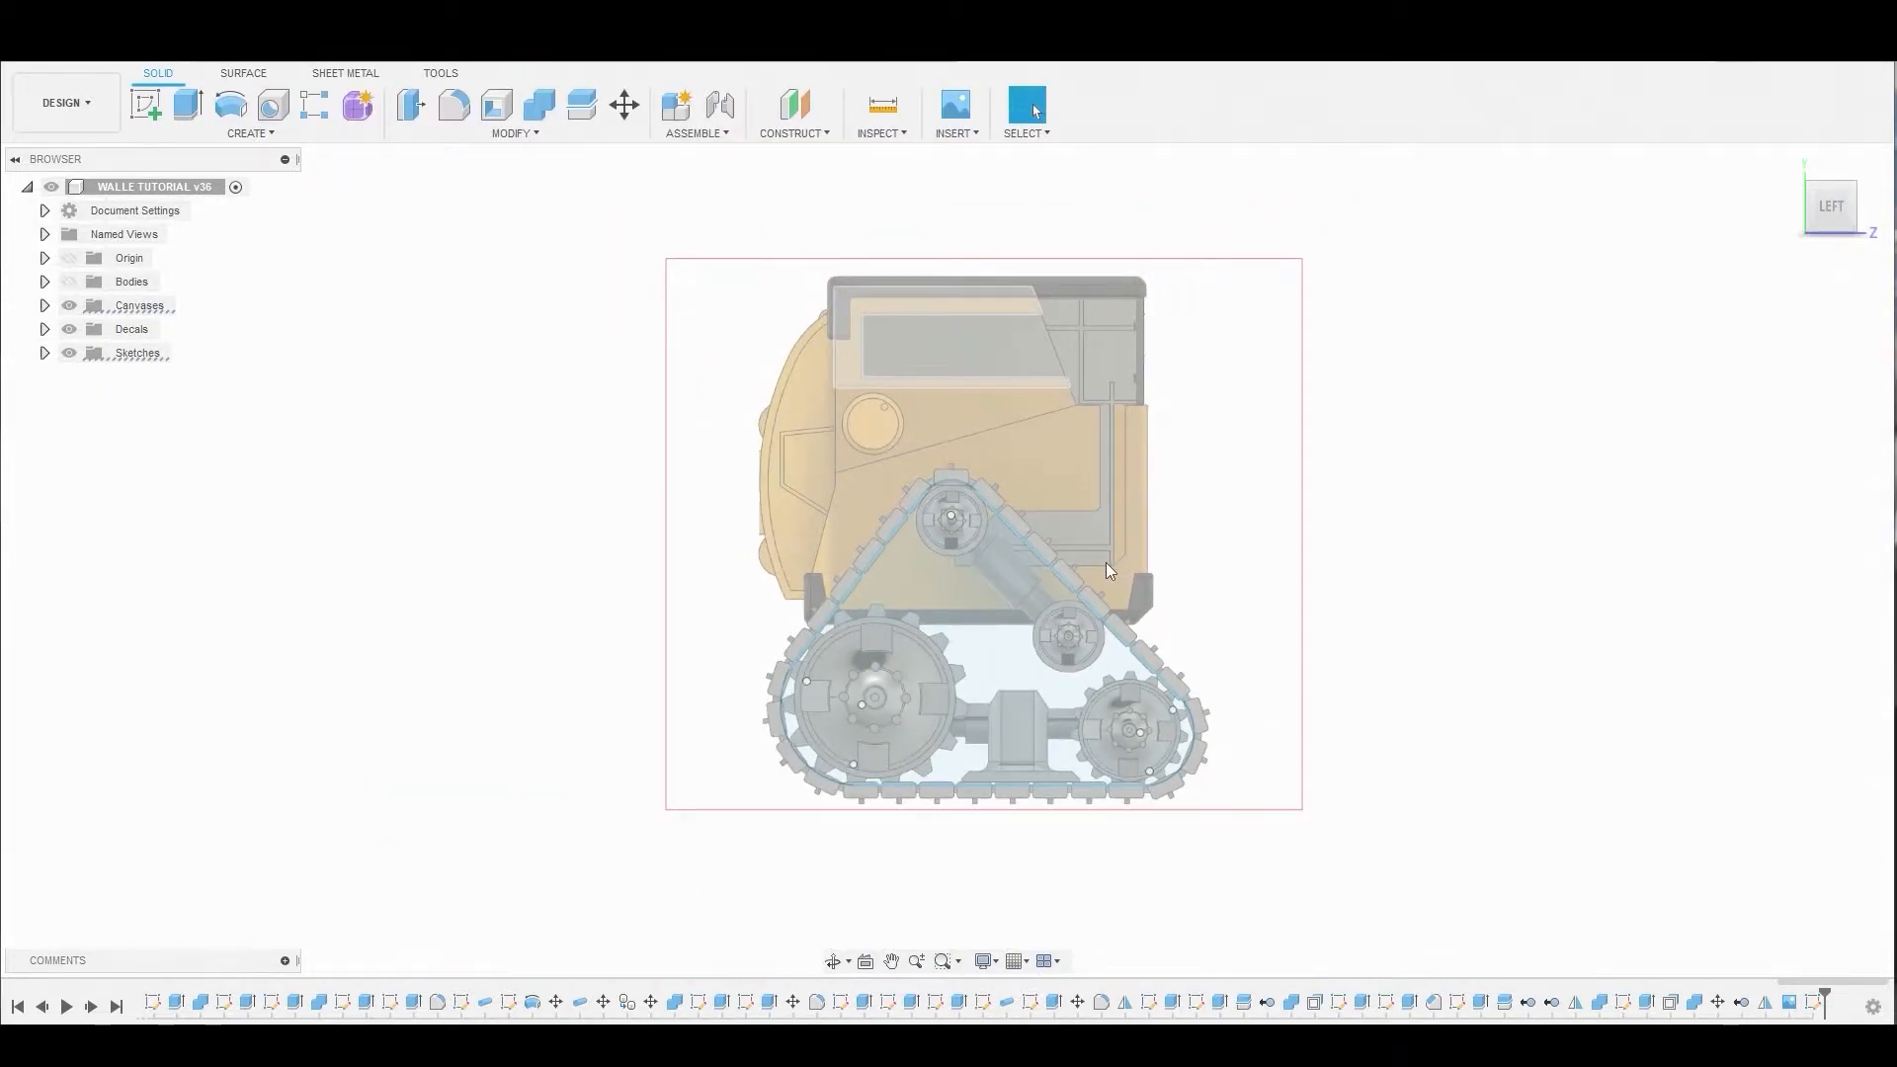
mouse_move(185, 106)
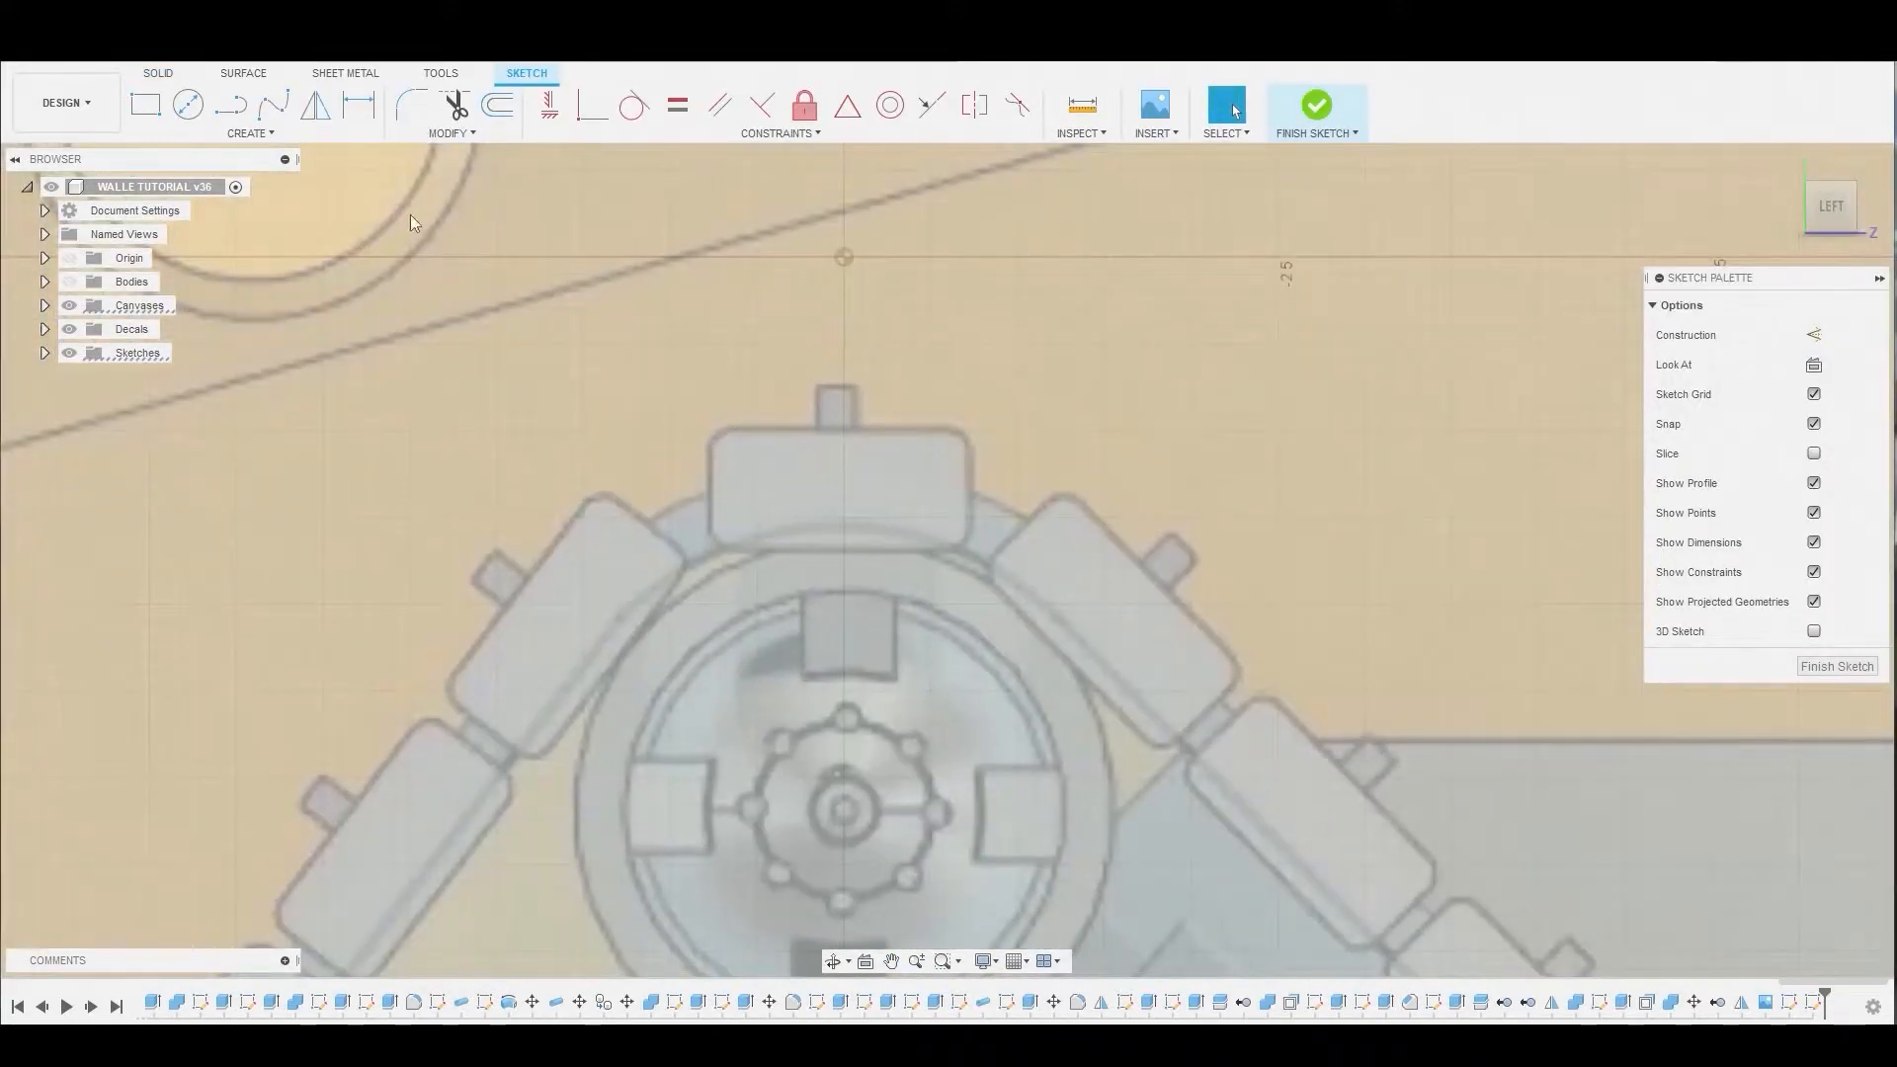
- Draw a 2-point rectangle over a single track link in a new sketch
left_click(145, 104)
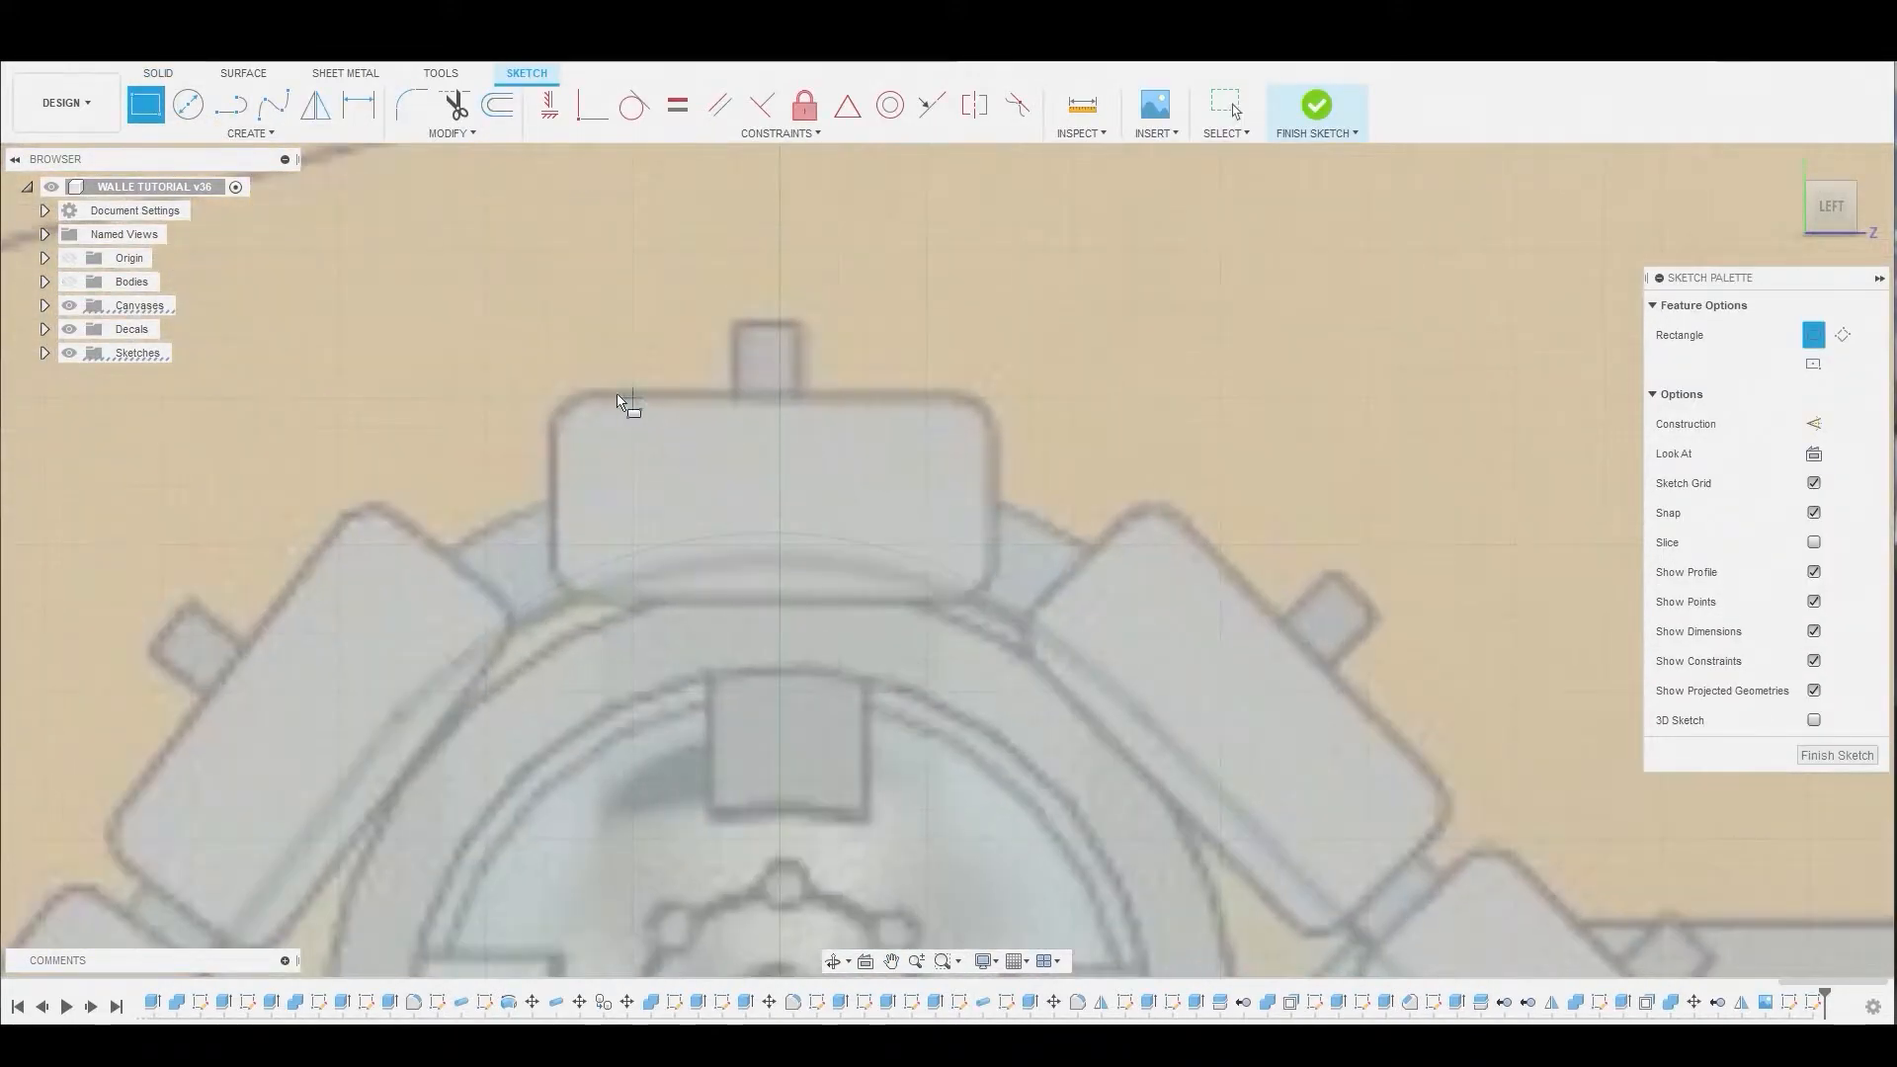
mouse_move(557, 397)
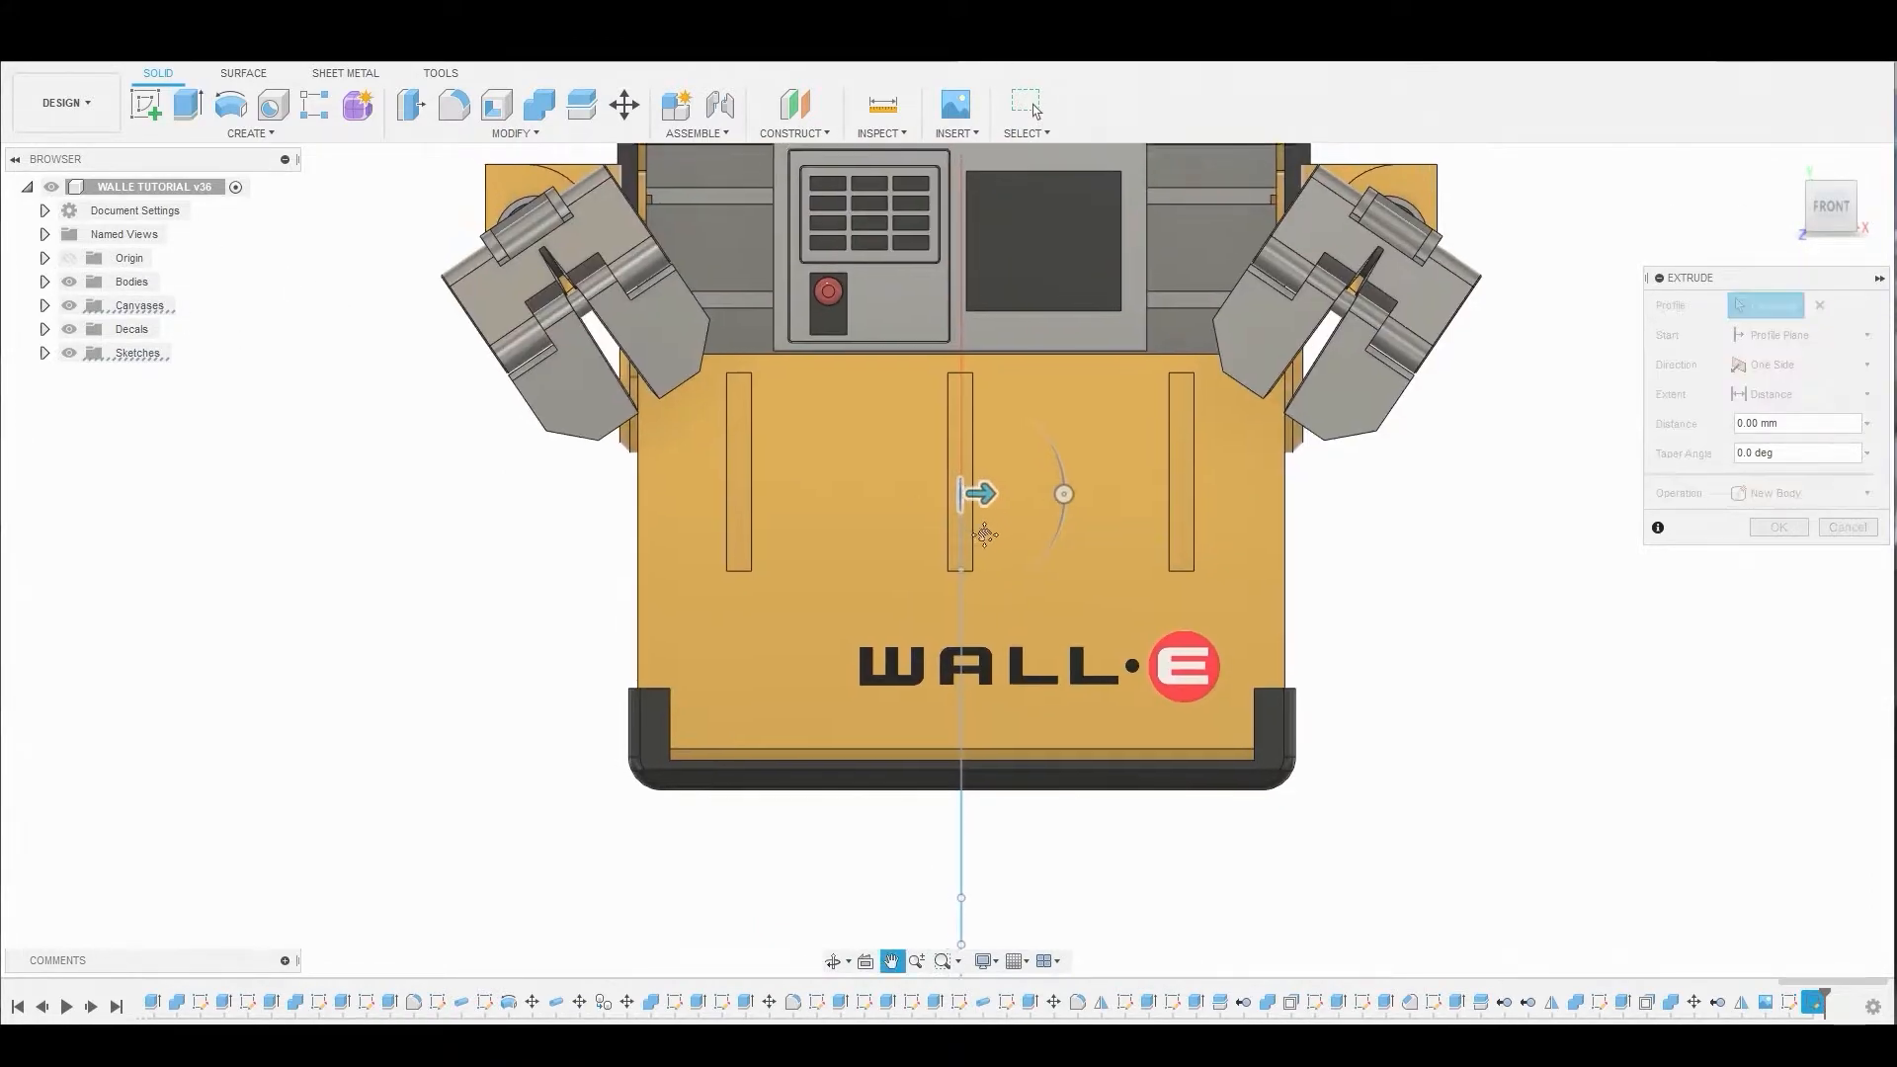
- Extrude the link rectangle into Body105 and move it -7.549 mm along X
left_click(974, 492)
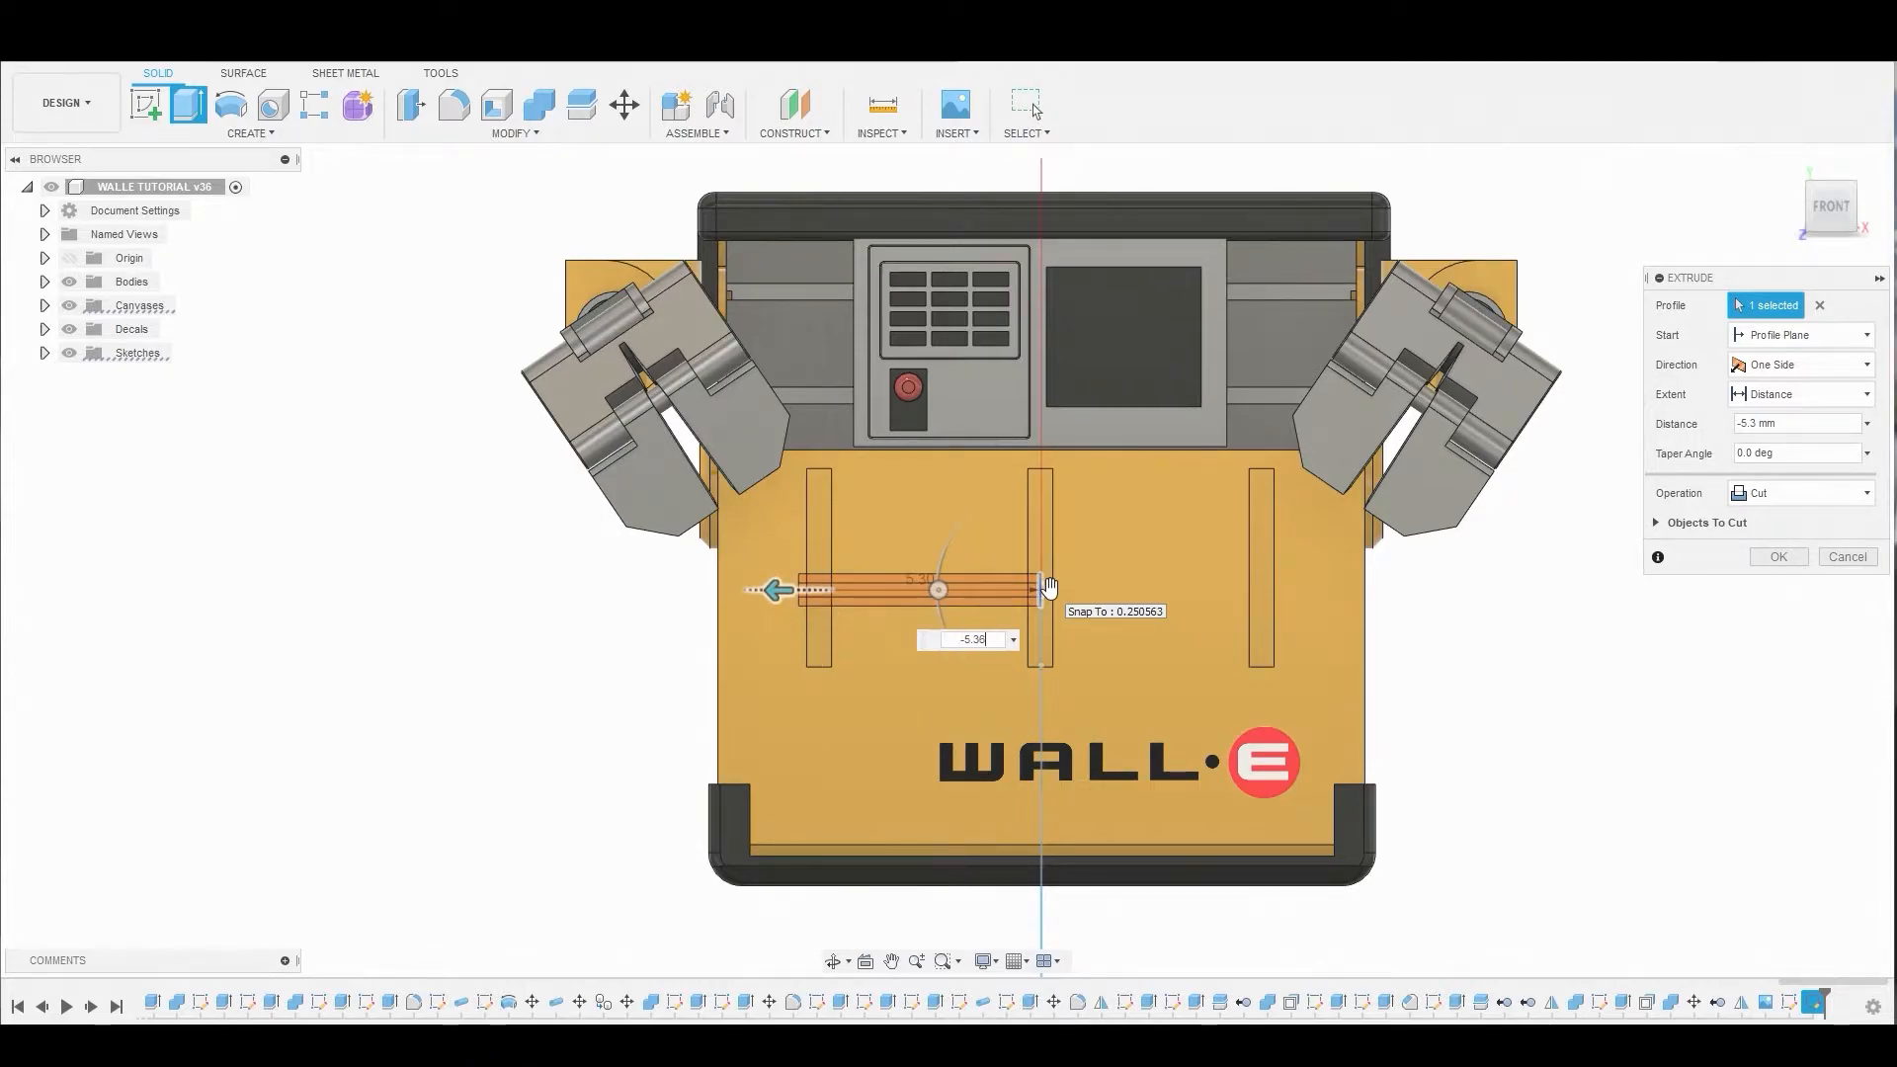
left_click(1799, 492)
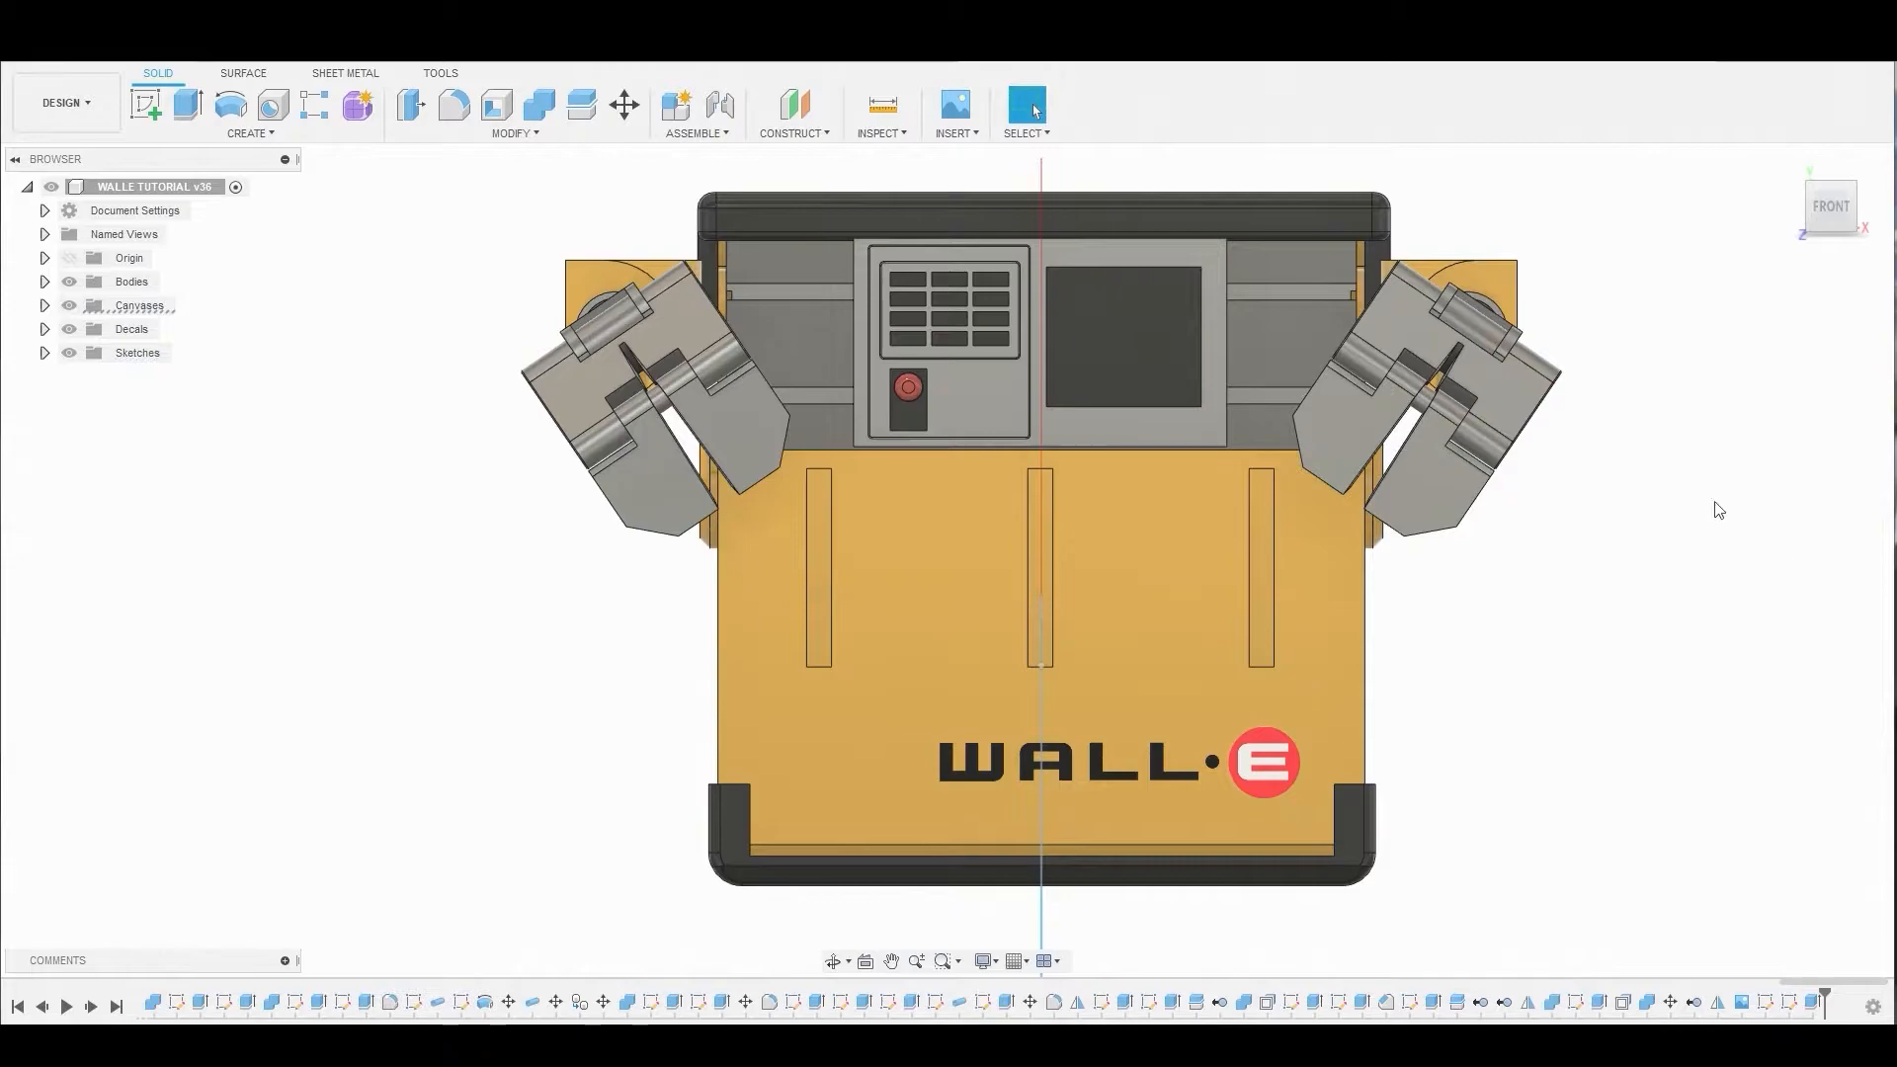
left_click(43, 282)
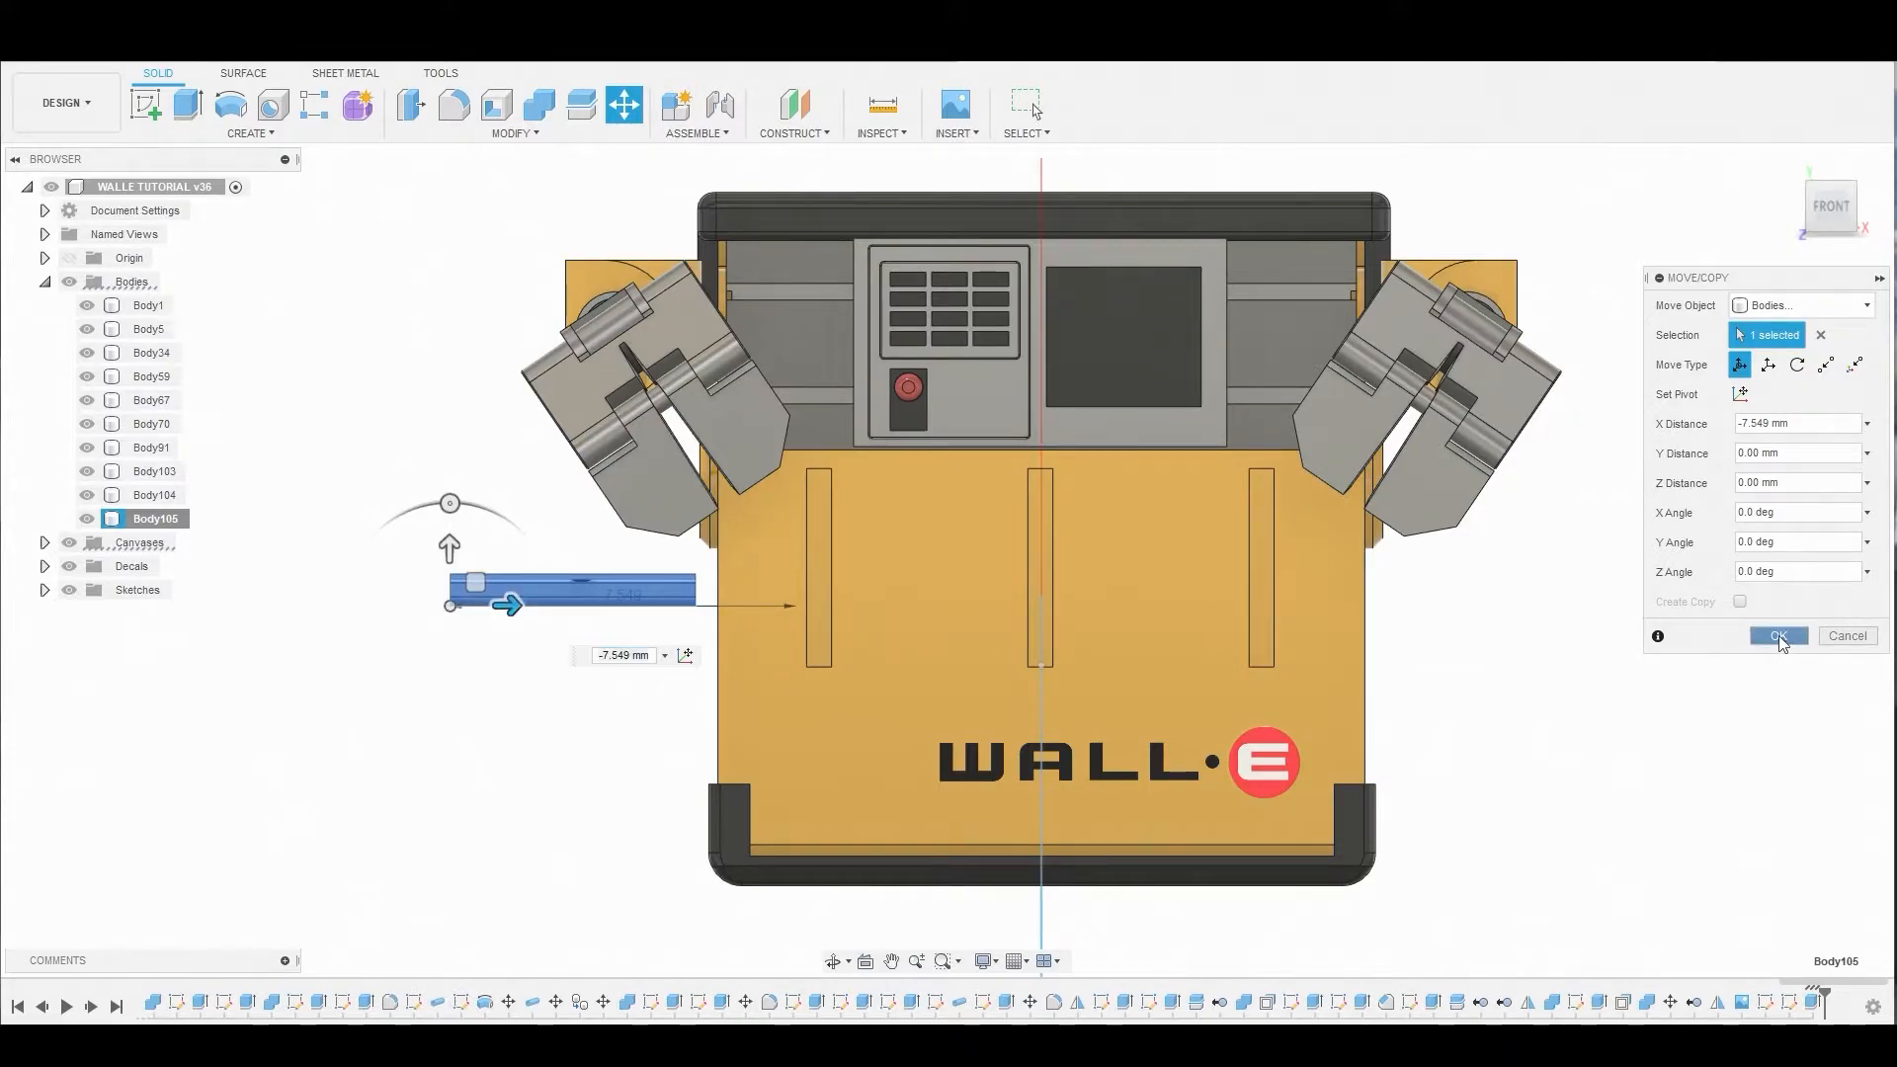
left_click(1777, 636)
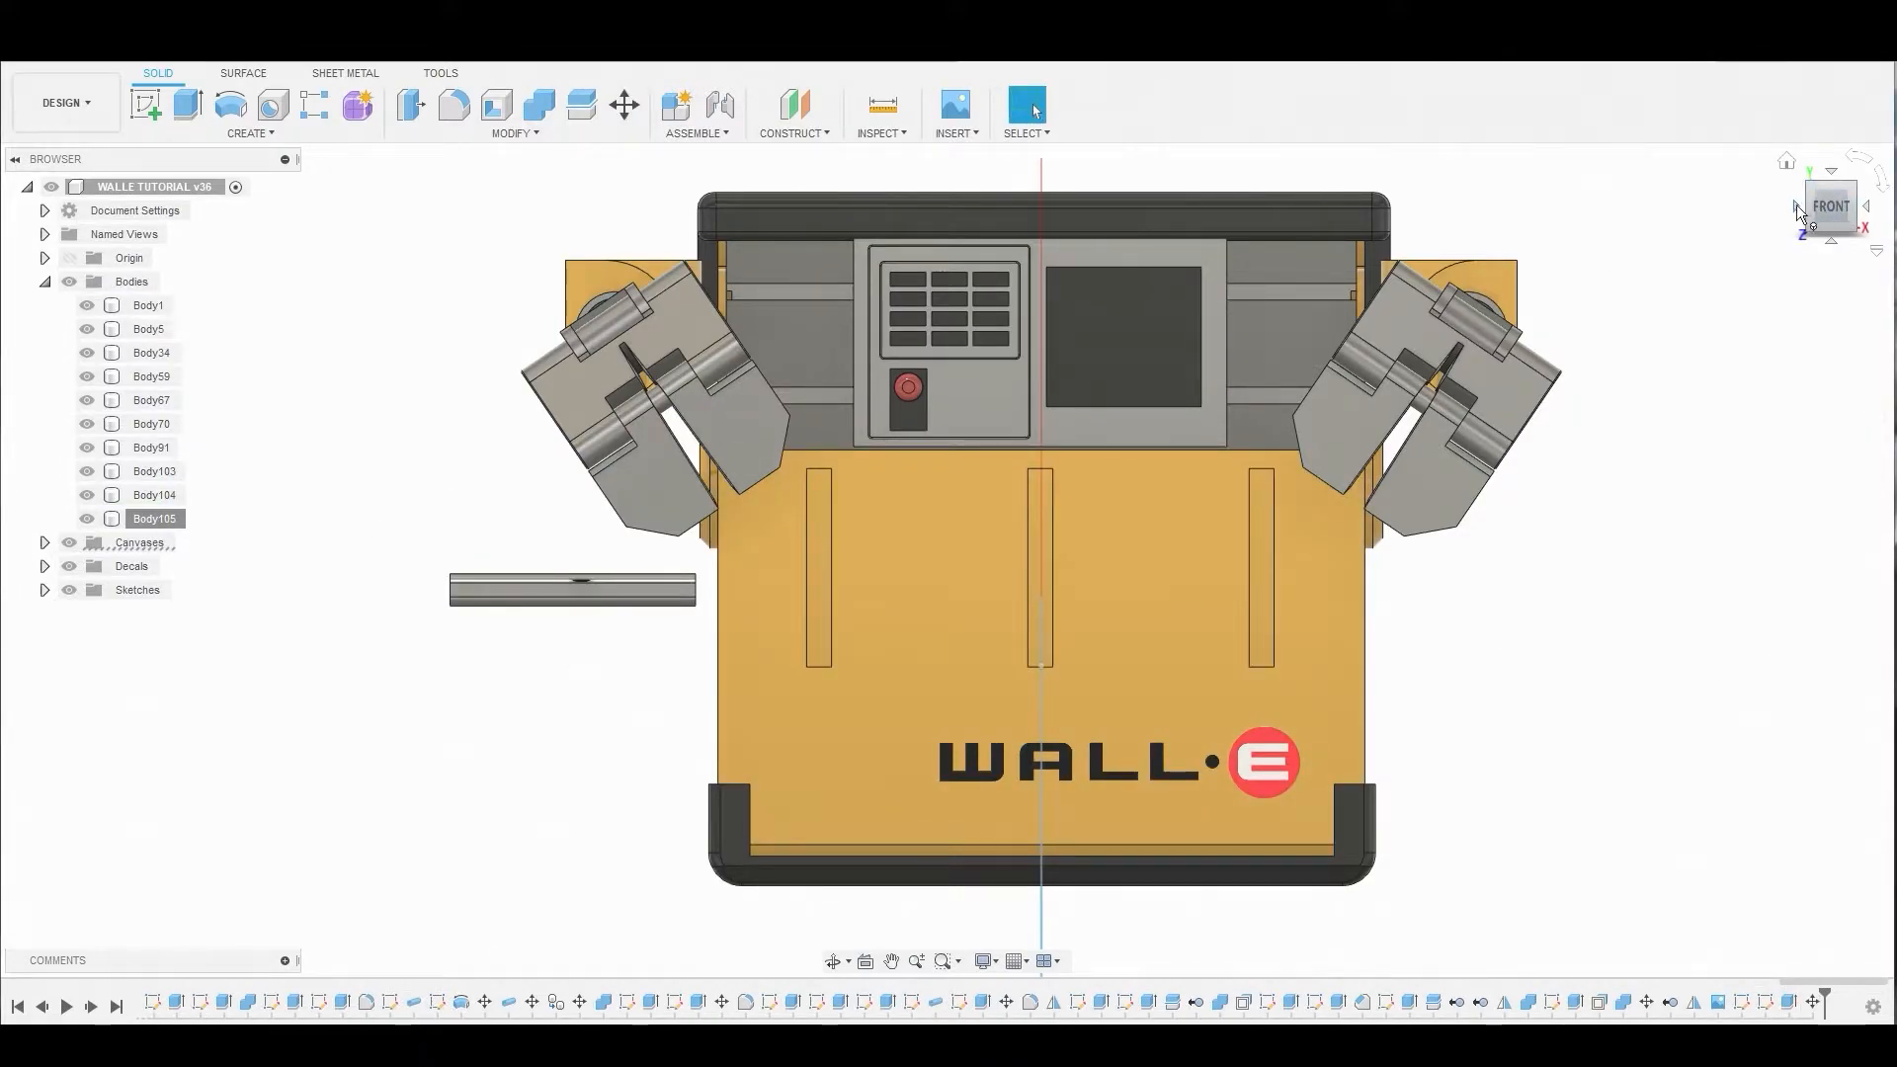
left_click(1867, 203)
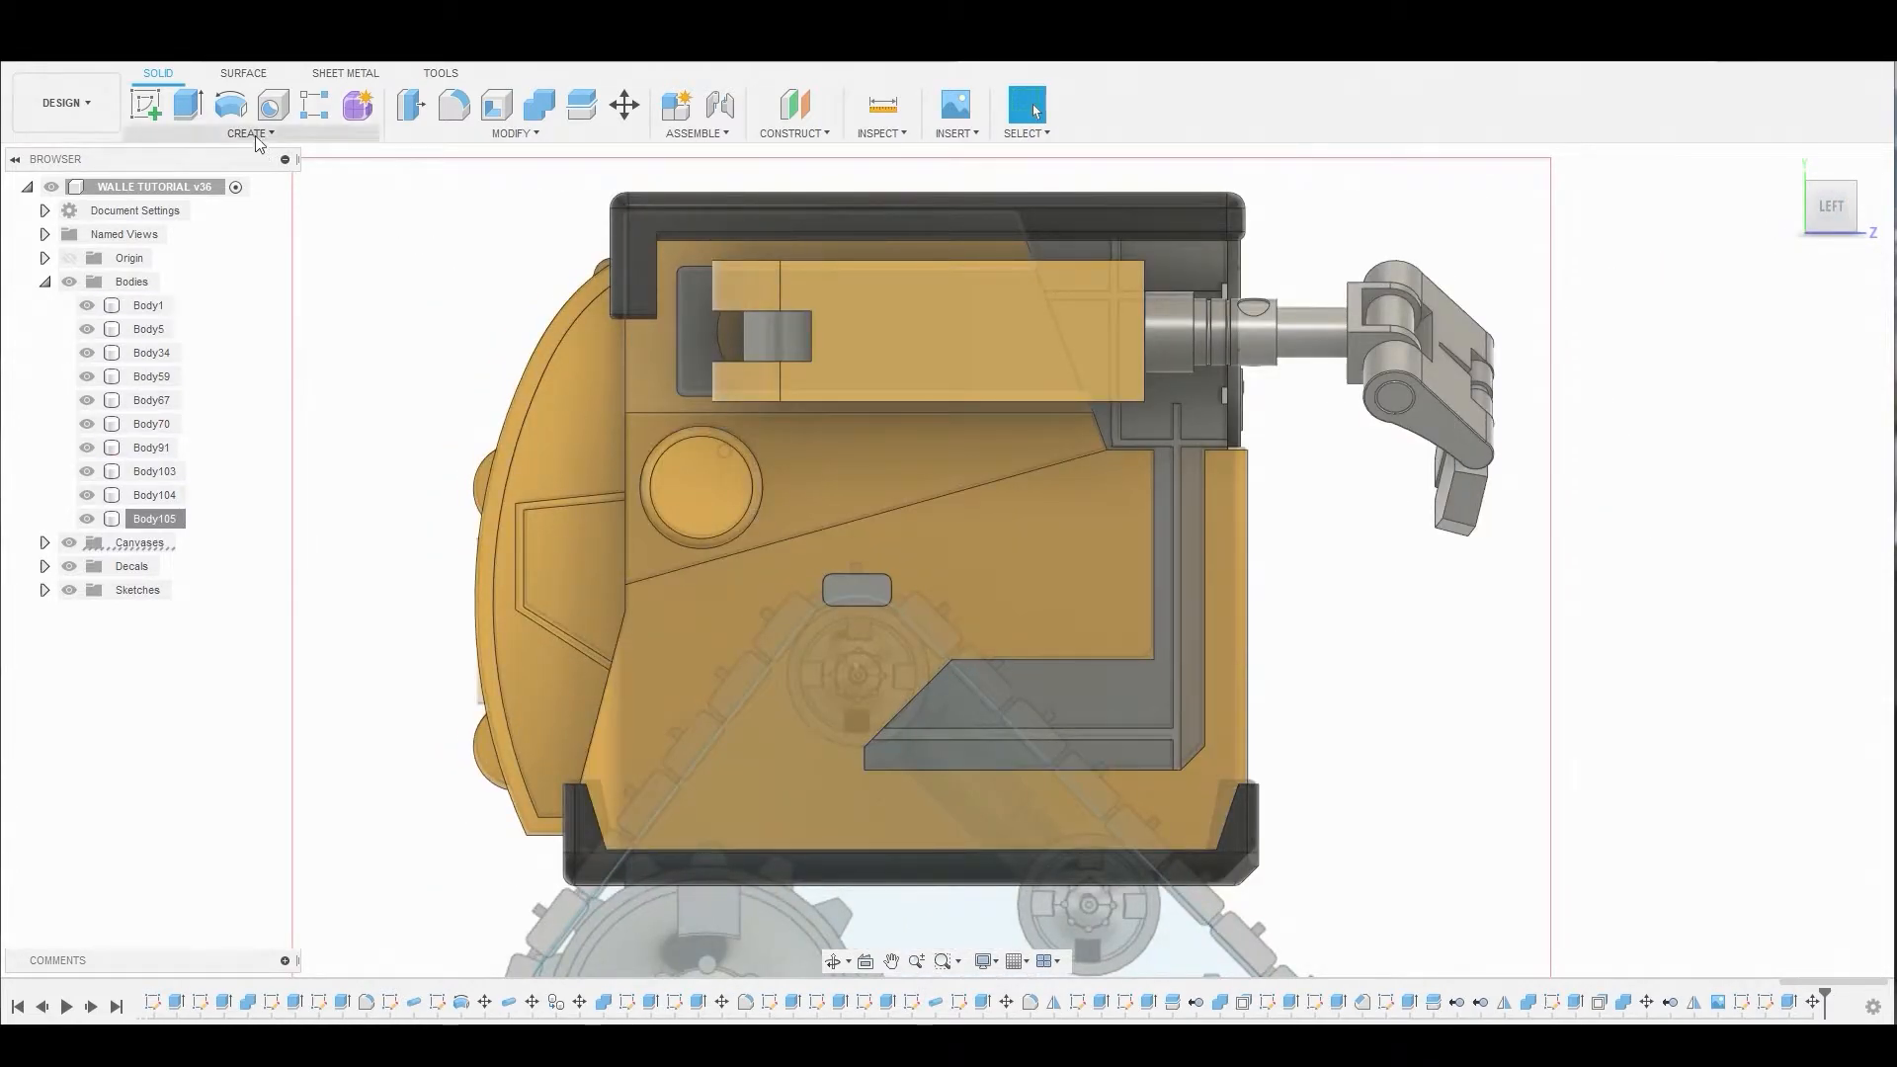
- Pattern the track link 30 times along the triangular path, oriented to path direction
left_click(248, 134)
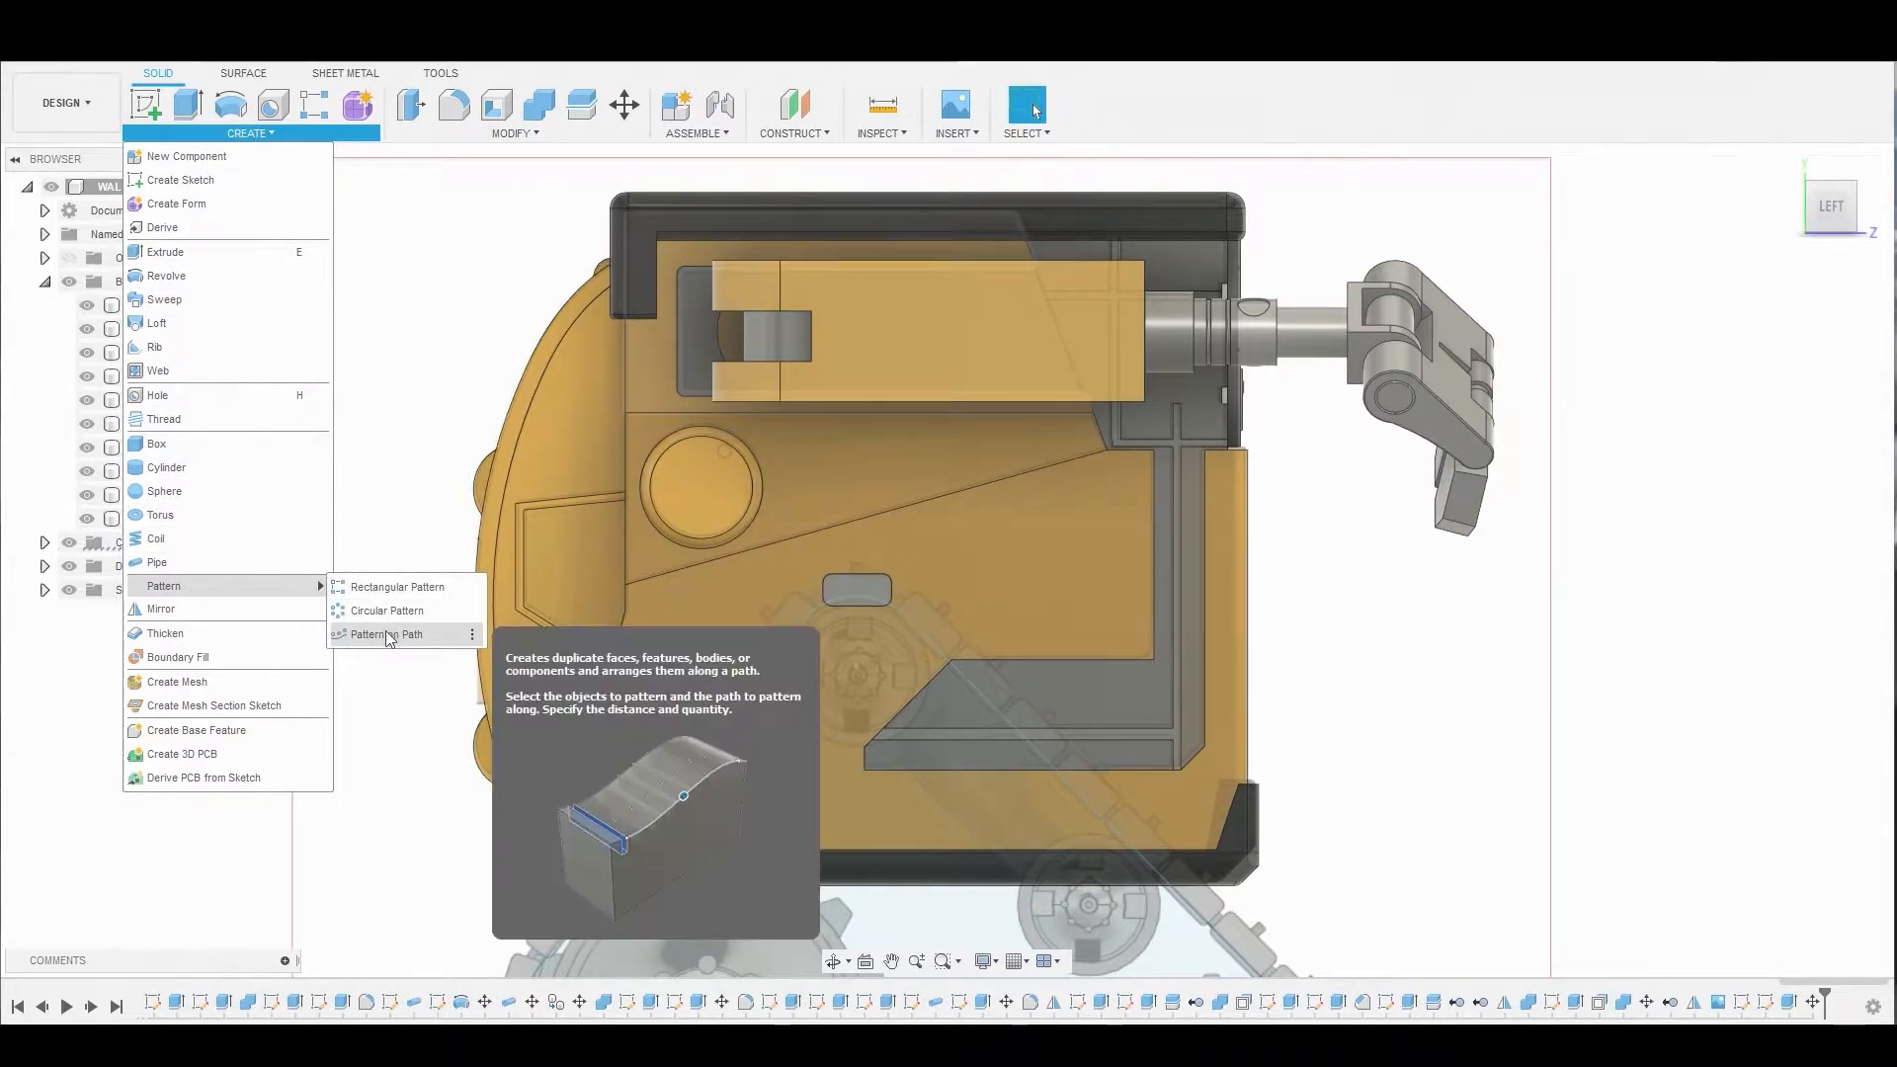
left_click(387, 634)
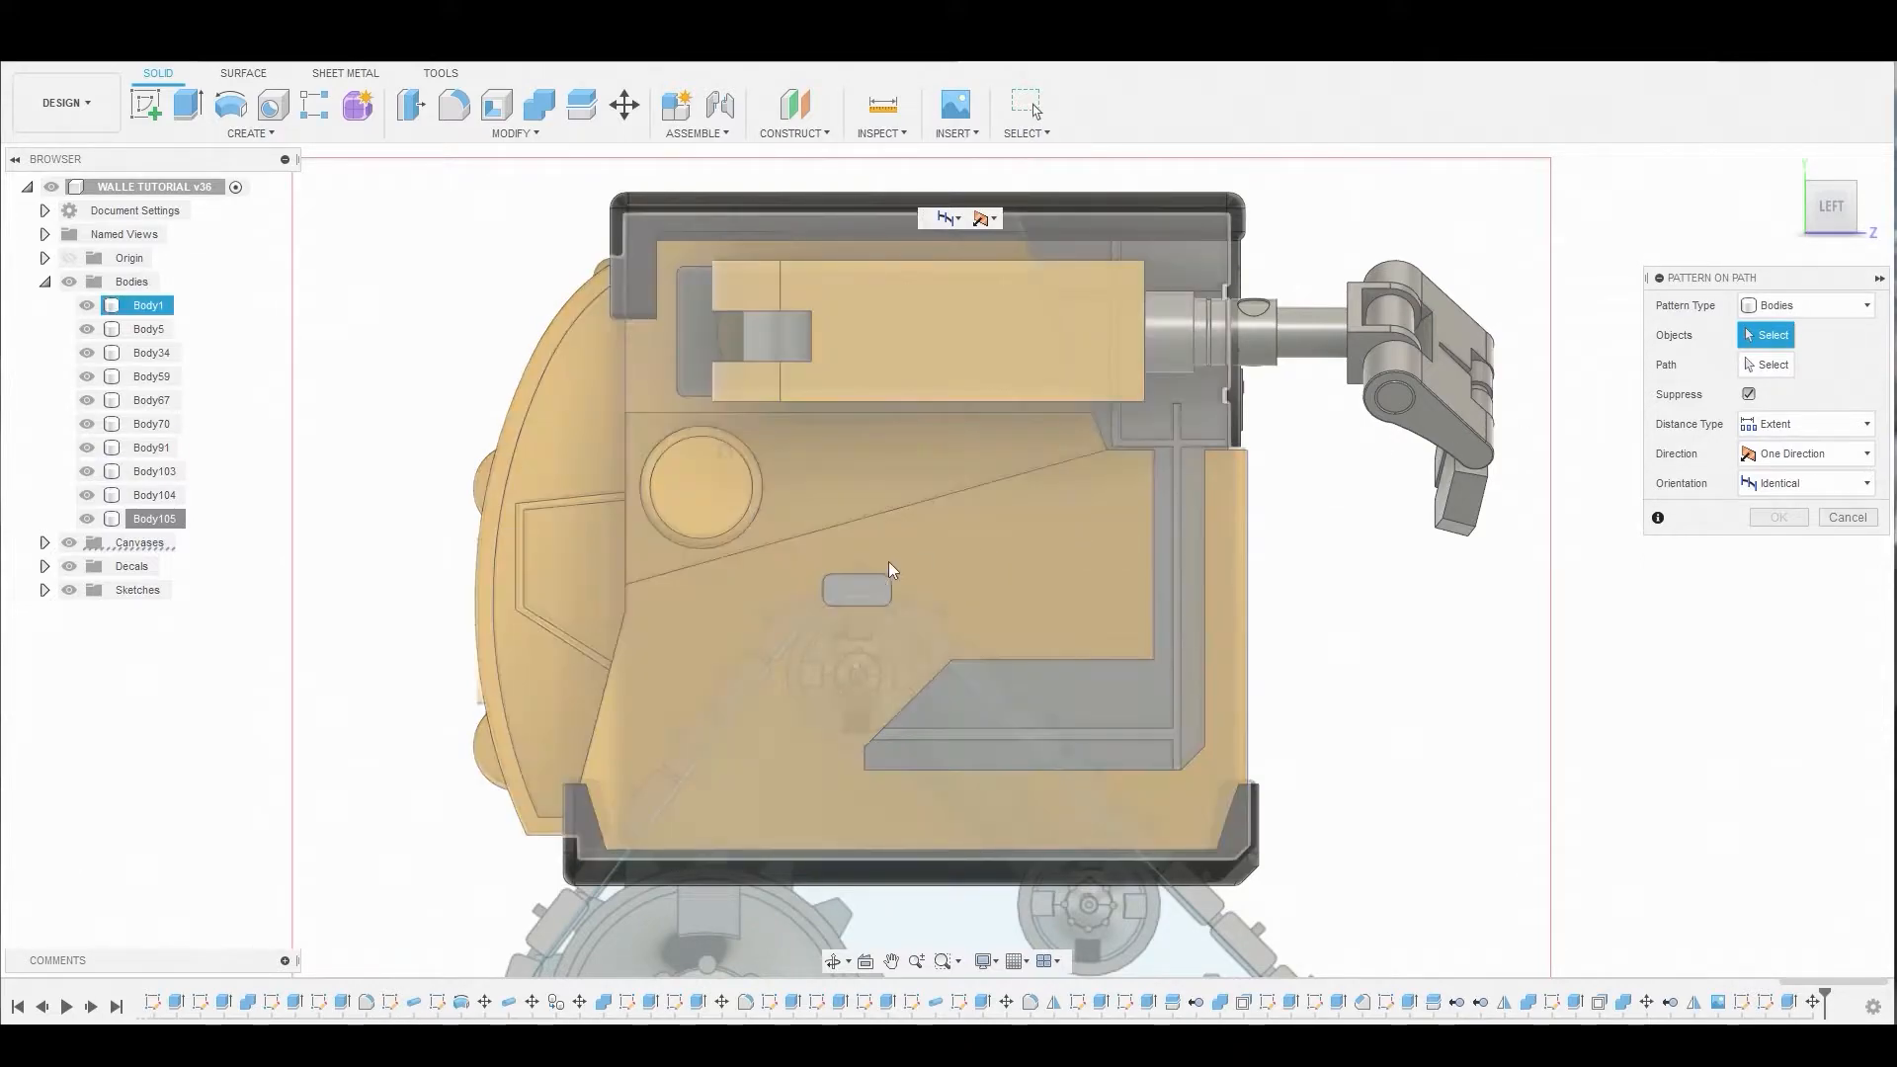
left_click(852, 590)
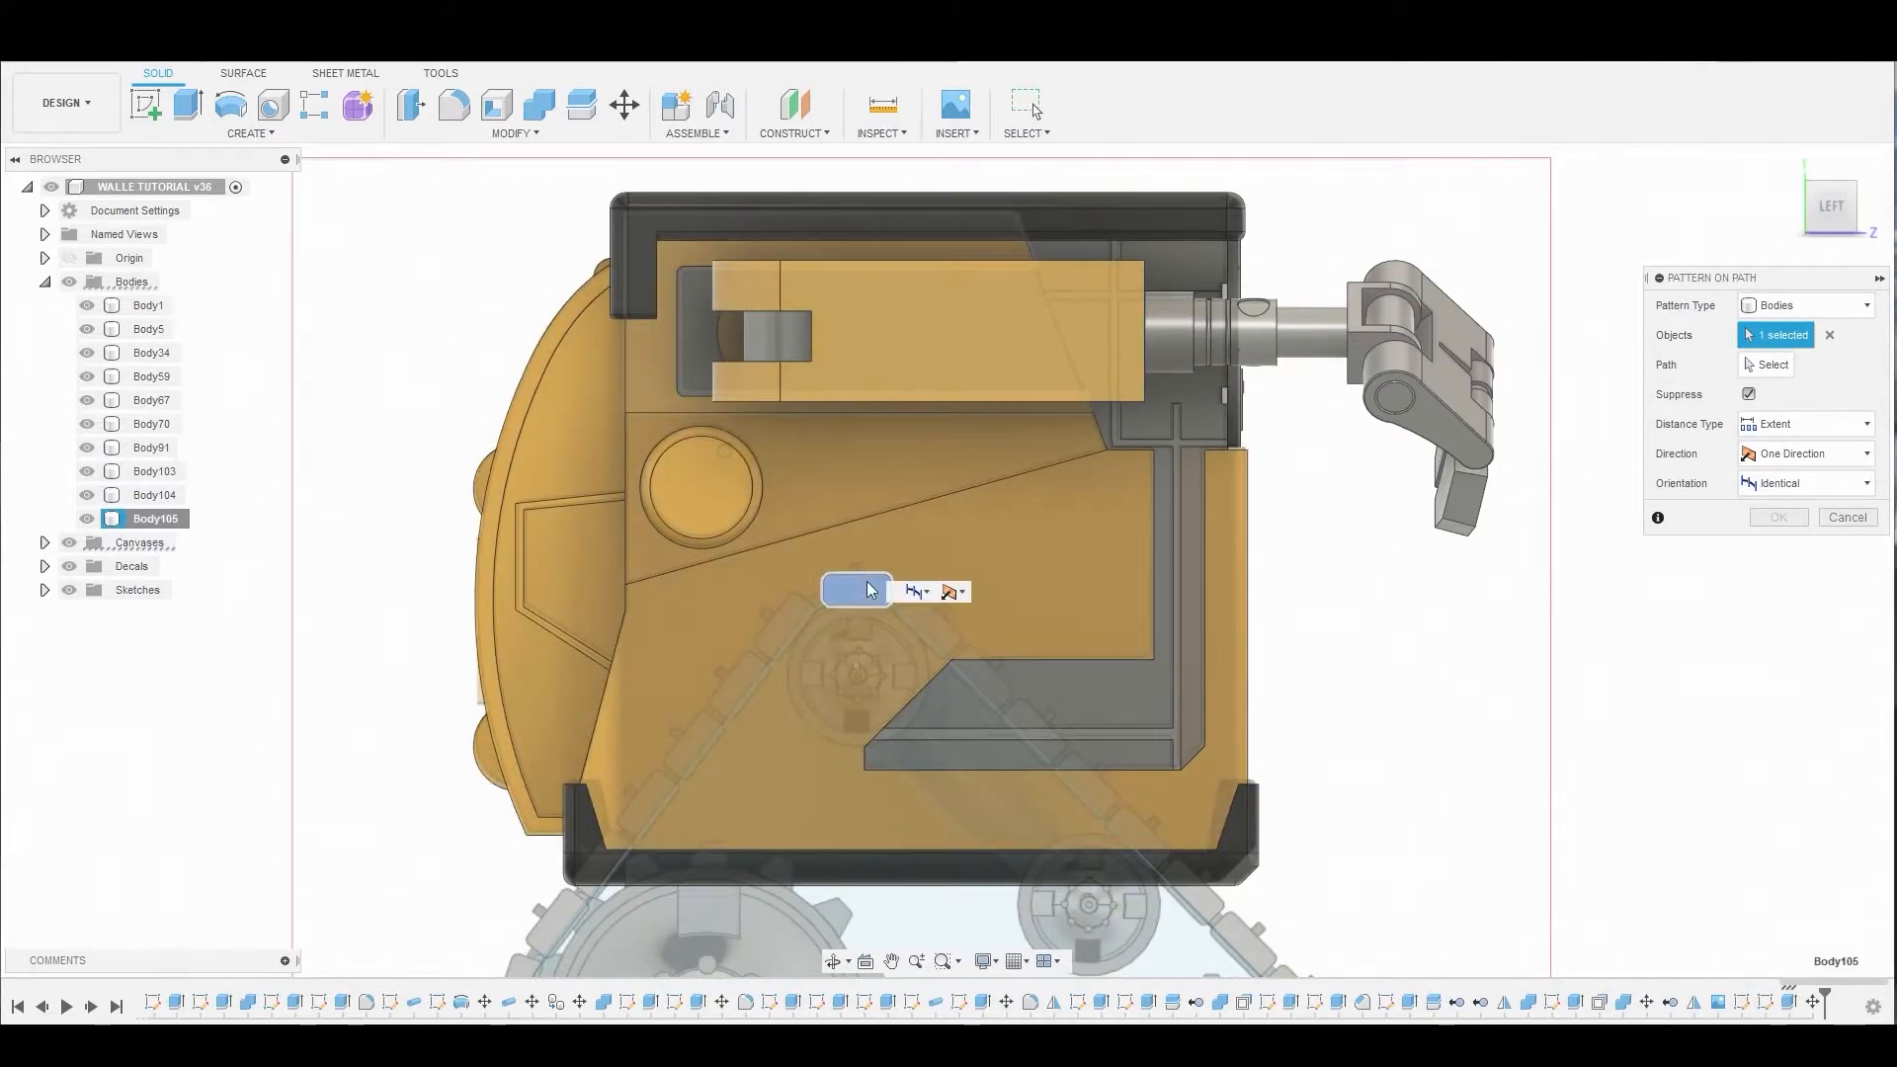
left_click(1773, 365)
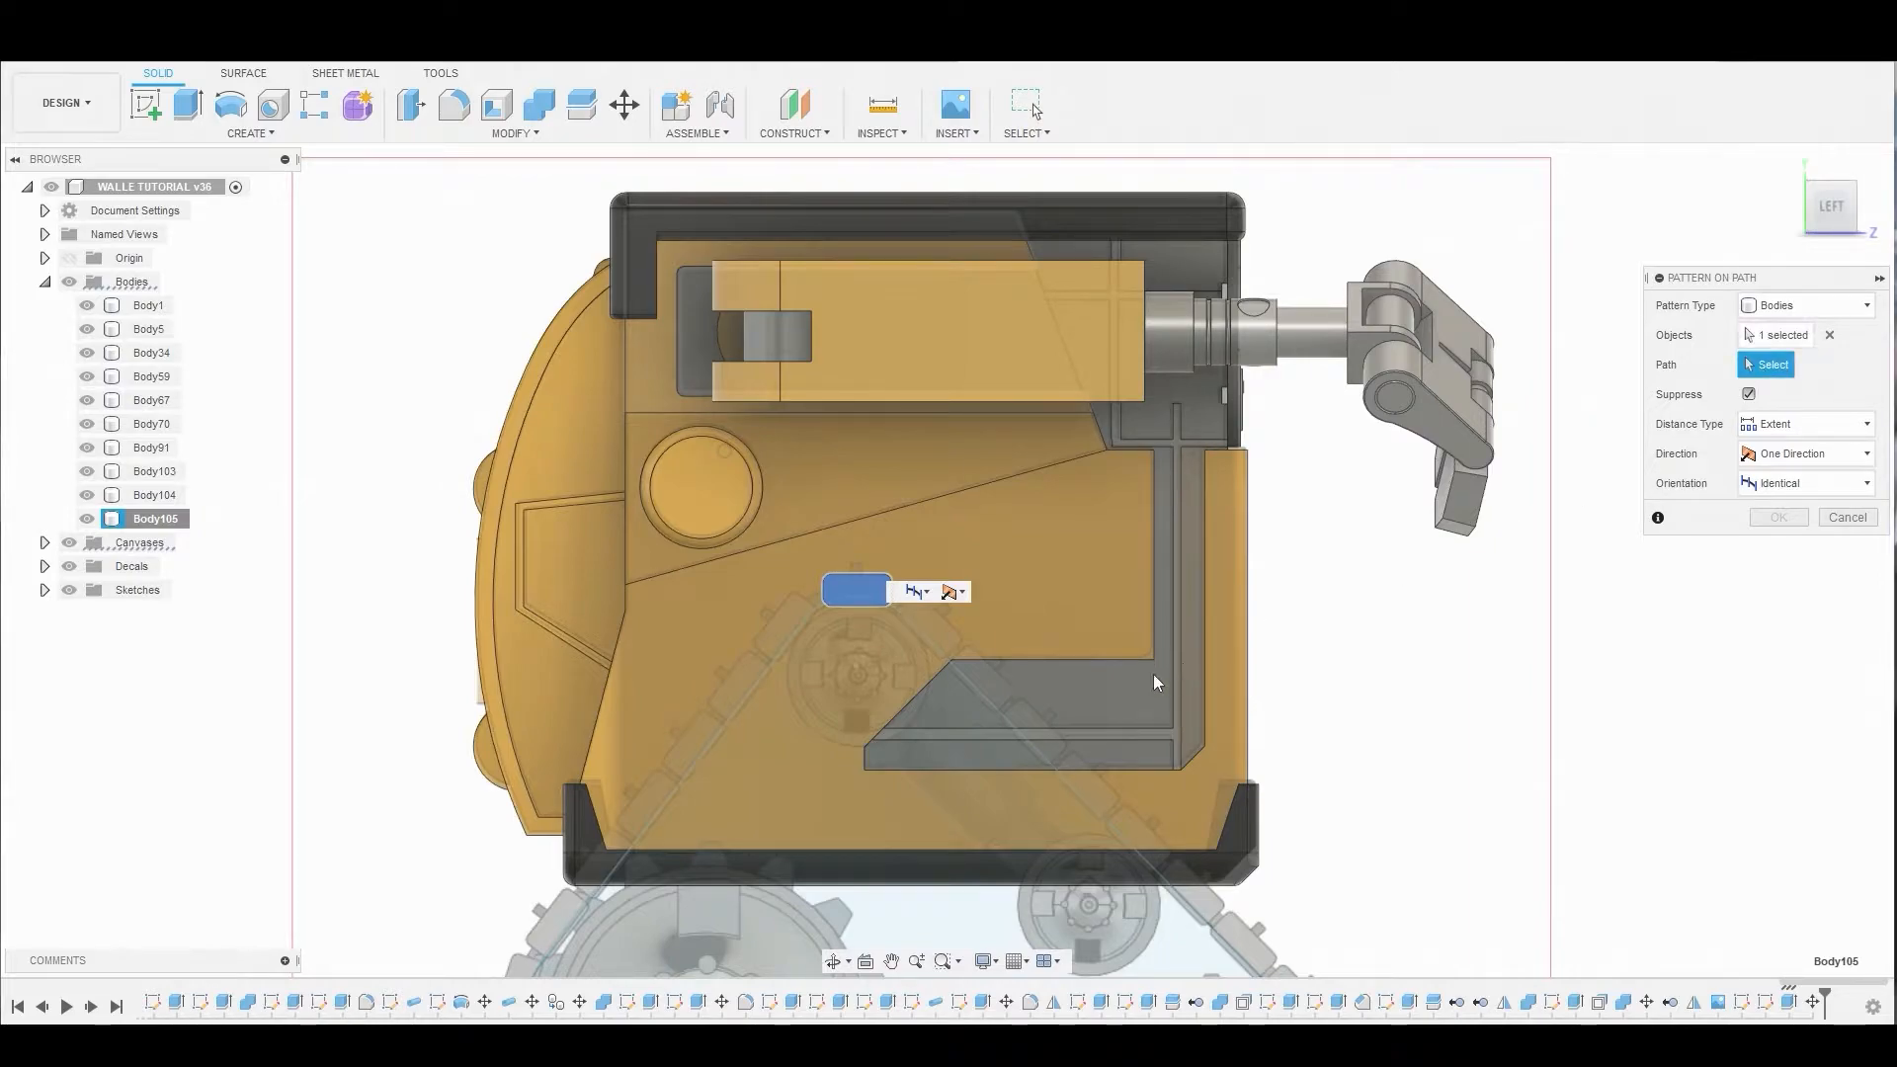
left_click(856, 602)
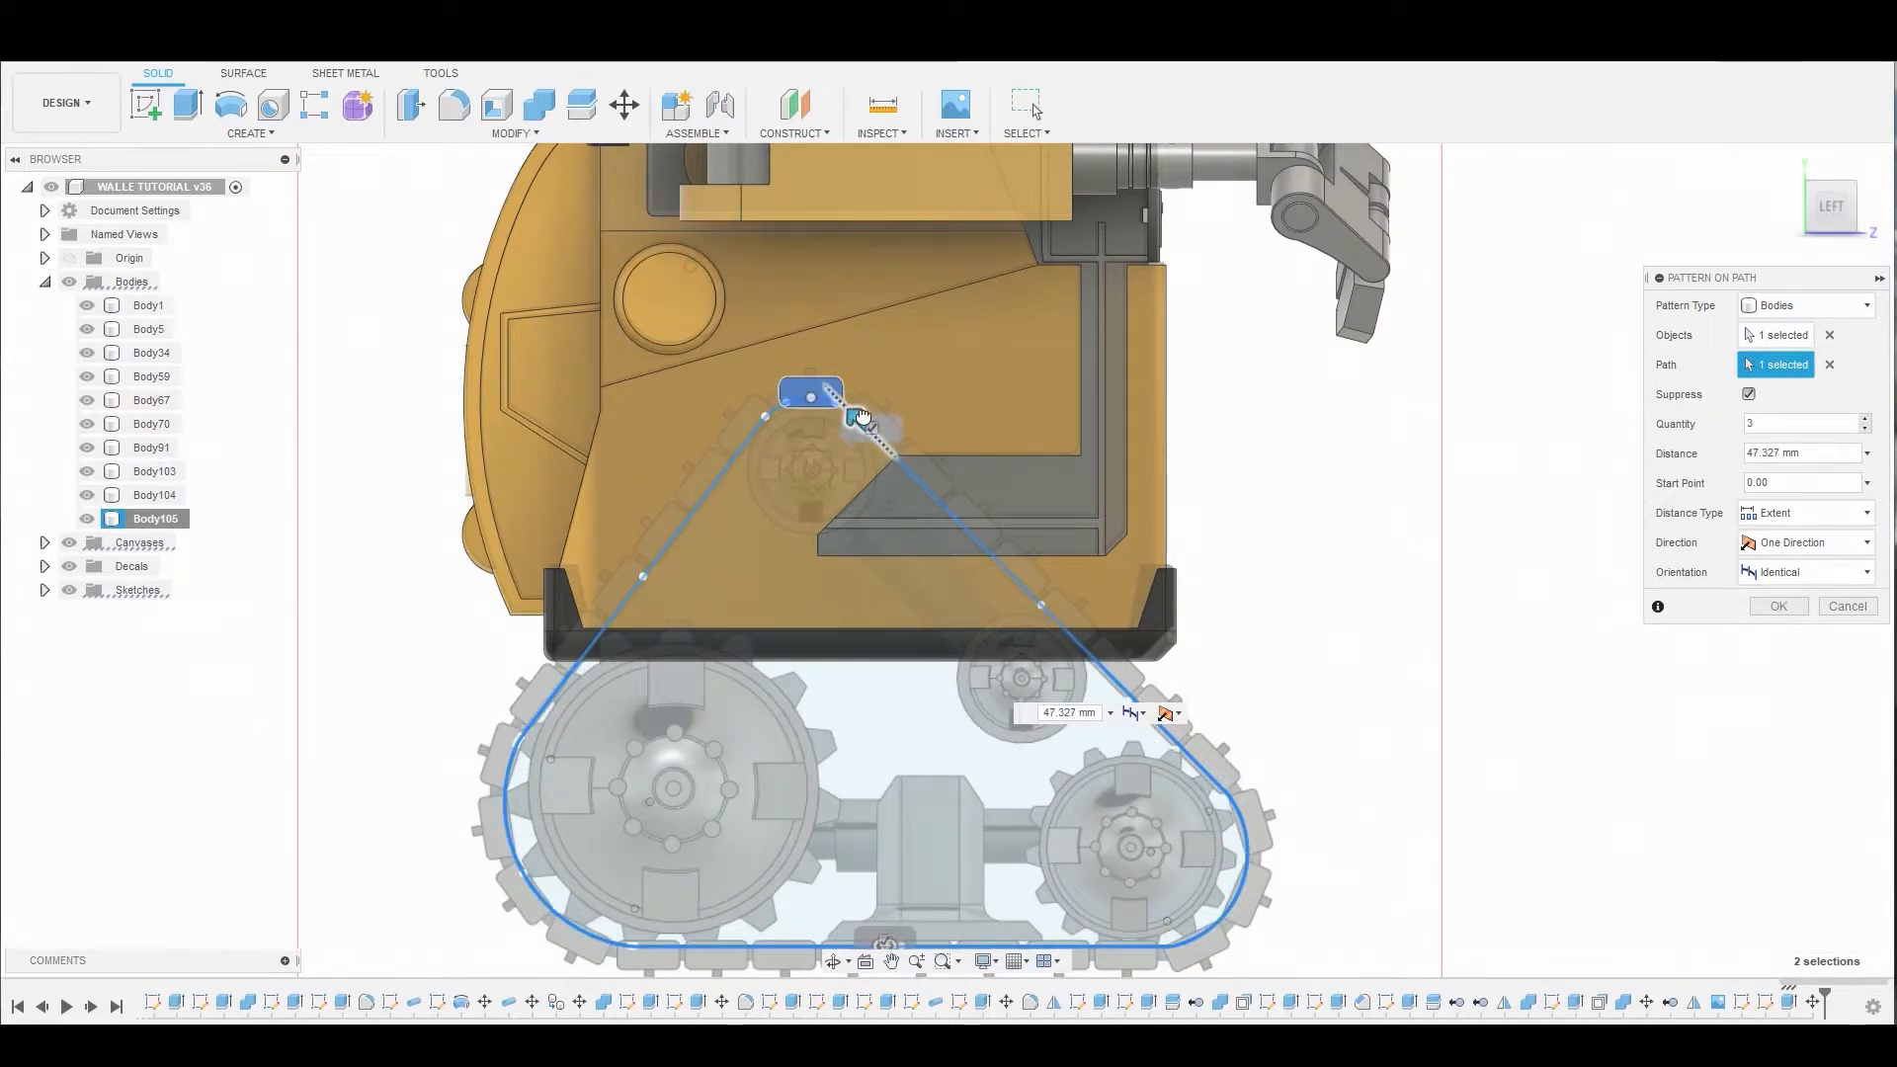
scroll("up", 3)
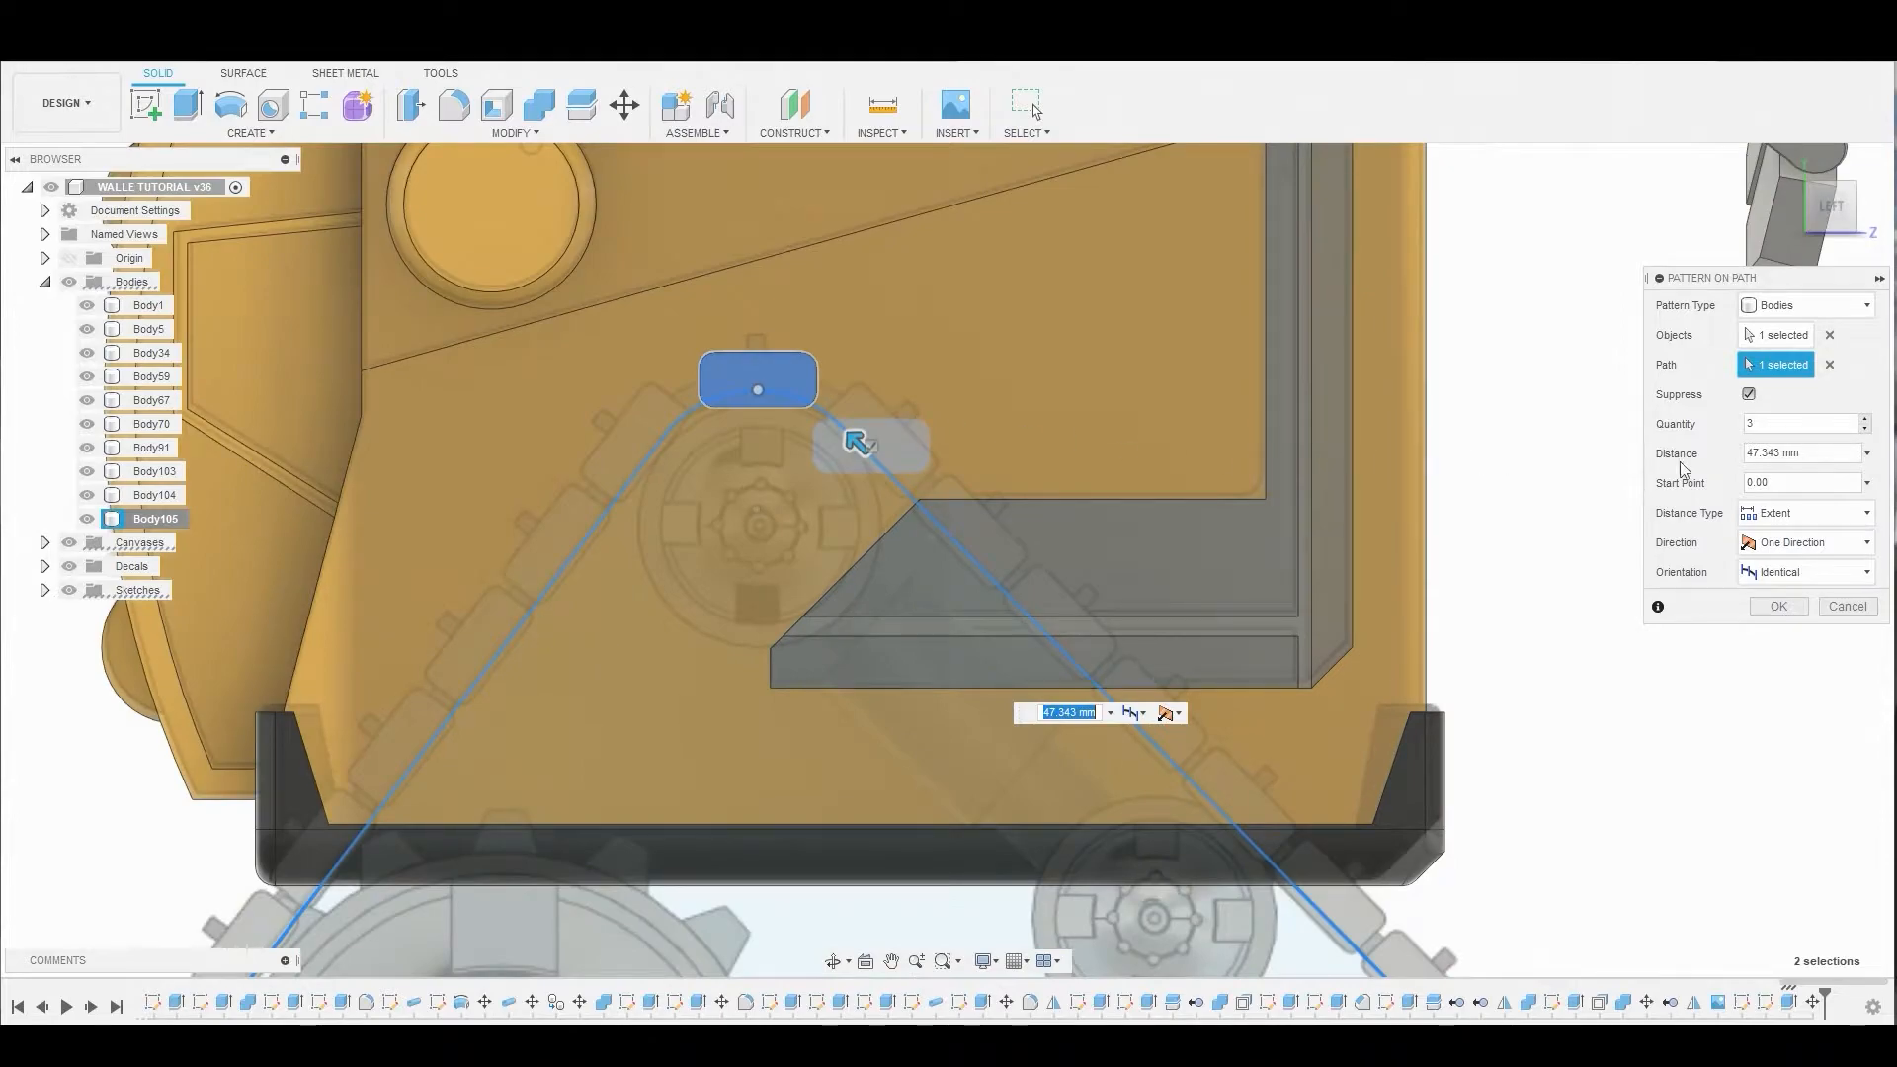
left_click(1804, 571)
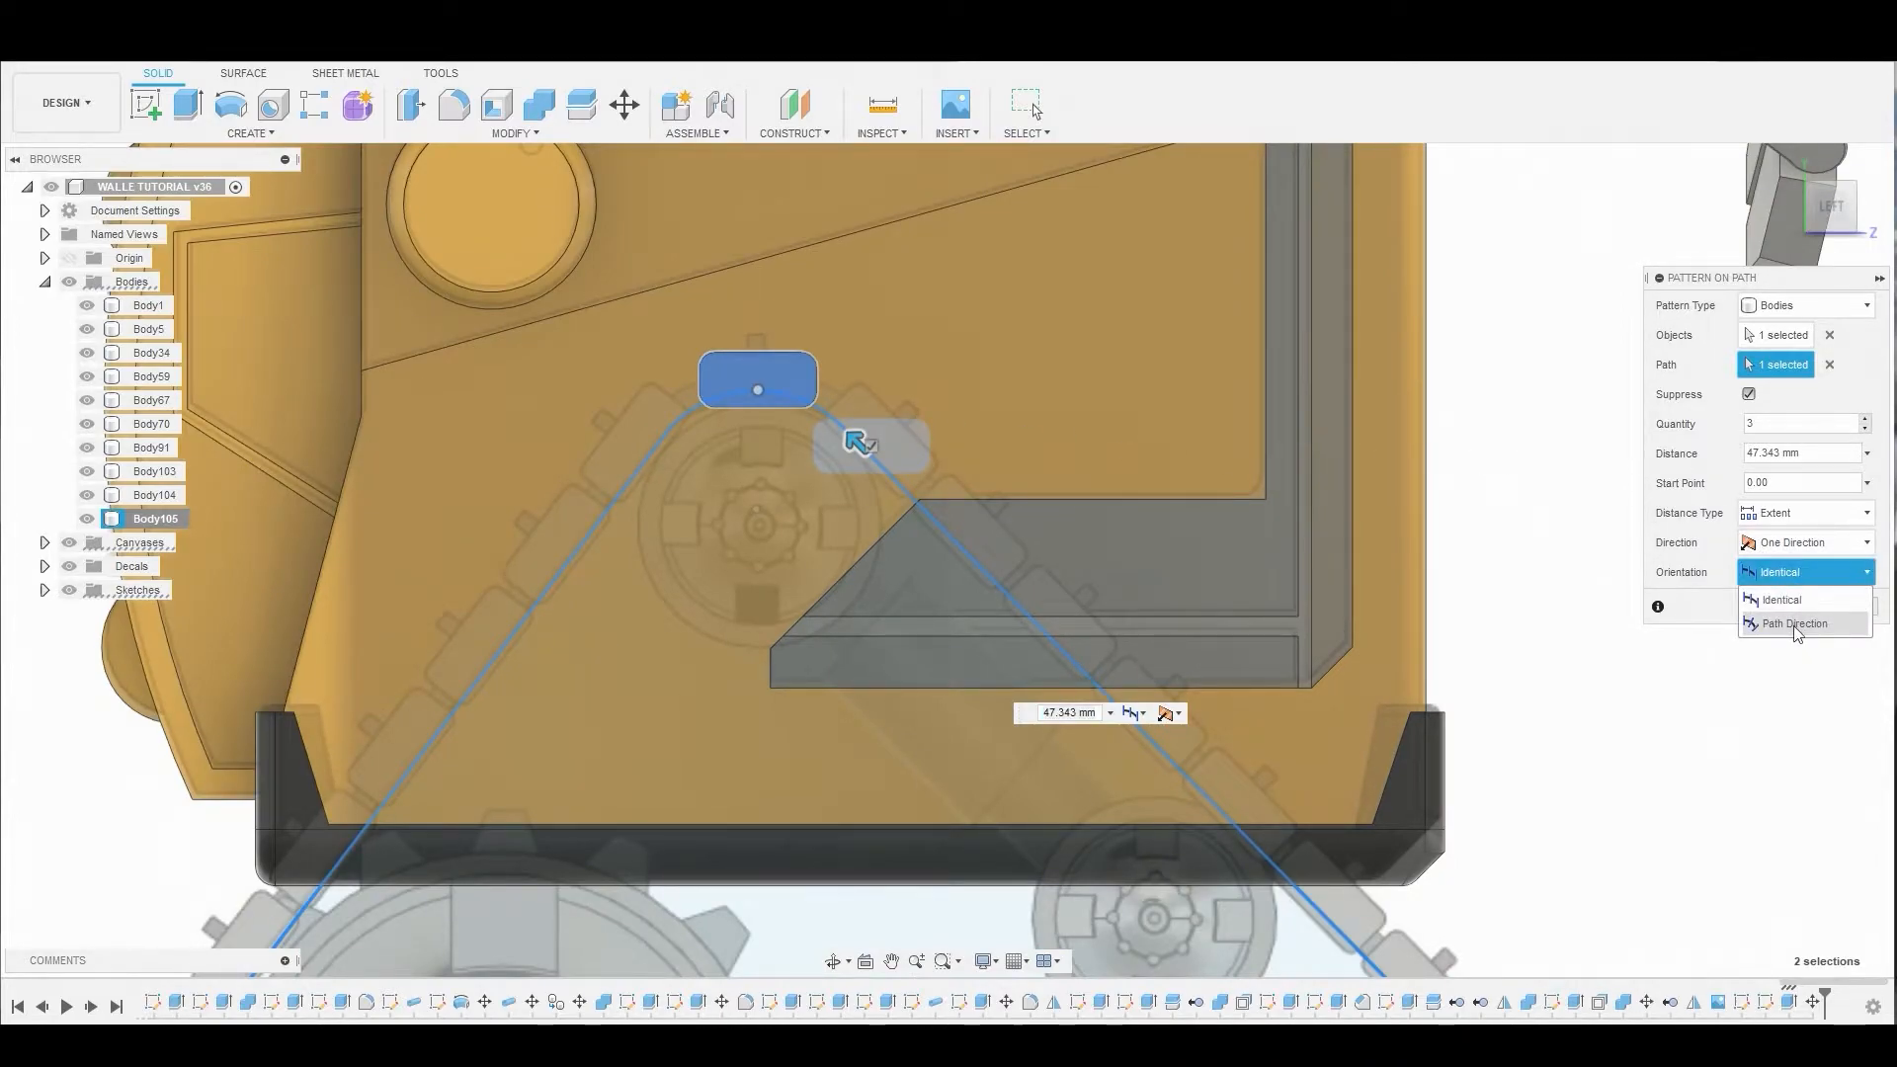
left_click(1794, 624)
type("0")
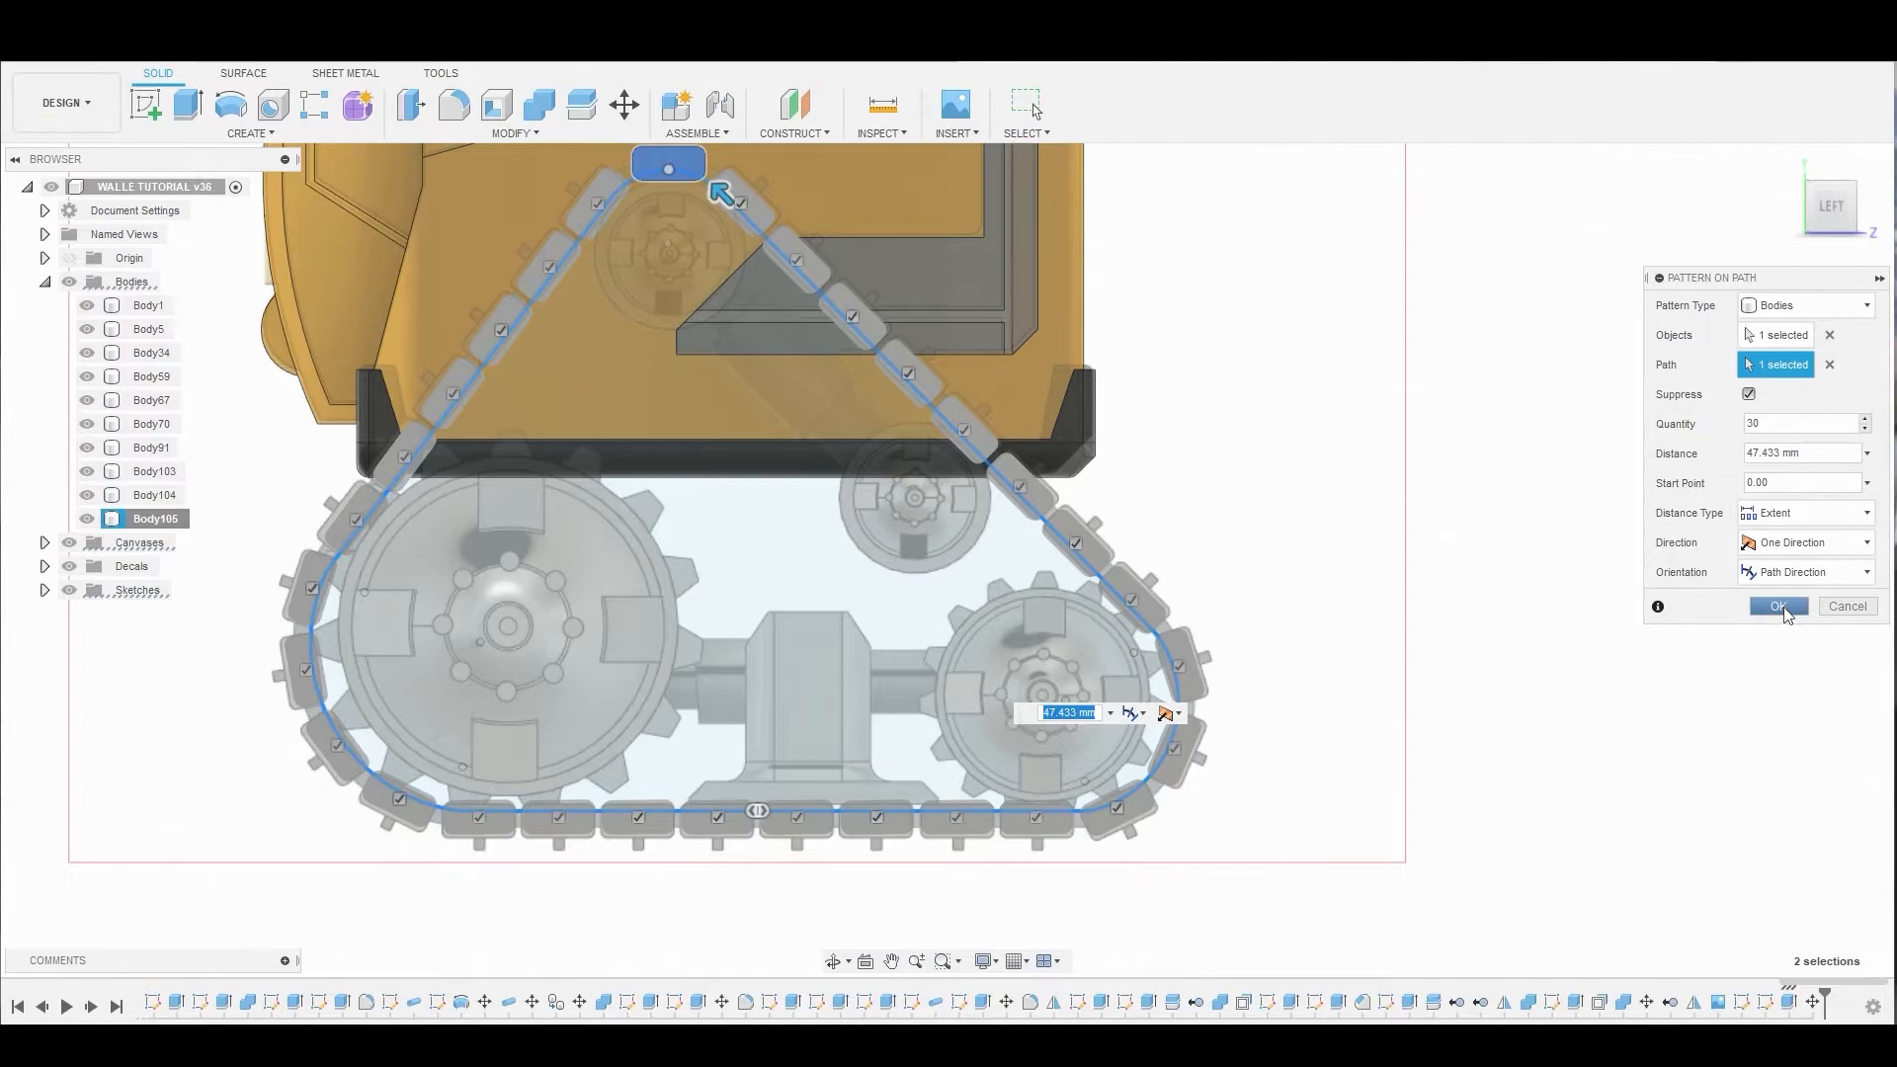
left_click(1777, 605)
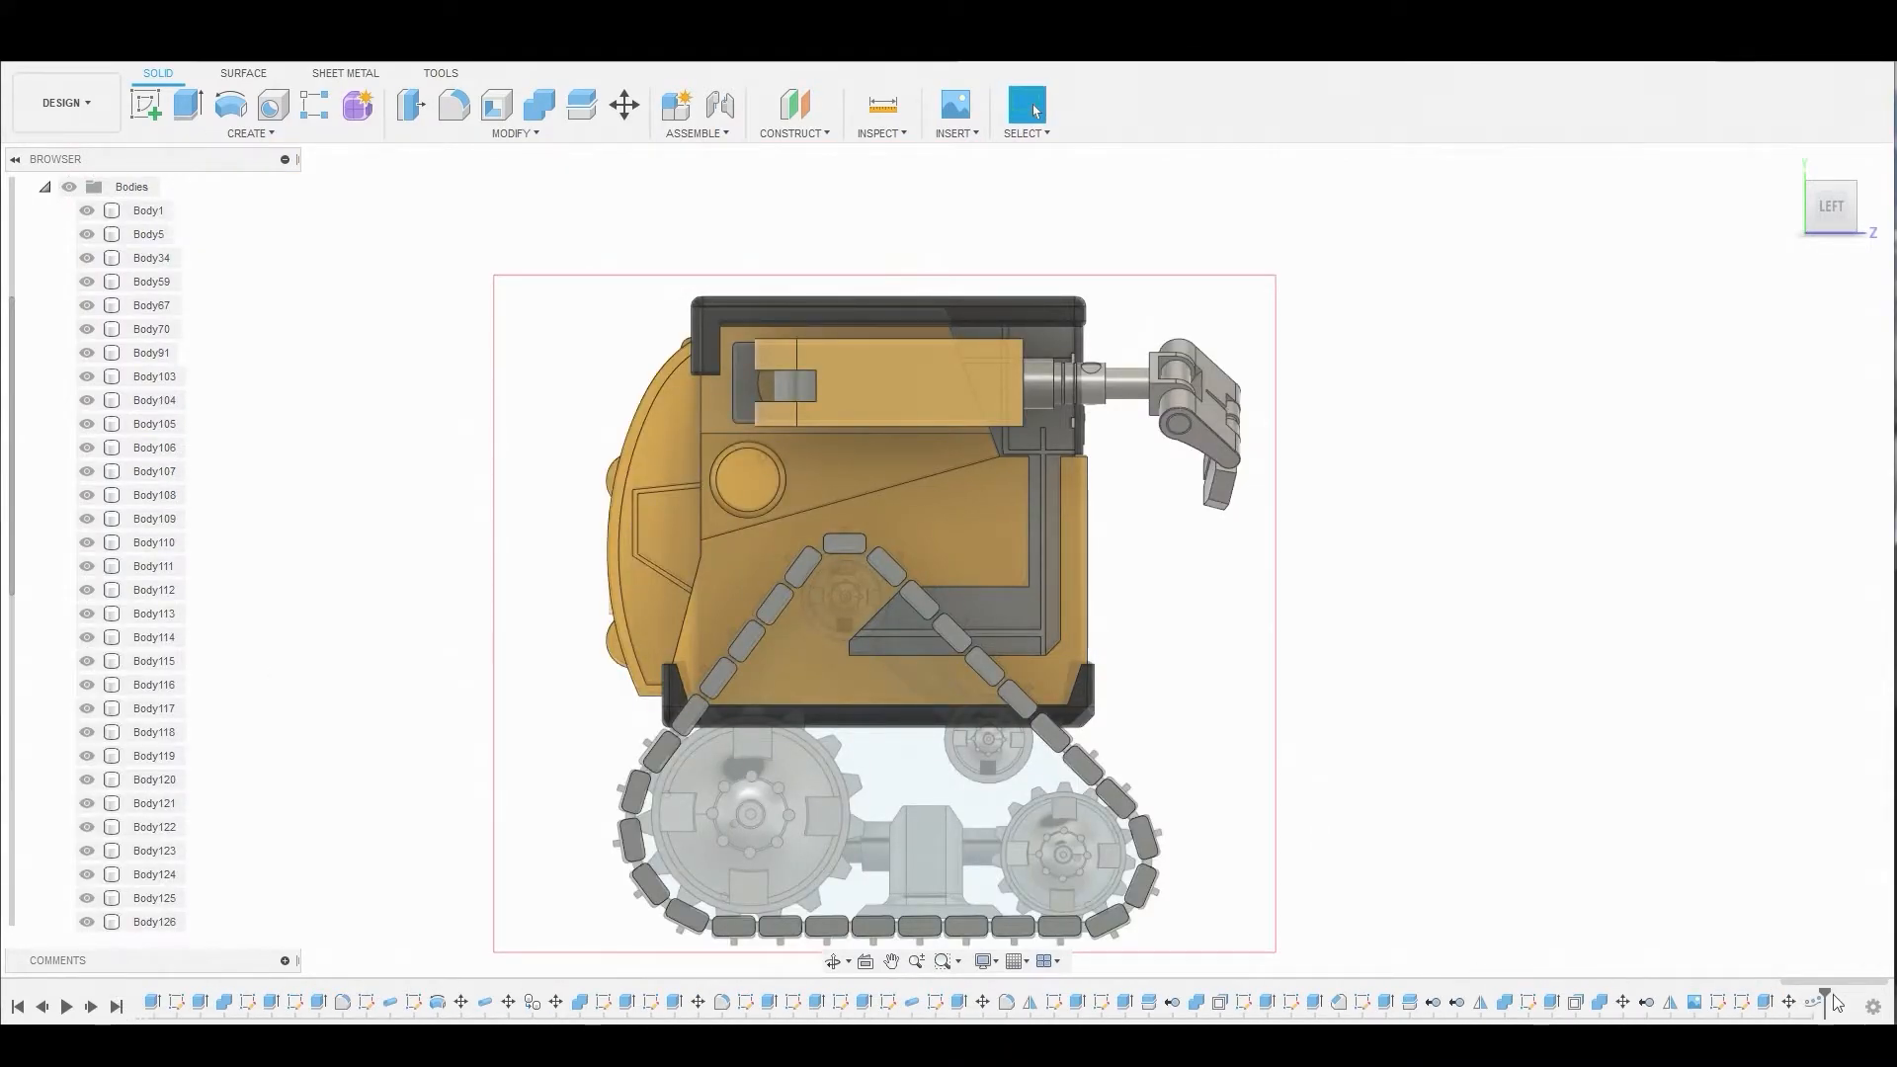
mouse_move(1799, 1002)
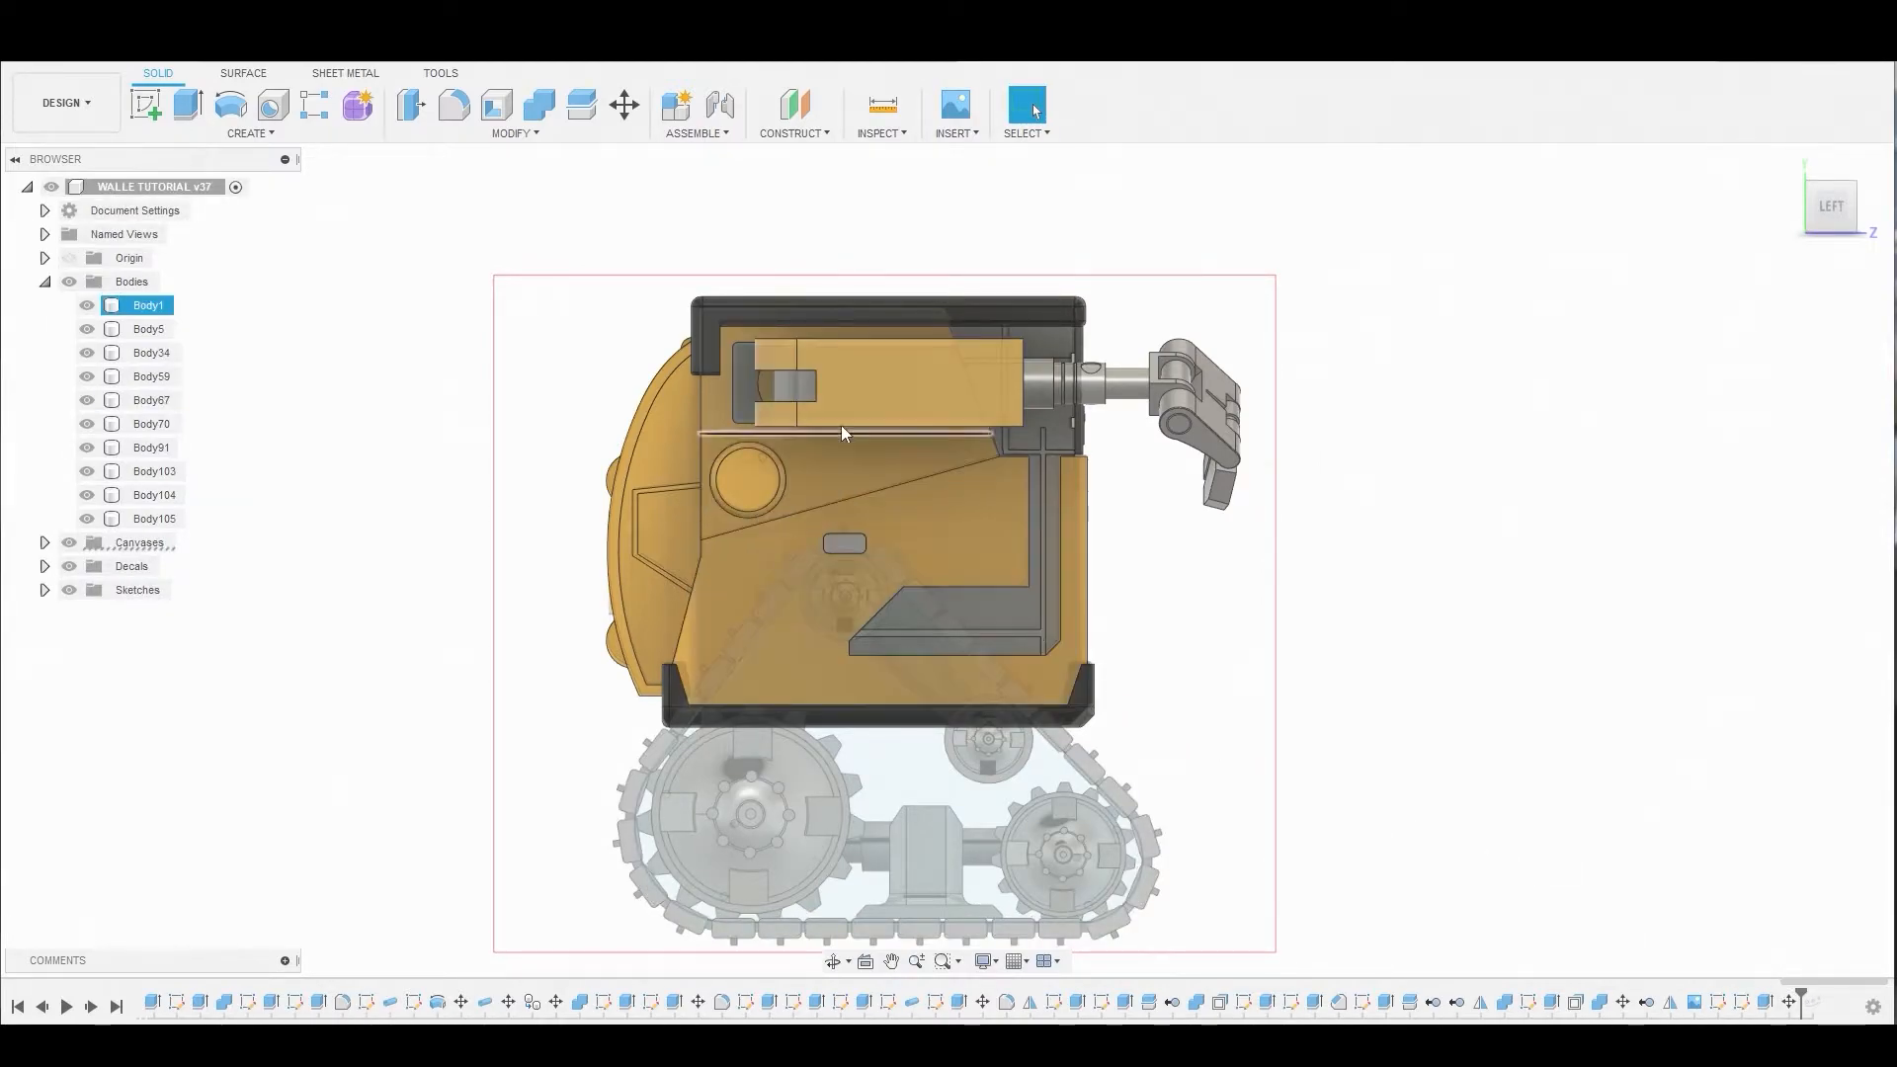
- Sketch a thin slot rectangle near the left end of the link's top face
left_click(150, 424)
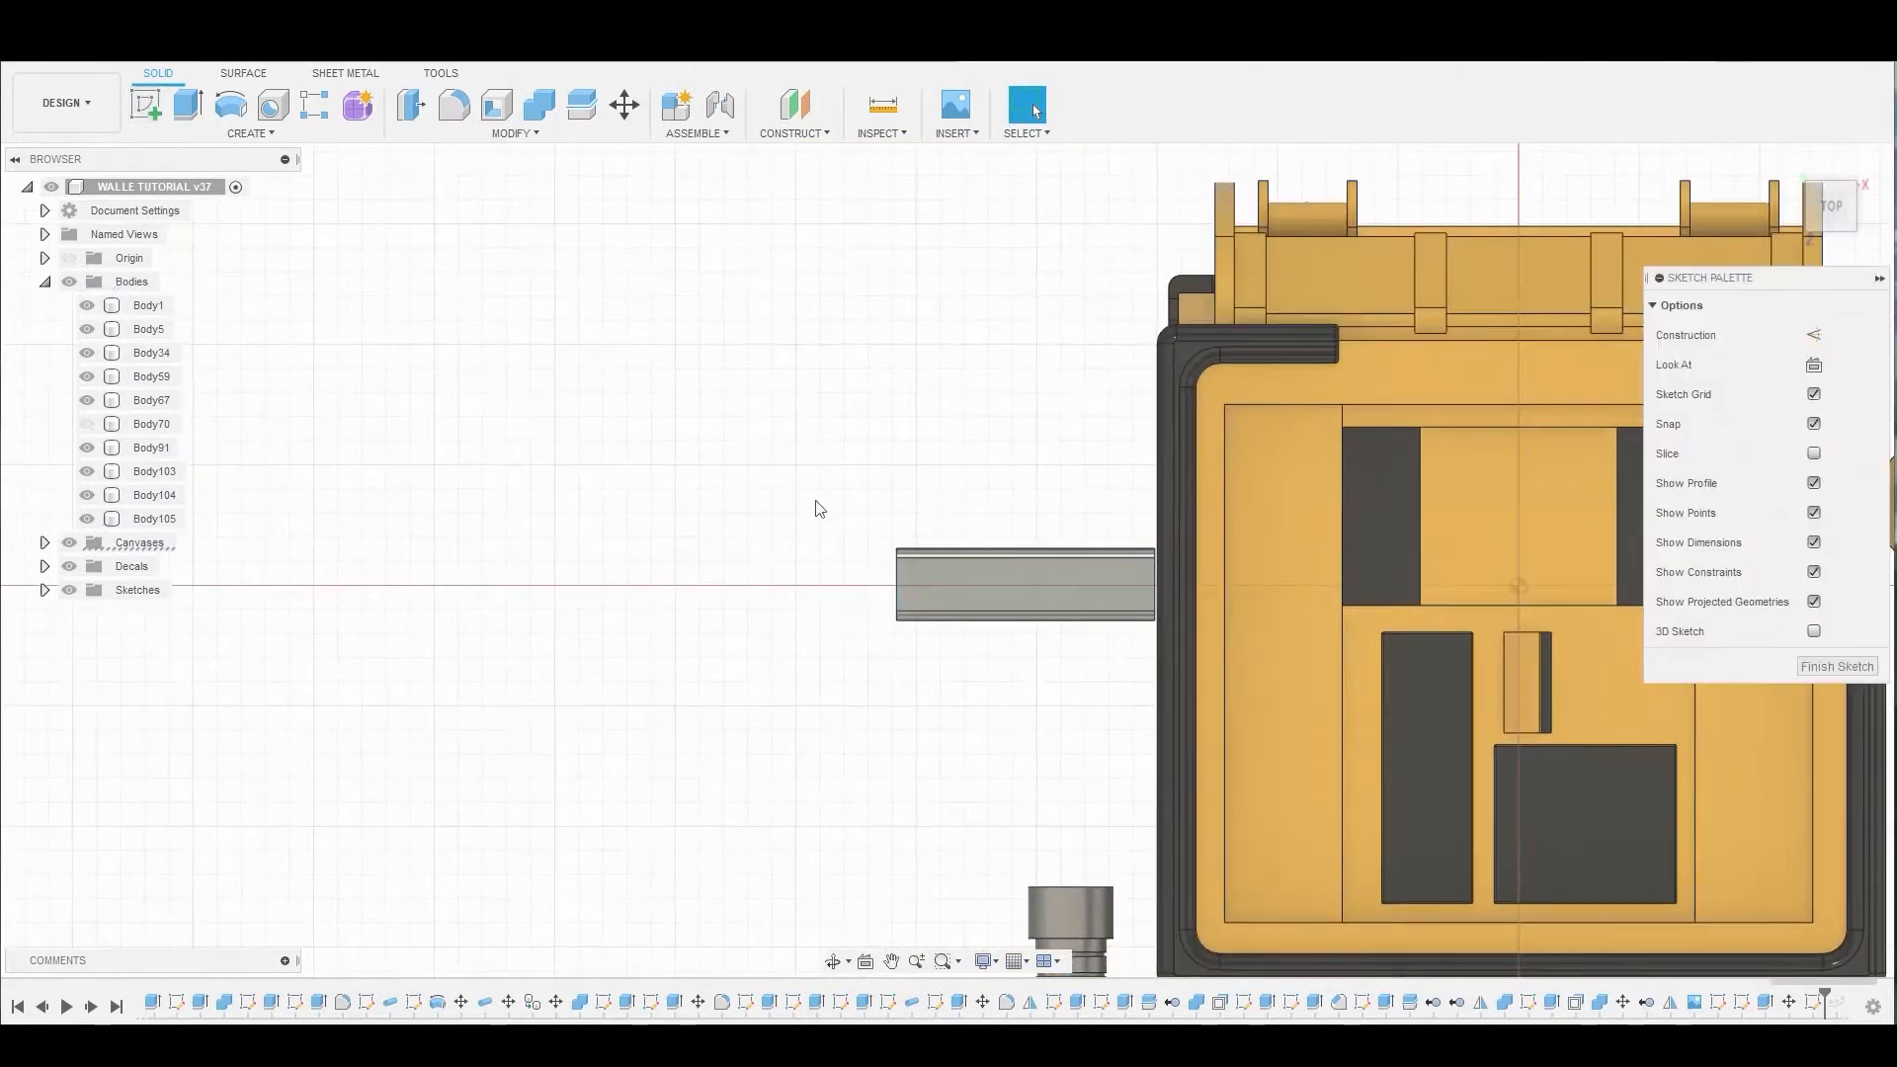
left_click(145, 106)
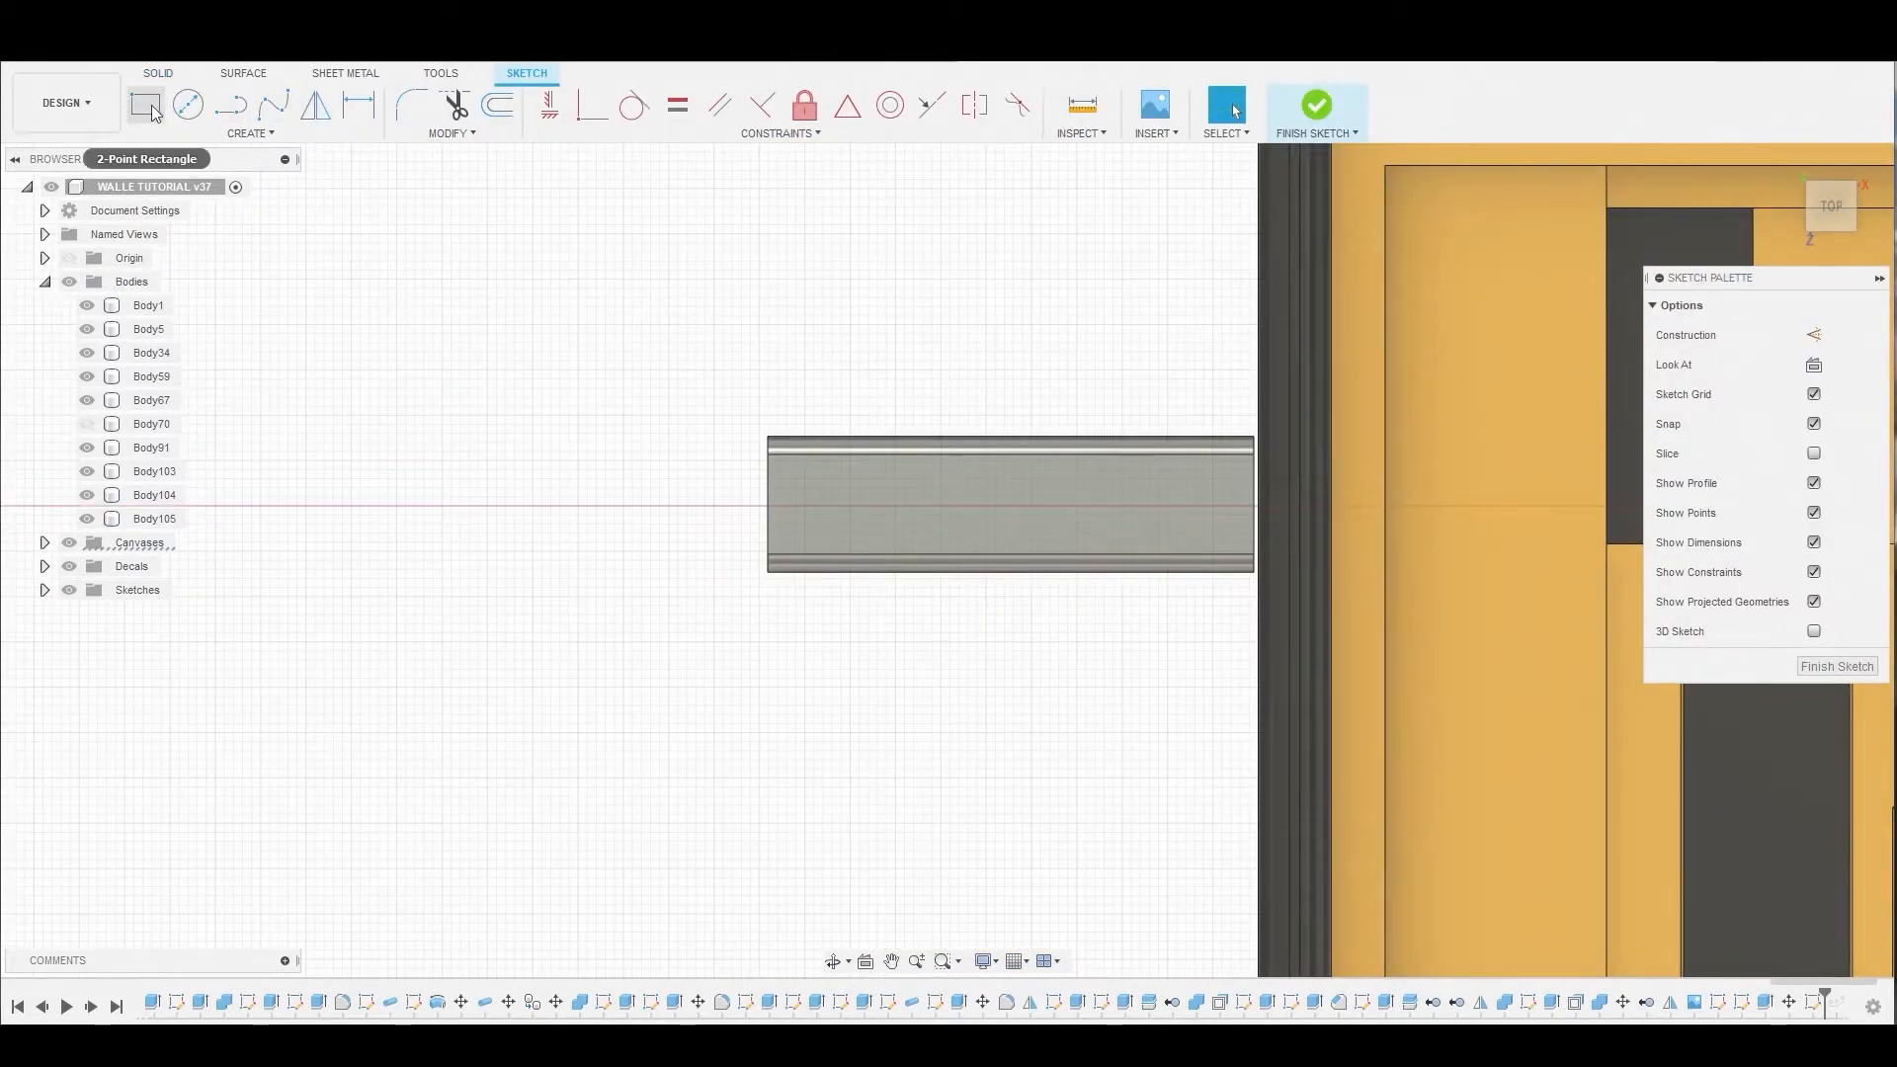
left_click(145, 106)
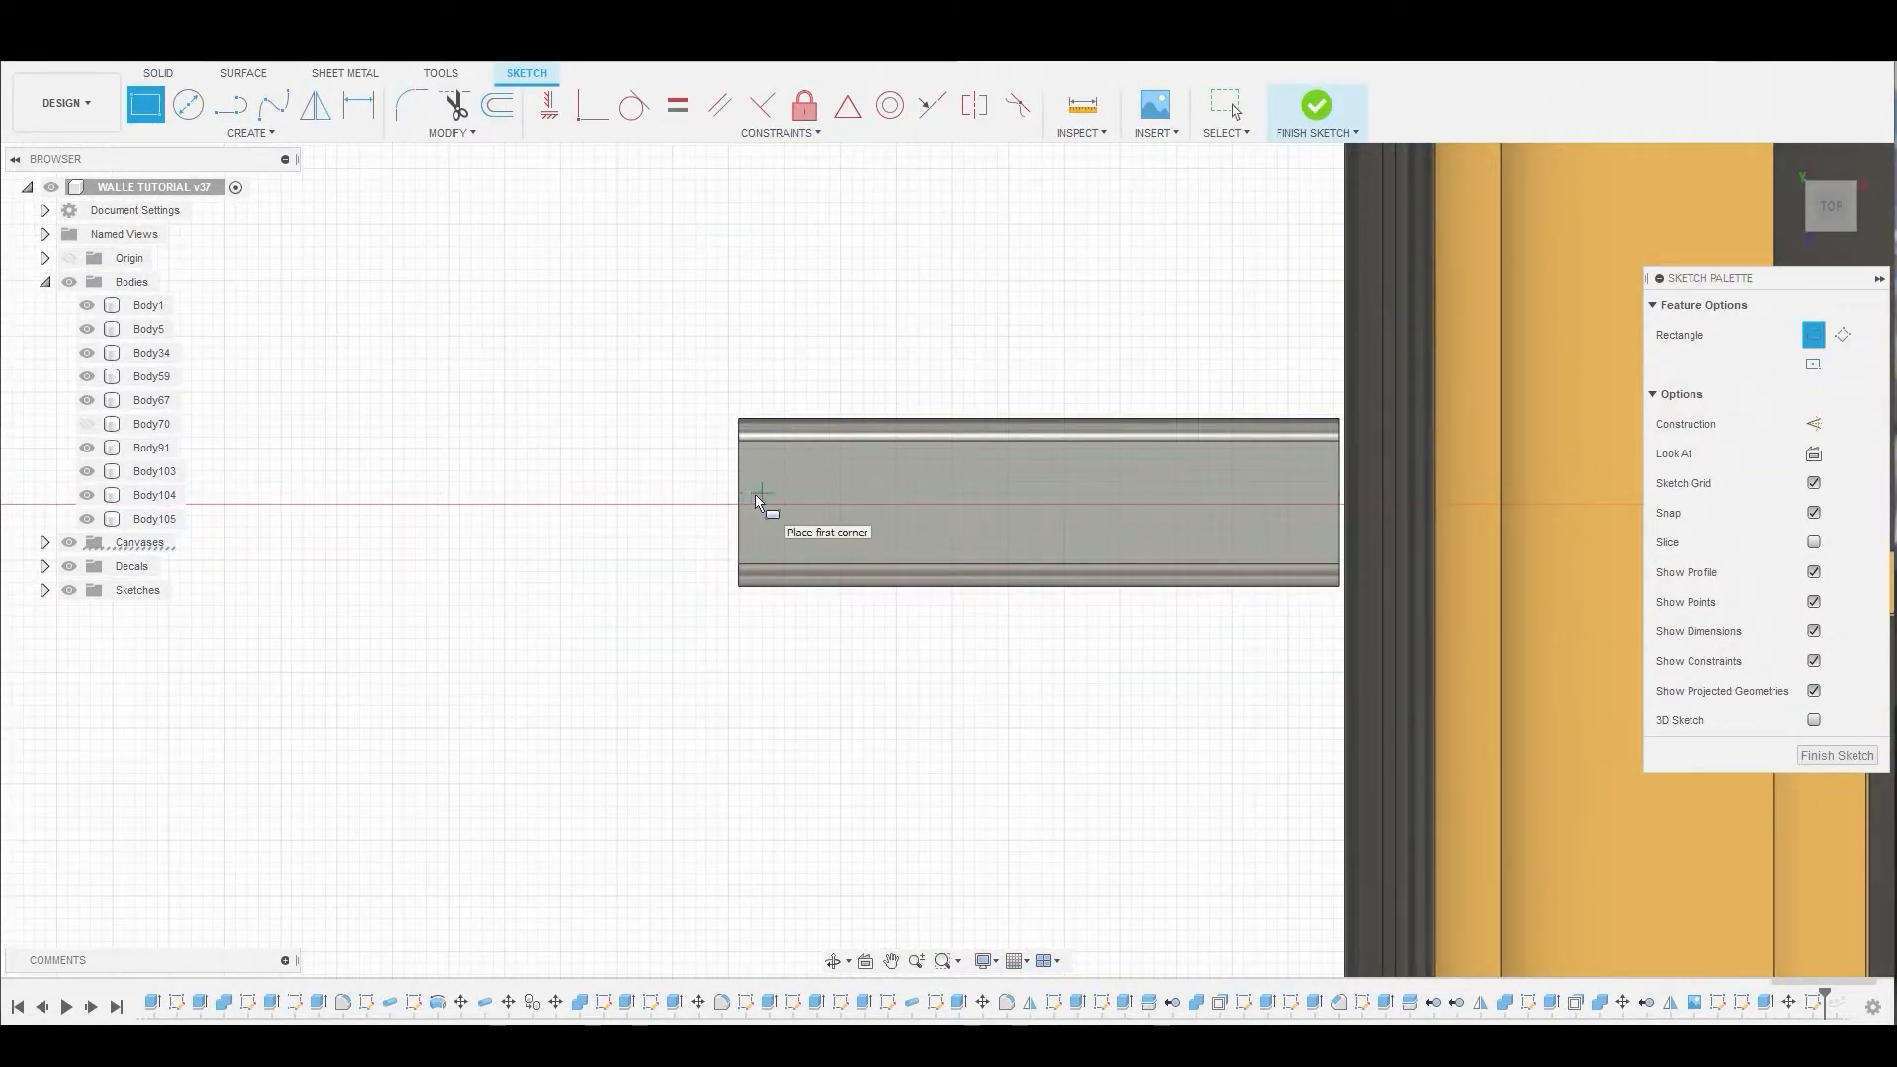
left_click(761, 500)
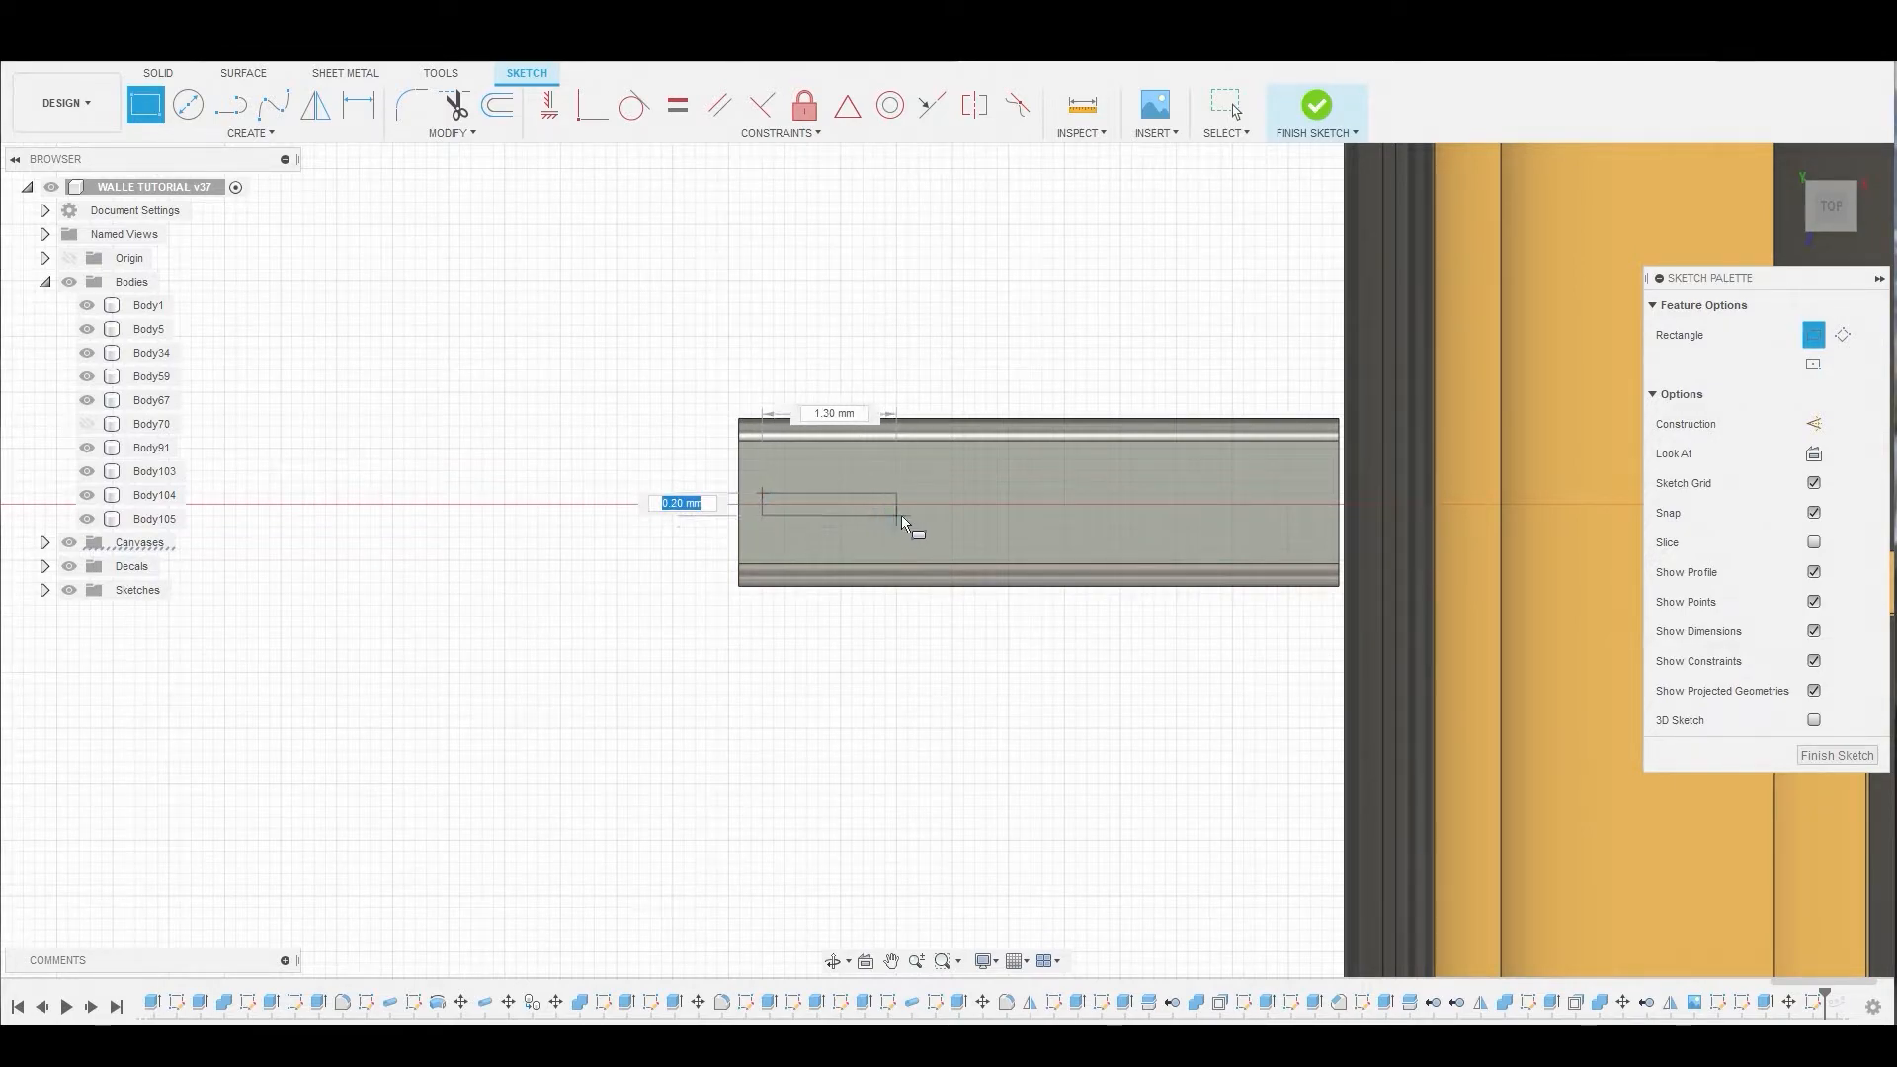
mouse_move(917, 527)
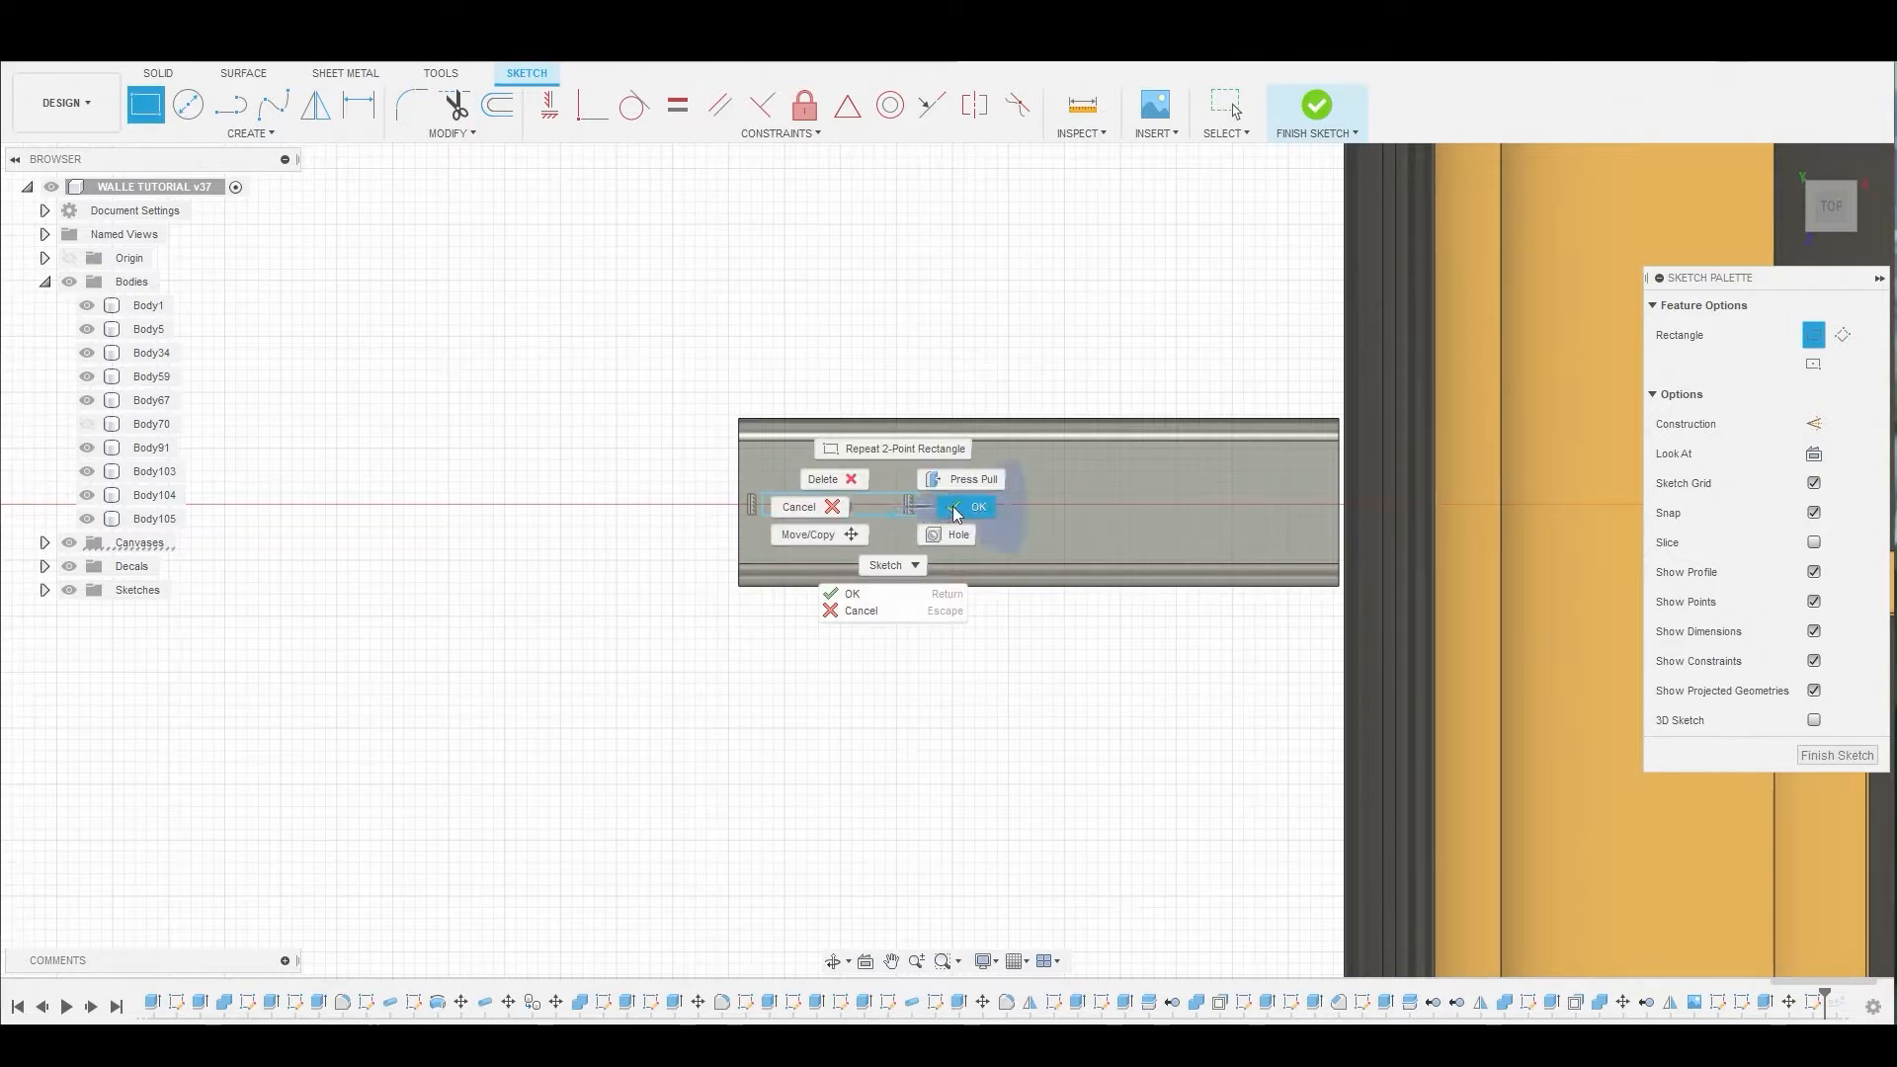
left_click(976, 506)
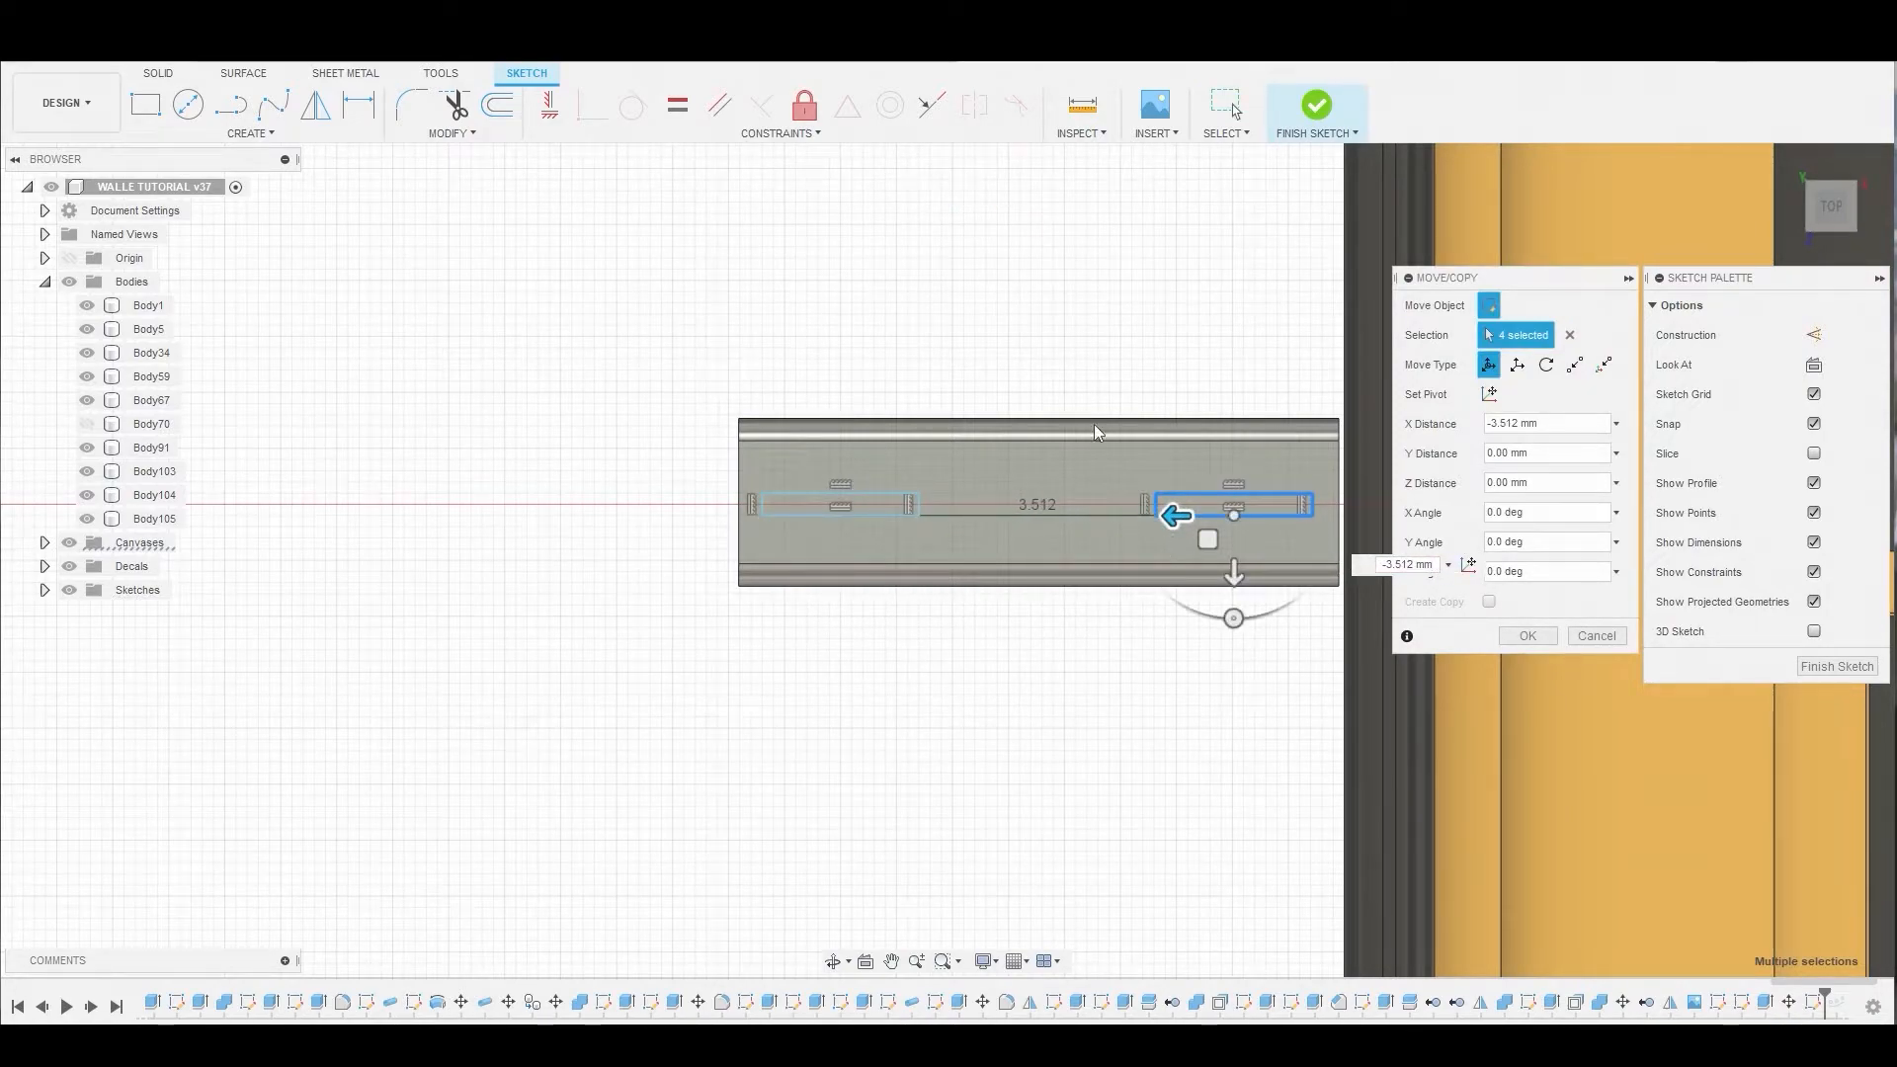
- Copy the slot rectangle to the link's right end and extrude both slot profiles
left_click(1526, 635)
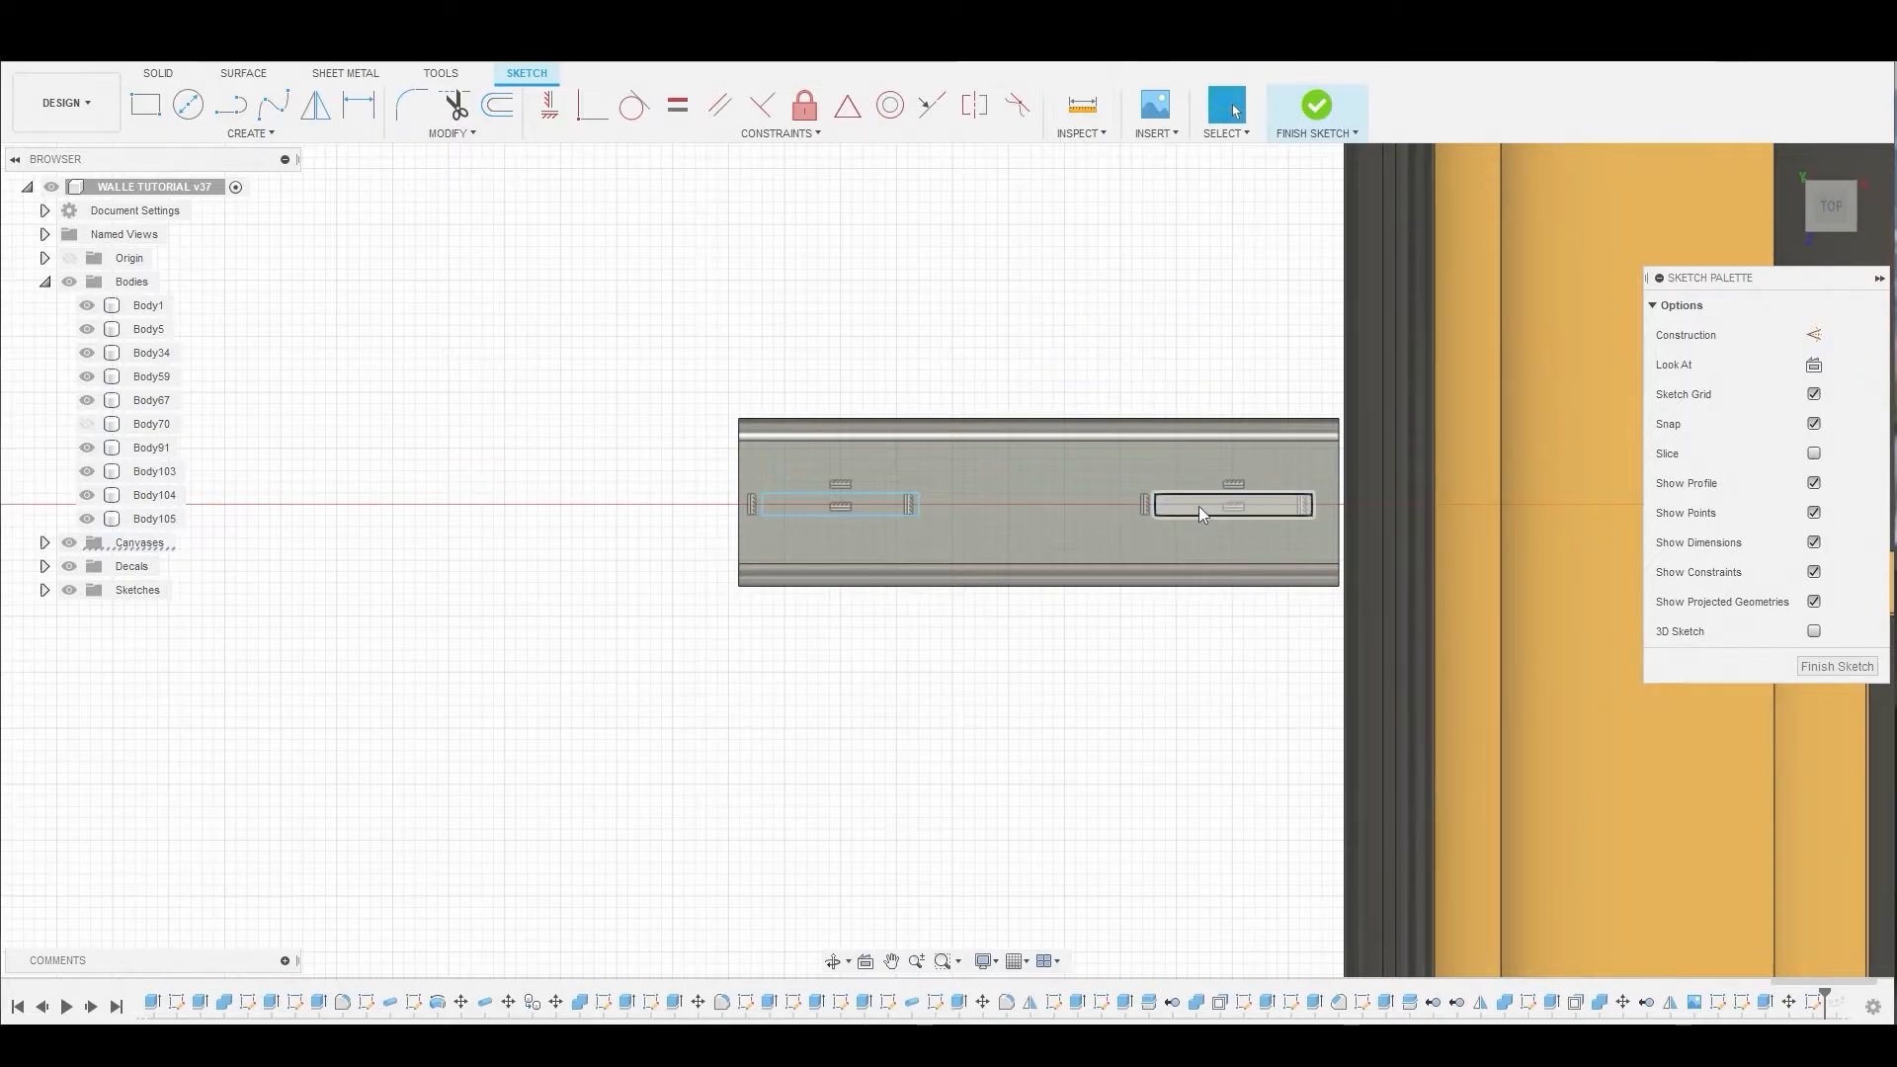
right_click(1197, 513)
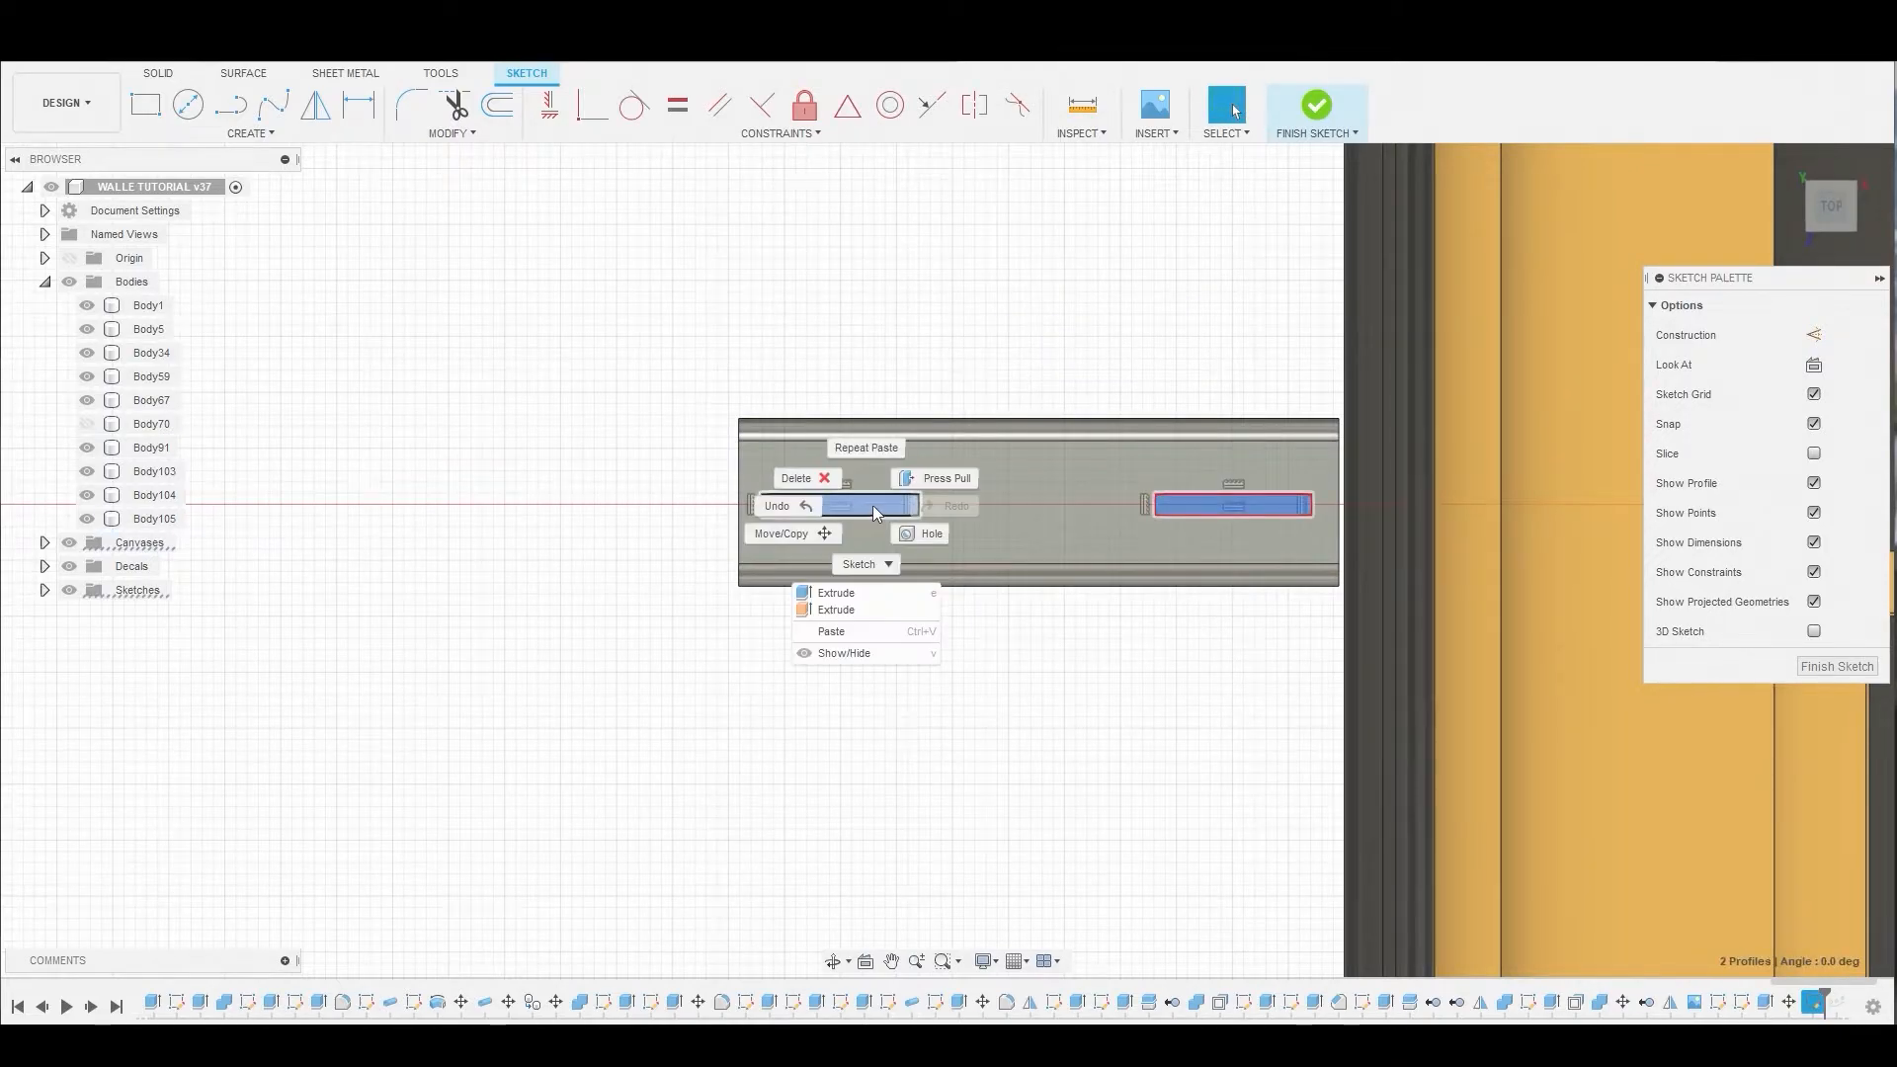
left_click(835, 593)
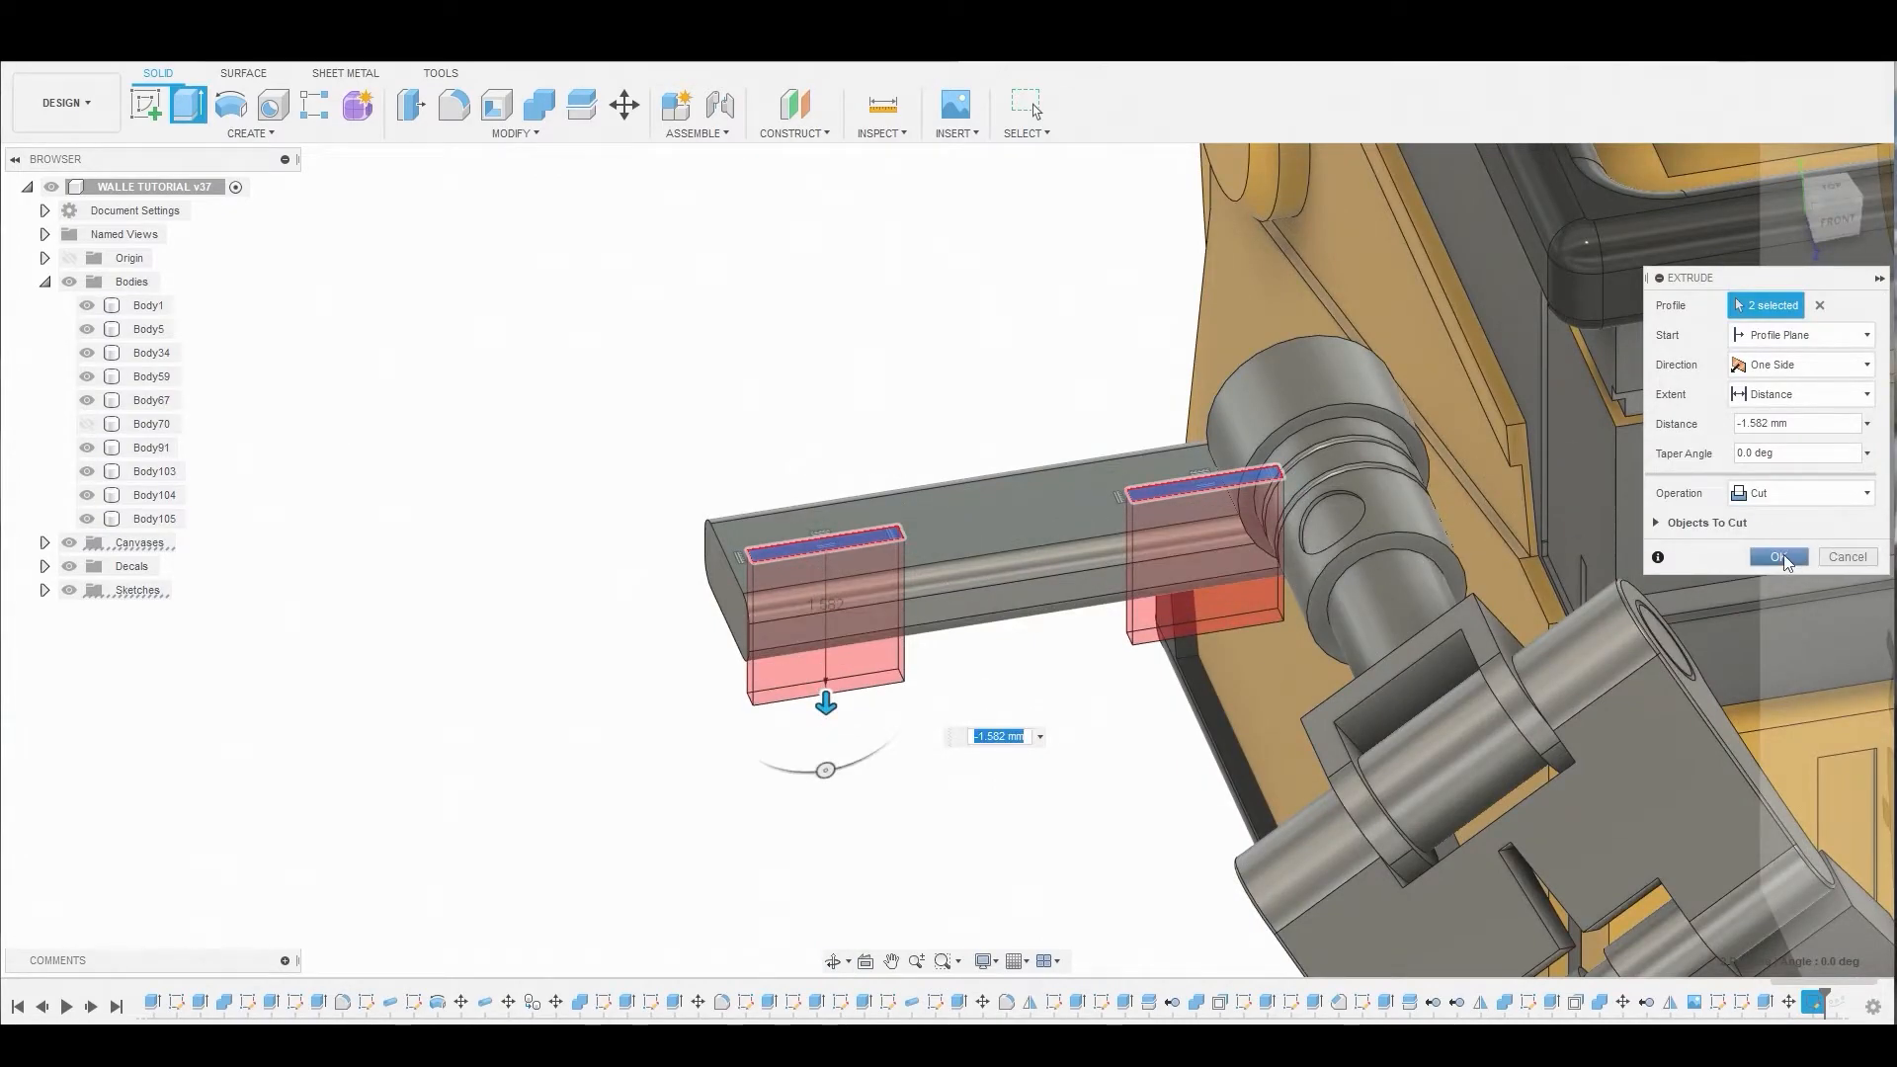
- Cut the two slots 1.582 mm into the track links, then begin a new sketch
left_click(1777, 556)
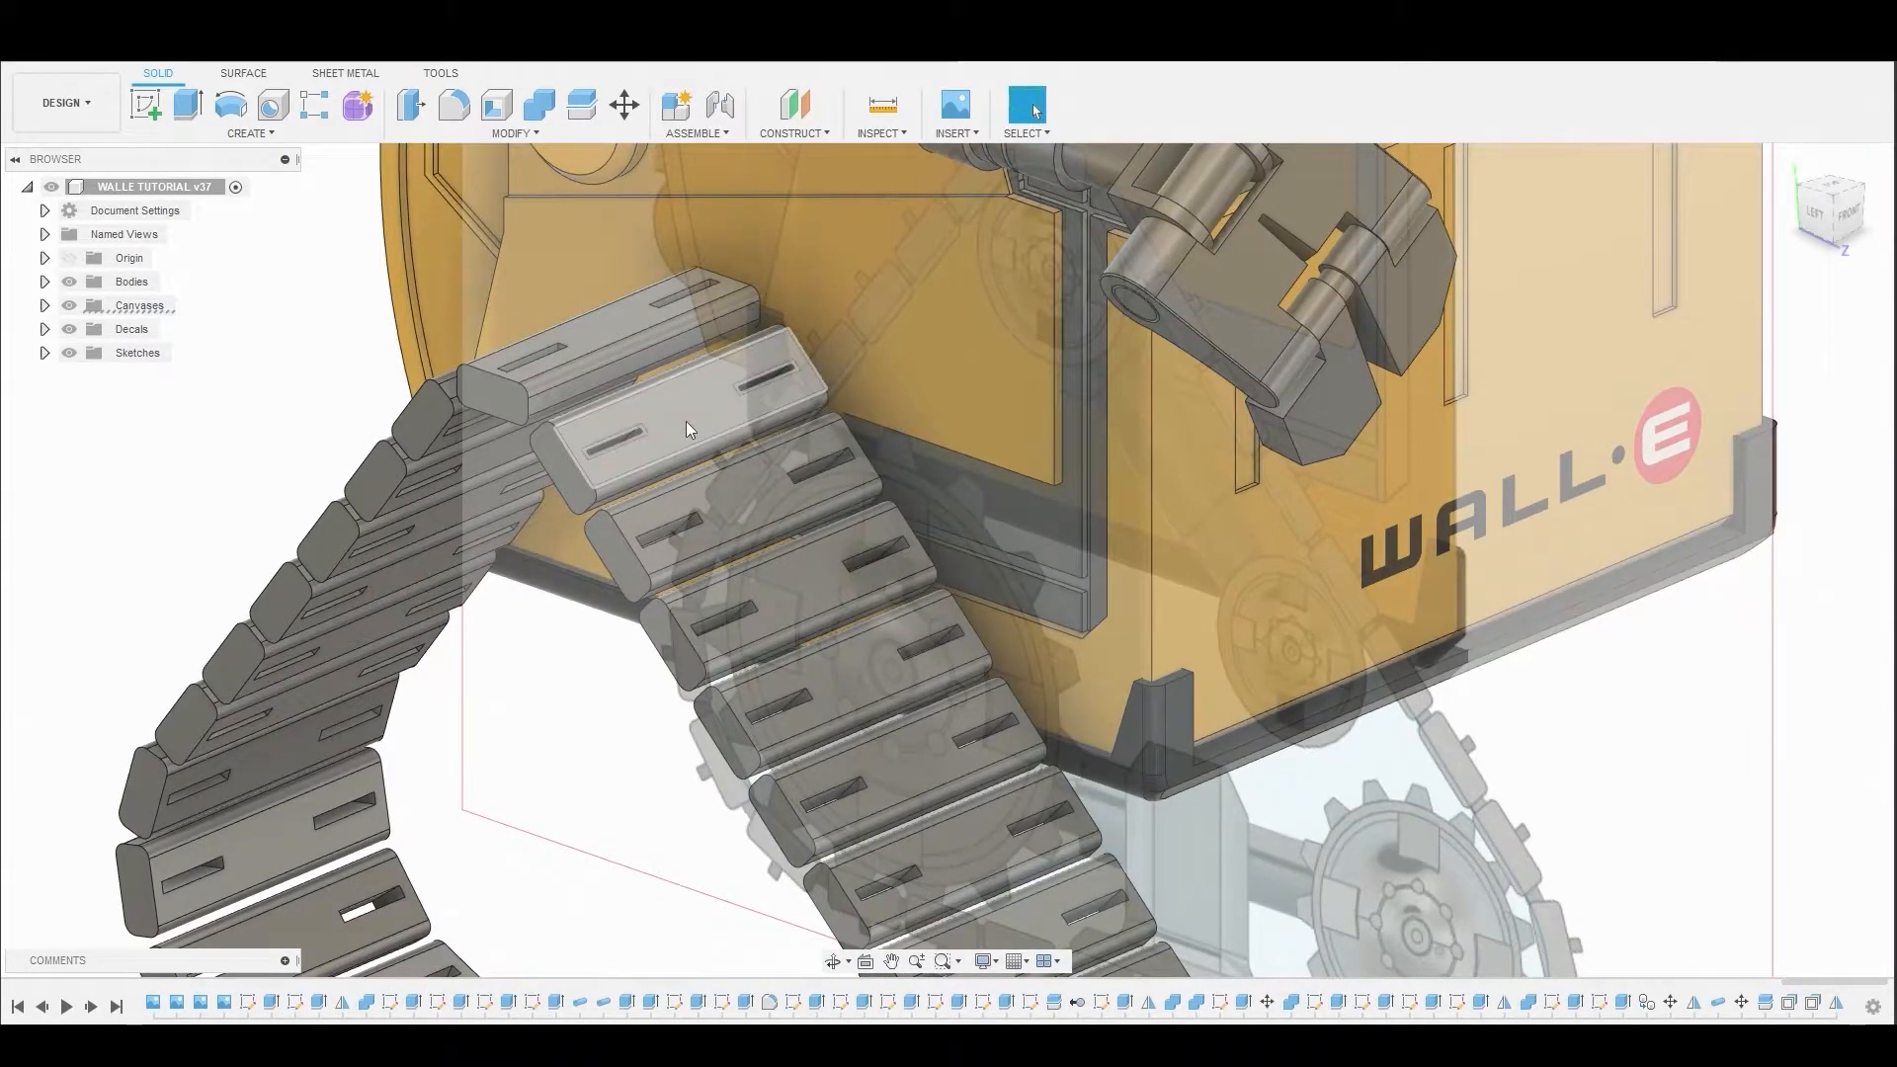
left_click(686, 399)
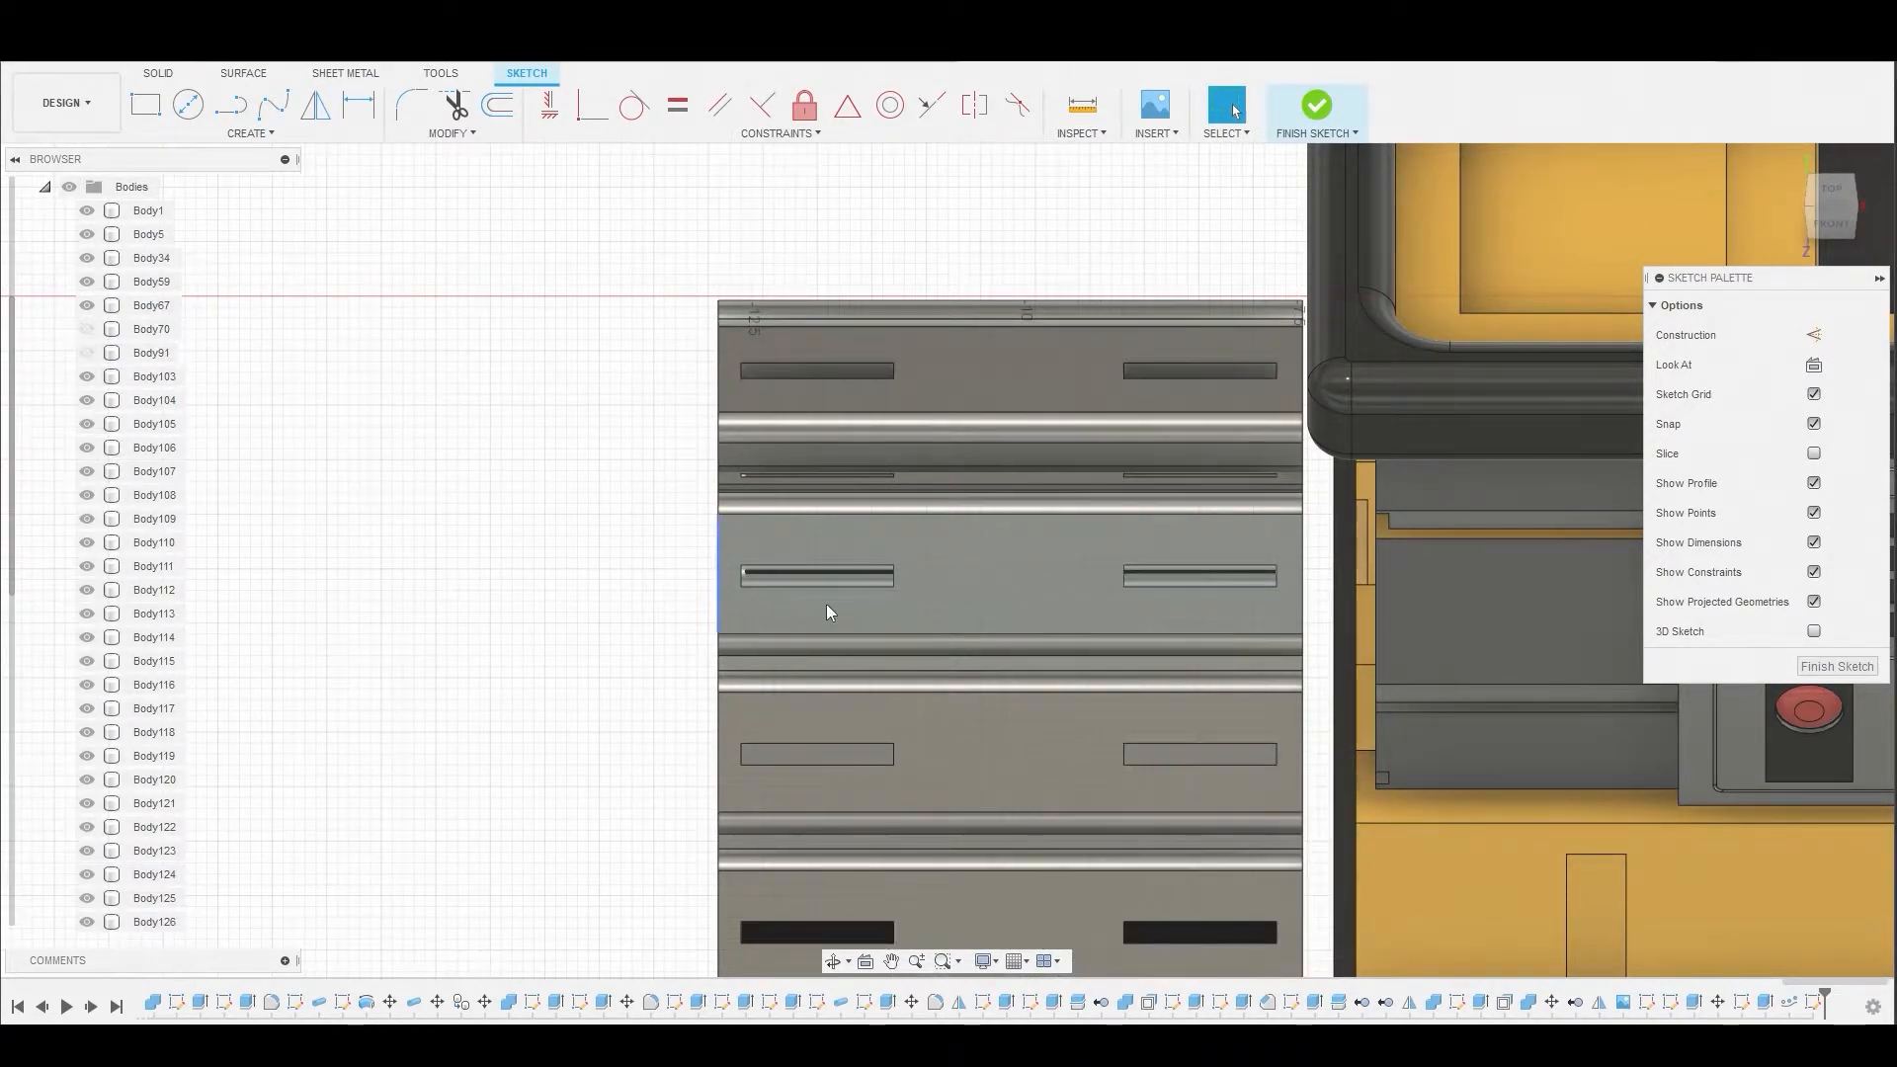
mouse_move(145, 105)
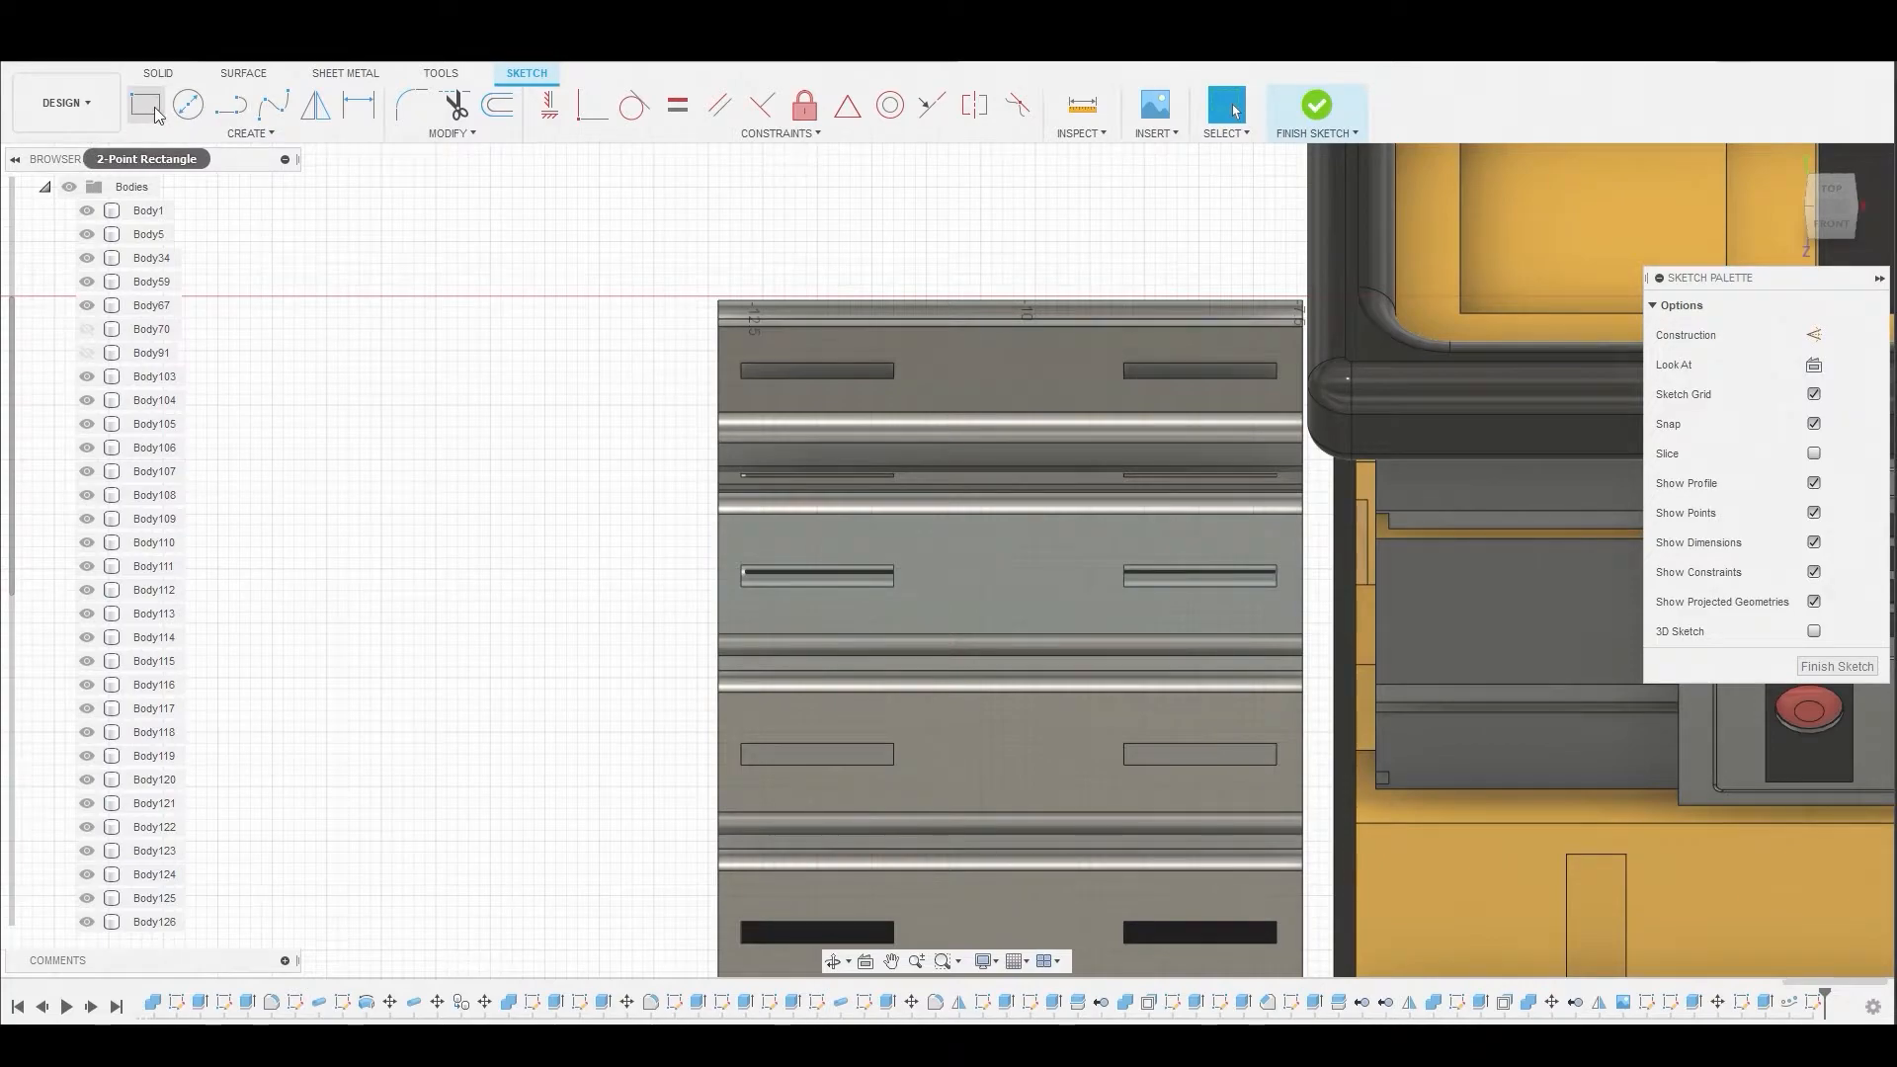
- Draw a 2-point rectangle spanning the gap between two neighbouring track links
left_click(146, 105)
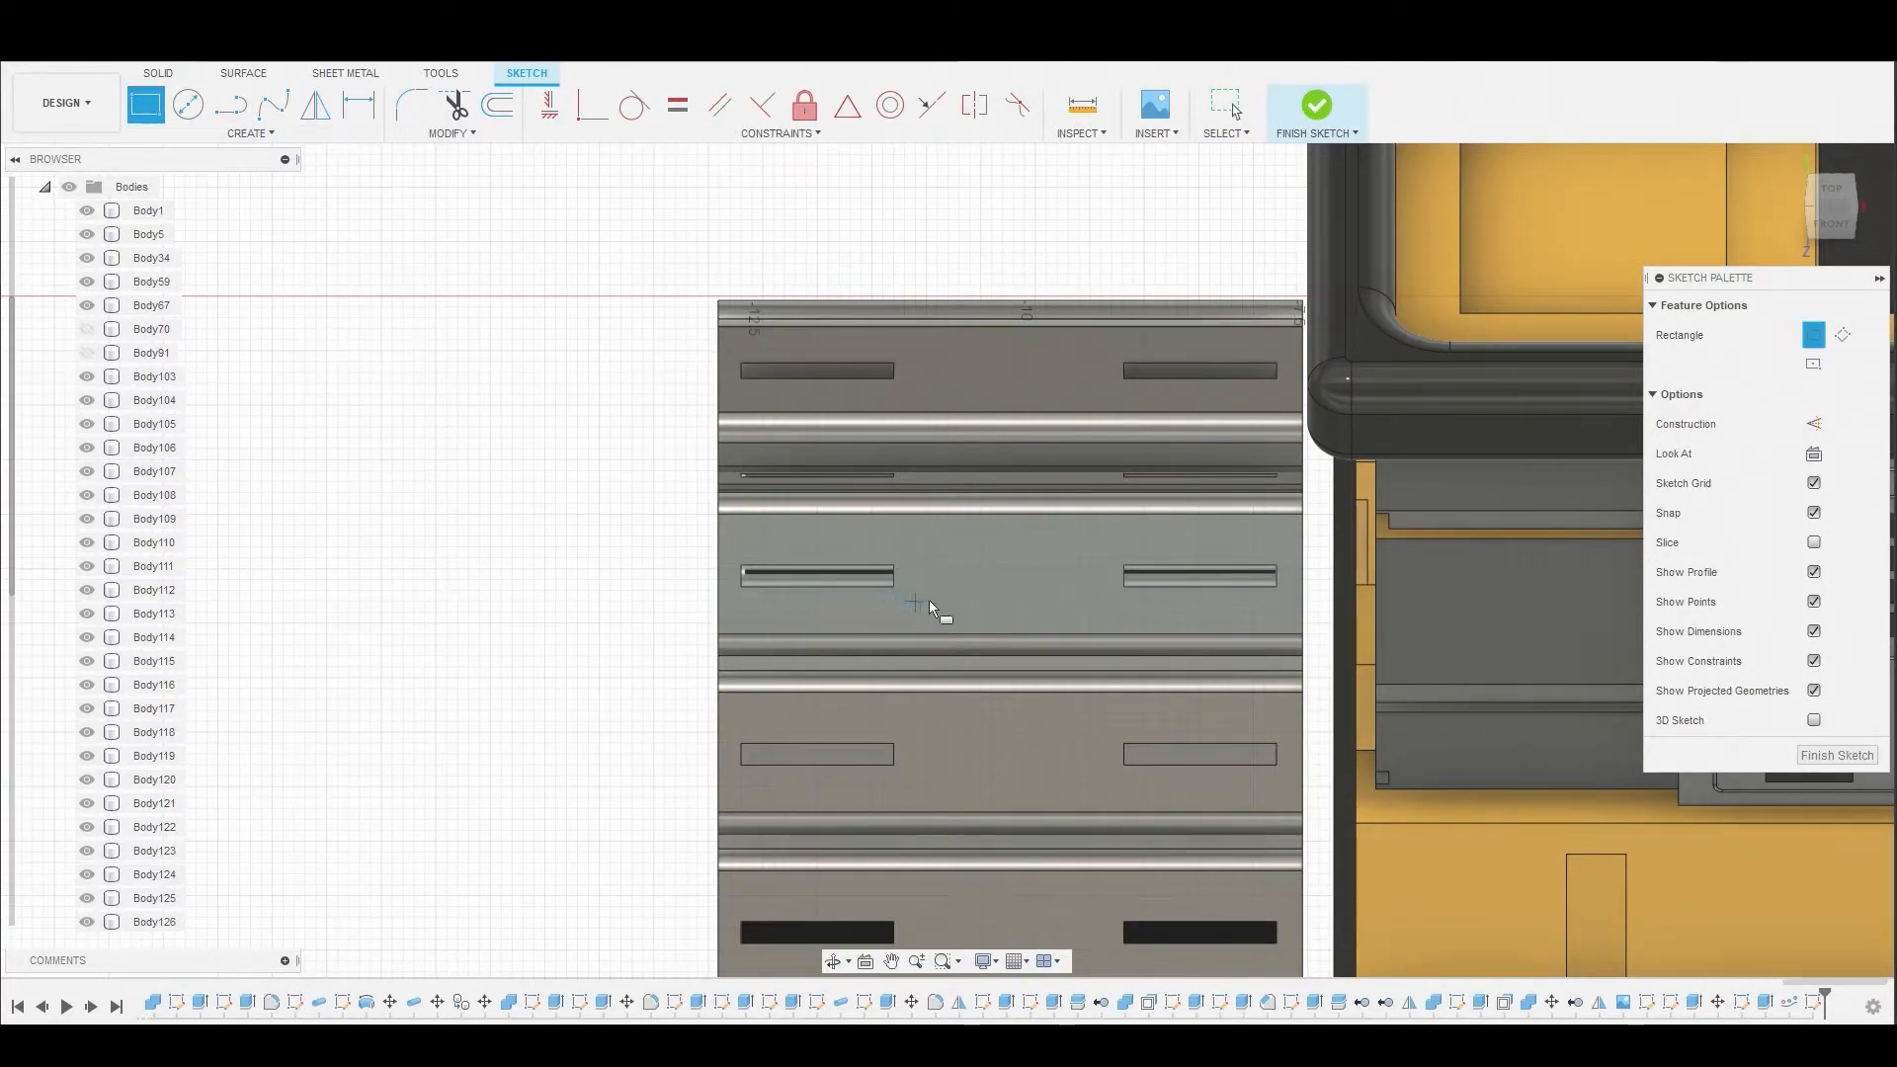
mouse_move(980, 605)
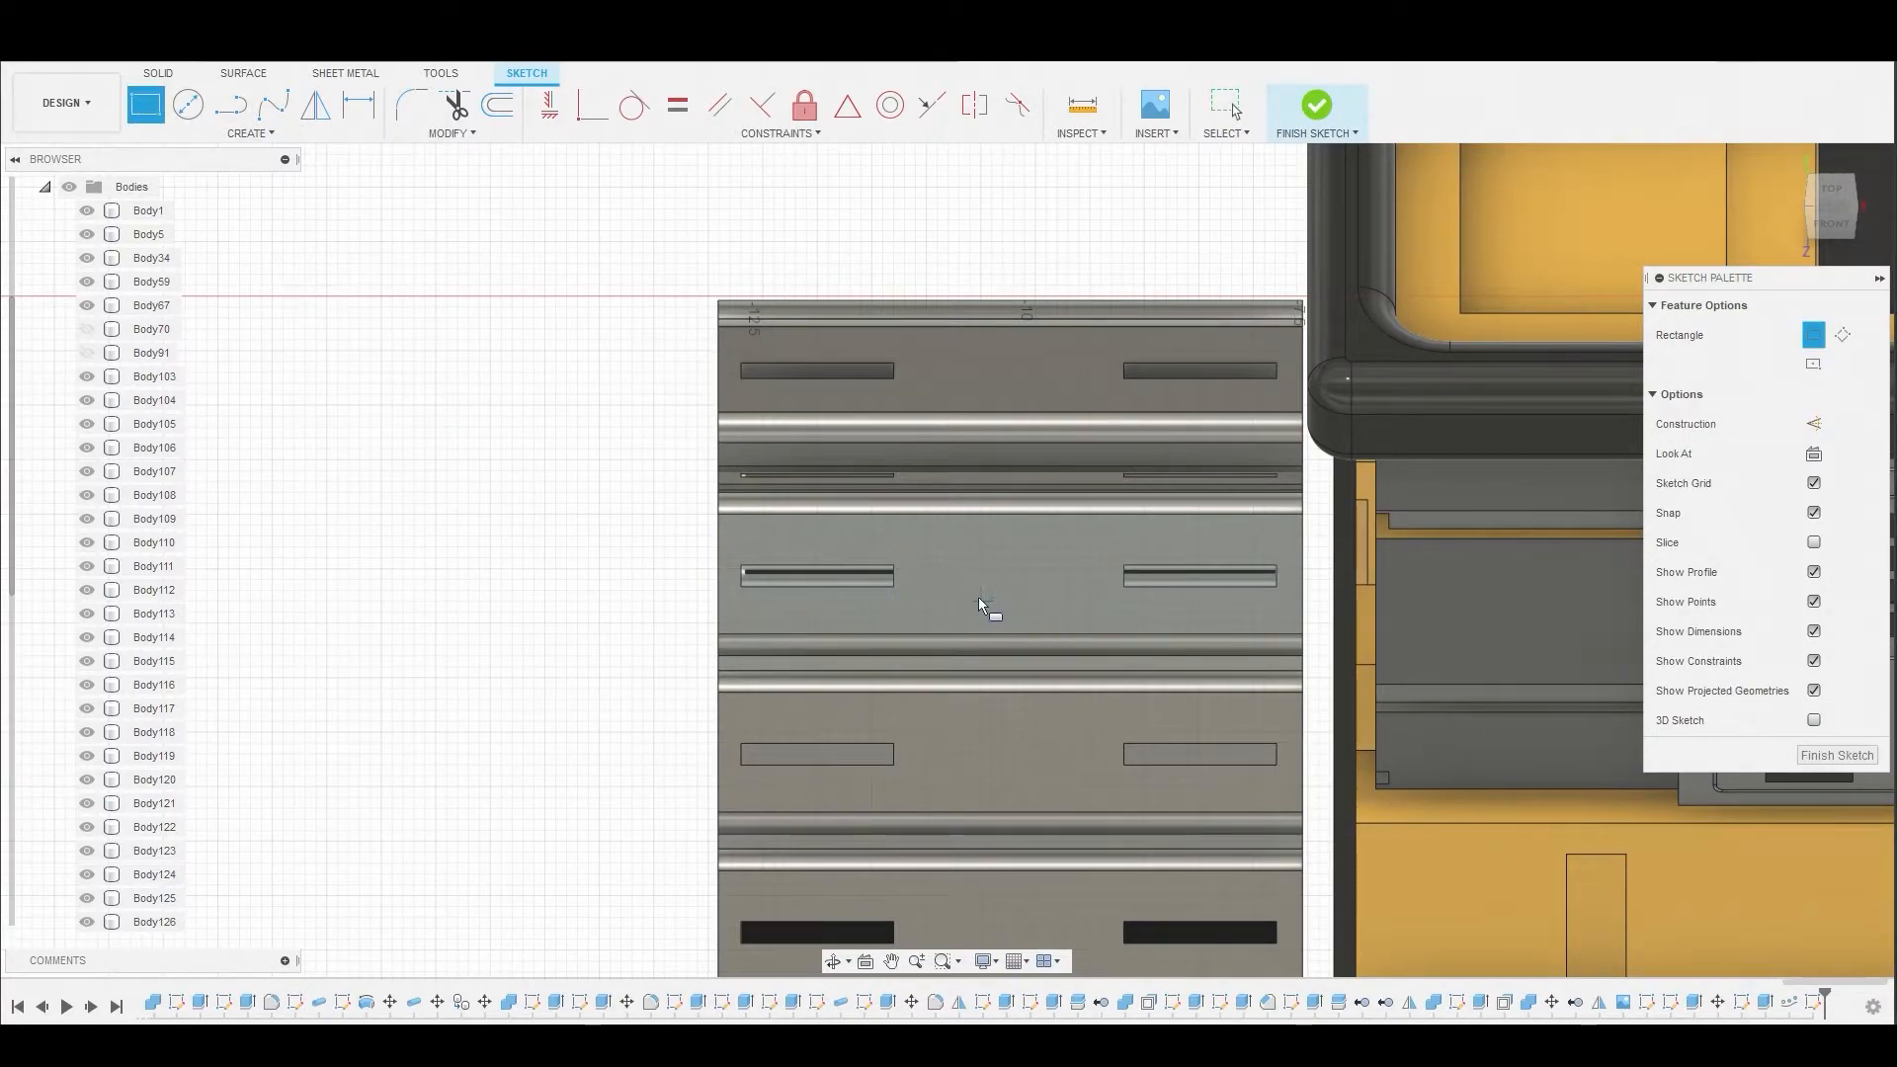
mouse_move(917, 605)
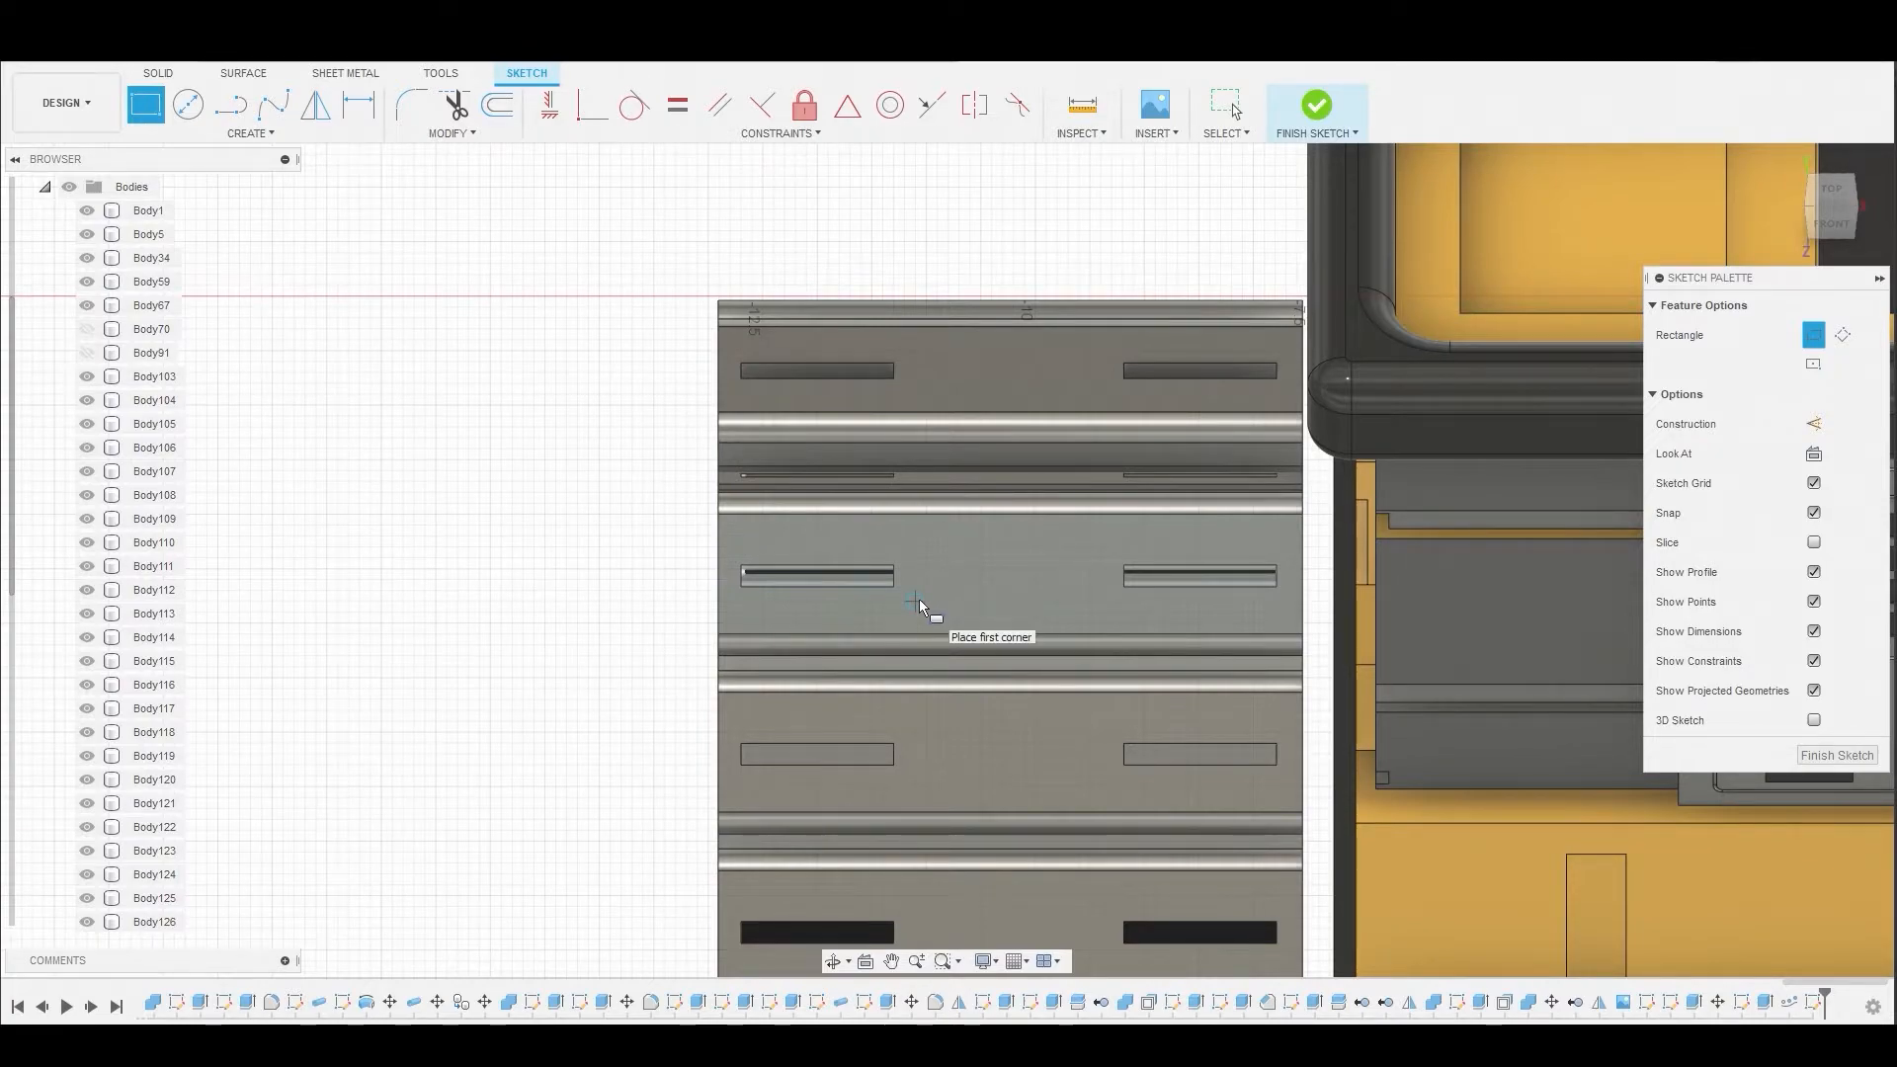
left_click(916, 601)
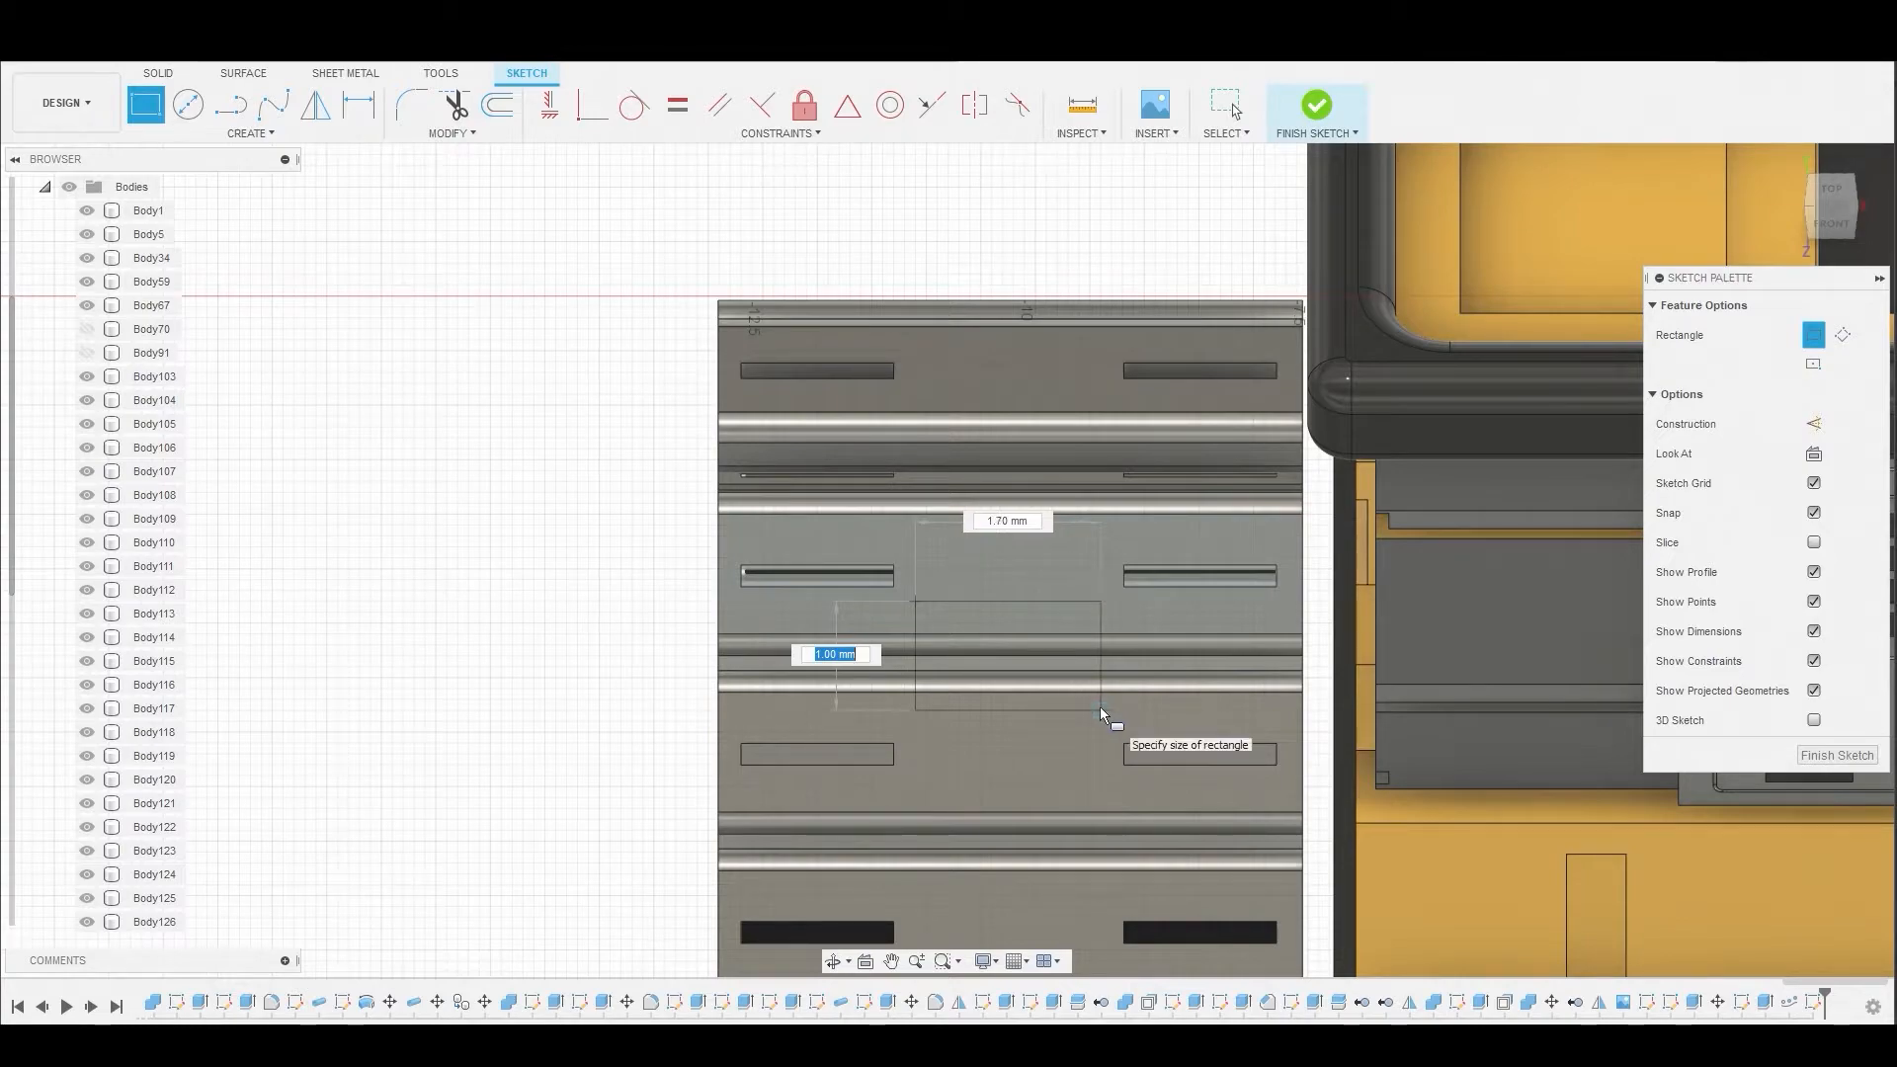
left_click(1100, 714)
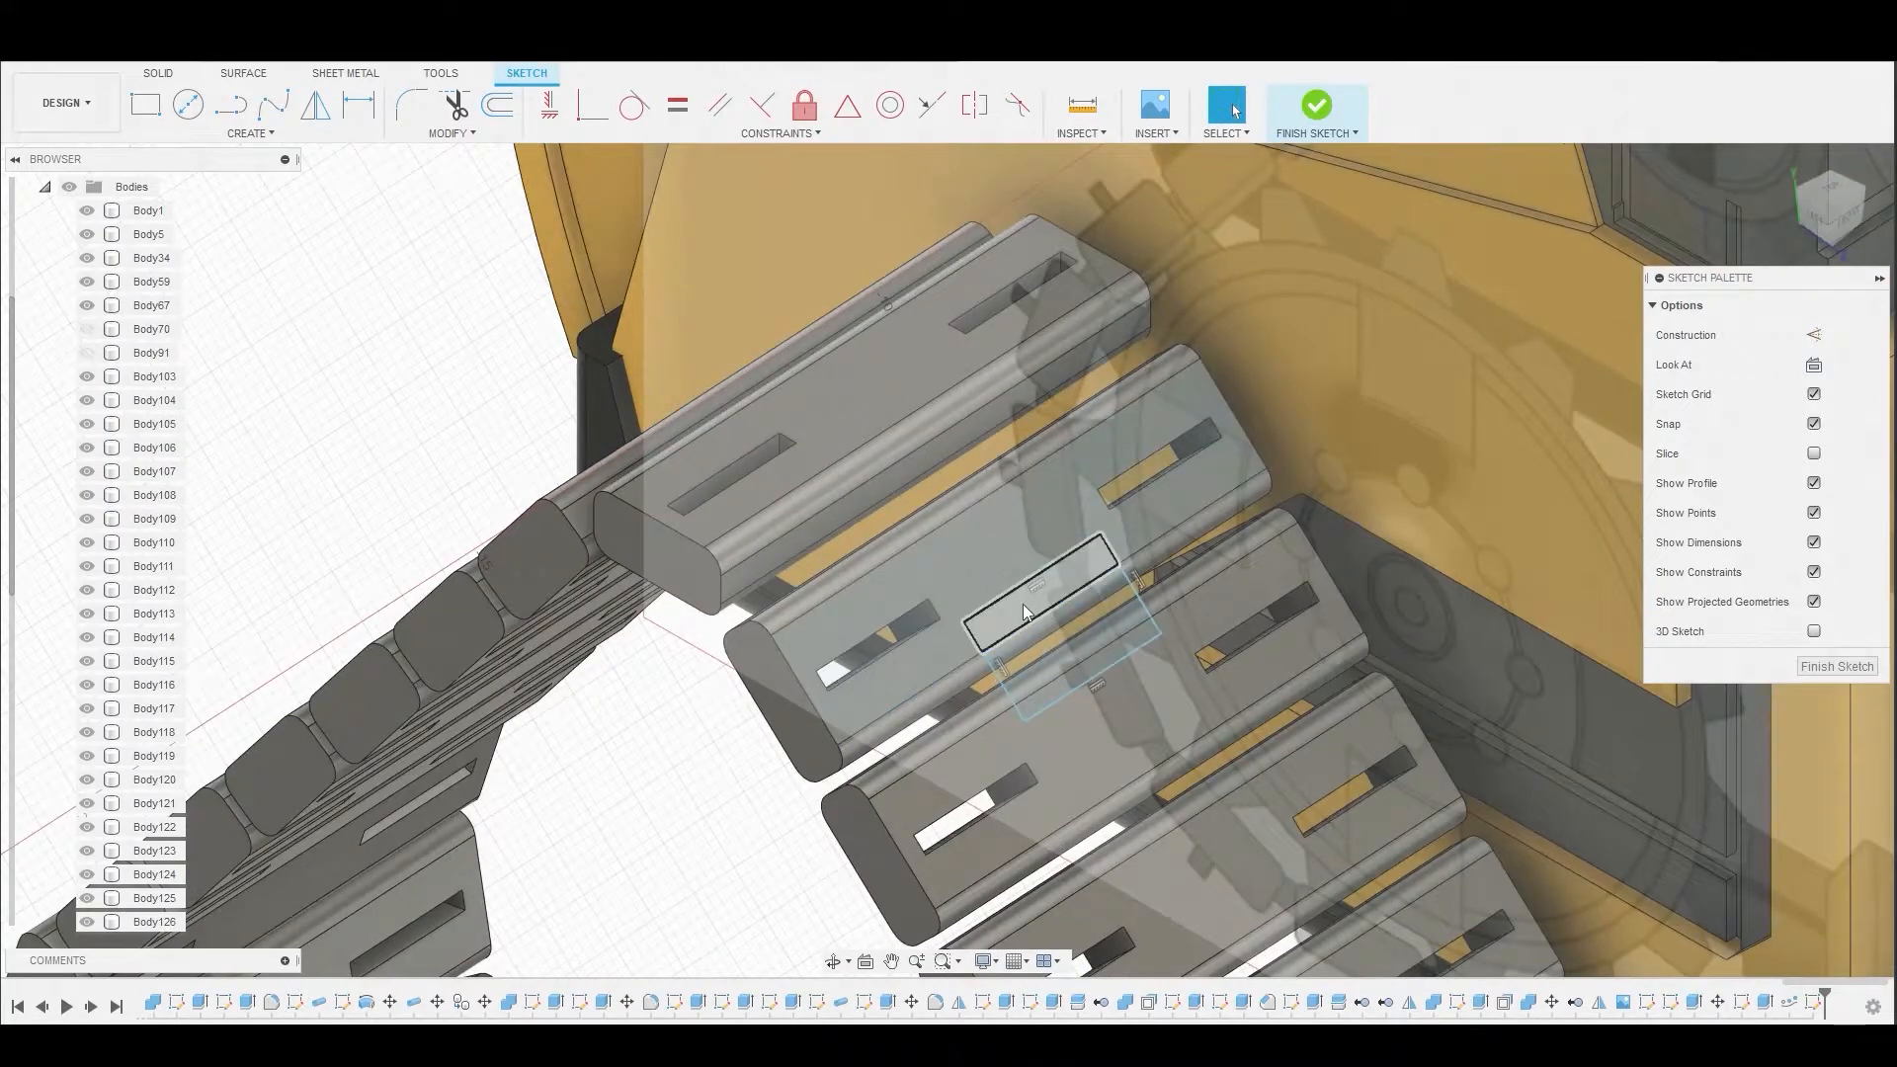
right_click(1035, 610)
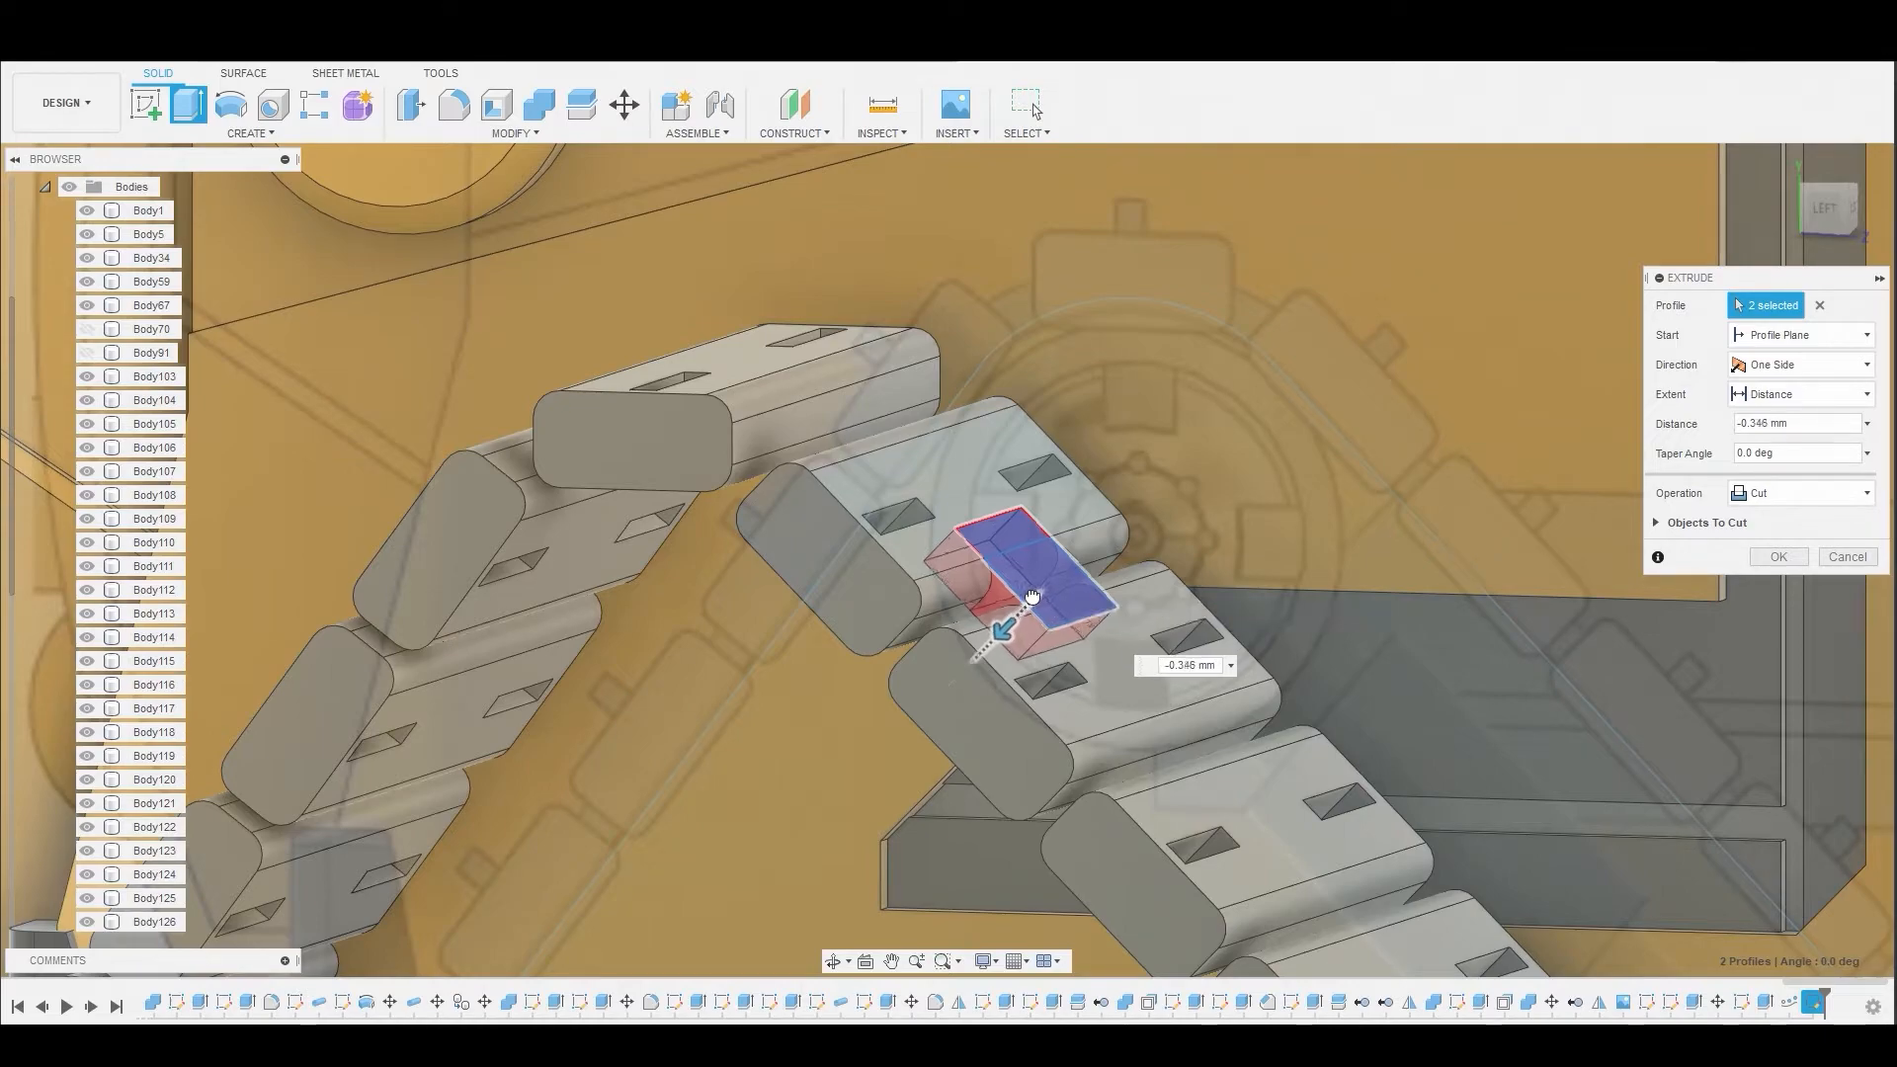
- Extrude the rectangle as a new connector body and start moving it with a set pivot
left_click(1802, 492)
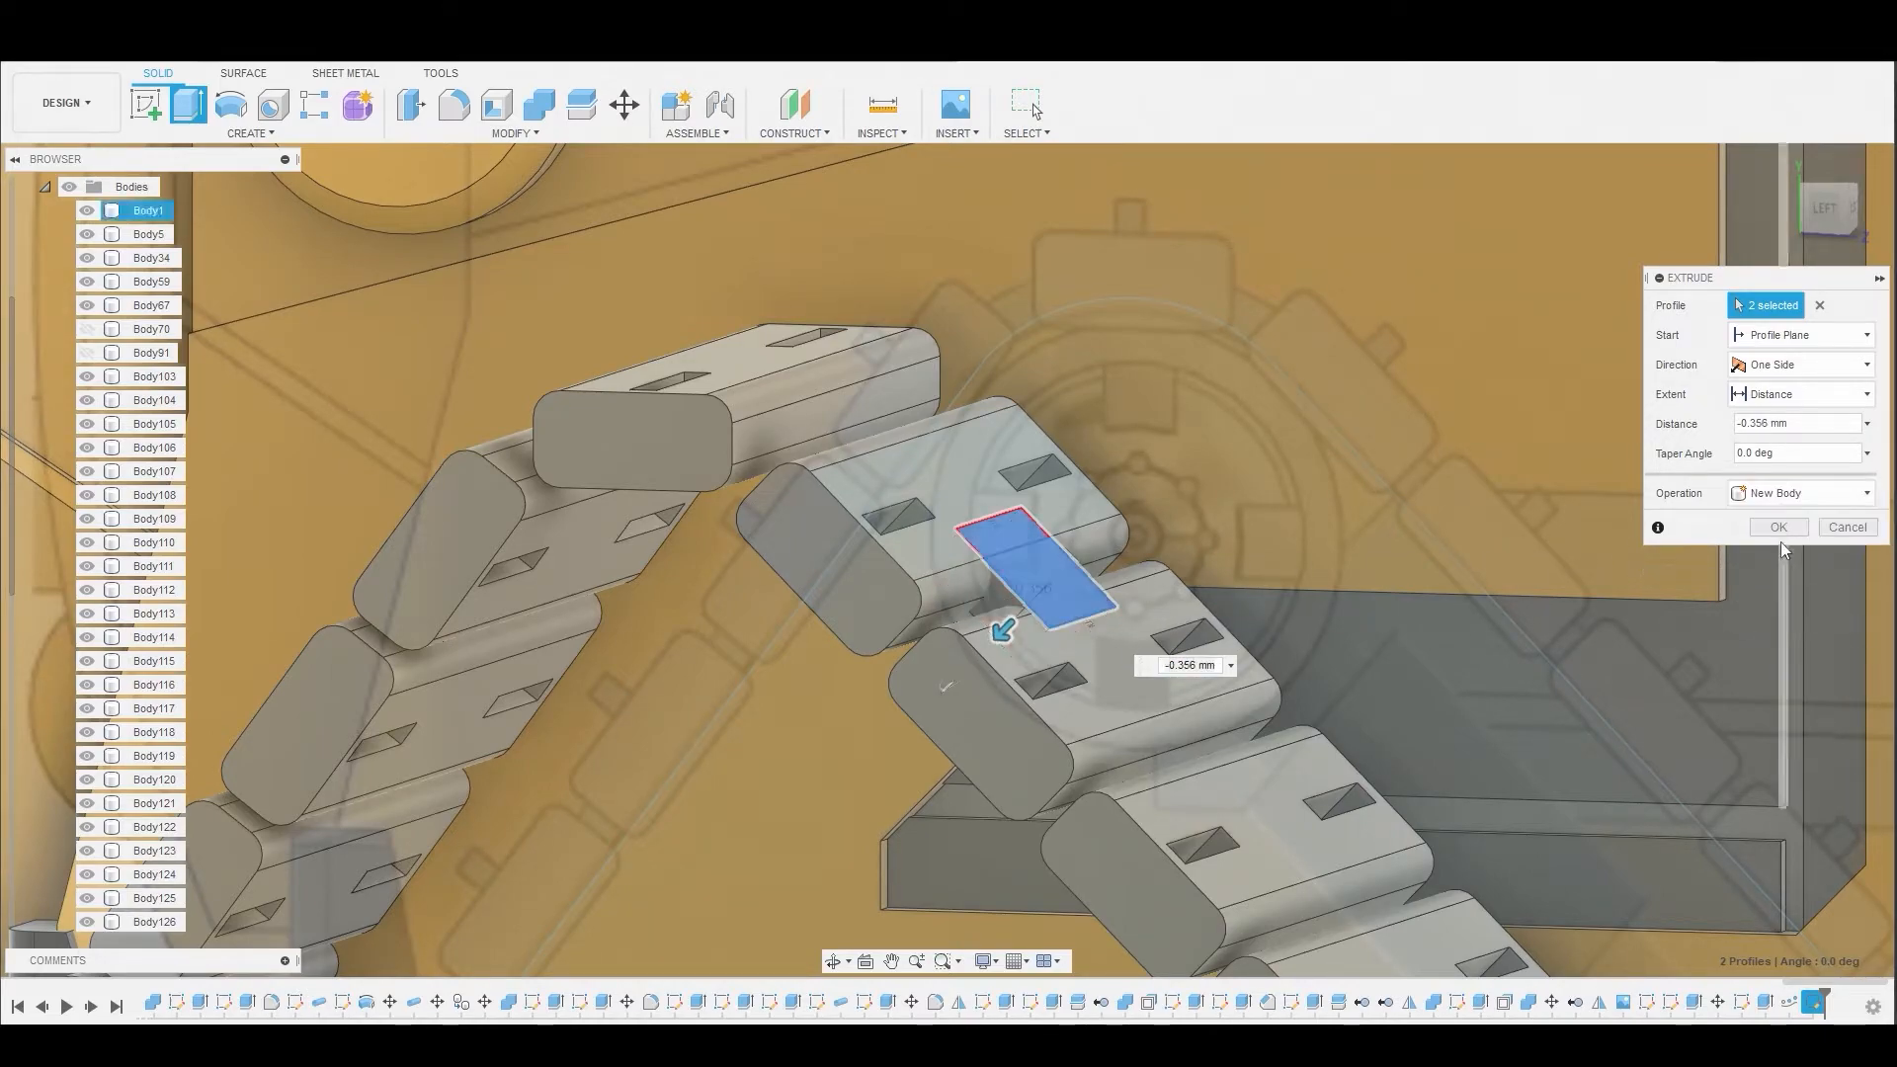
left_click(1777, 526)
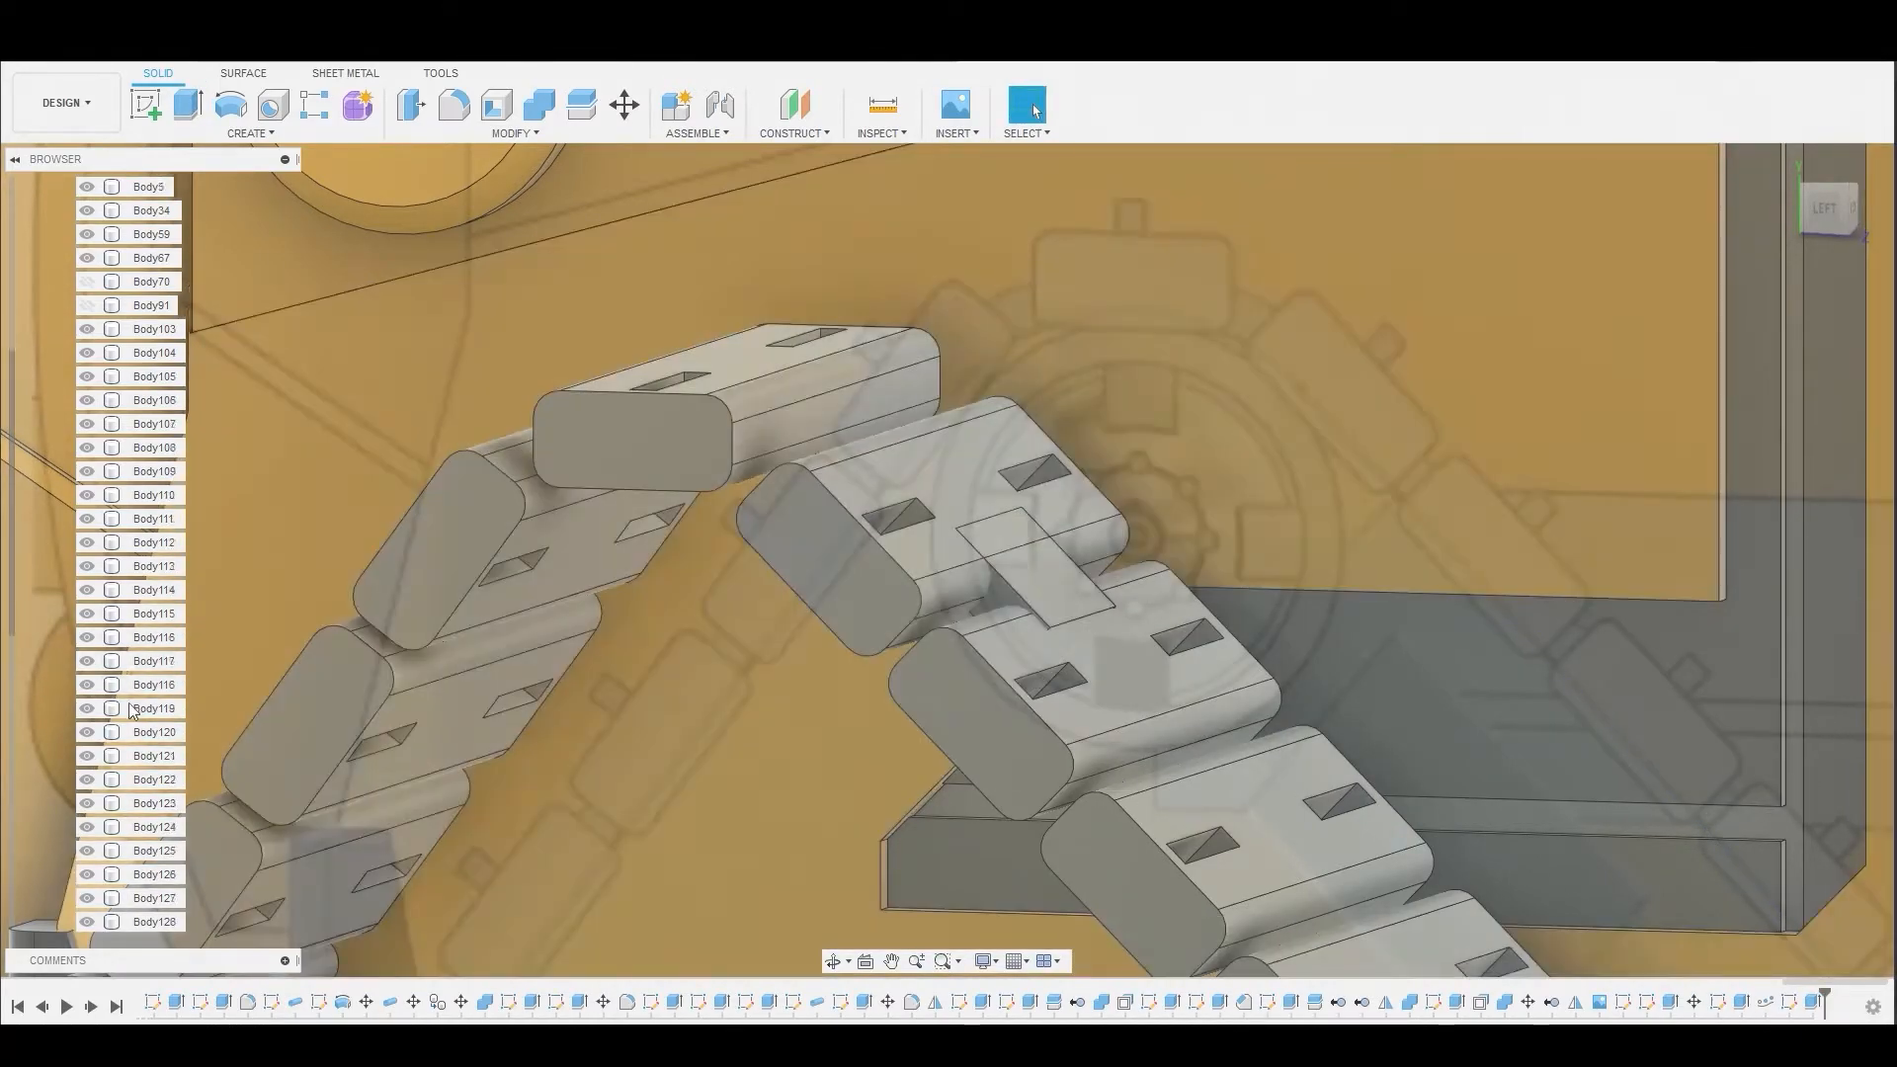
right_click(143, 851)
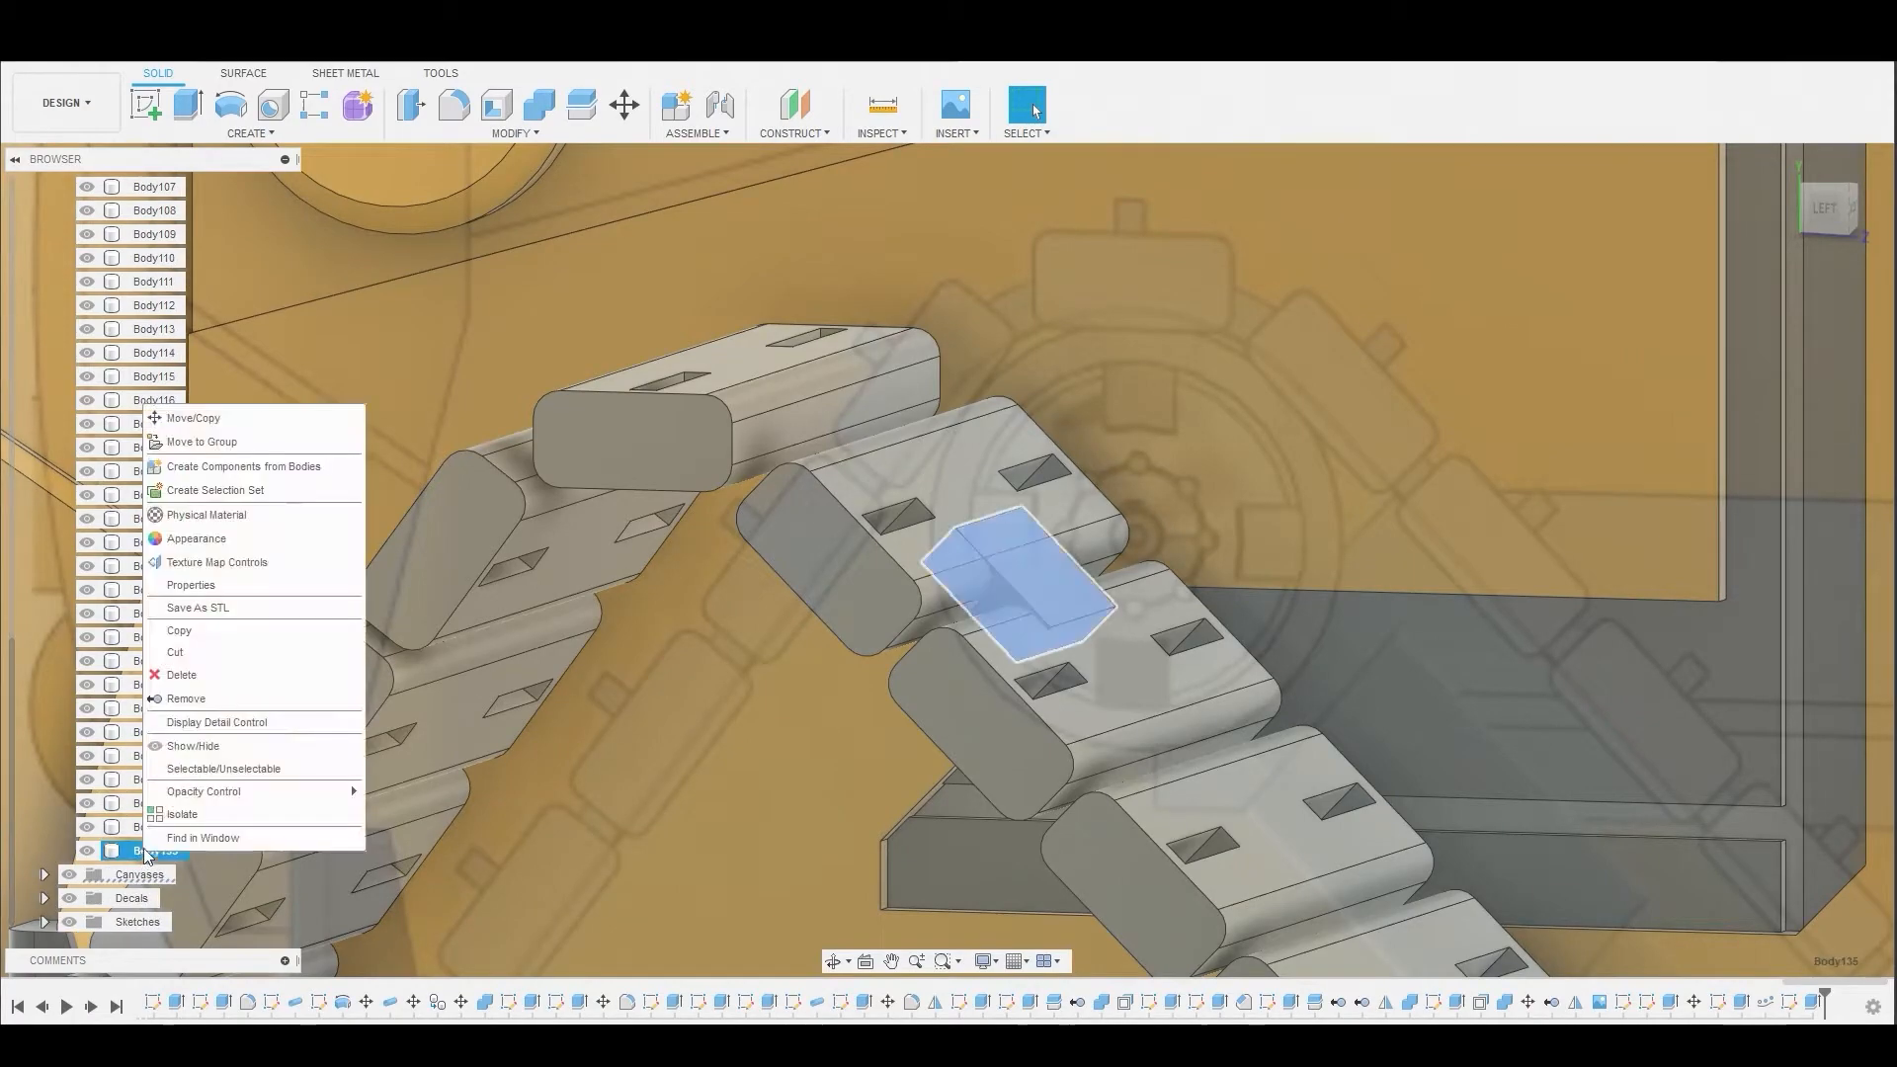
left_click(192, 417)
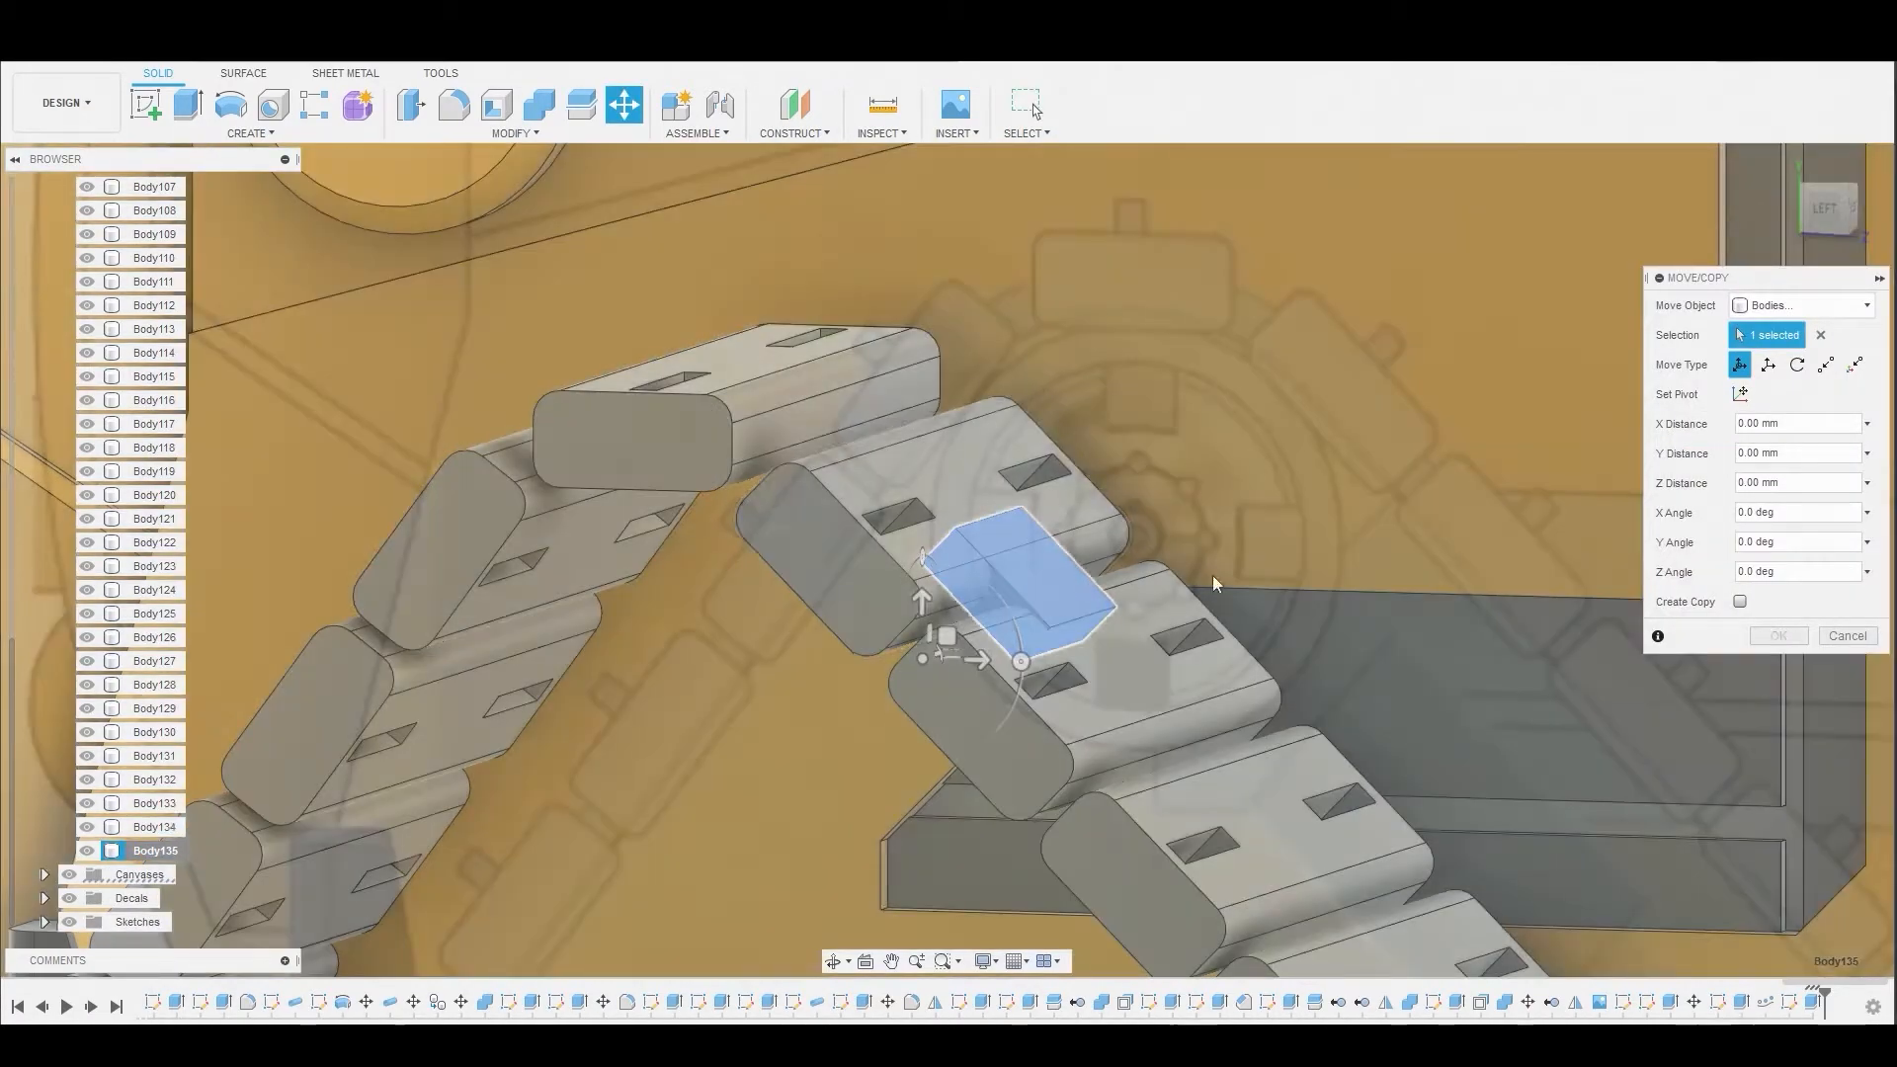
left_click(1740, 393)
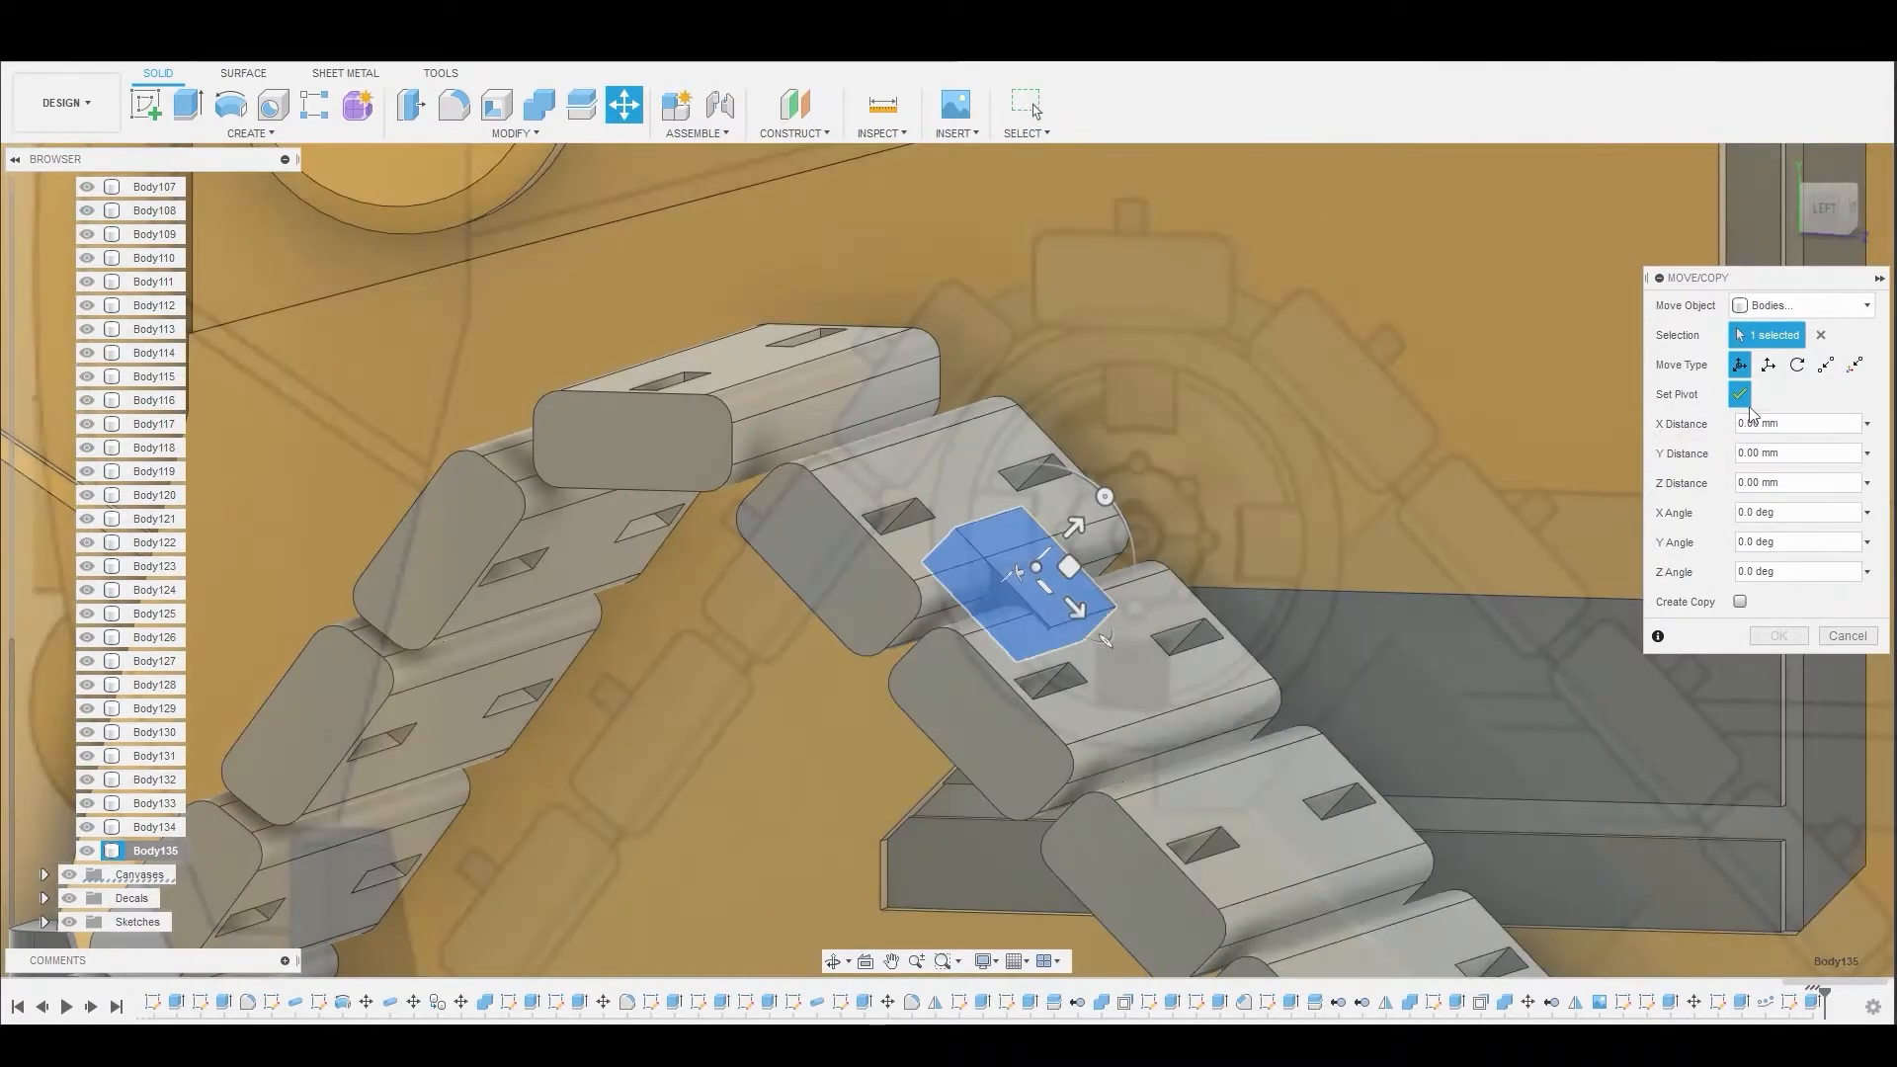
left_click(1739, 394)
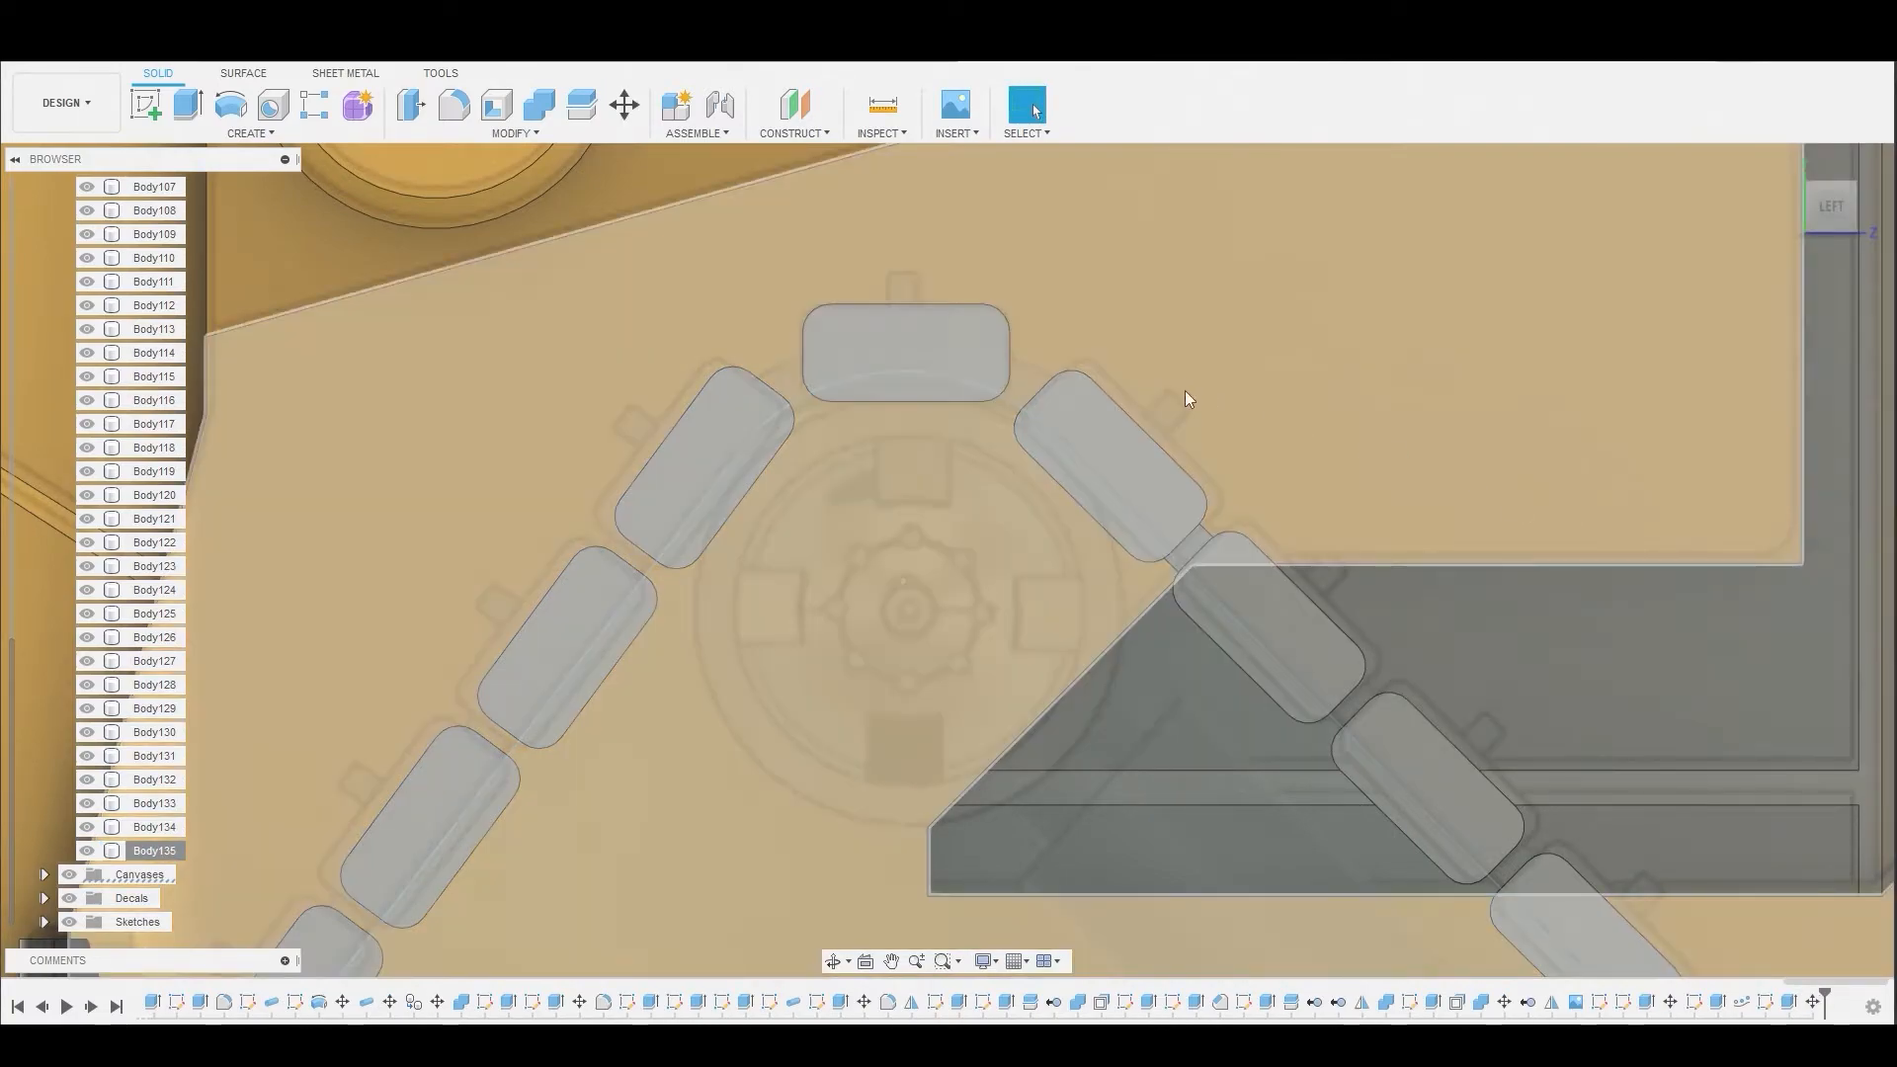
- Pattern the link body 30 times along the triangular sketch, oriented to the path direction
left_click(249, 109)
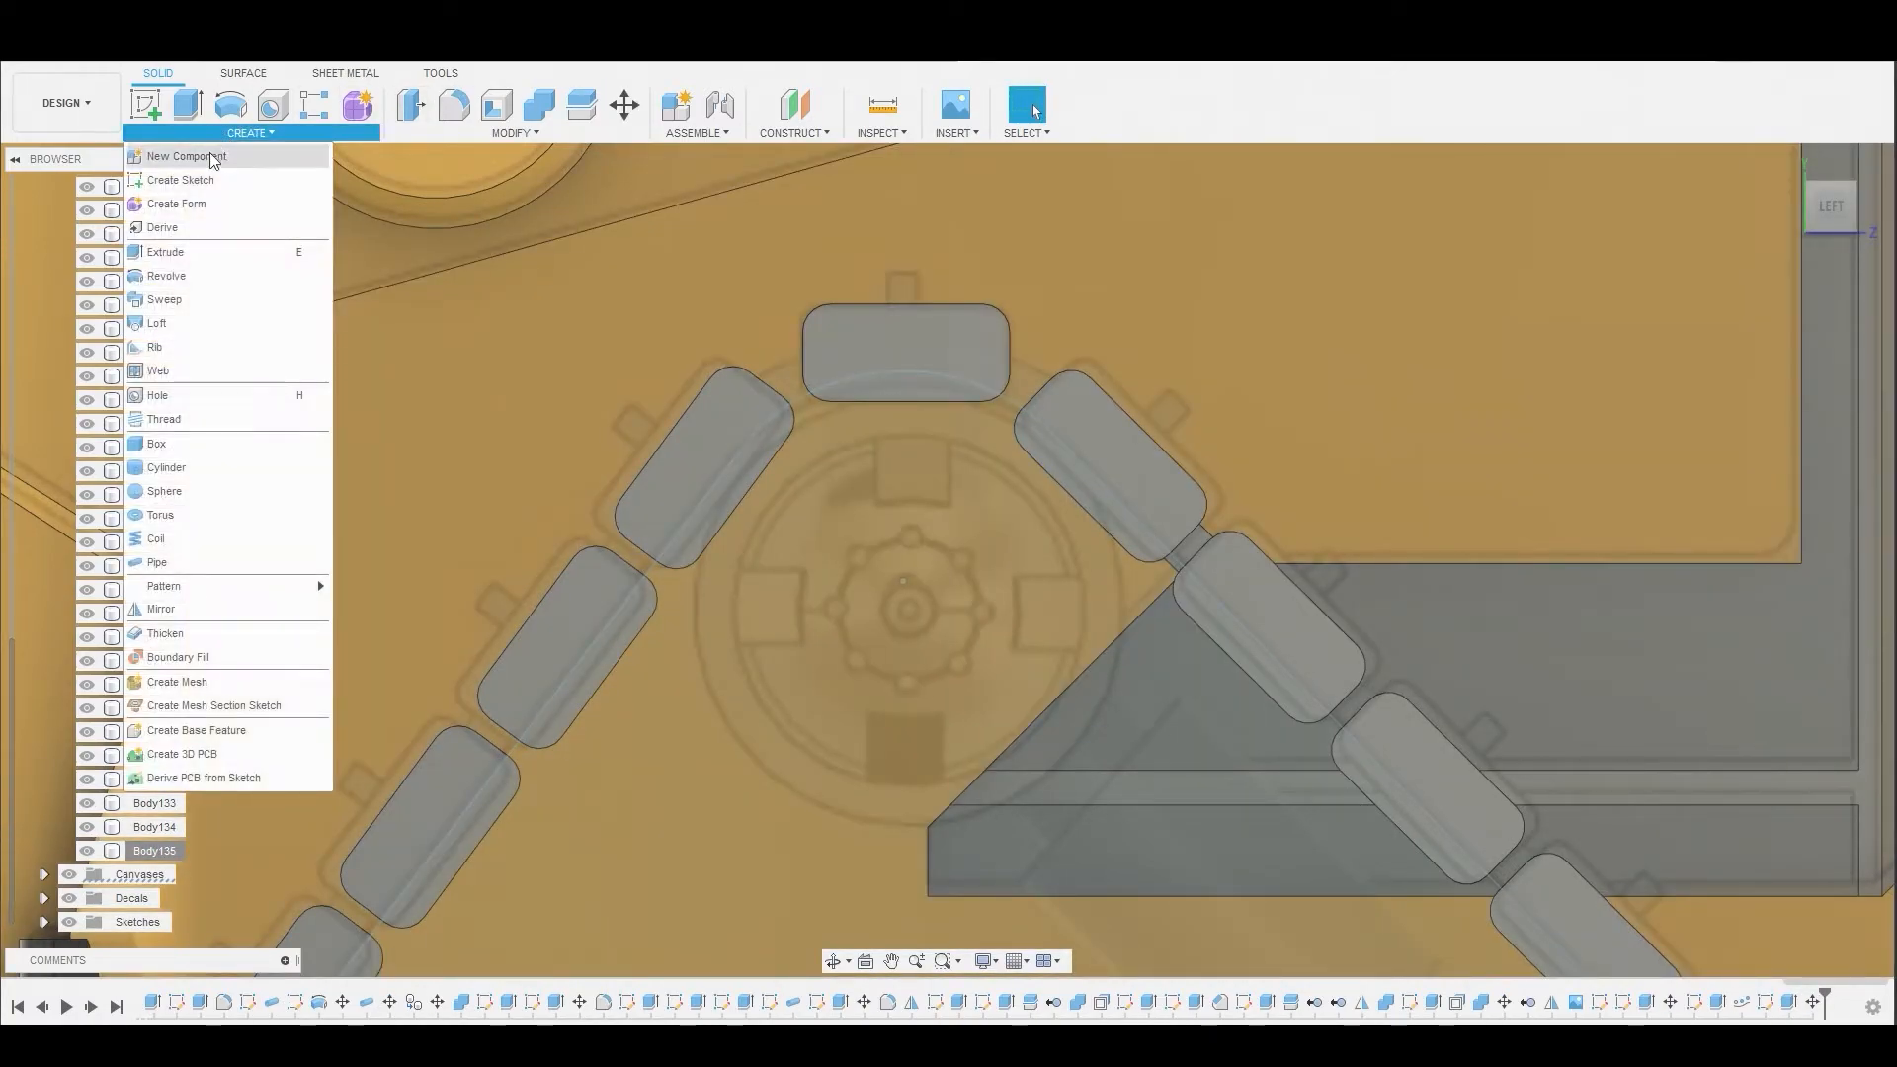
mouse_move(188, 587)
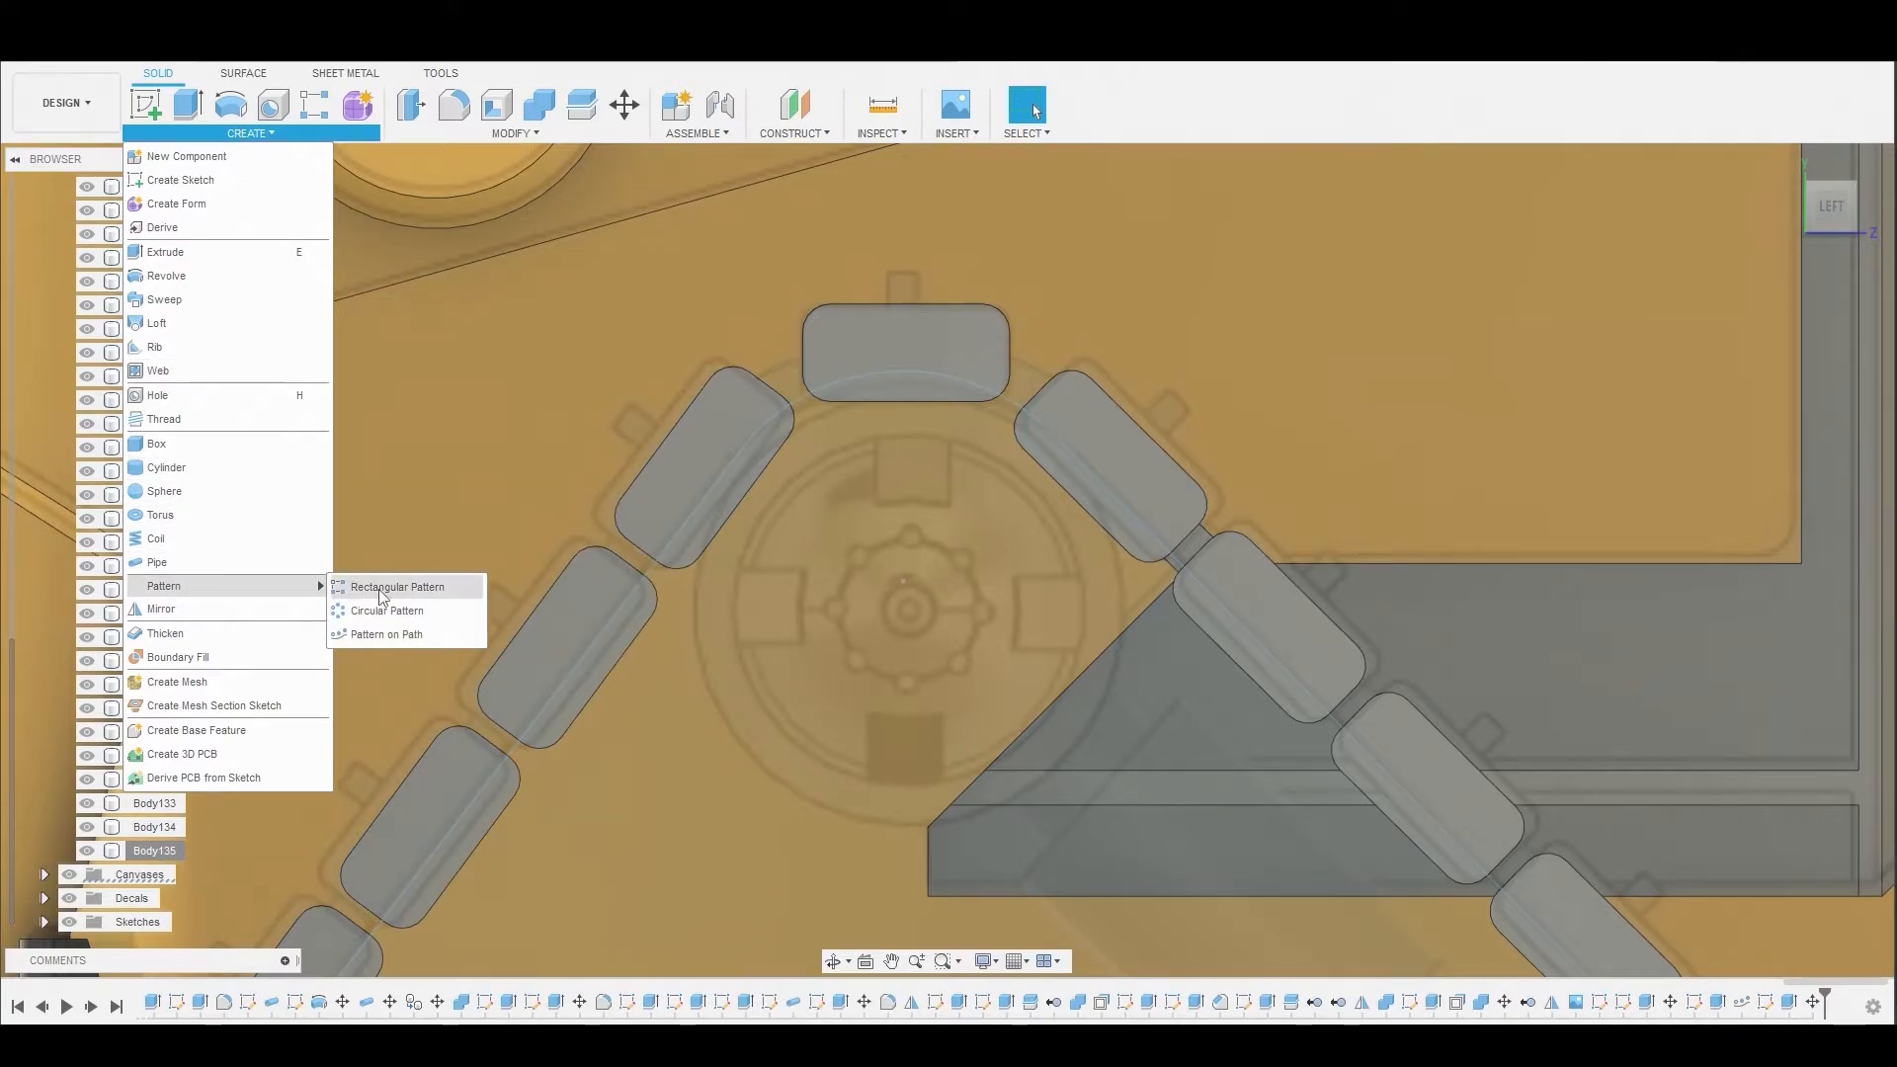
left_click(386, 634)
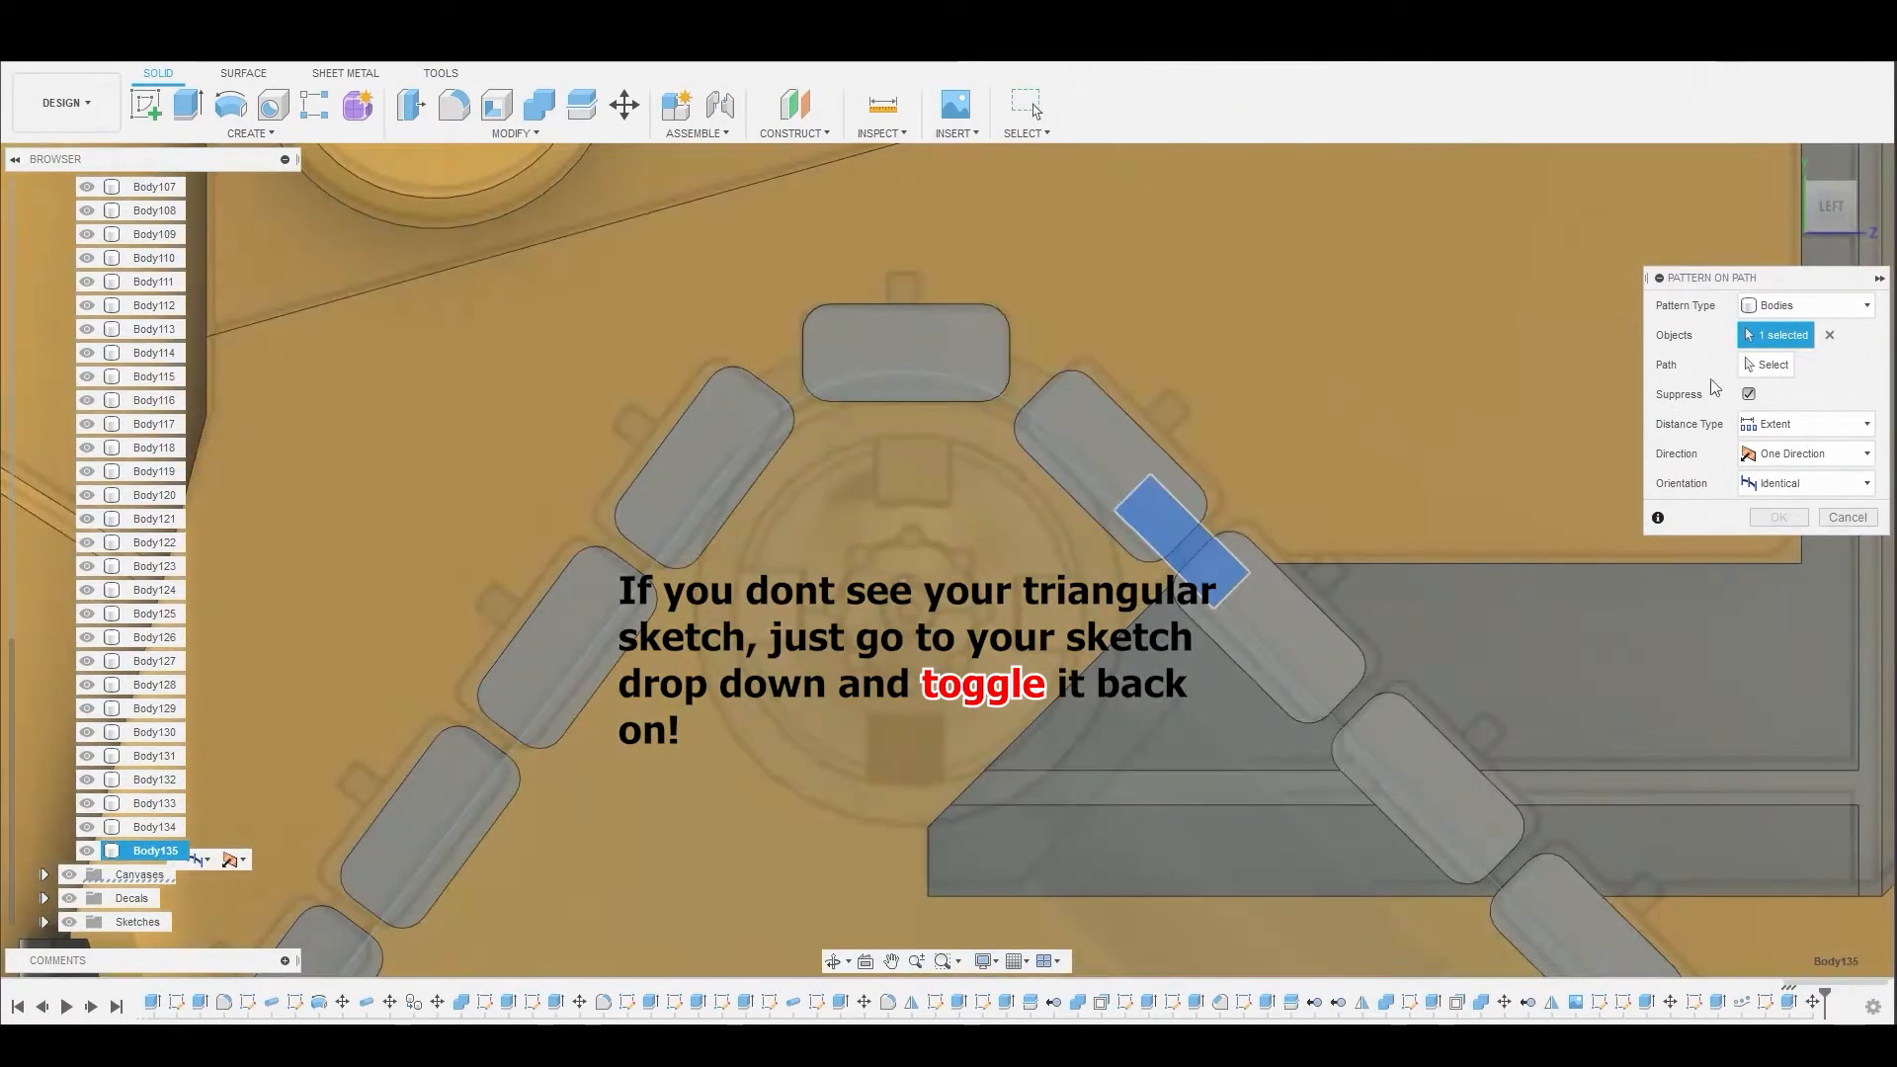
left_click(1771, 364)
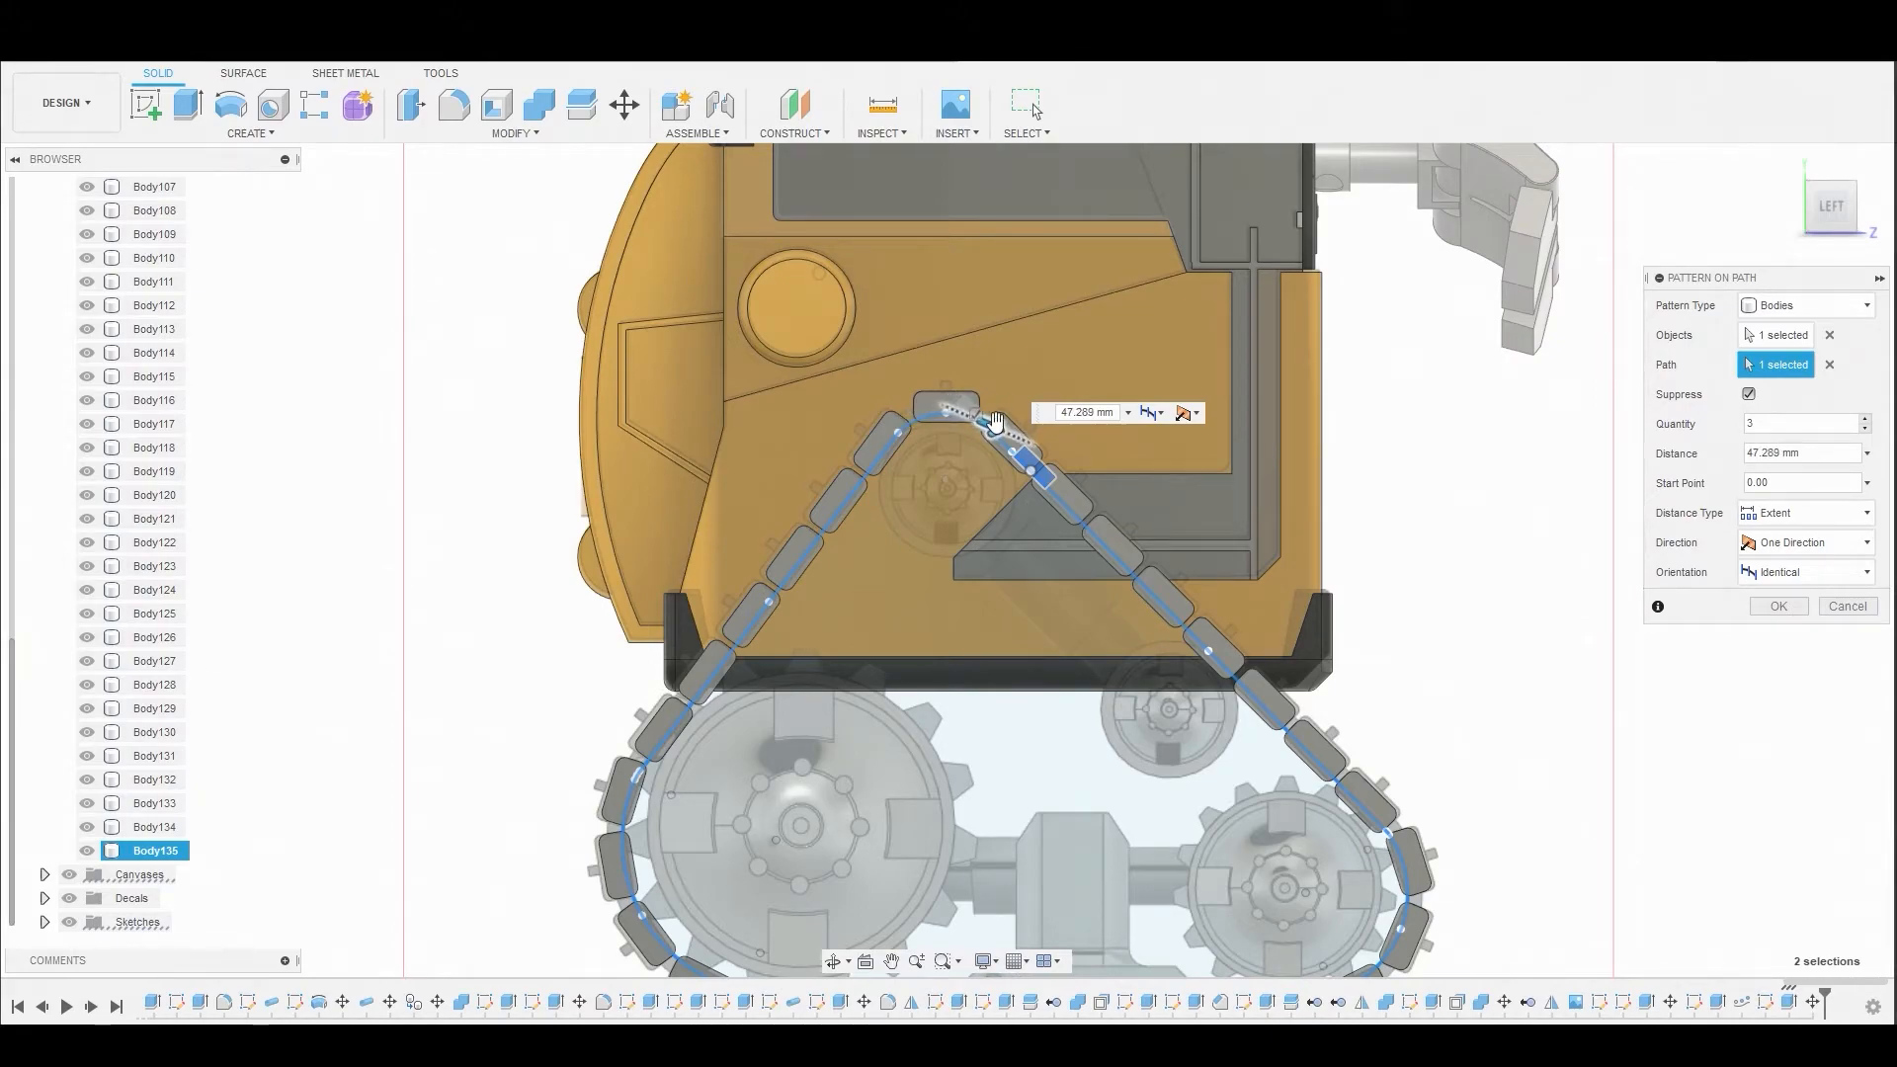
left_click(1802, 571)
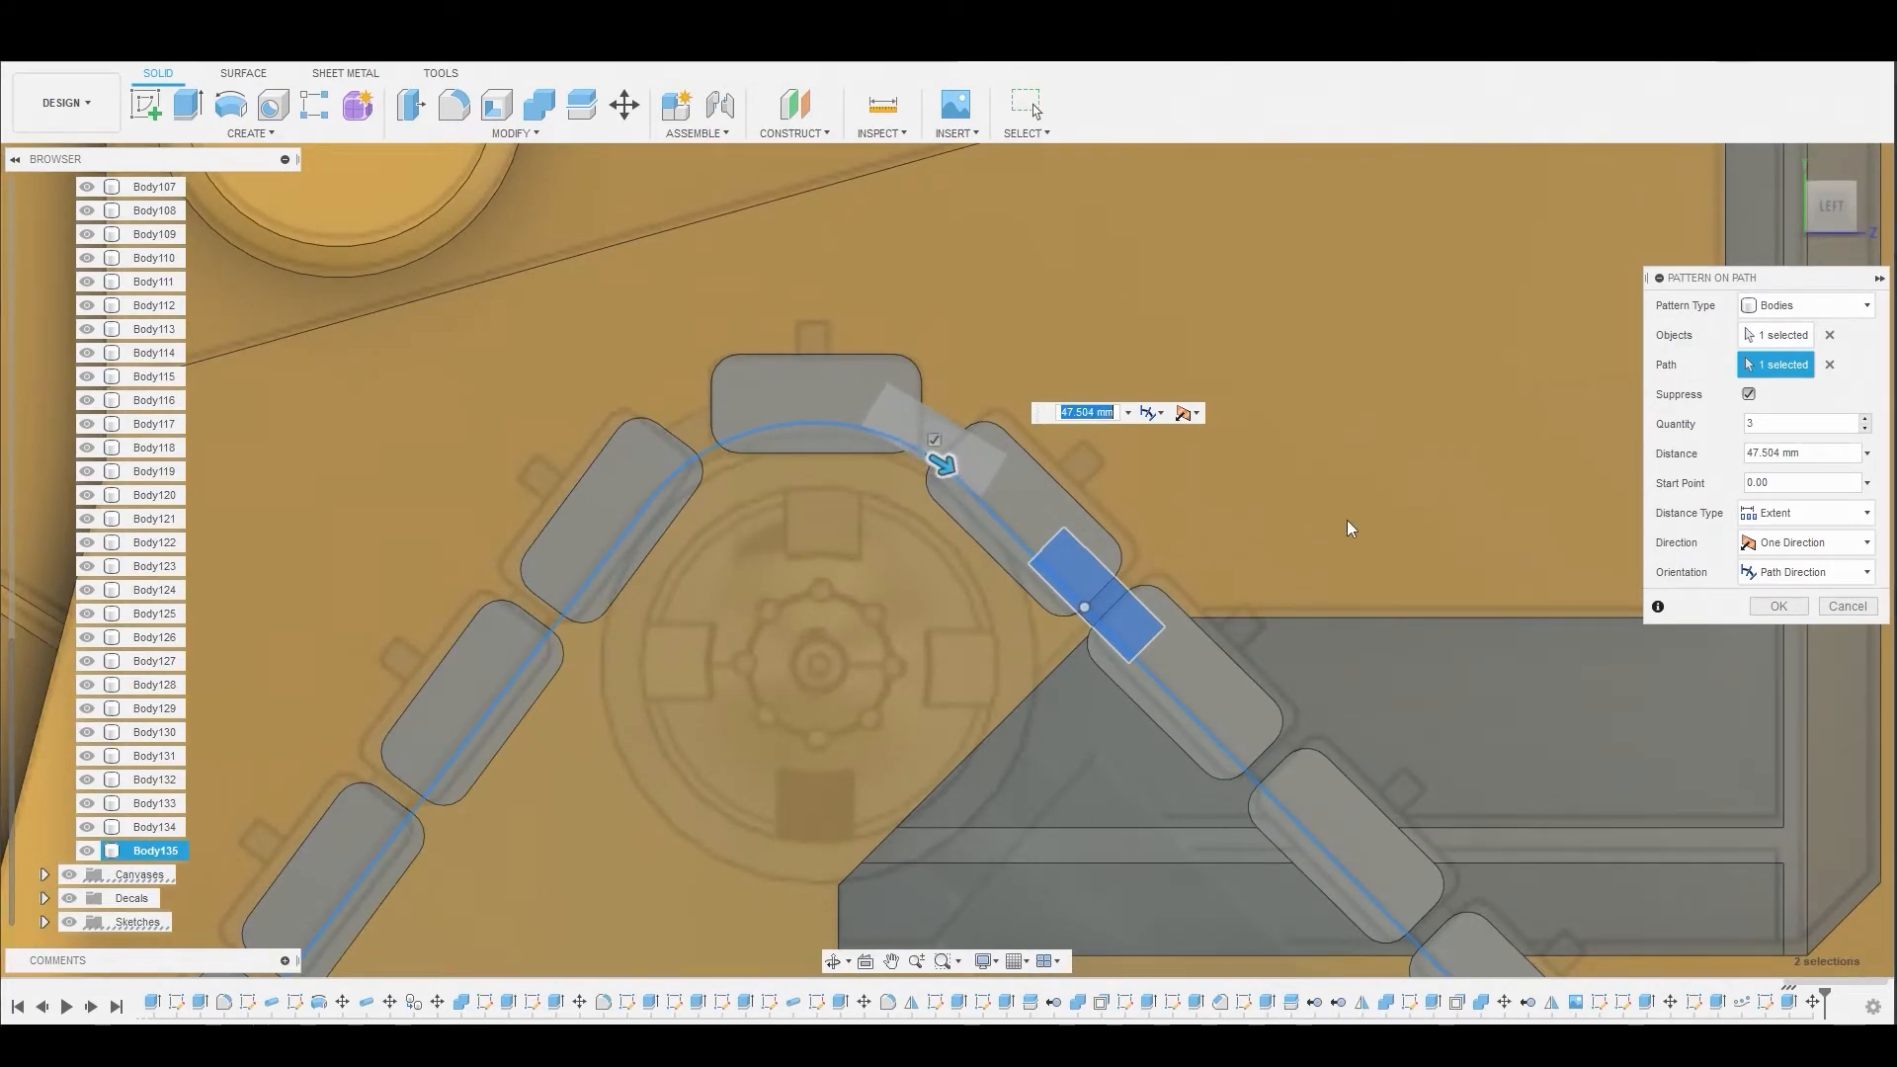
left_click(1800, 421)
type("0")
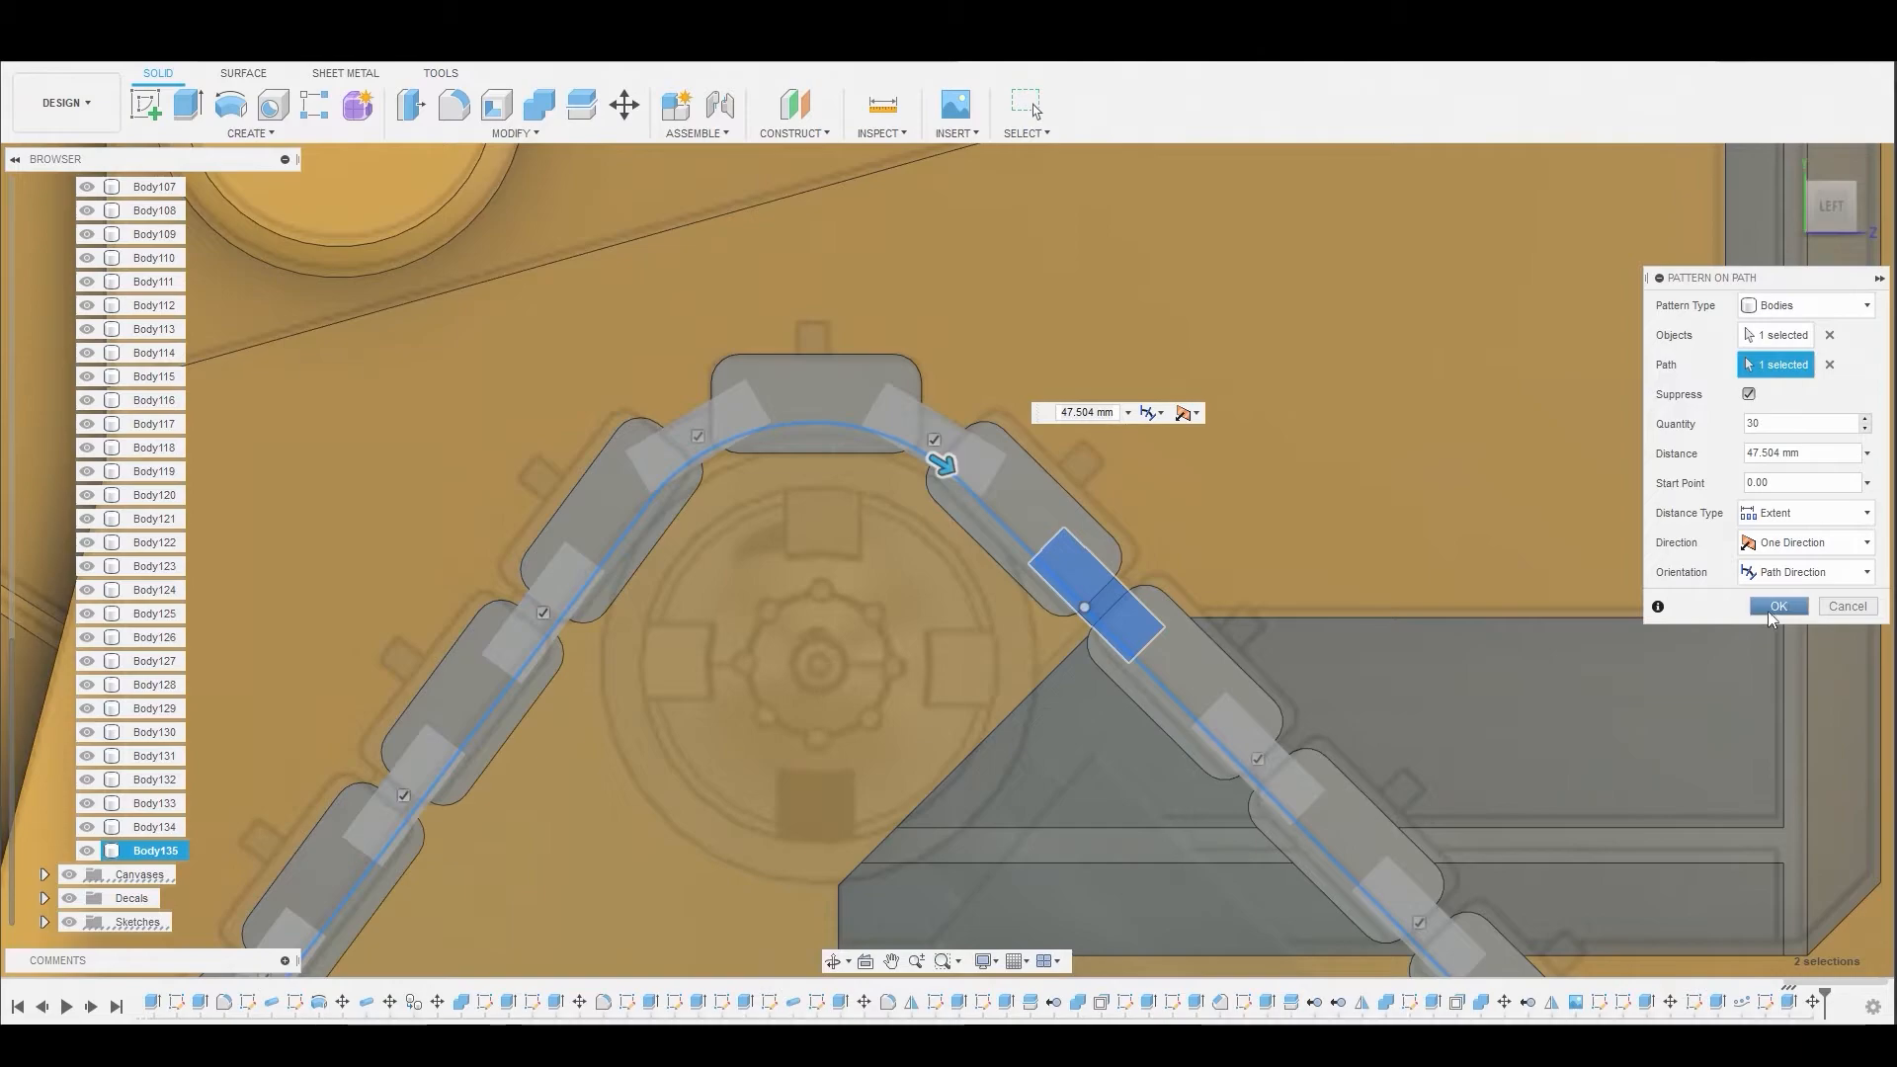
left_click(1778, 605)
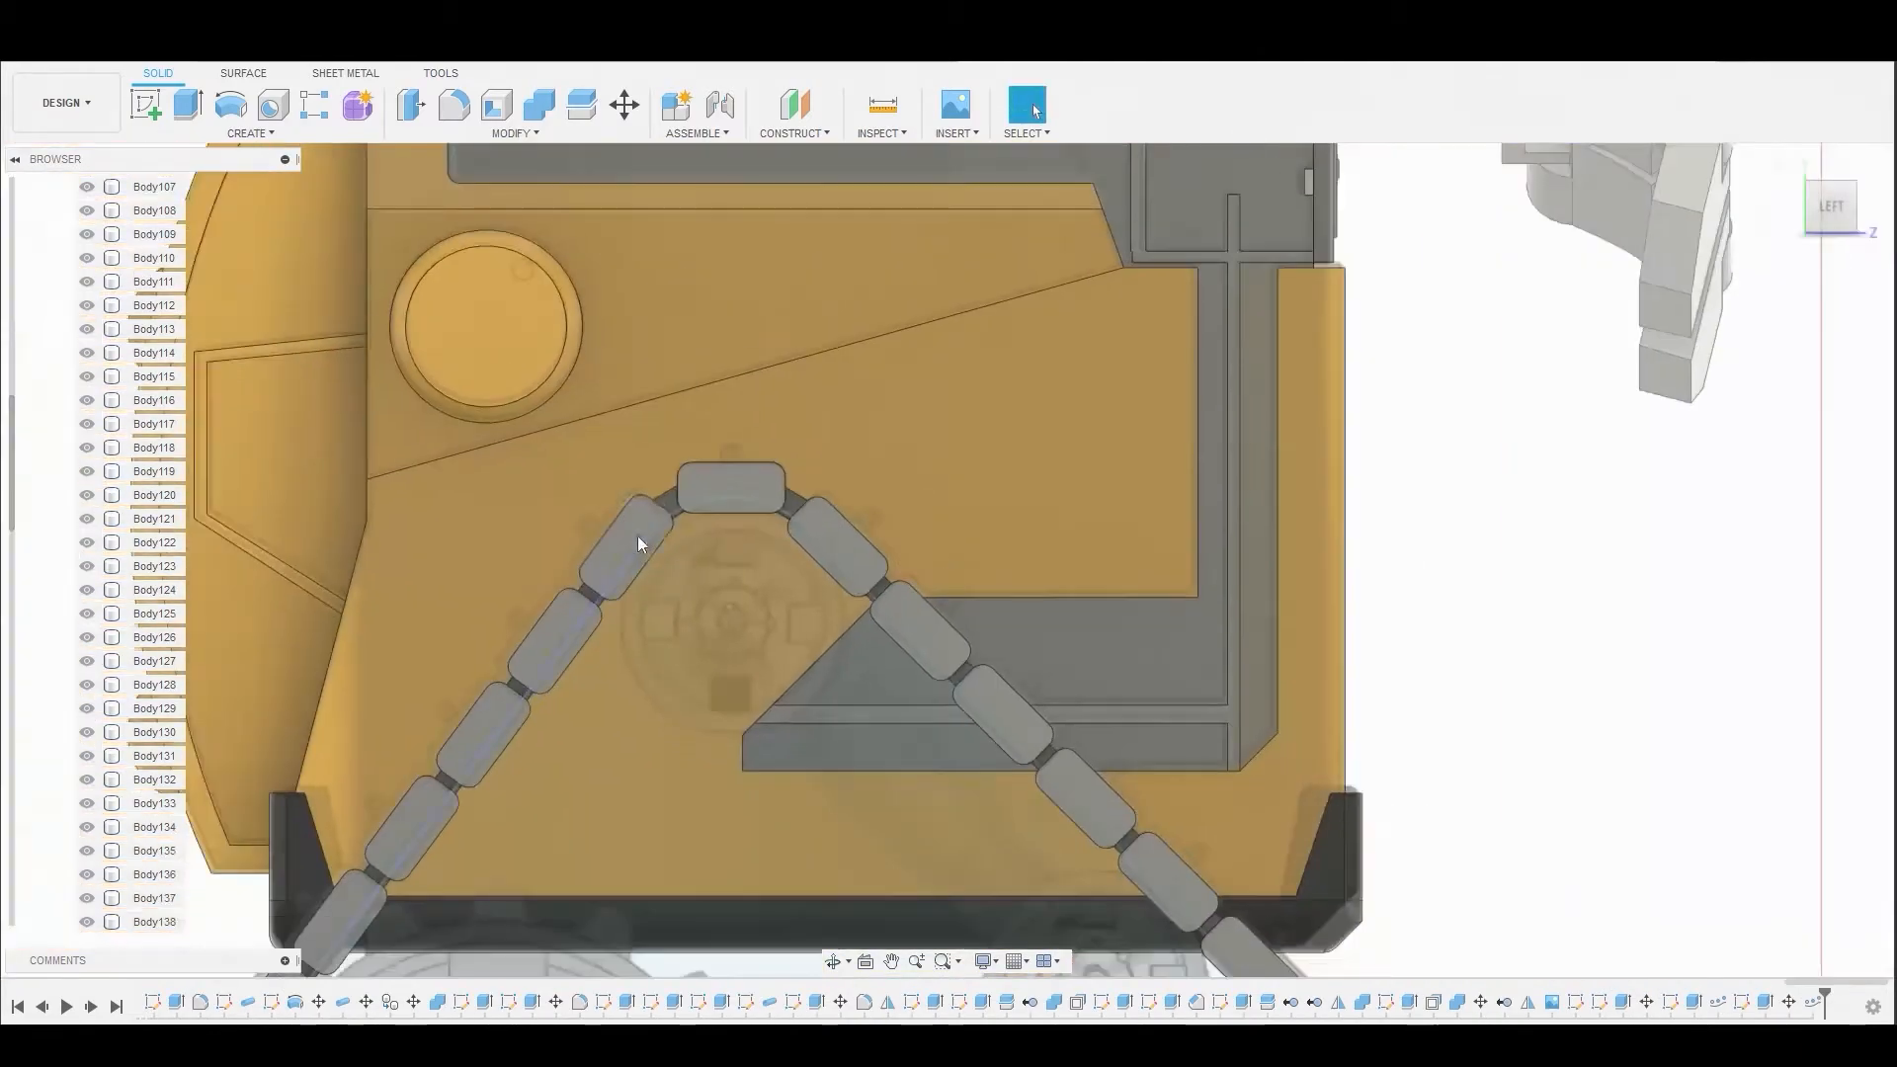
- Combine the 59 other link bodies into target Body105 with a Join operation
left_click(539, 105)
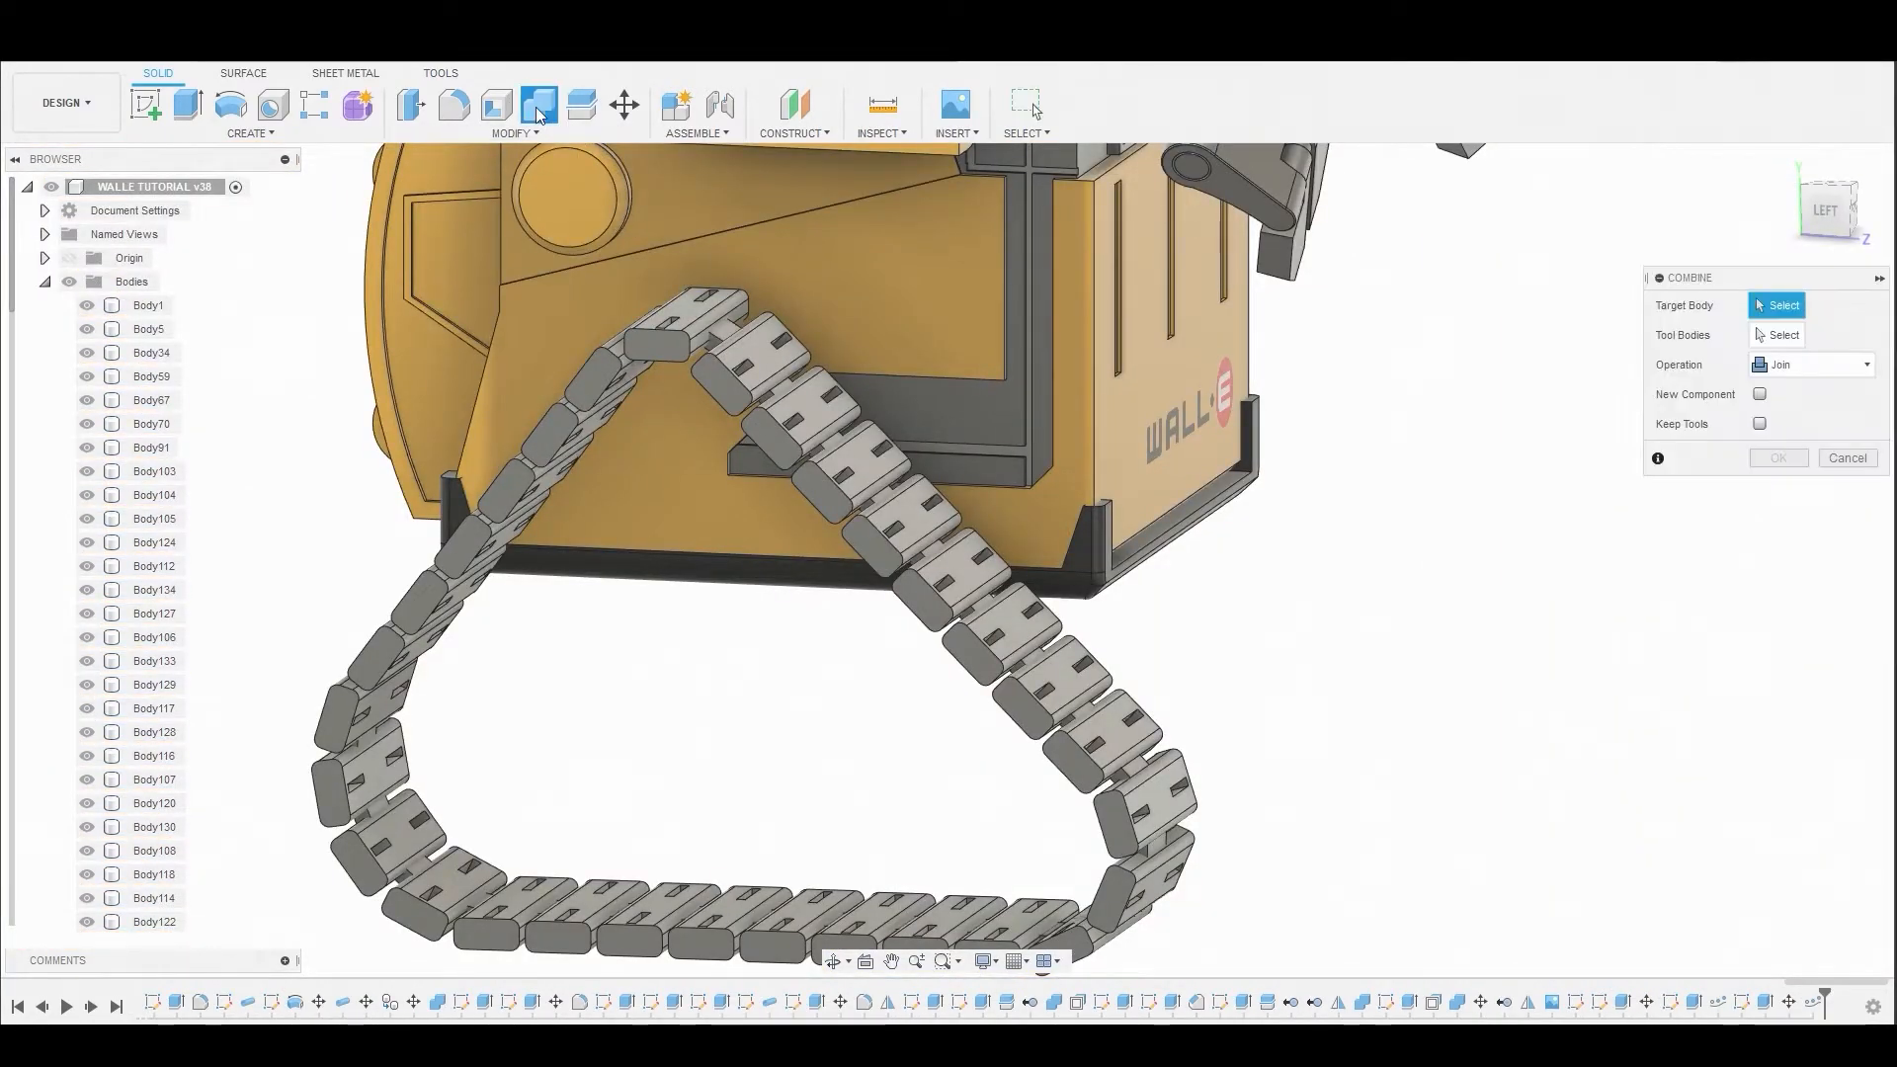
mouse_move(230, 487)
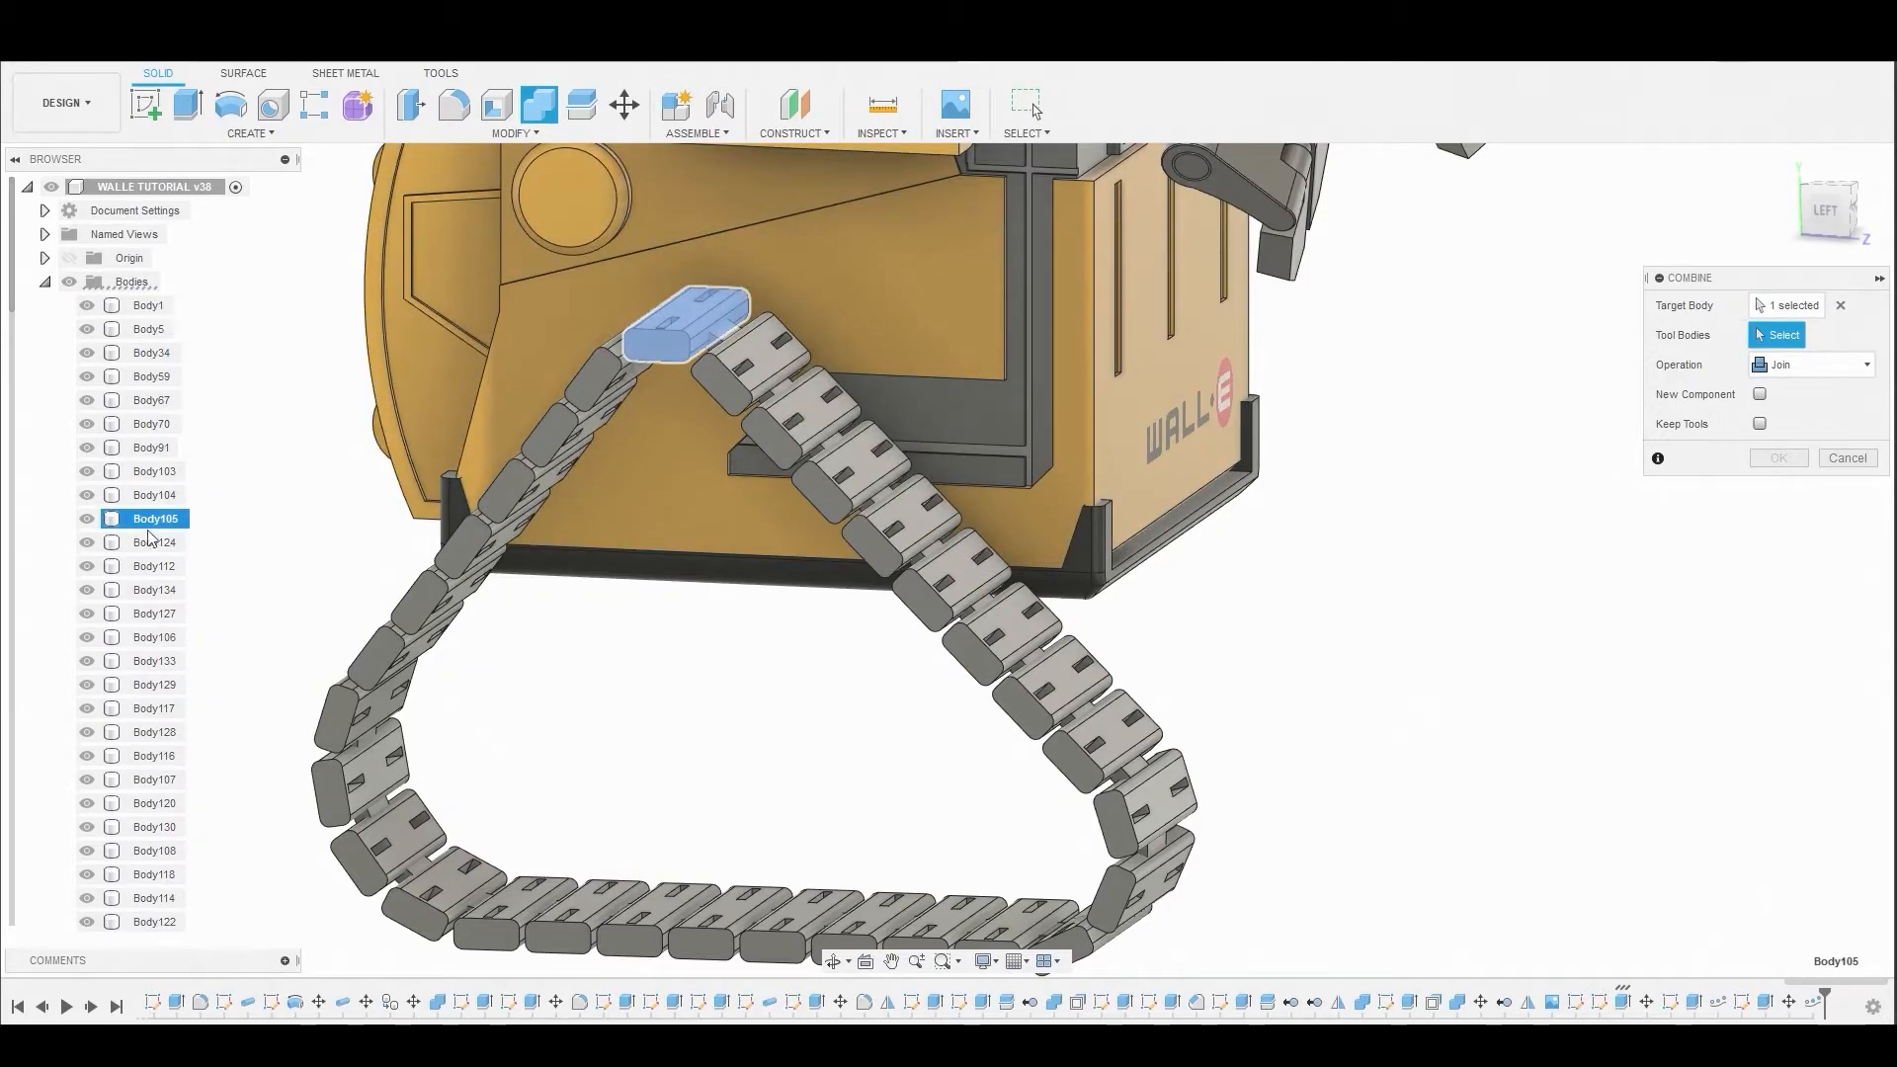
scroll("down", 3)
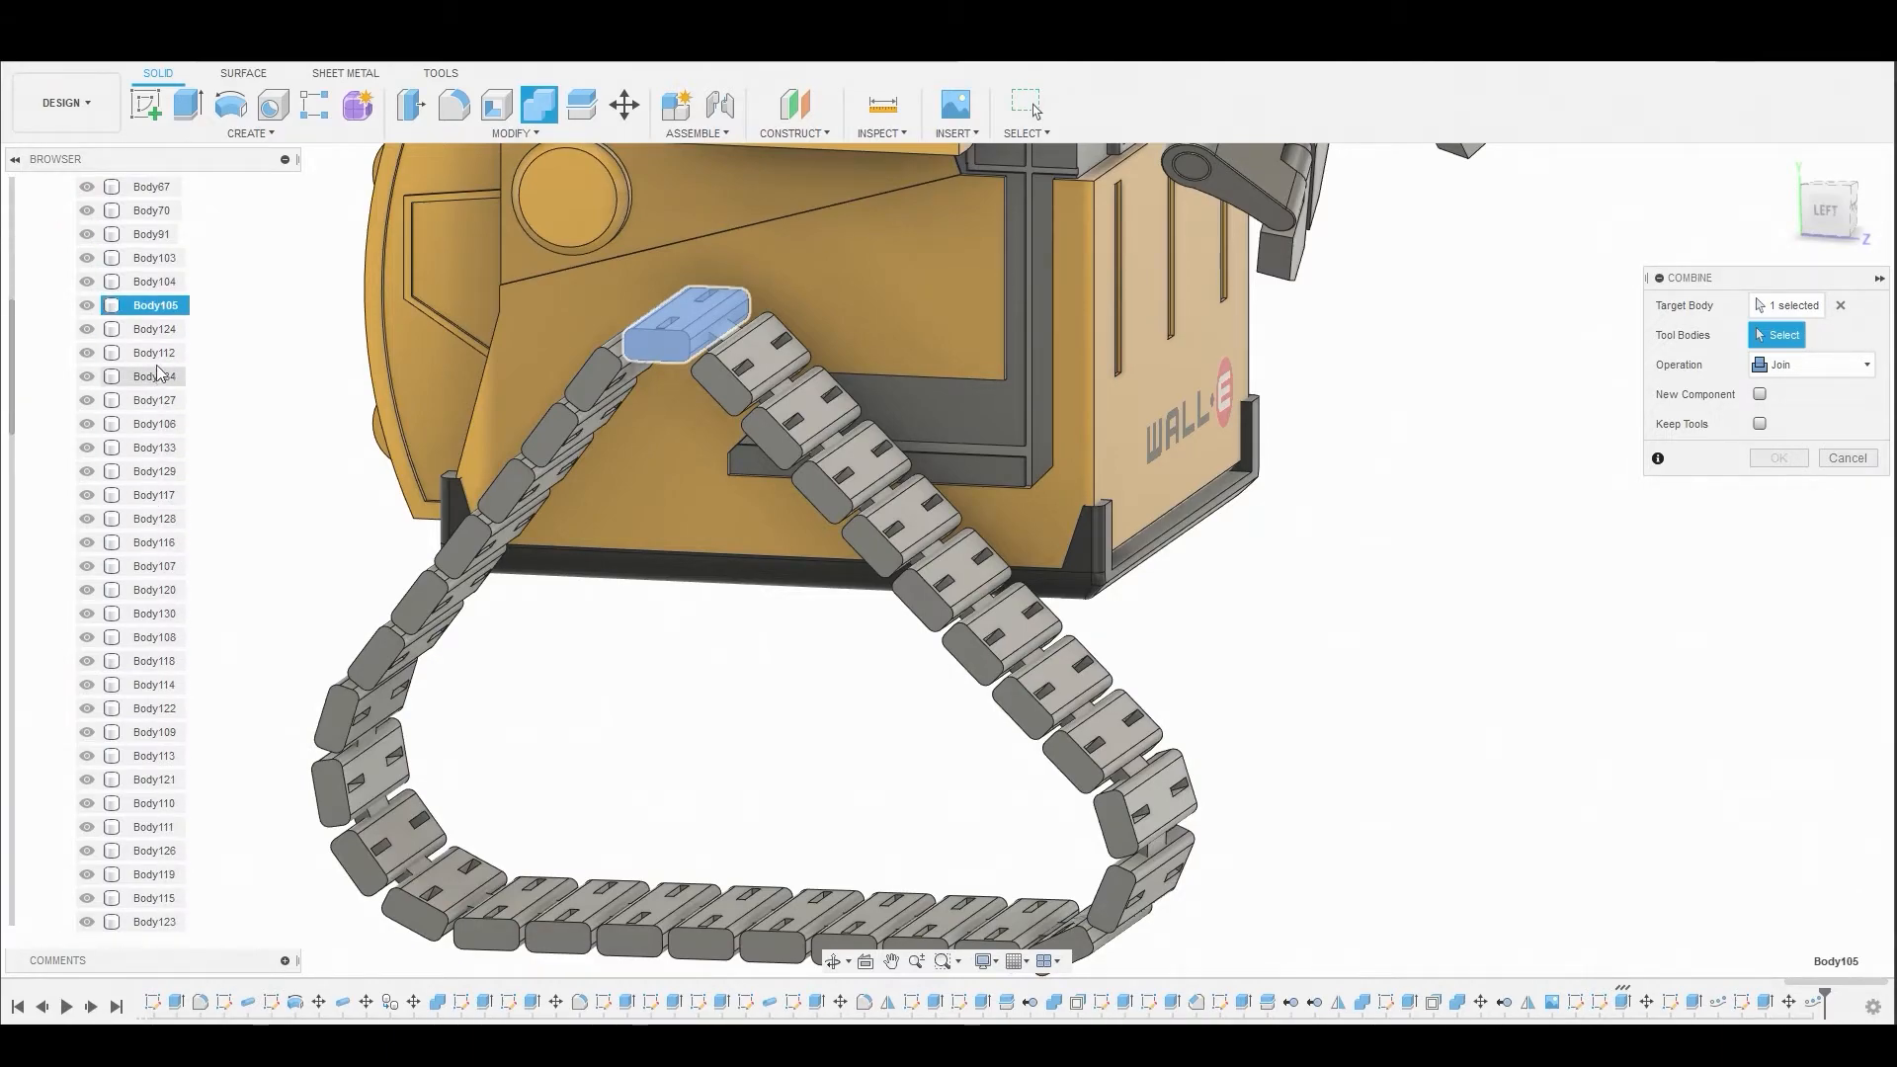
left_click(154, 329)
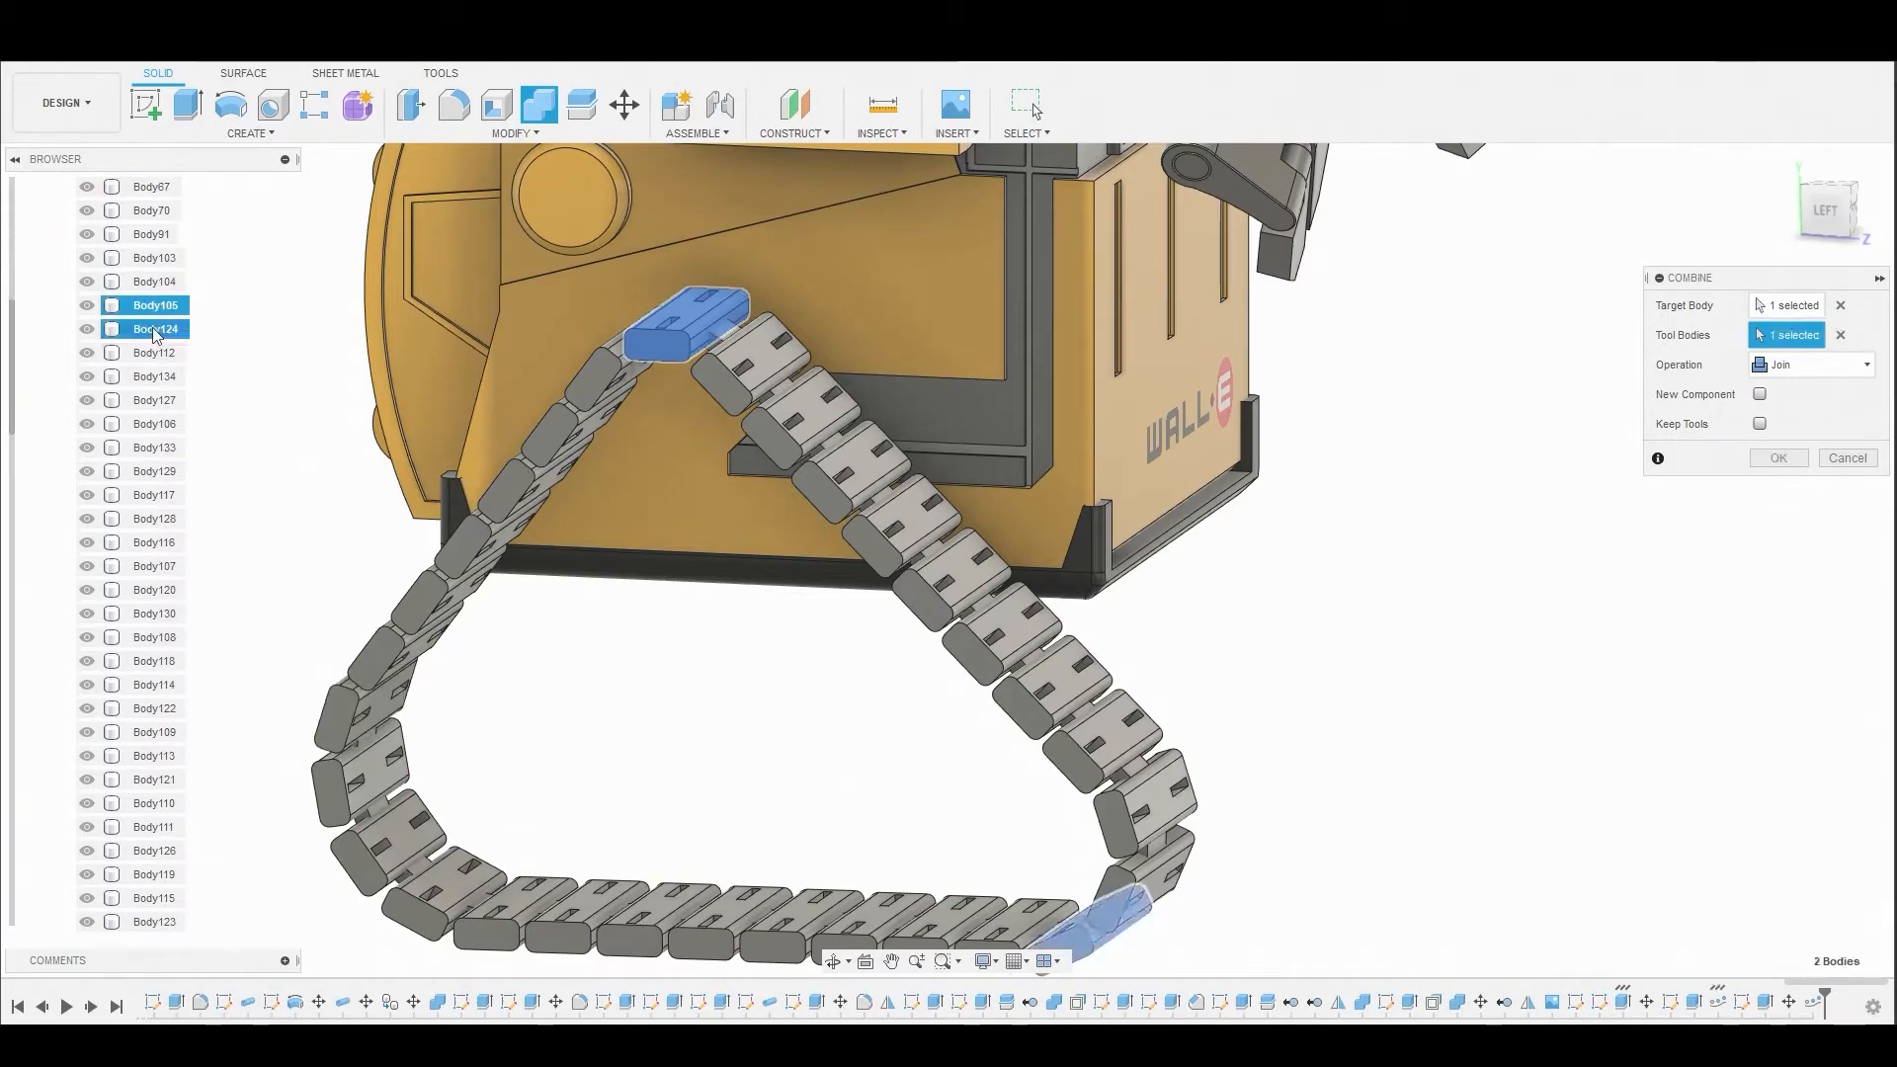
scroll("down", 3)
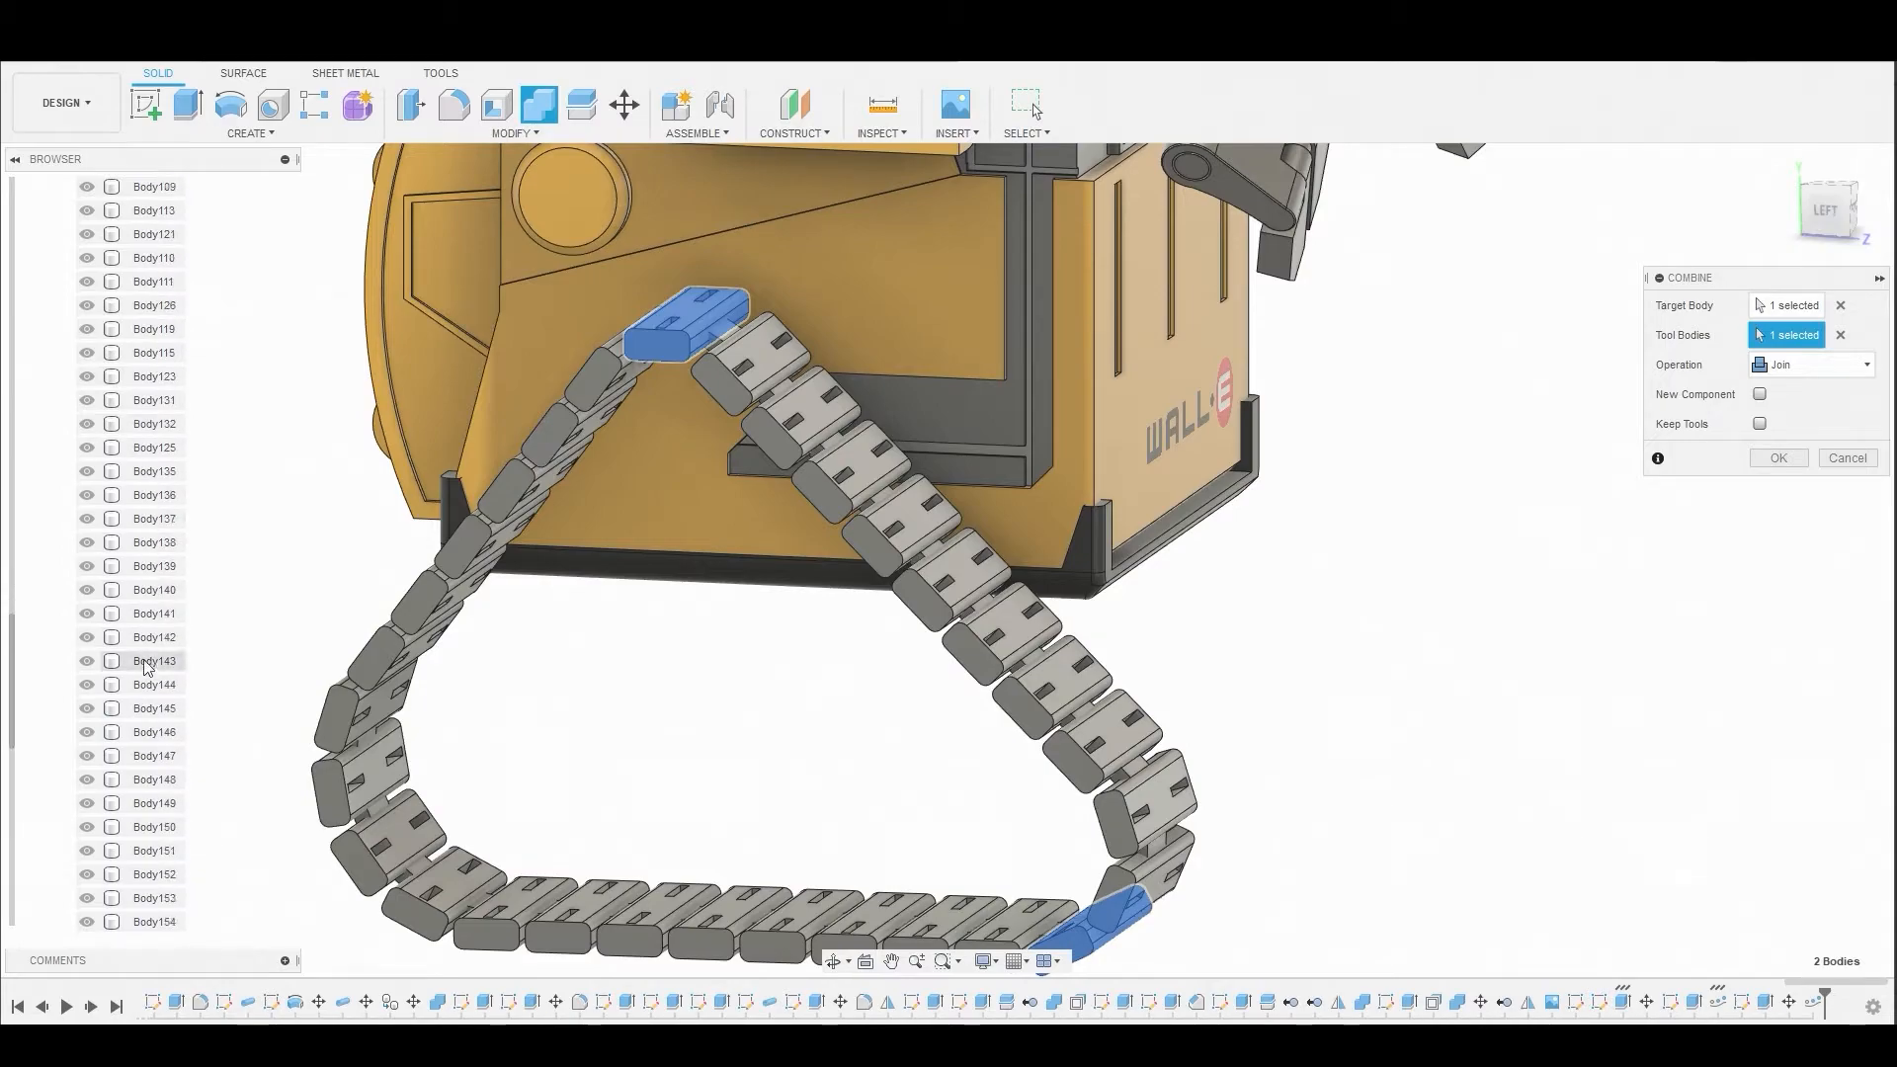
scroll("down", 3)
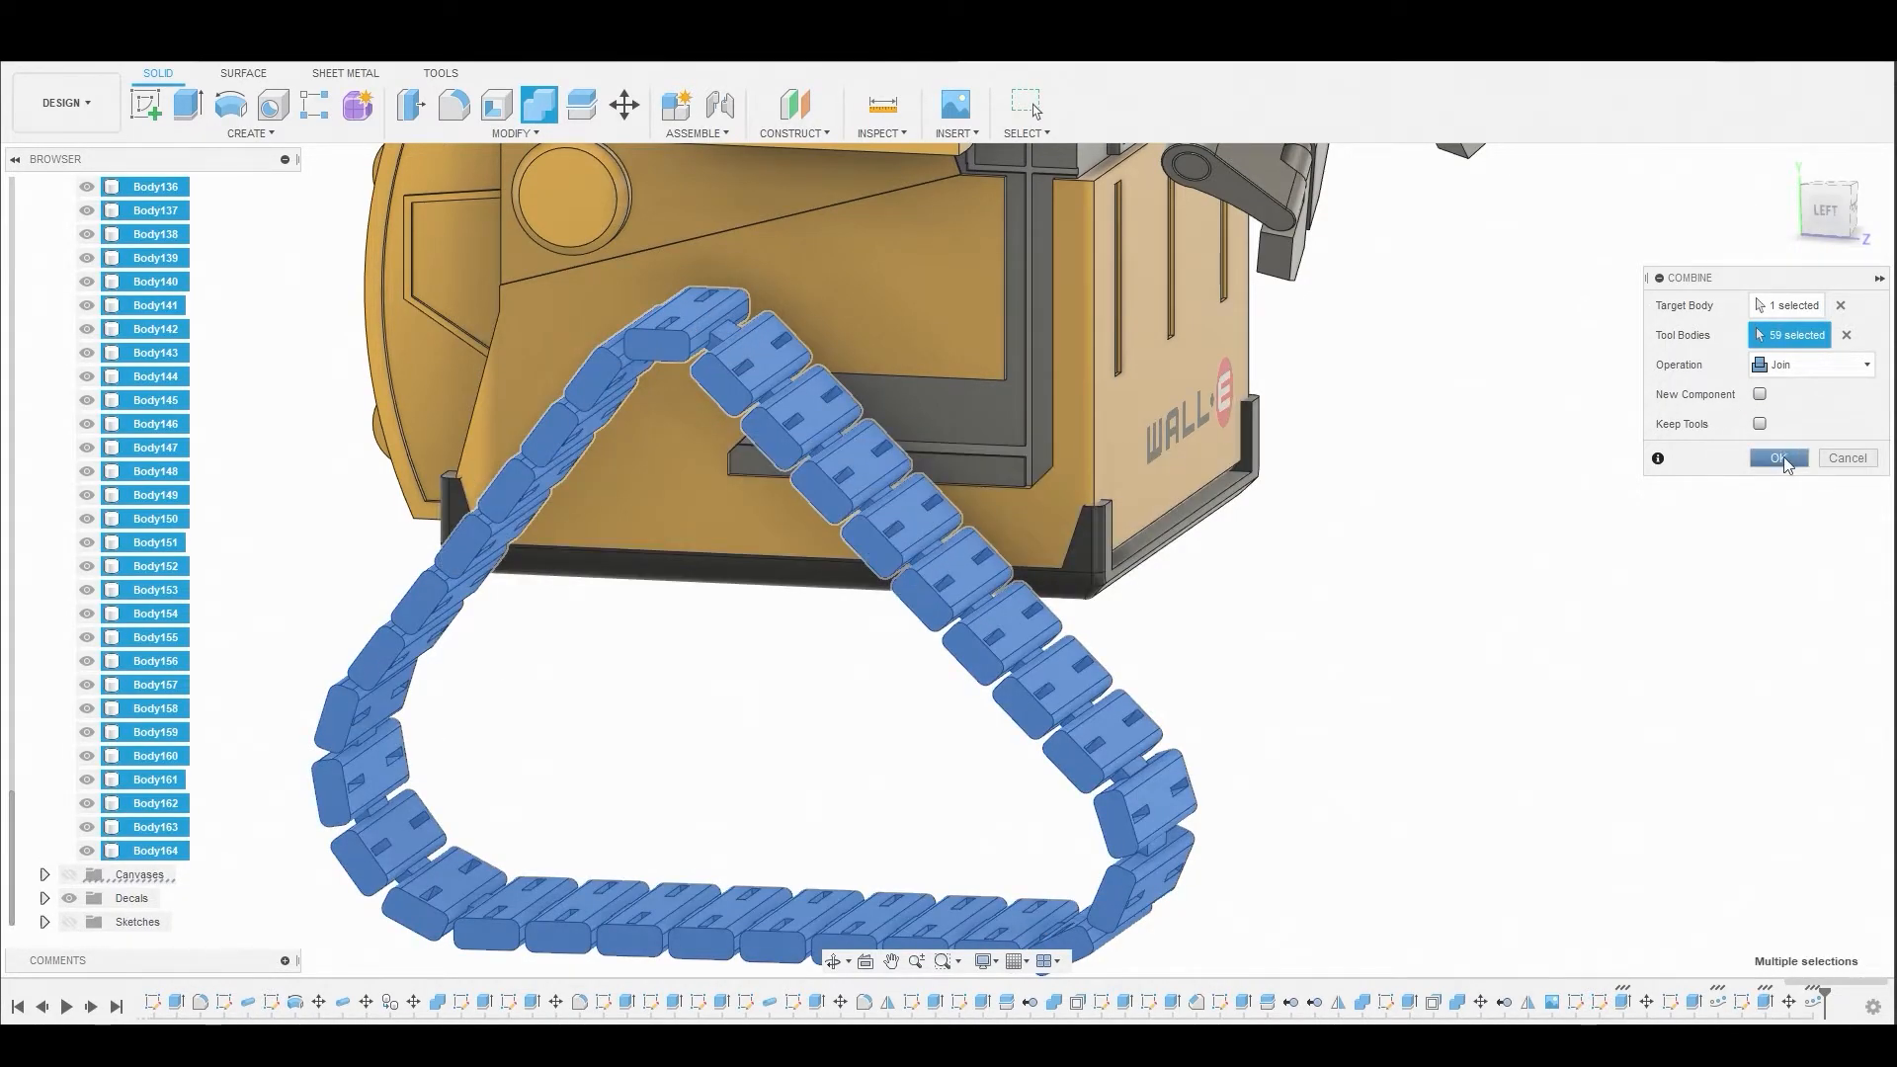
left_click(1777, 458)
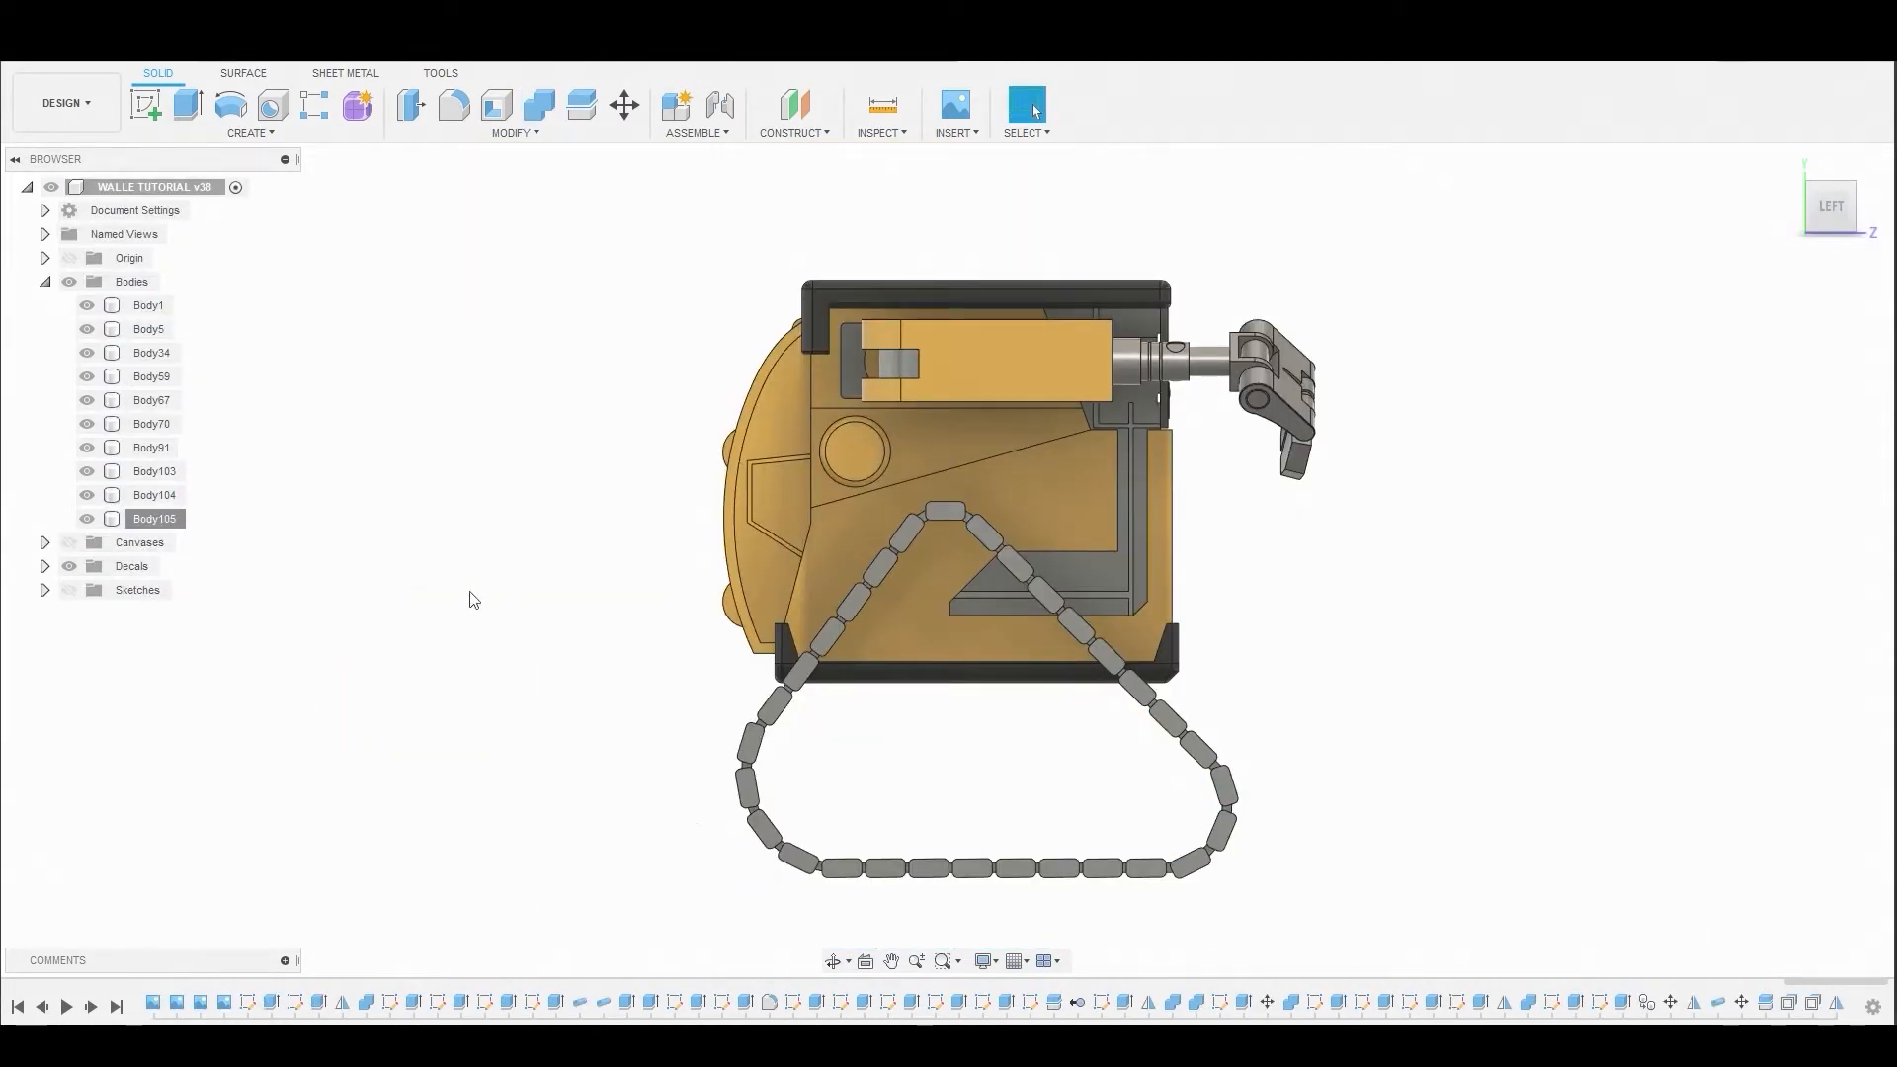
- Isolate Body105 and turn on the tracks reference canvas
right_click(154, 518)
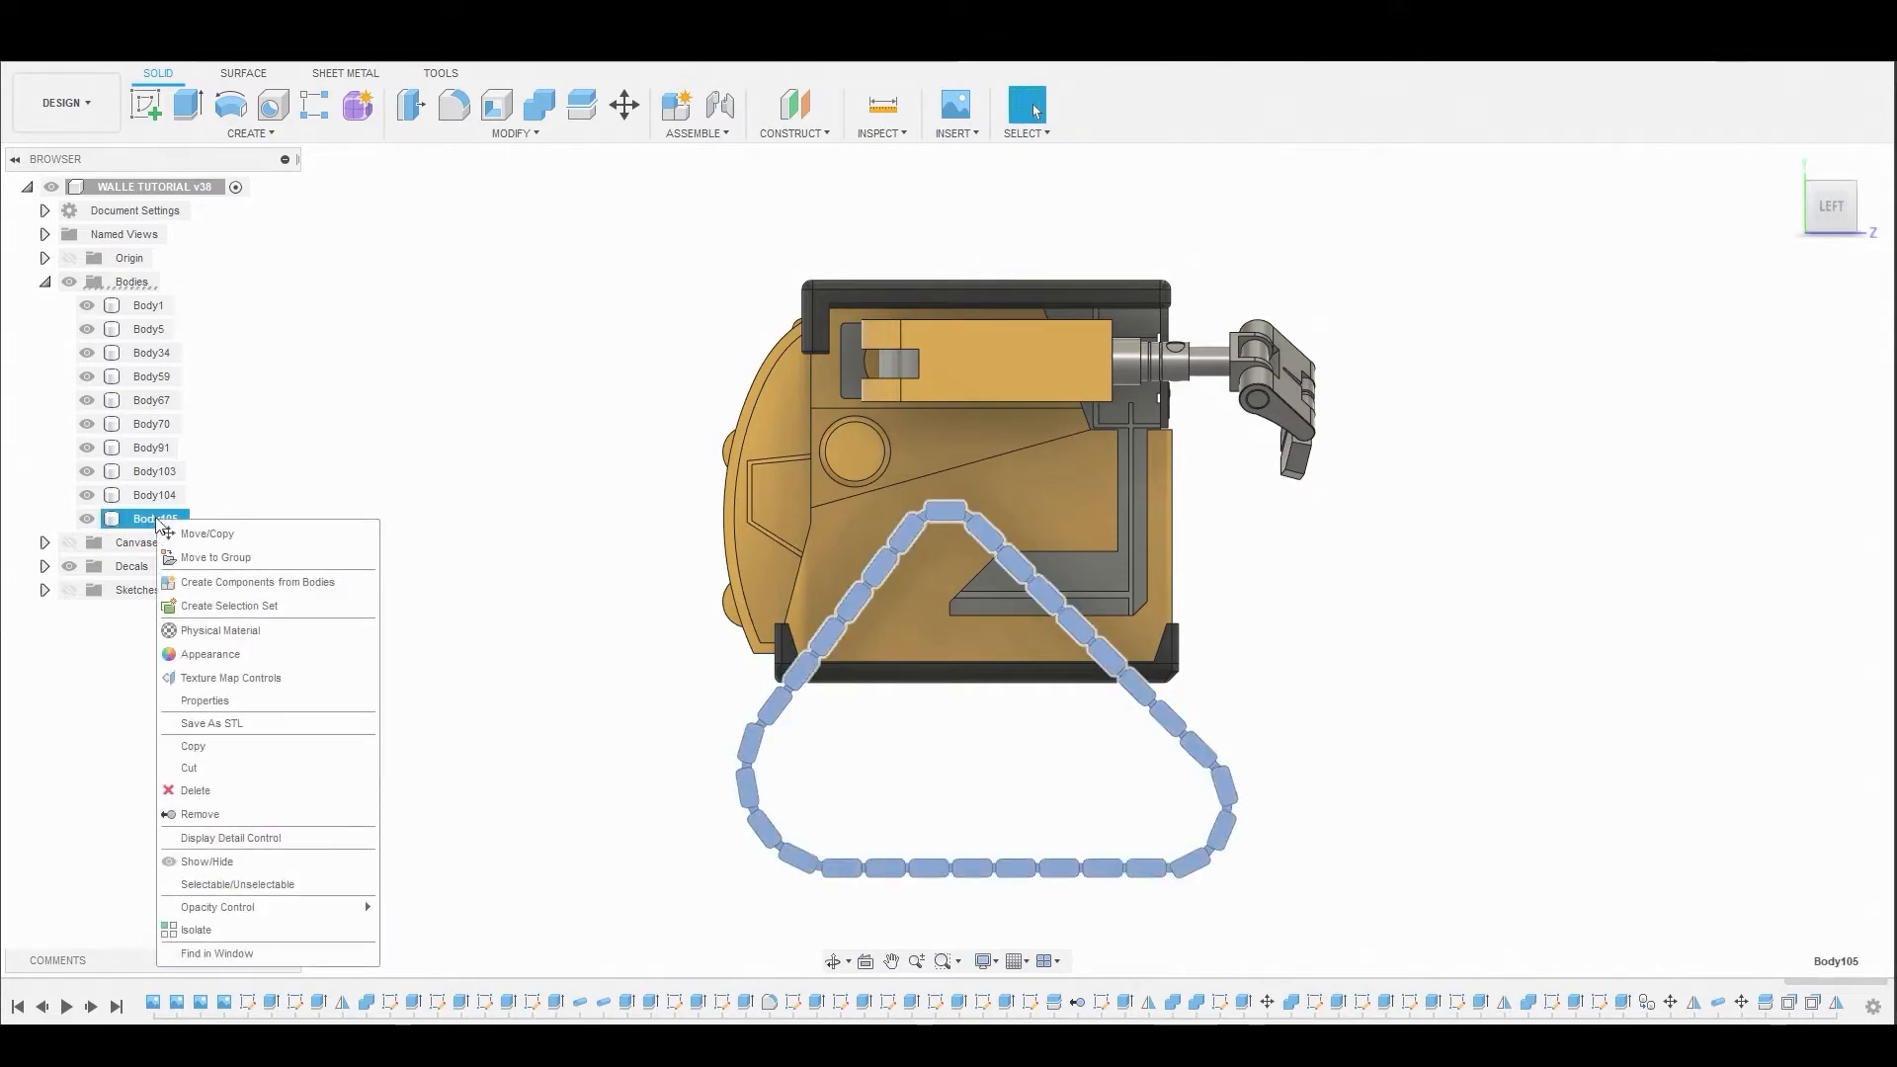
left_click(195, 928)
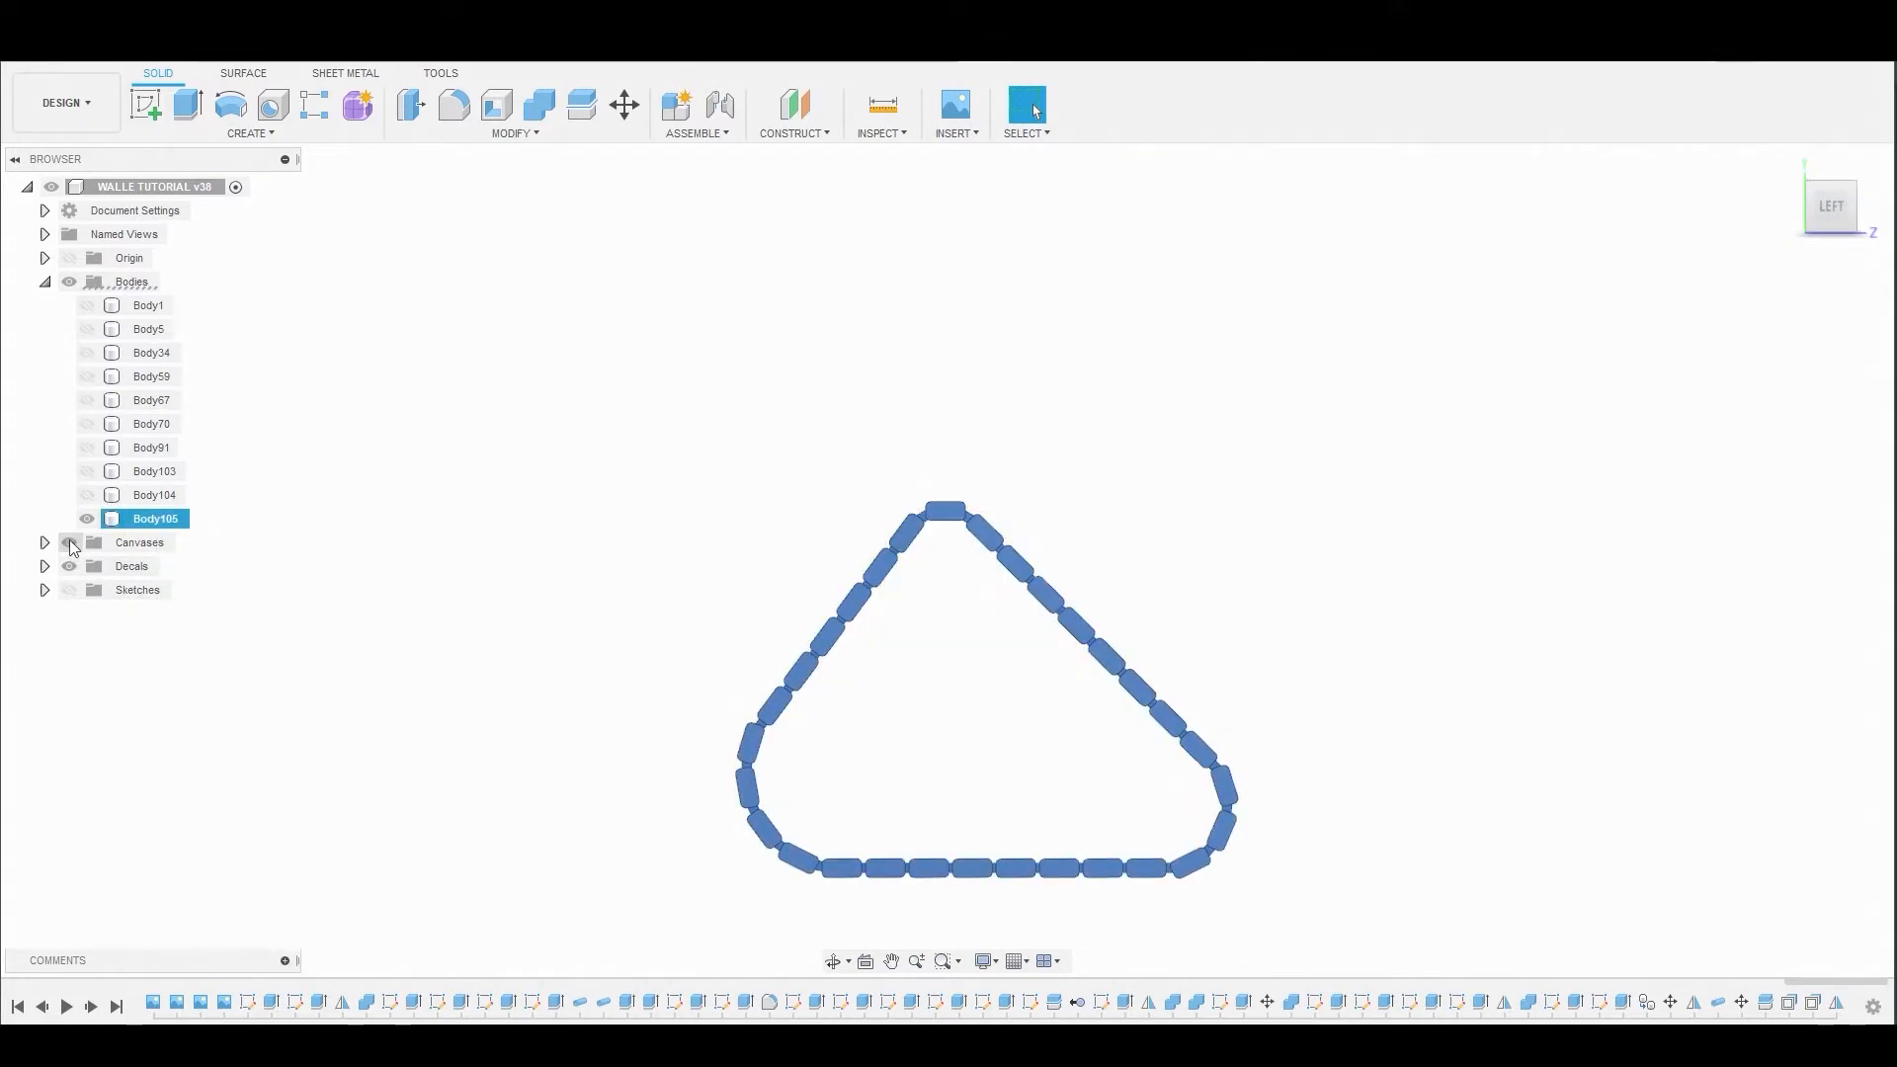
left_click(44, 542)
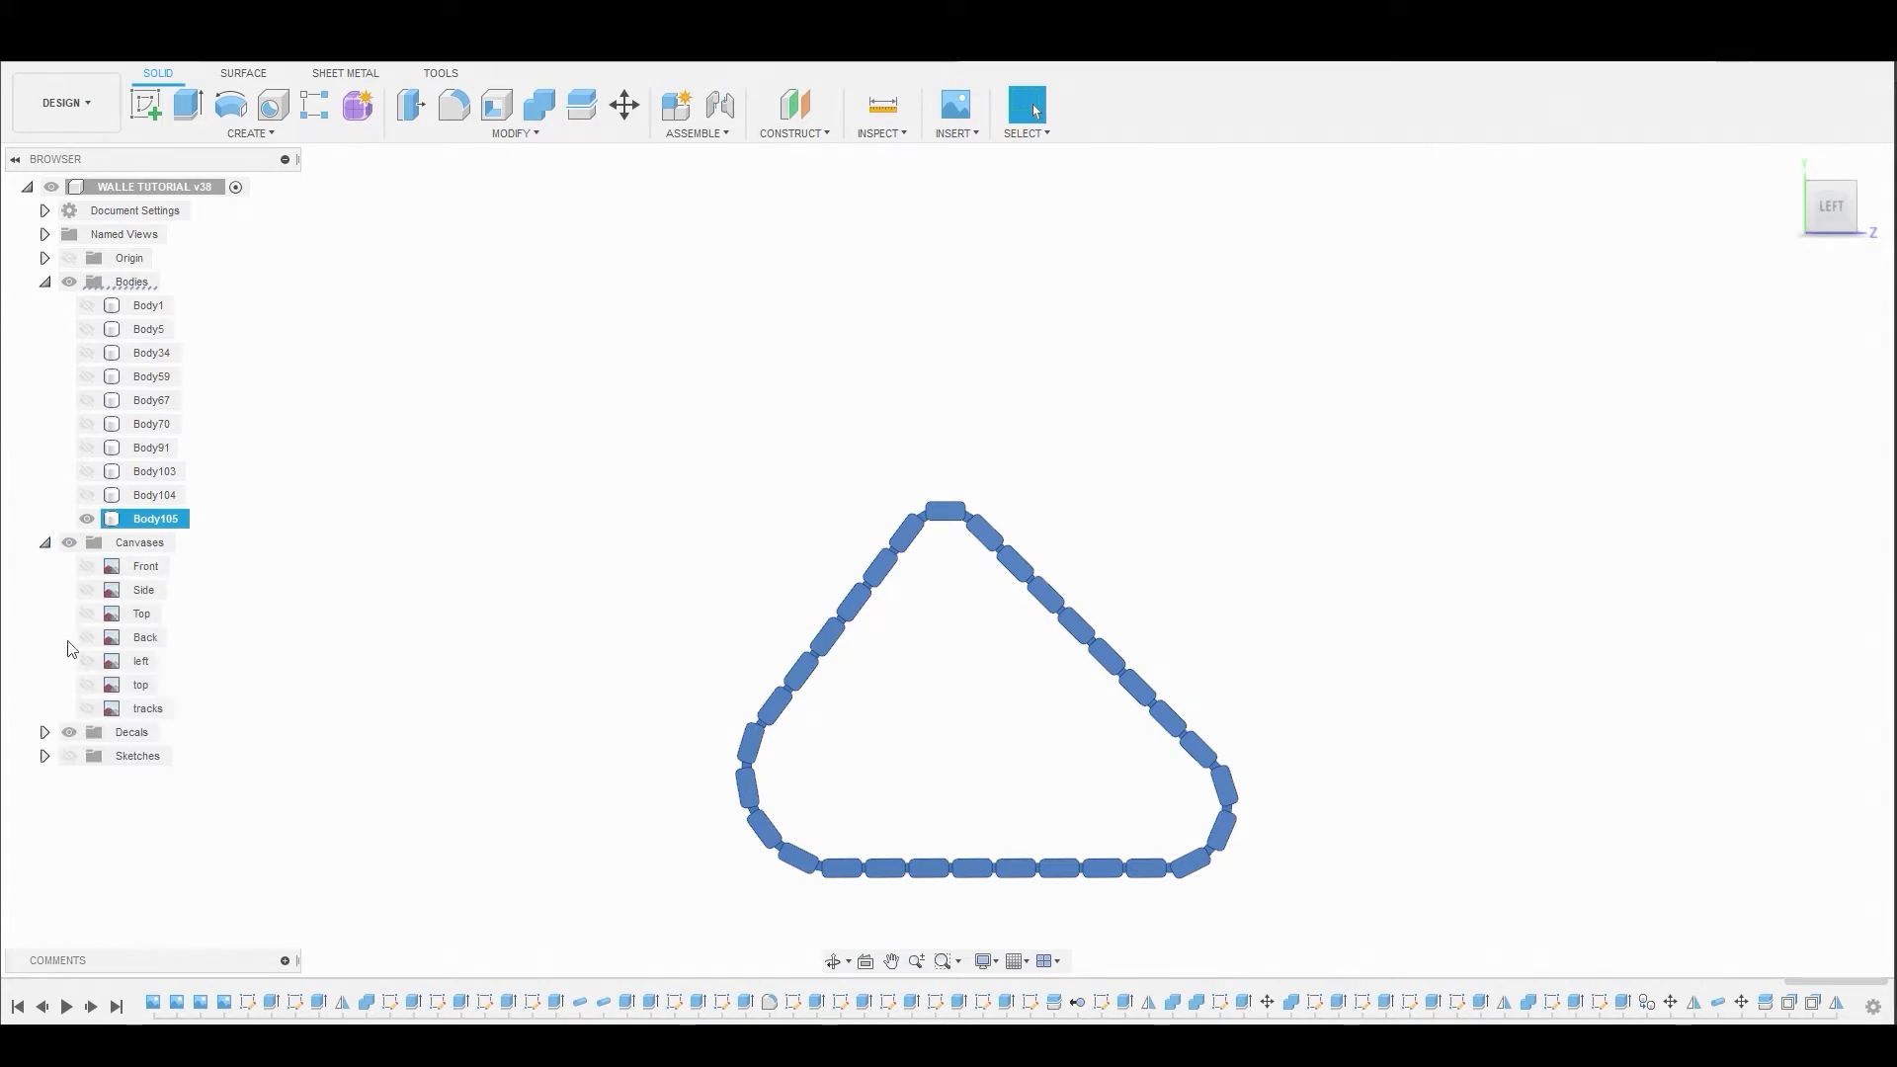
left_click(85, 707)
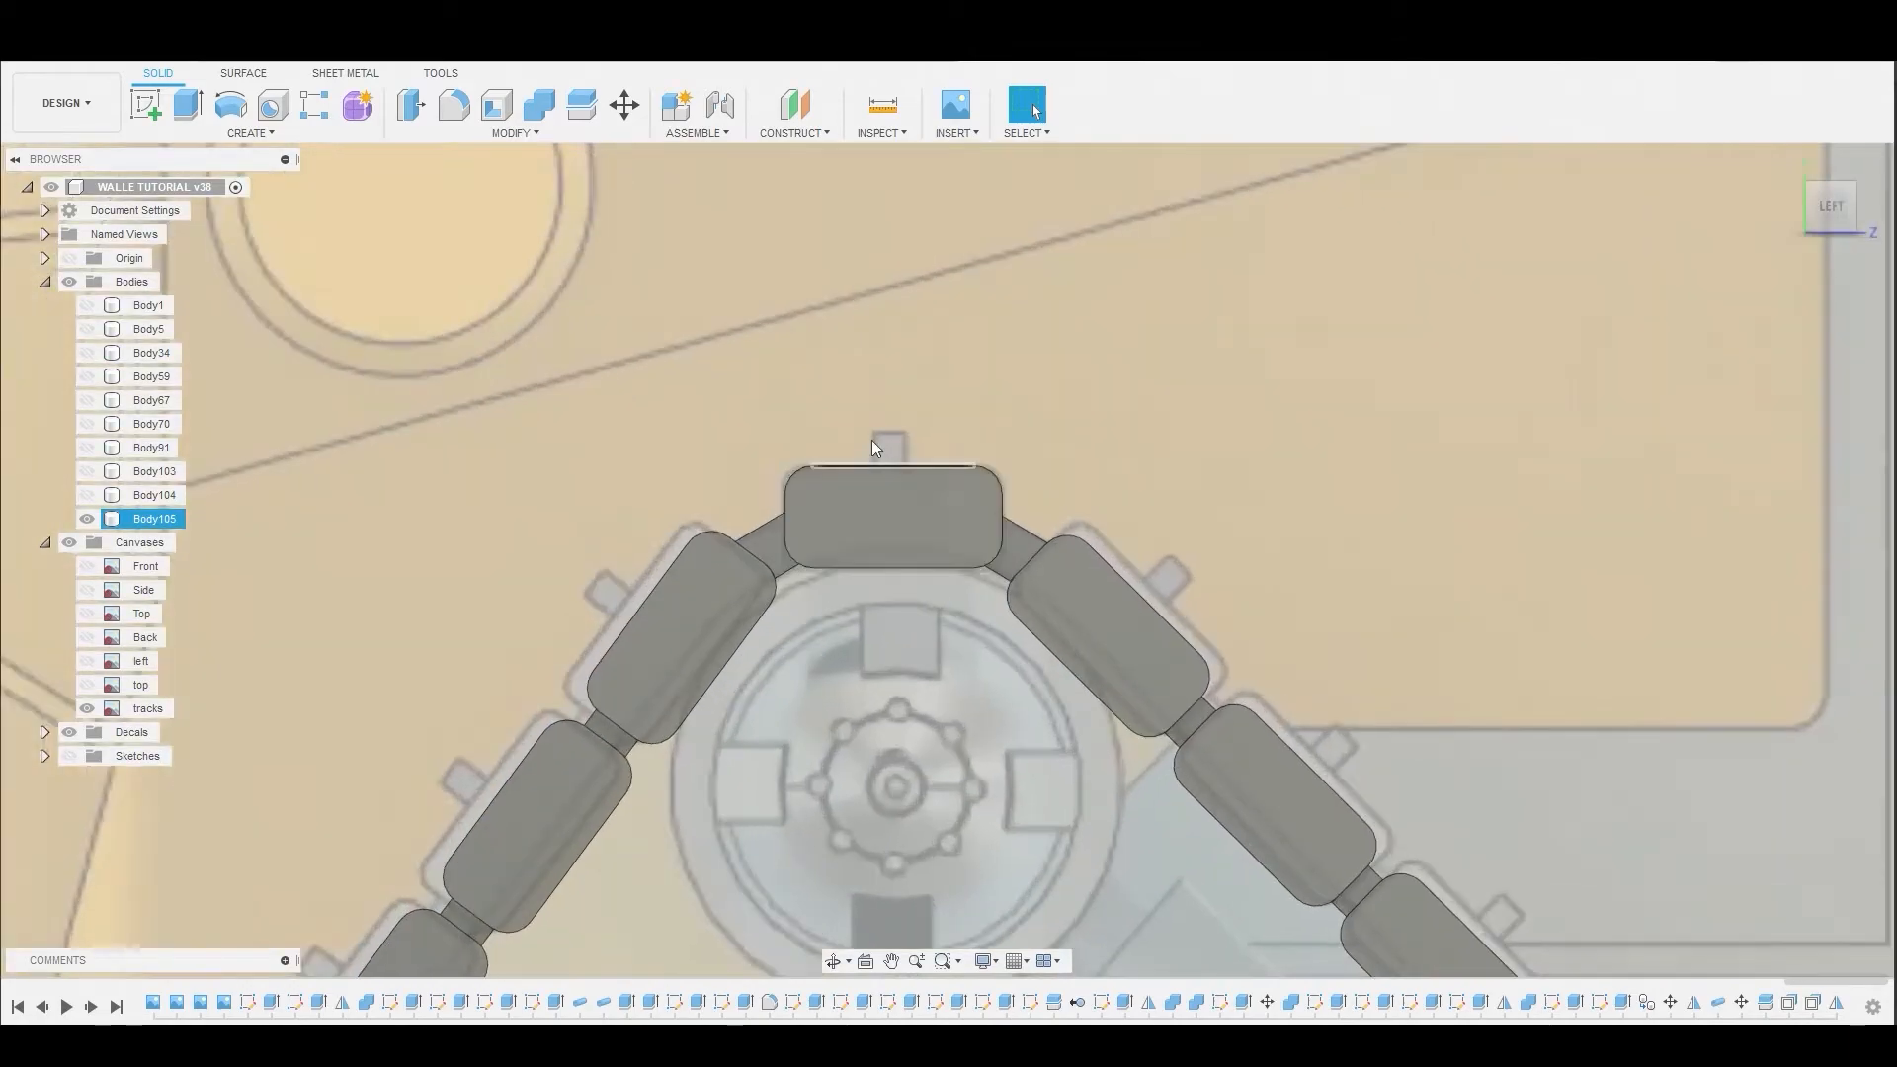
- Sketch a small rectangle on the top link's face along its upper edge
left_click(892, 514)
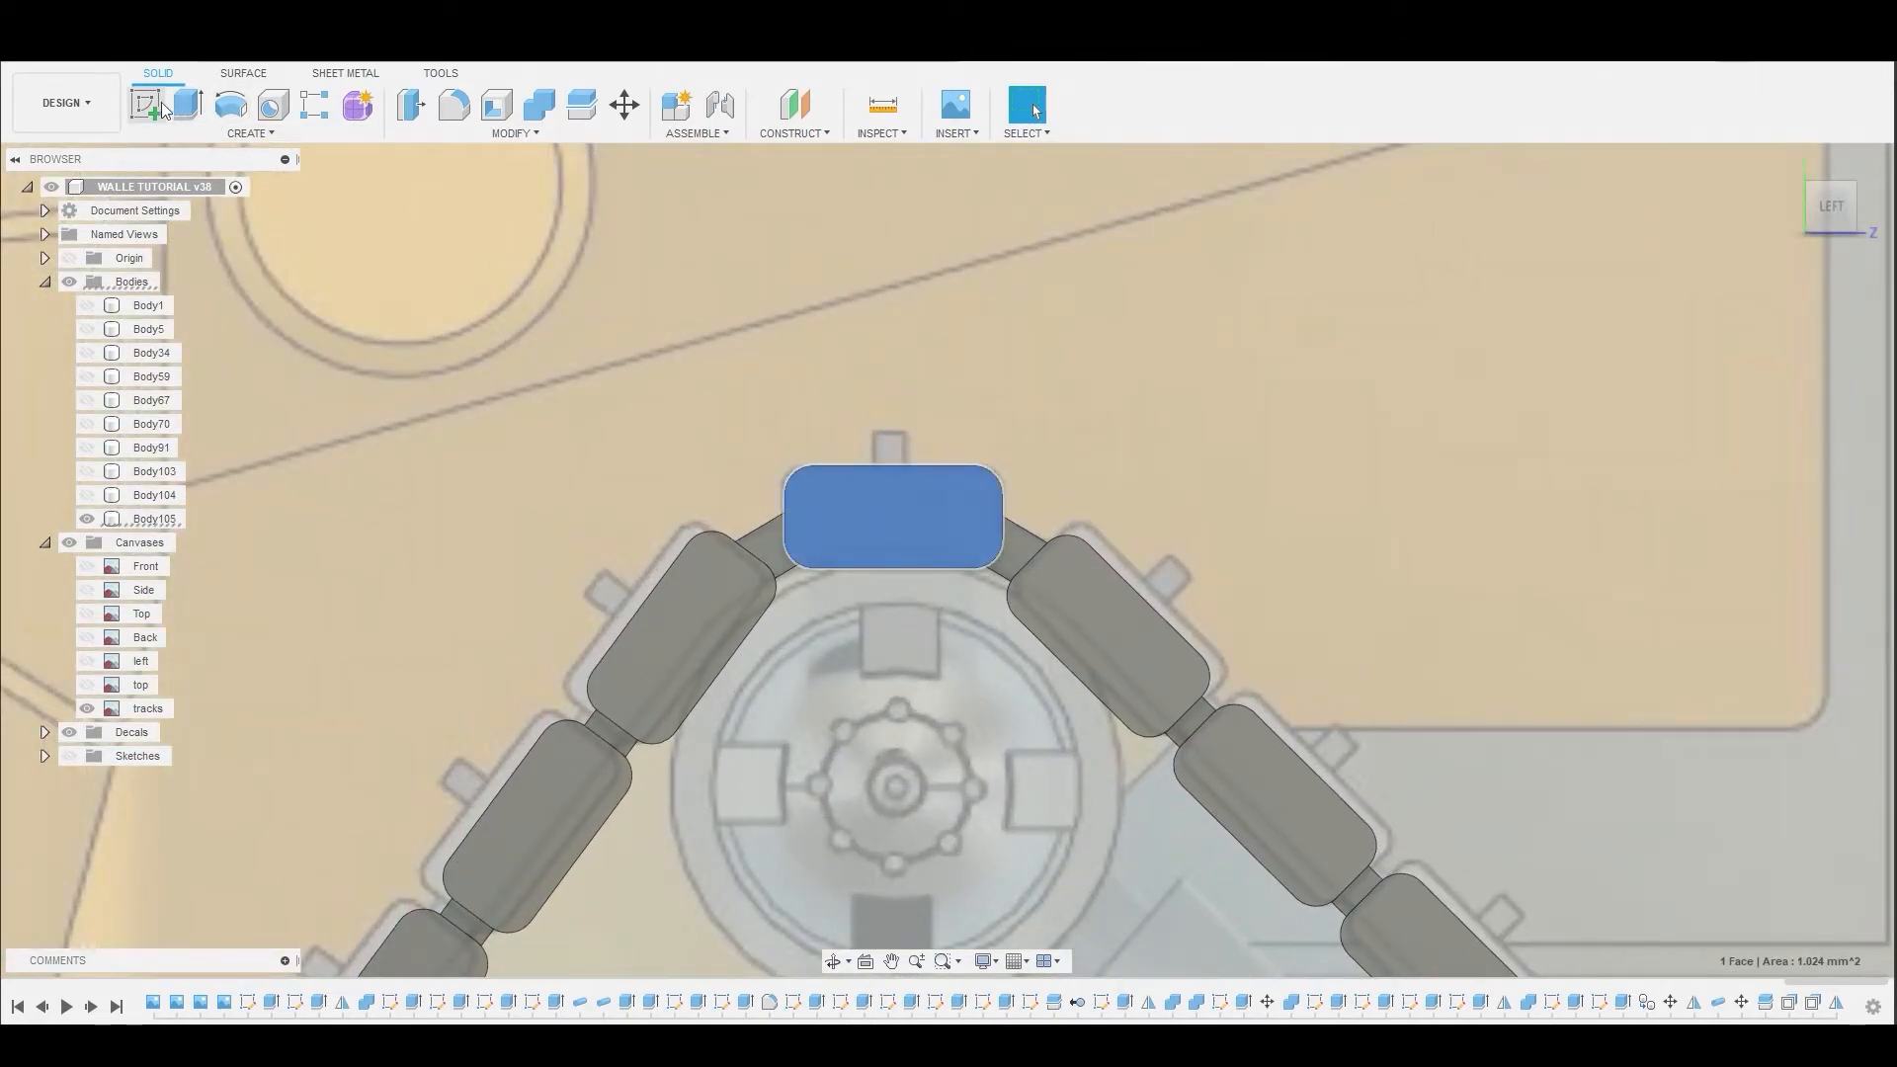
left_click(144, 104)
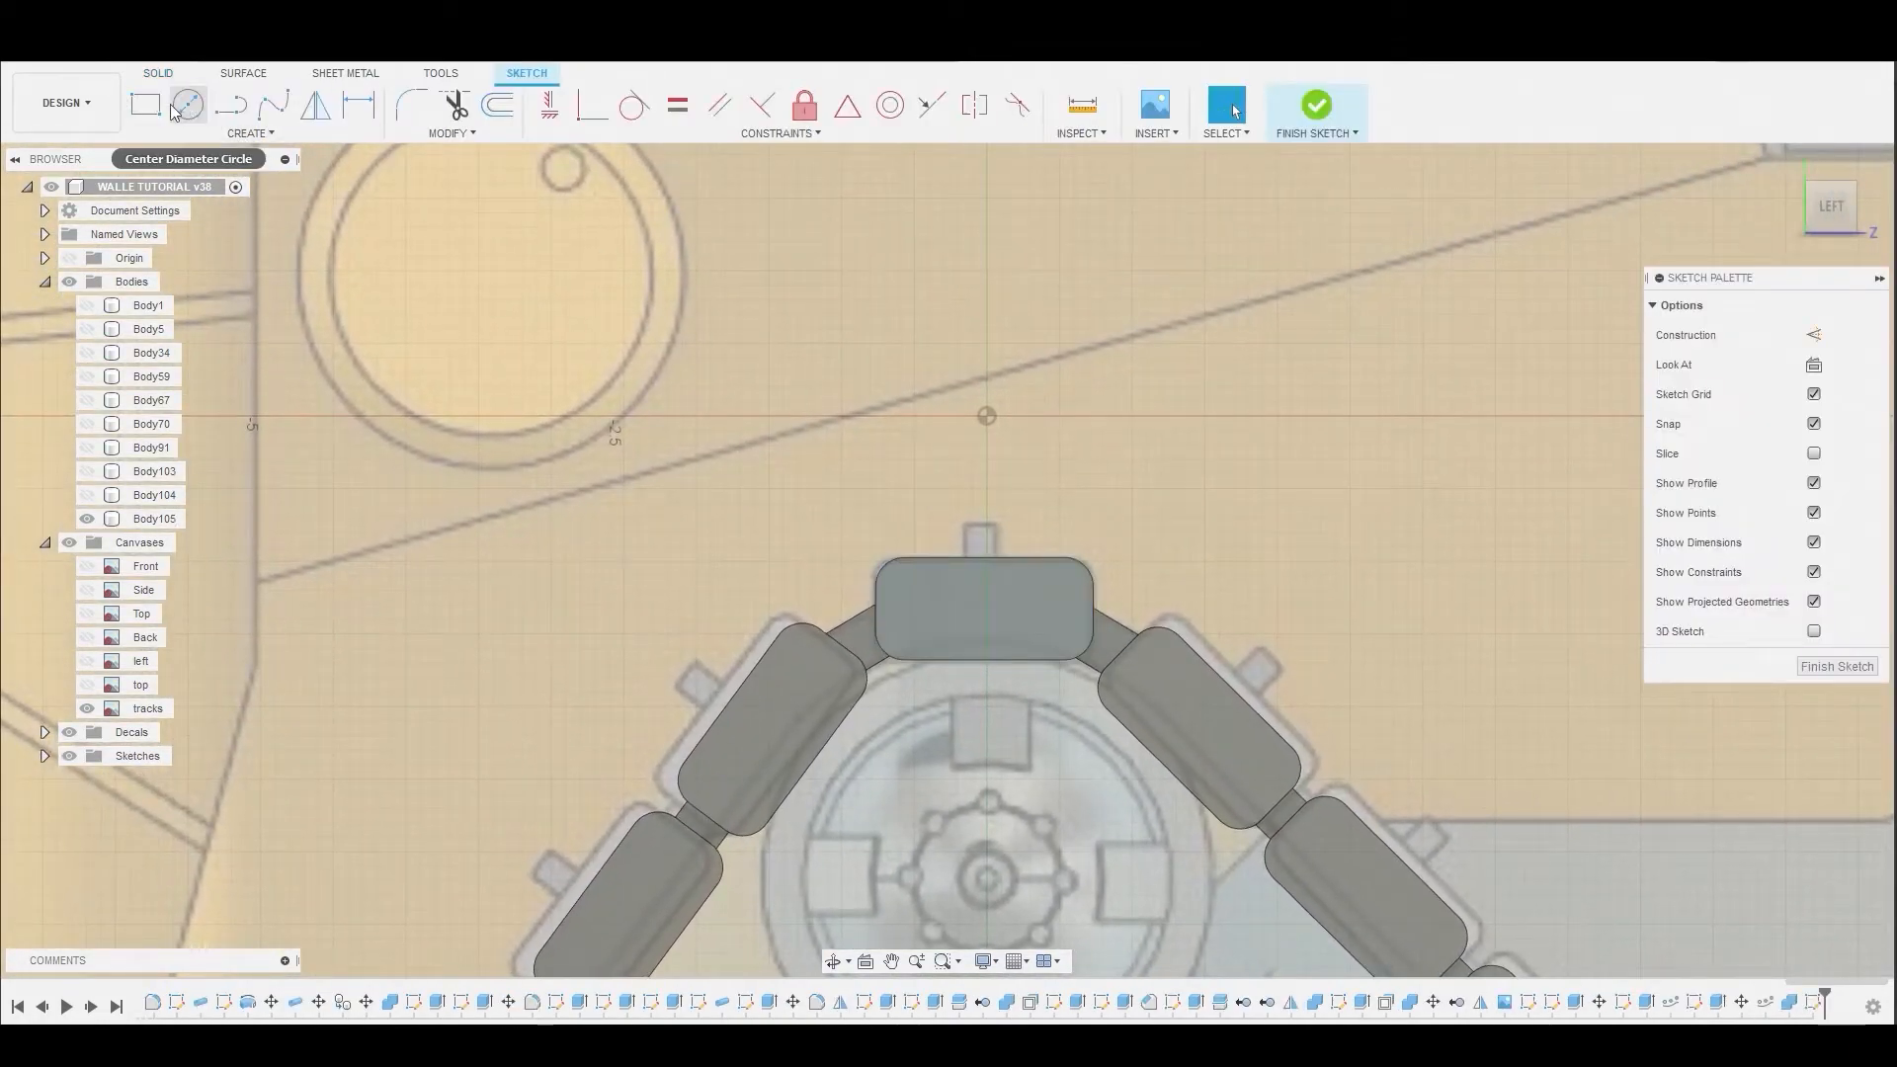
left_click(145, 104)
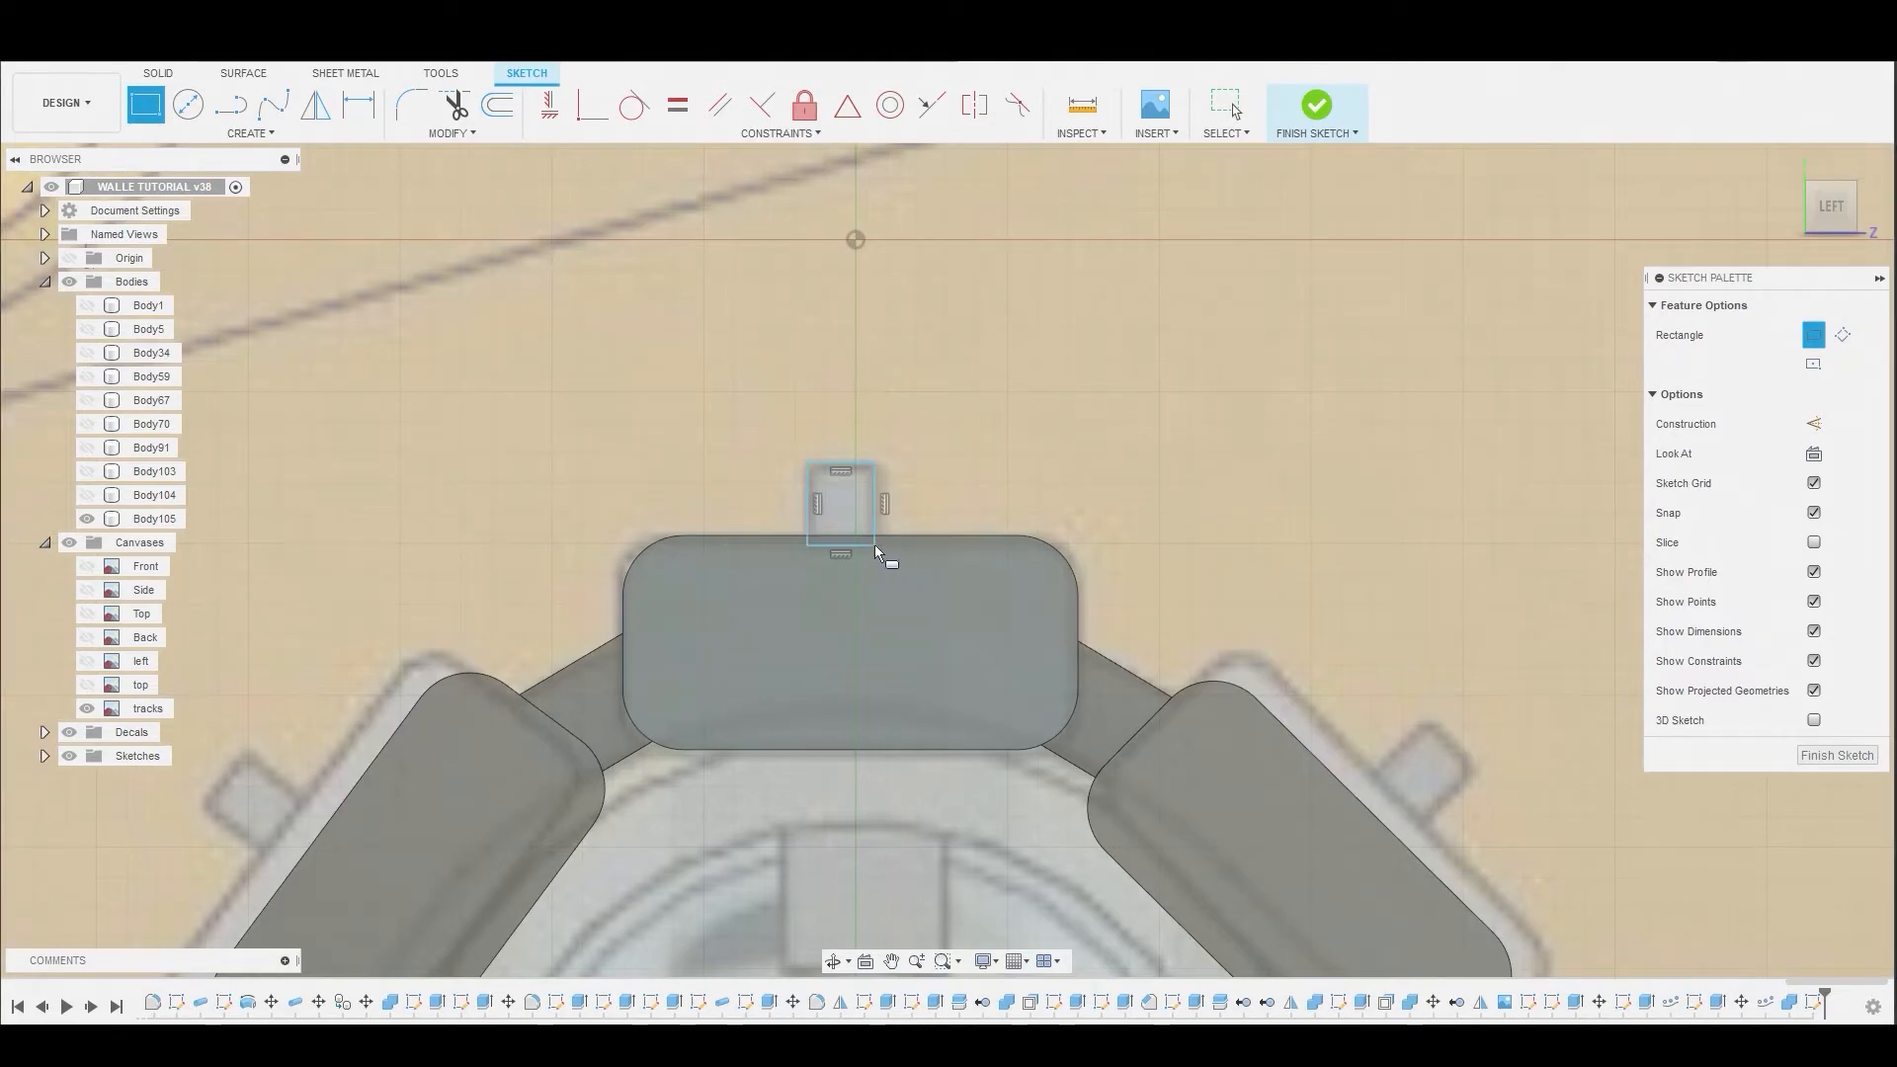
left_click(1223, 104)
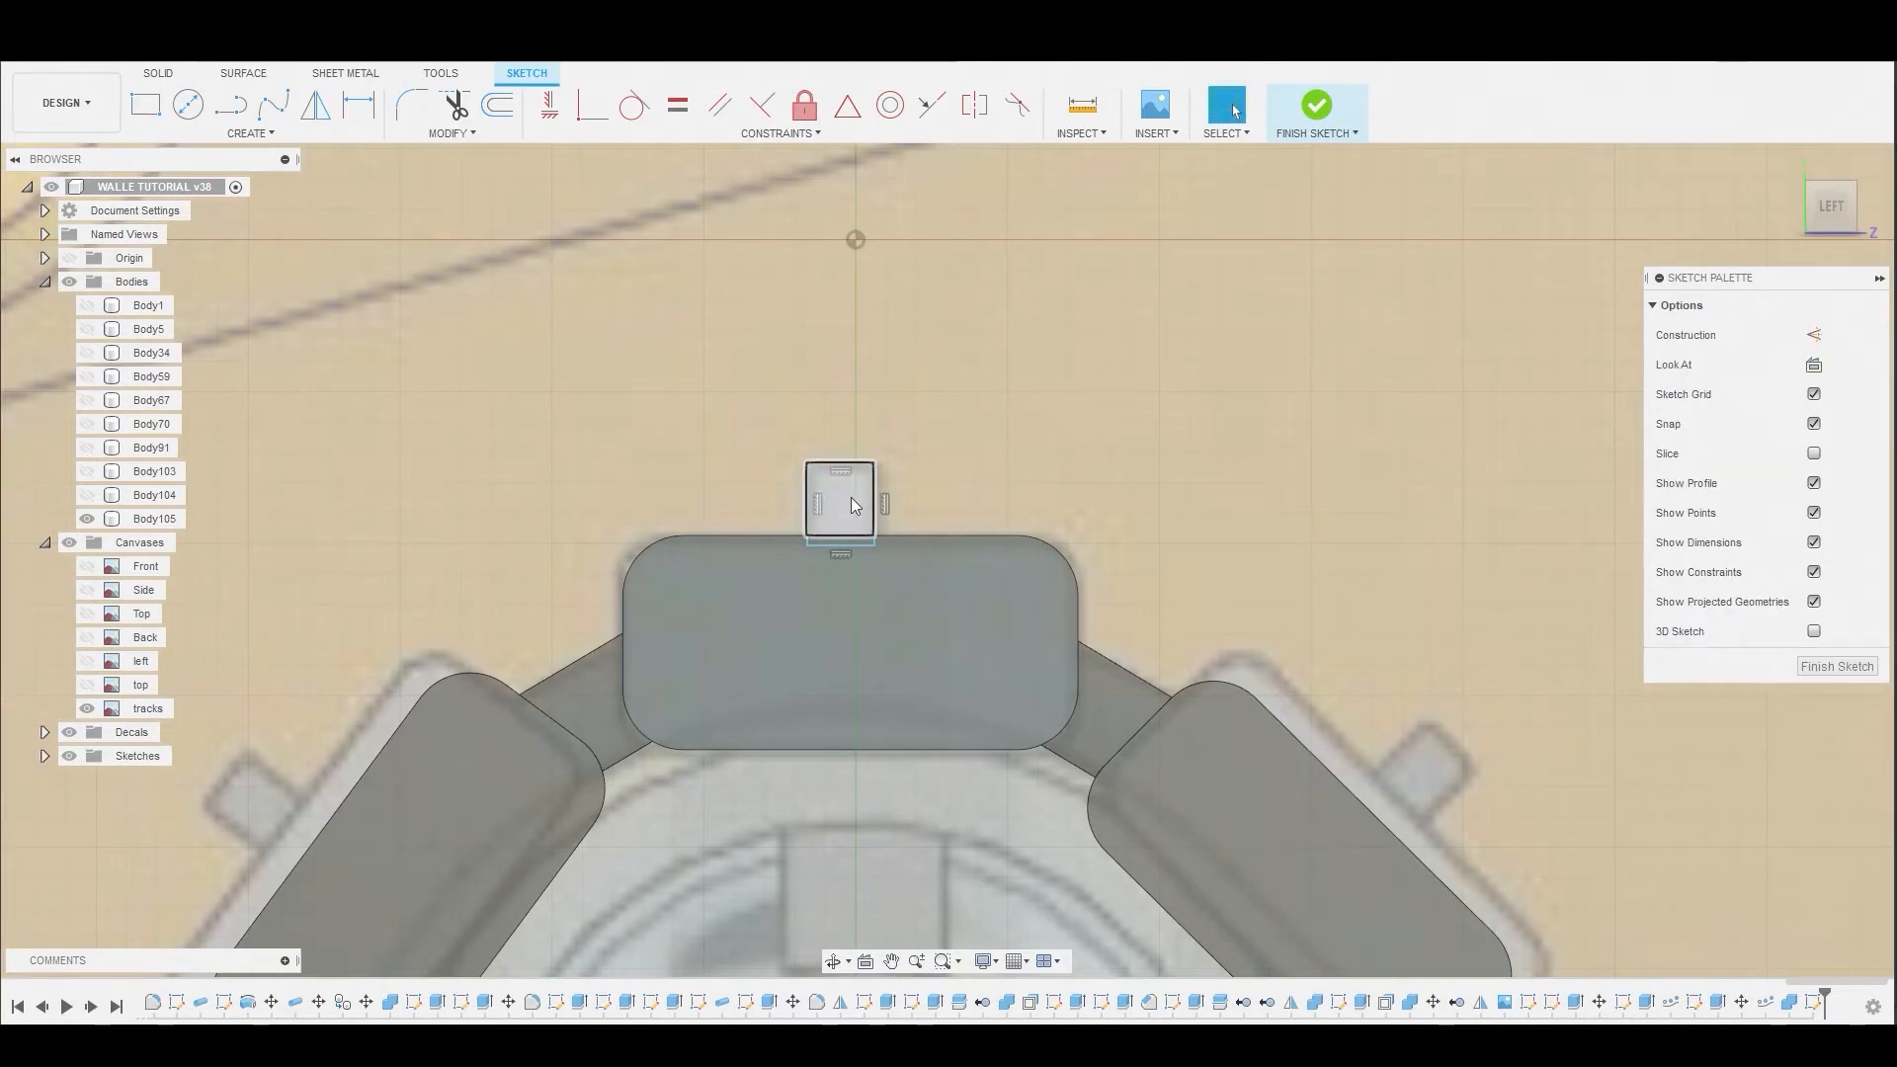
left_click(840, 501)
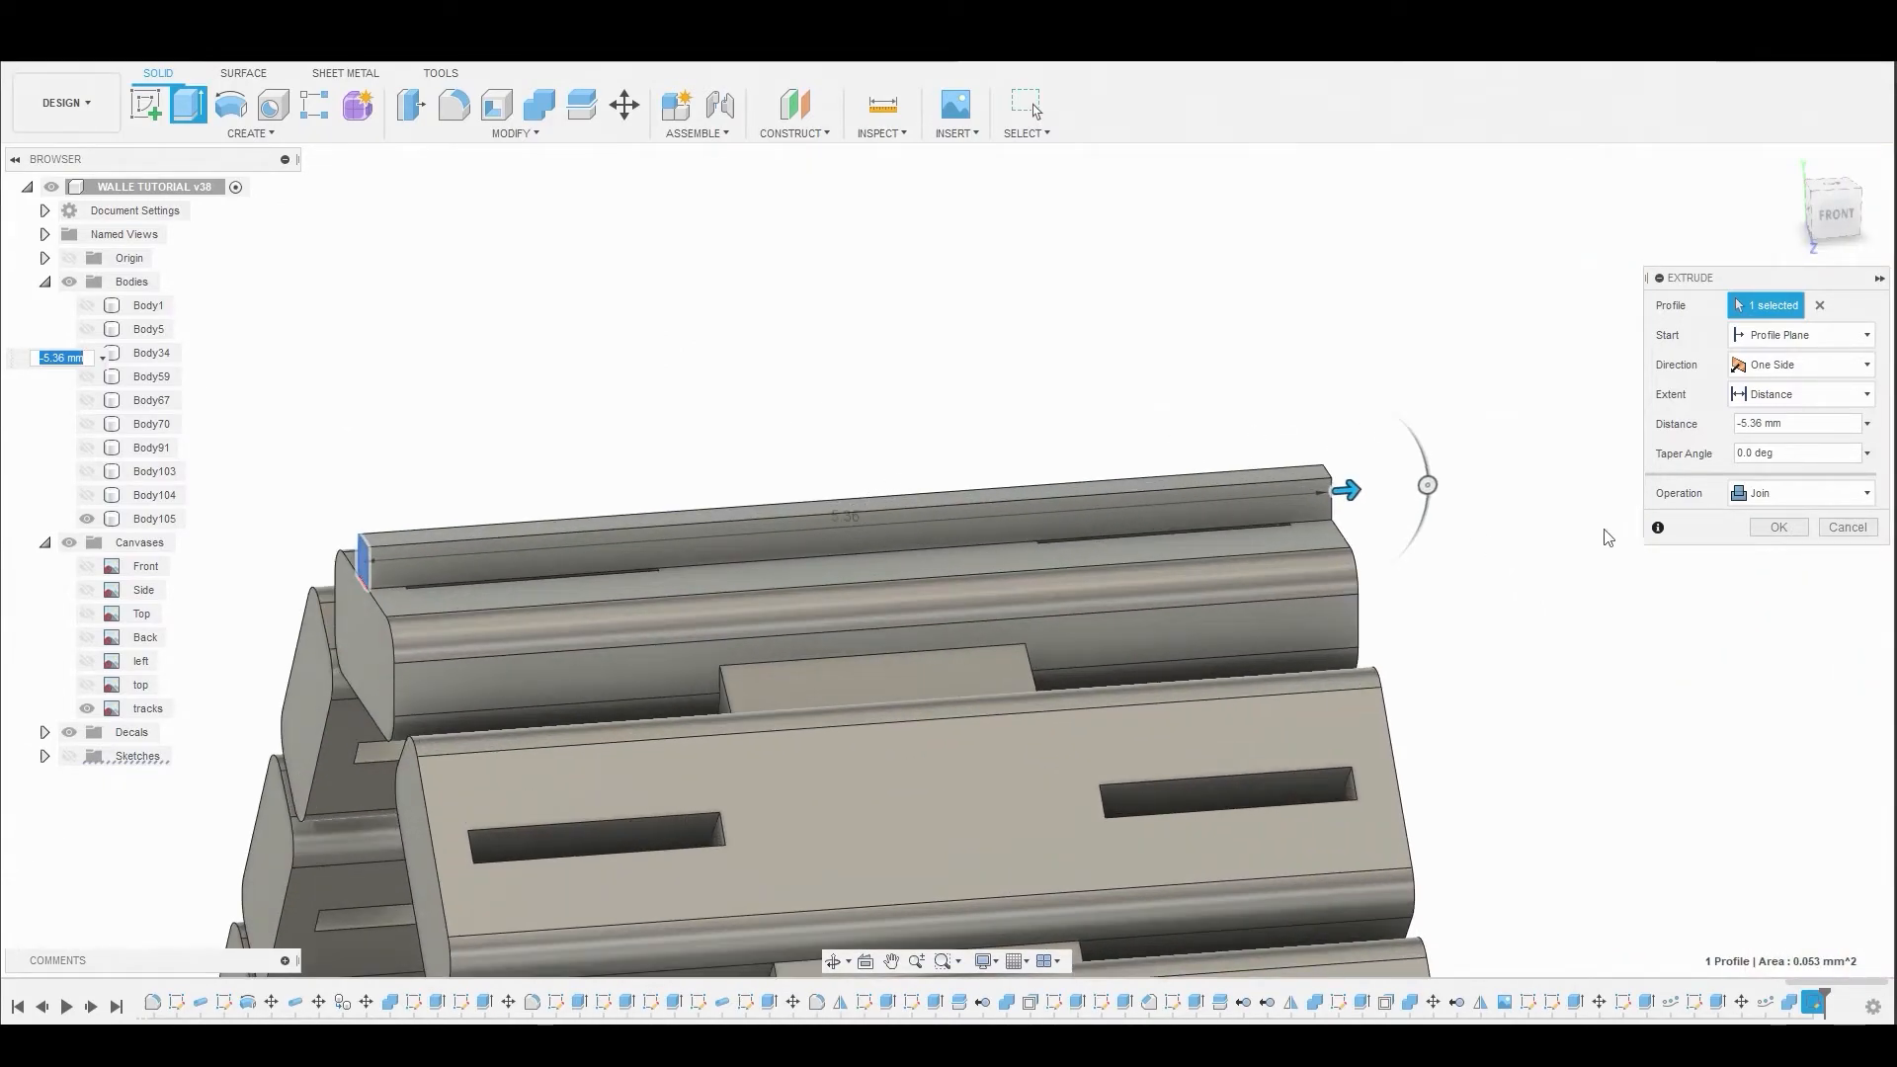
- Extrude the small rectangle -5.36 mm as a join to form a thin rib
left_click(1799, 492)
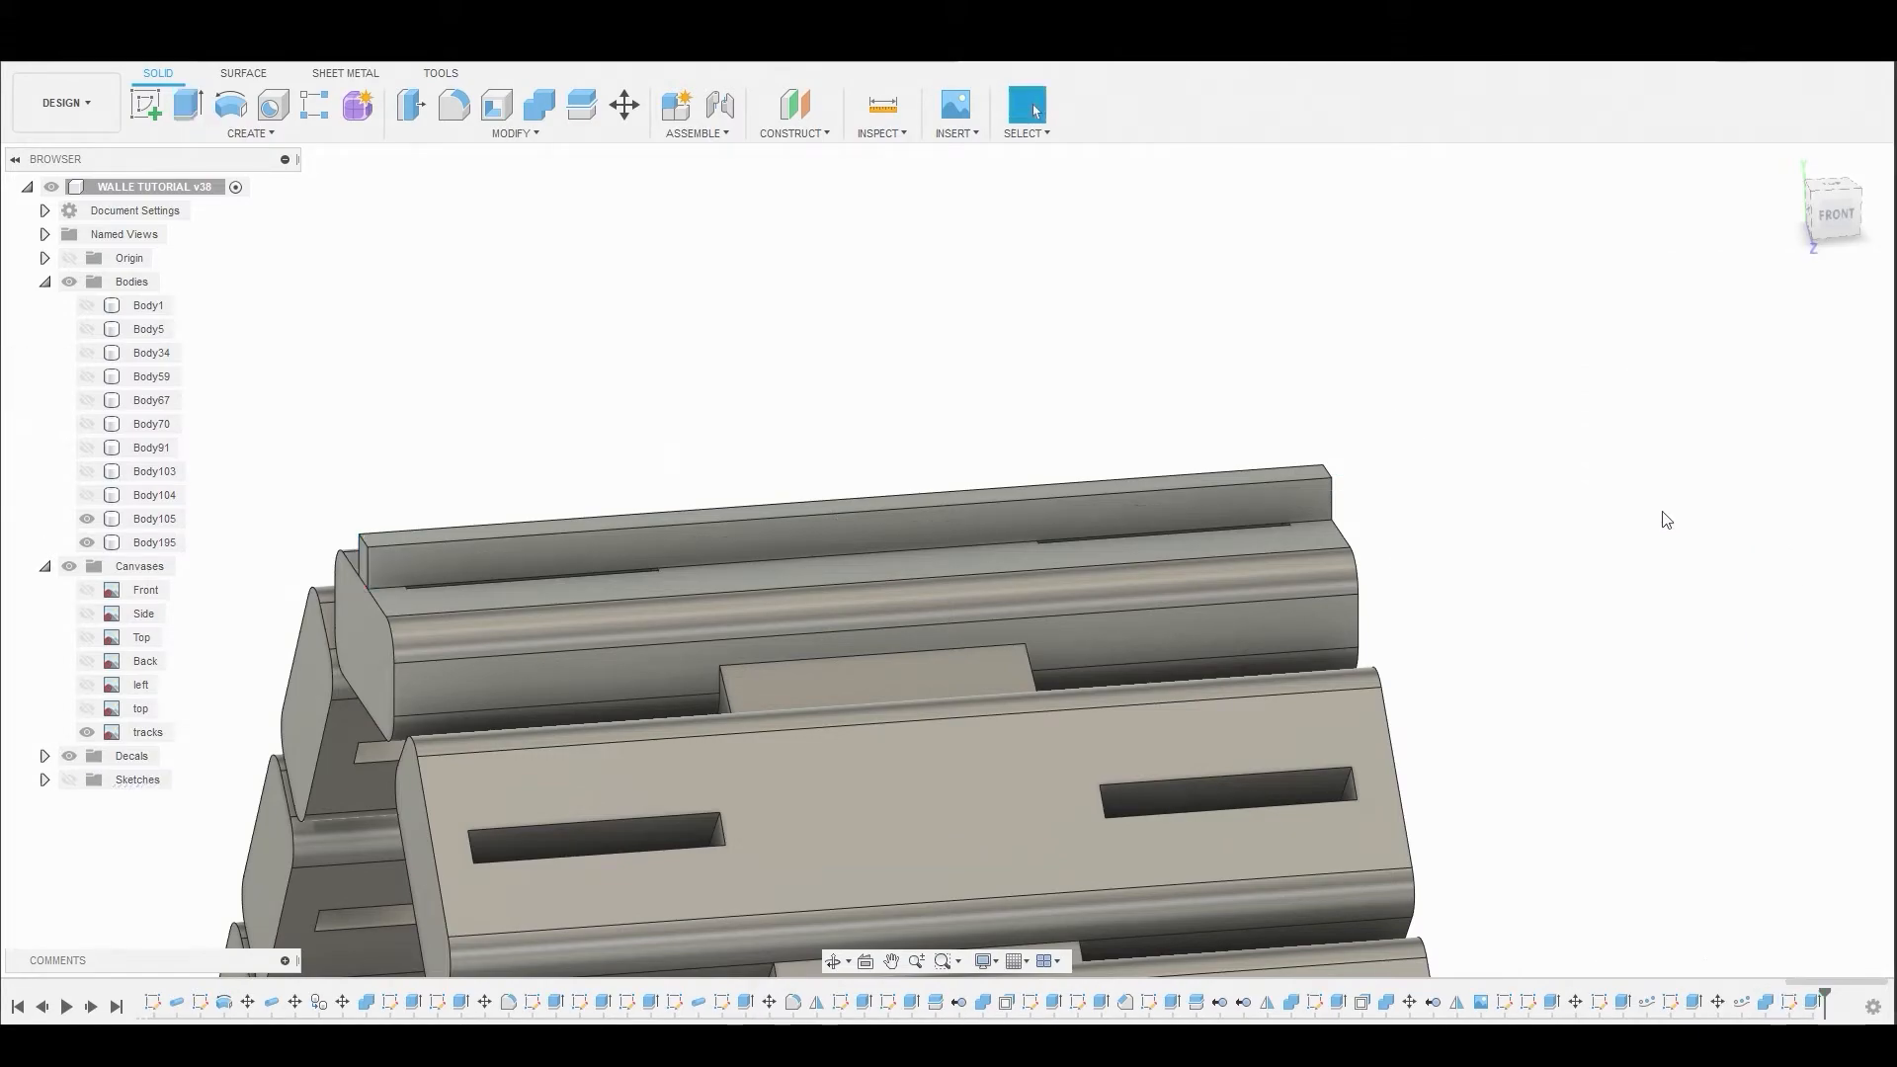
left_click(513, 133)
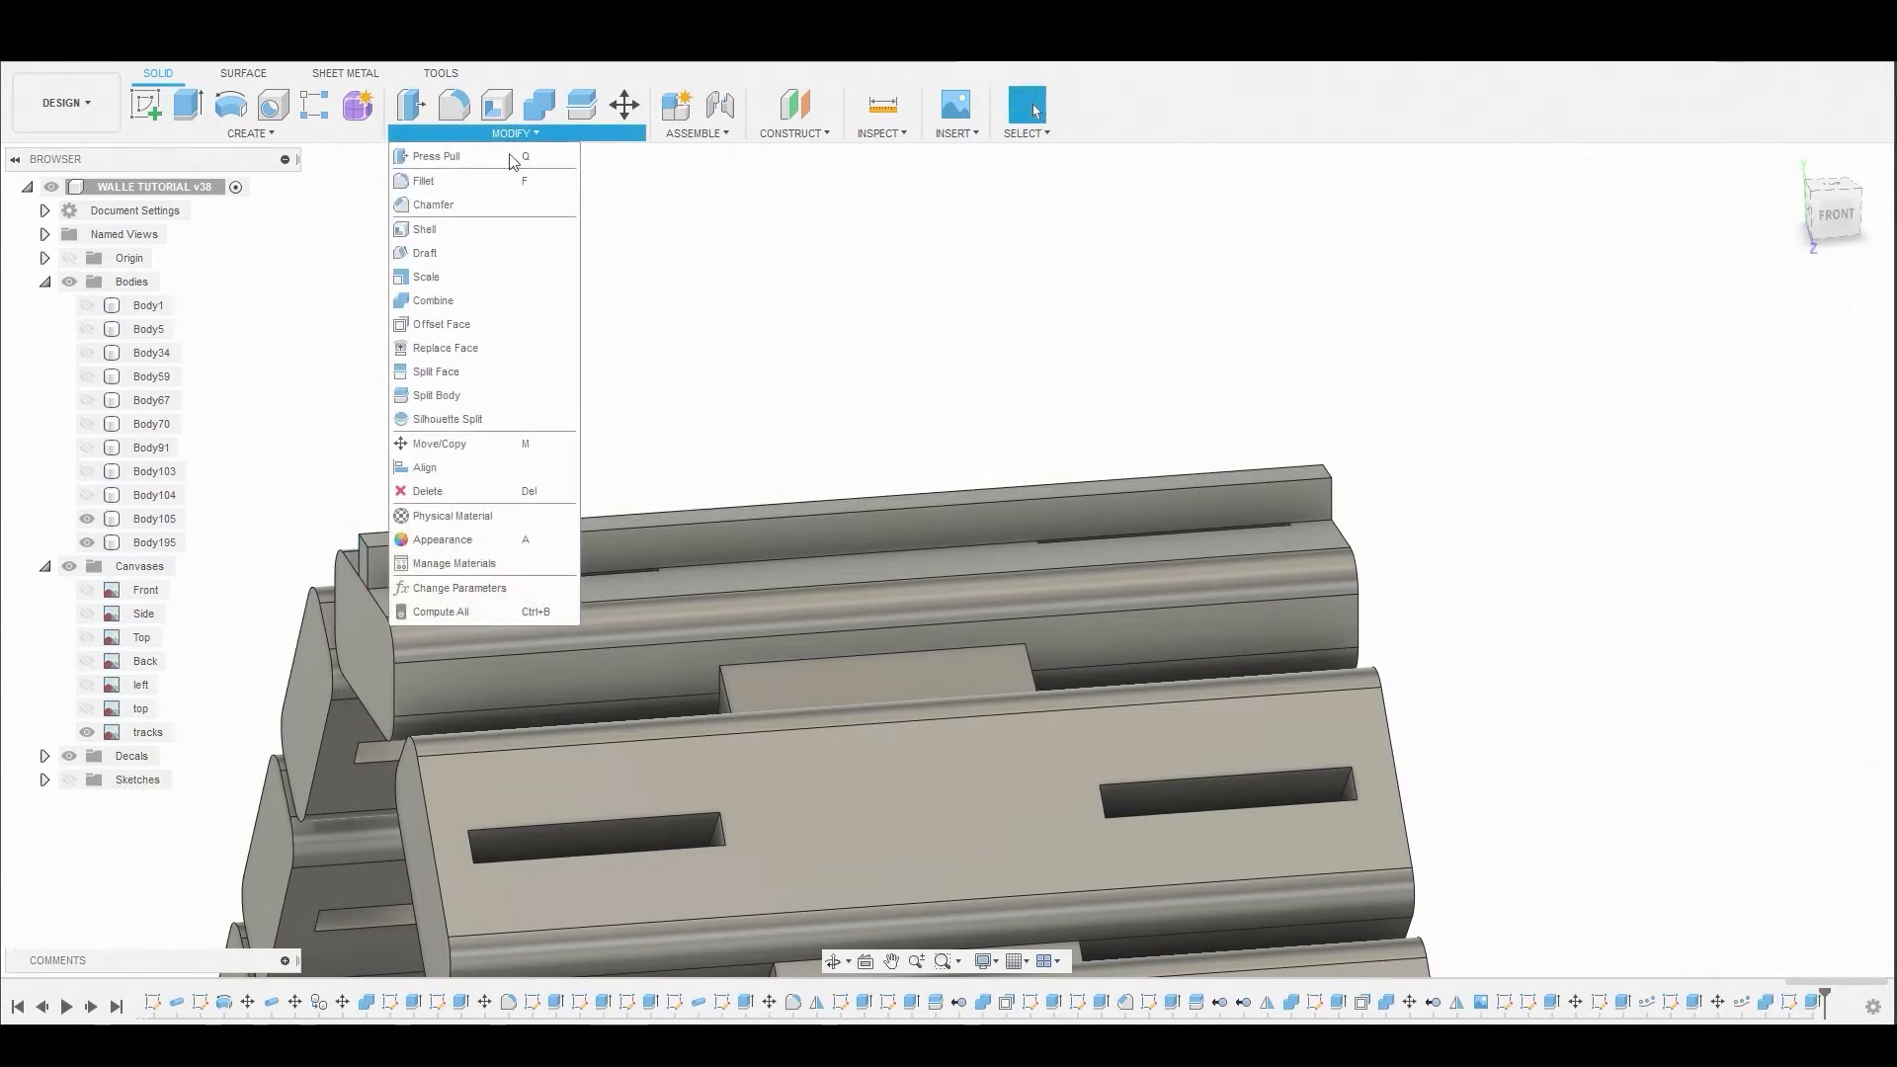
- Split the thin rib into pieces using the overlapping face as splitting tool
left_click(435, 394)
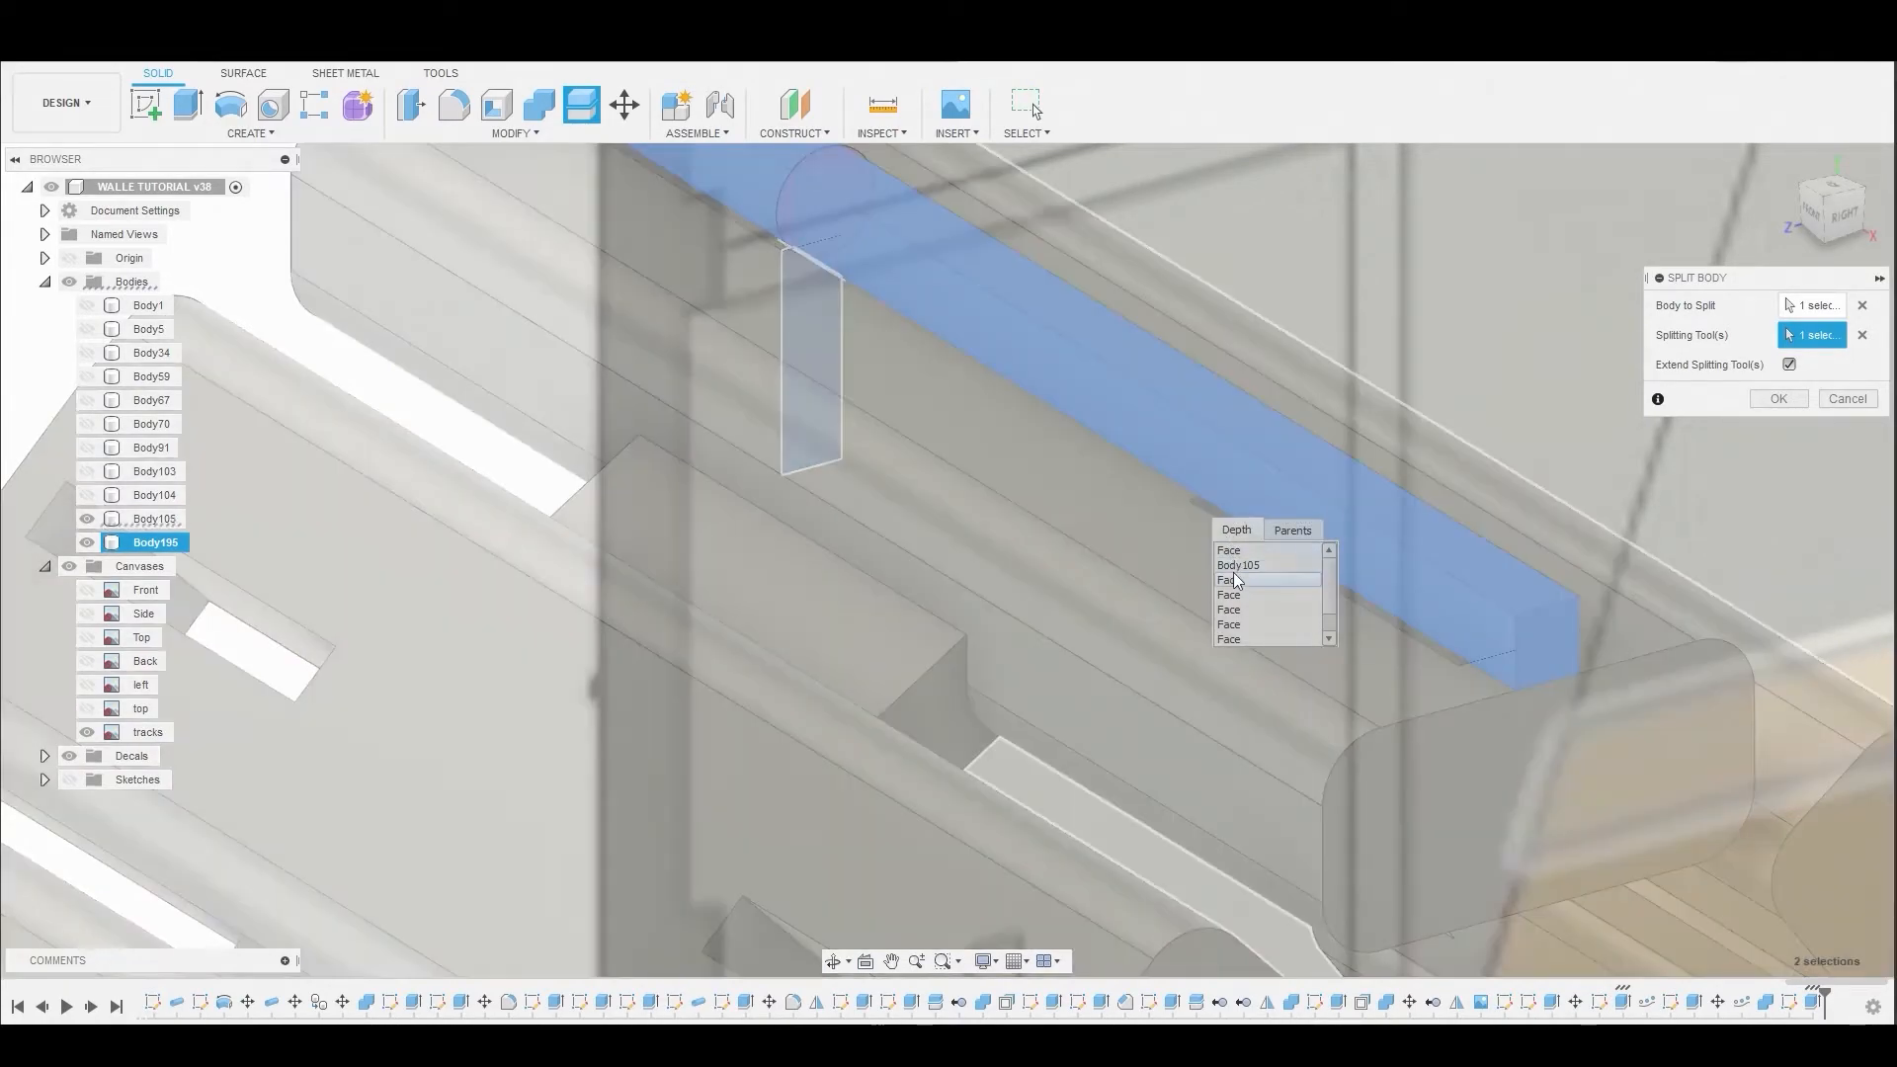
left_click(1222, 593)
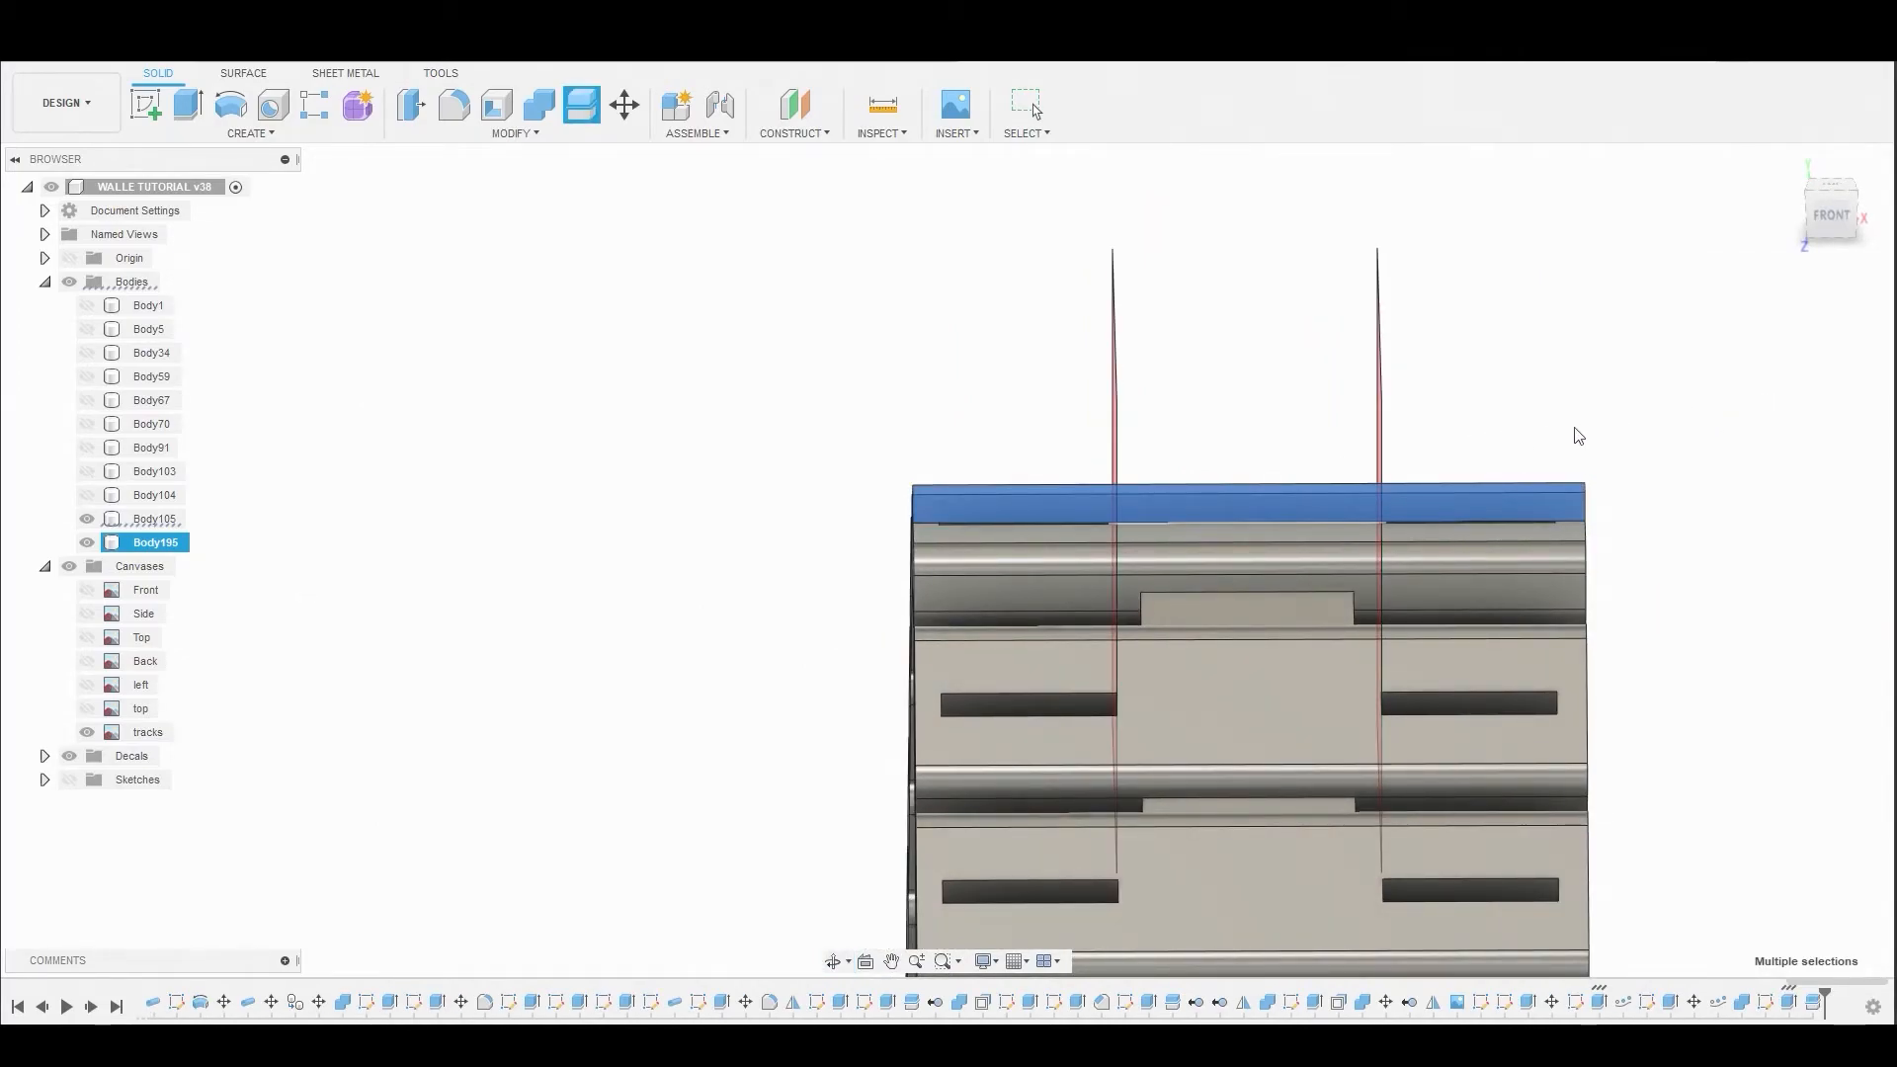
left_click(1027, 103)
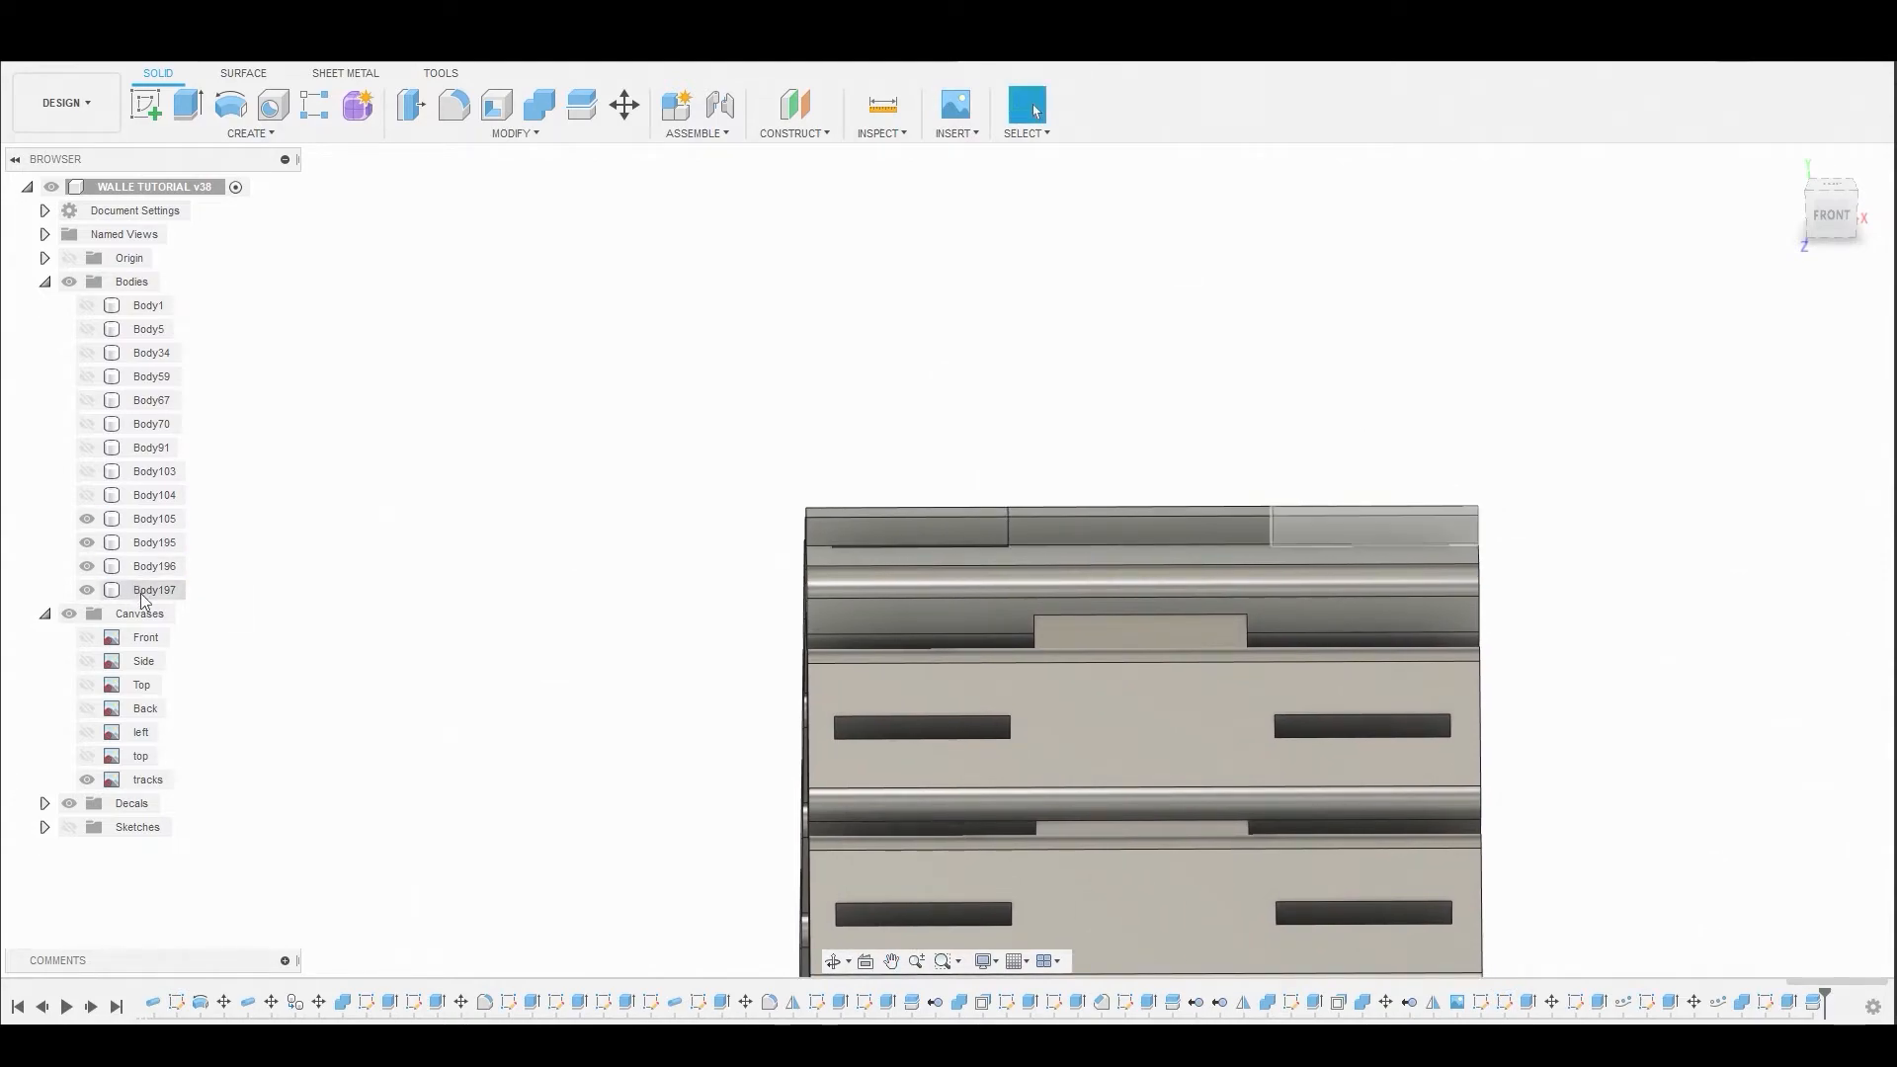
- Select the split end pieces and the raised tab's top face
left_click(154, 591)
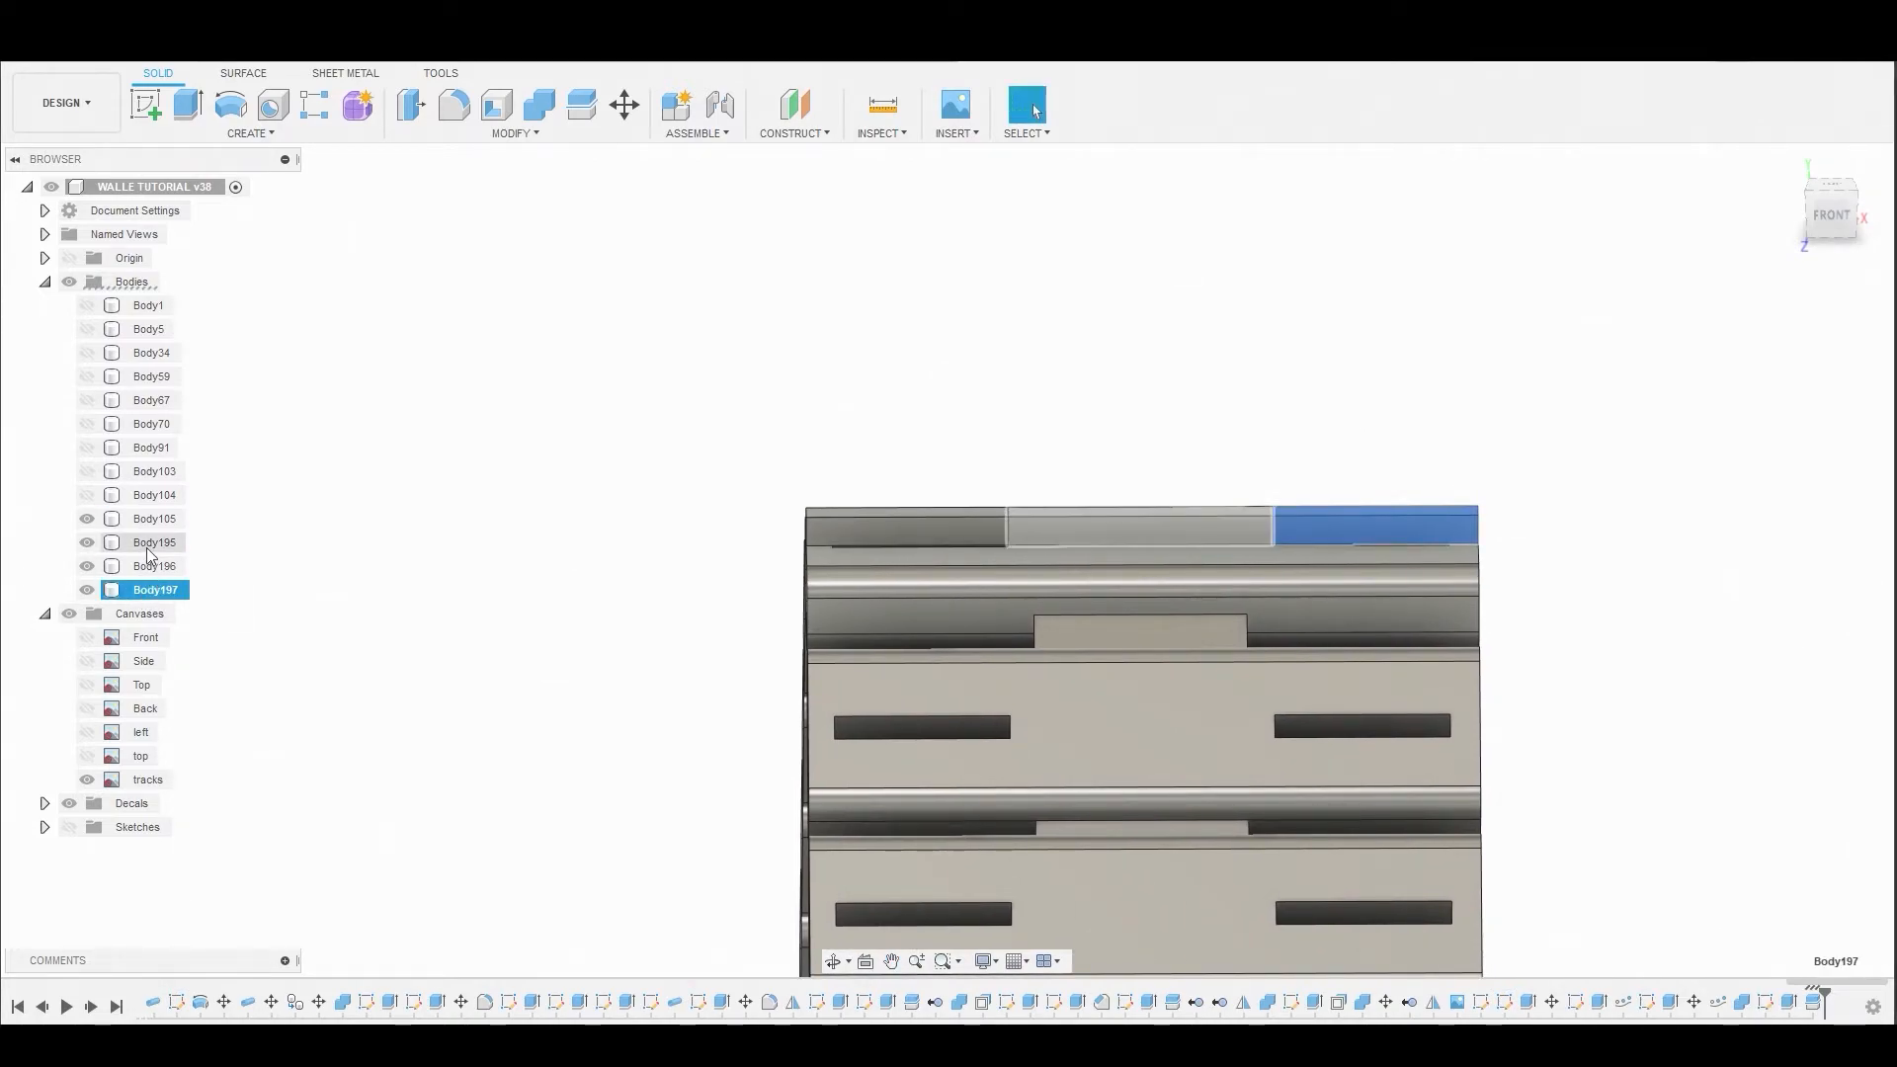
left_click(152, 565)
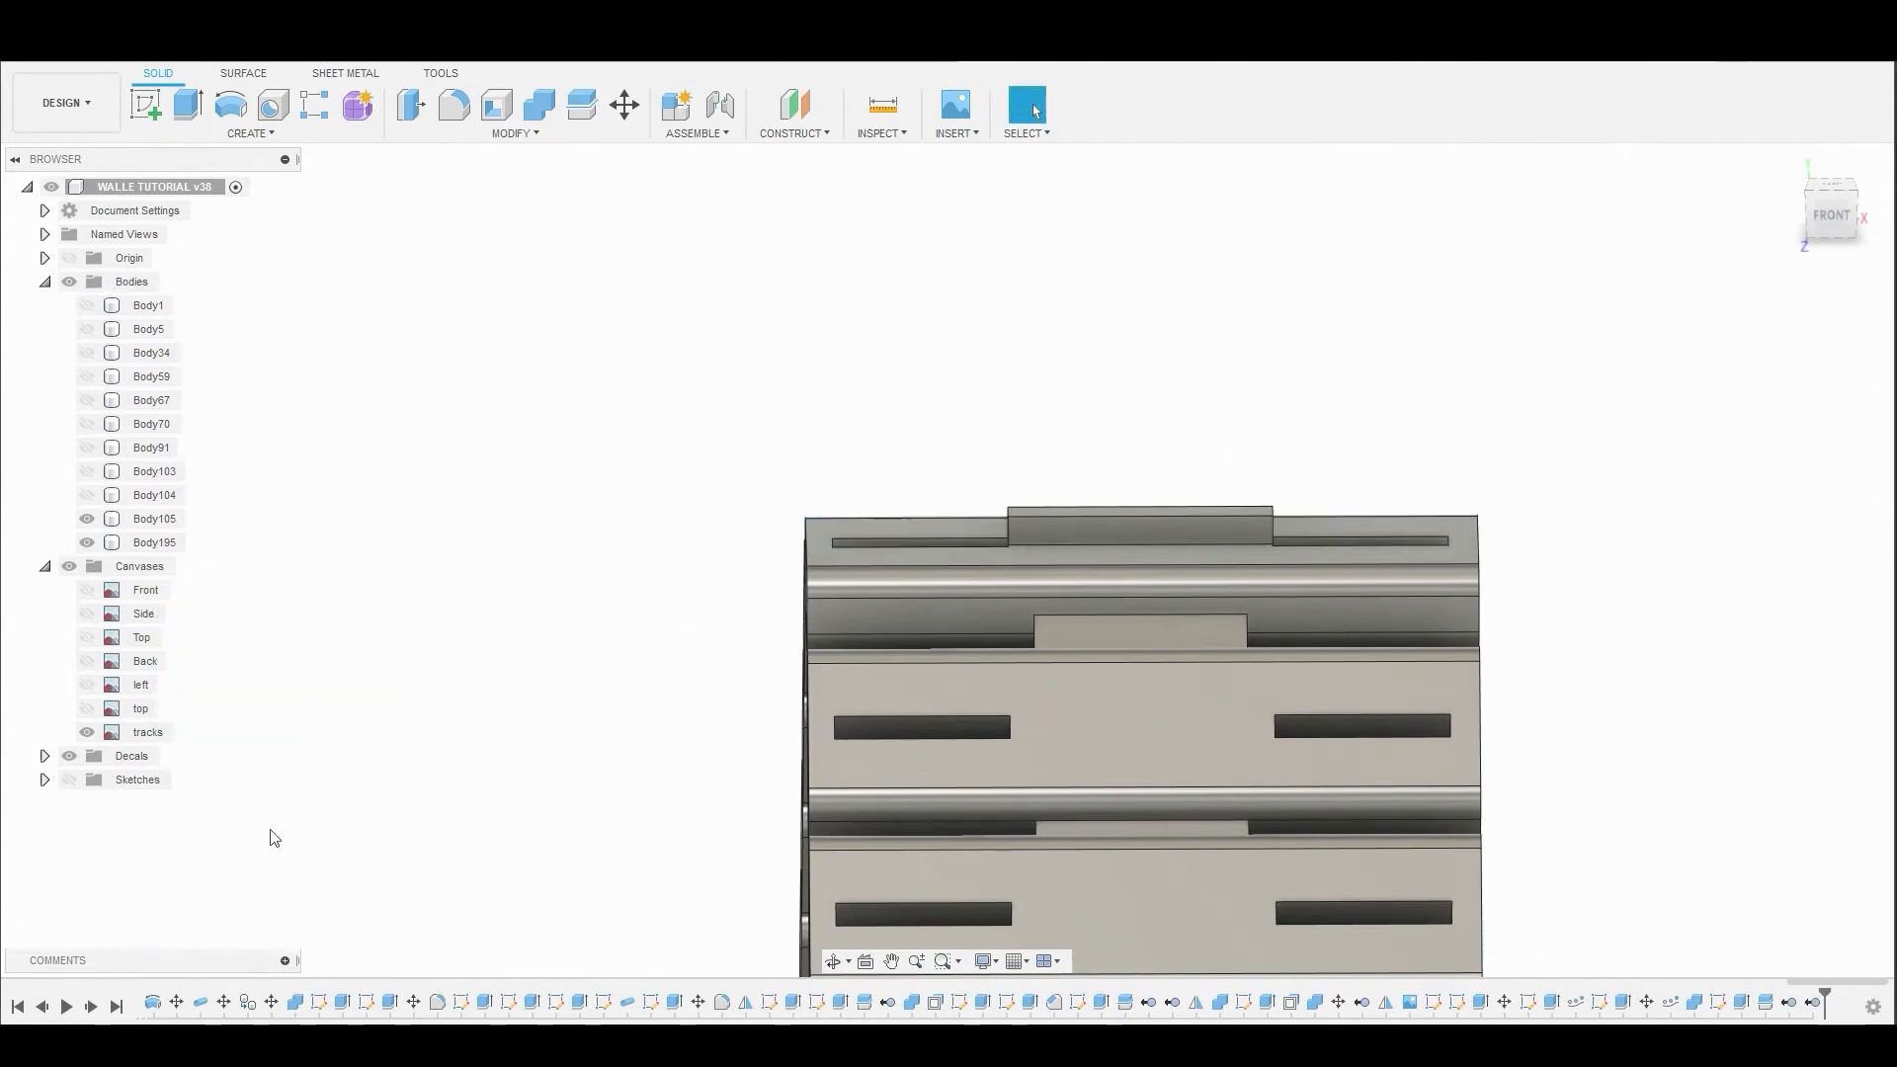
left_click(152, 543)
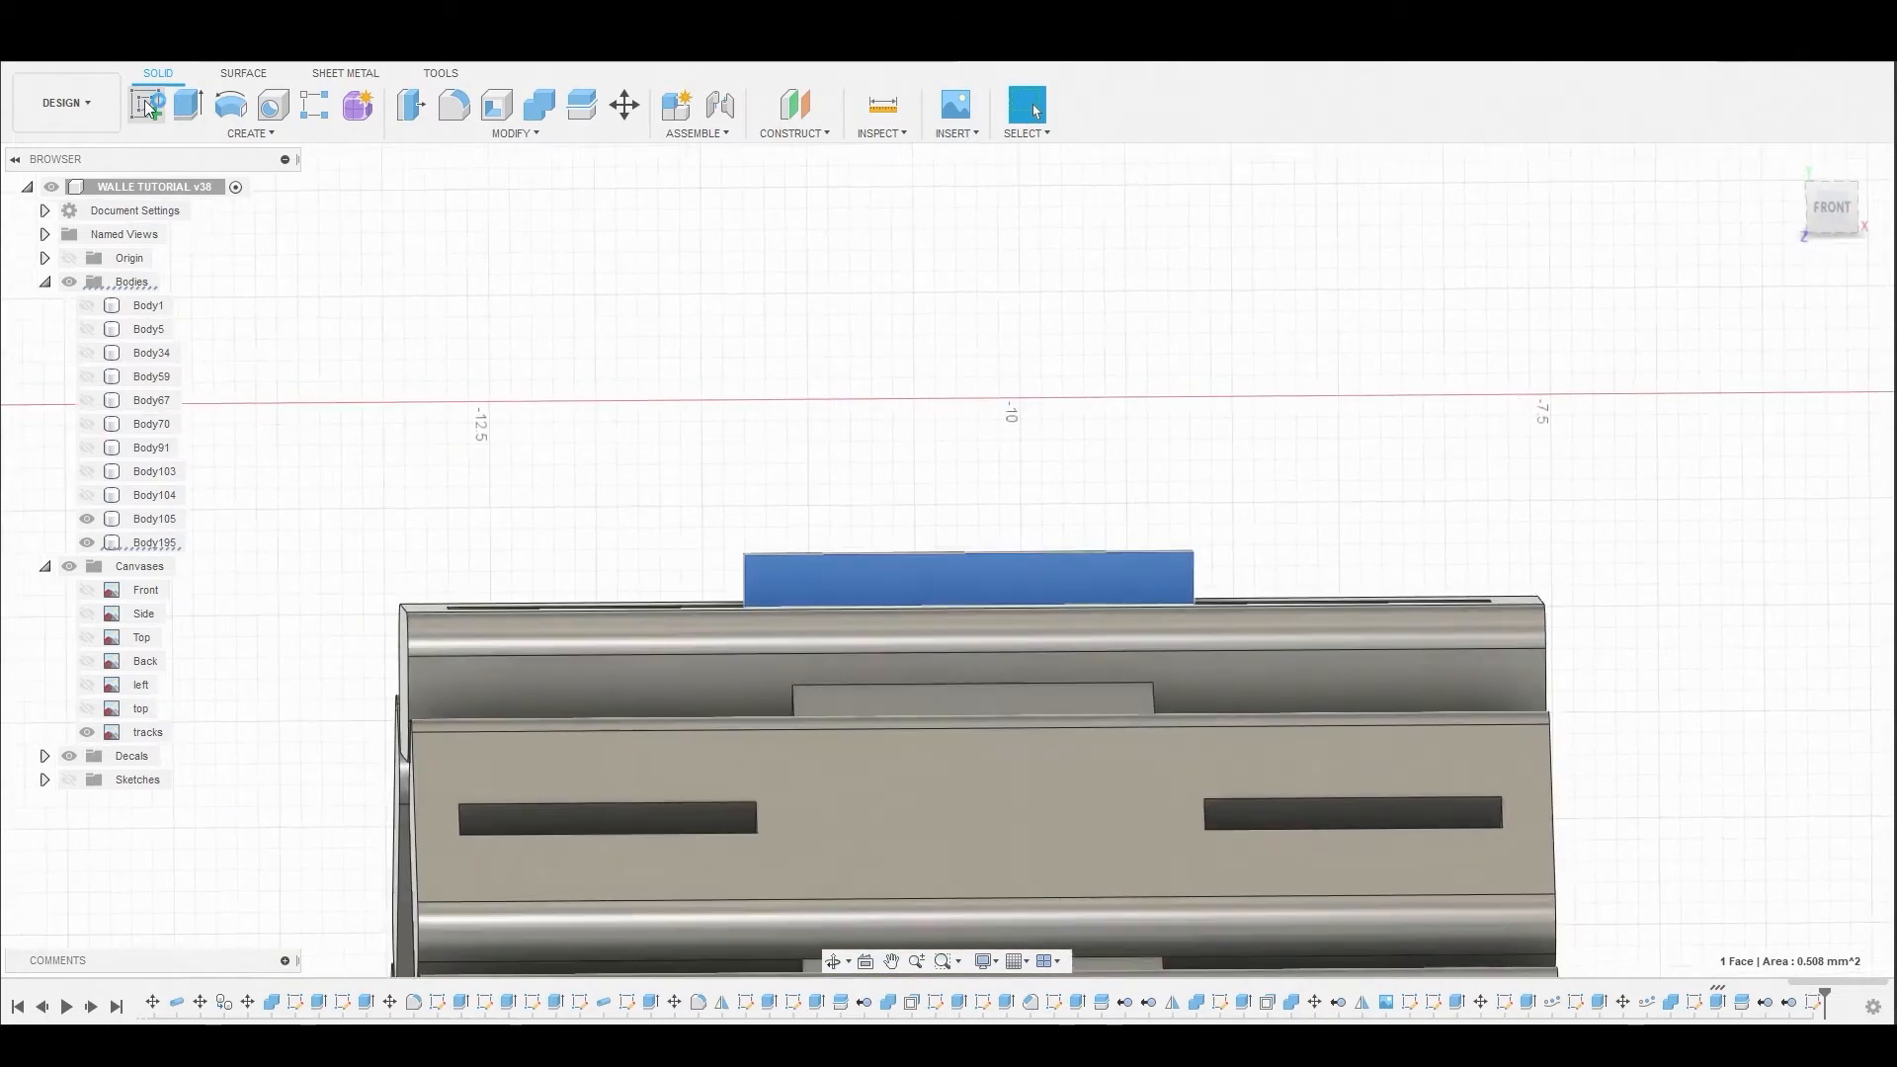
- Sketch an outline on the tab face offset 0.097 mm inward from its edge
left_click(145, 104)
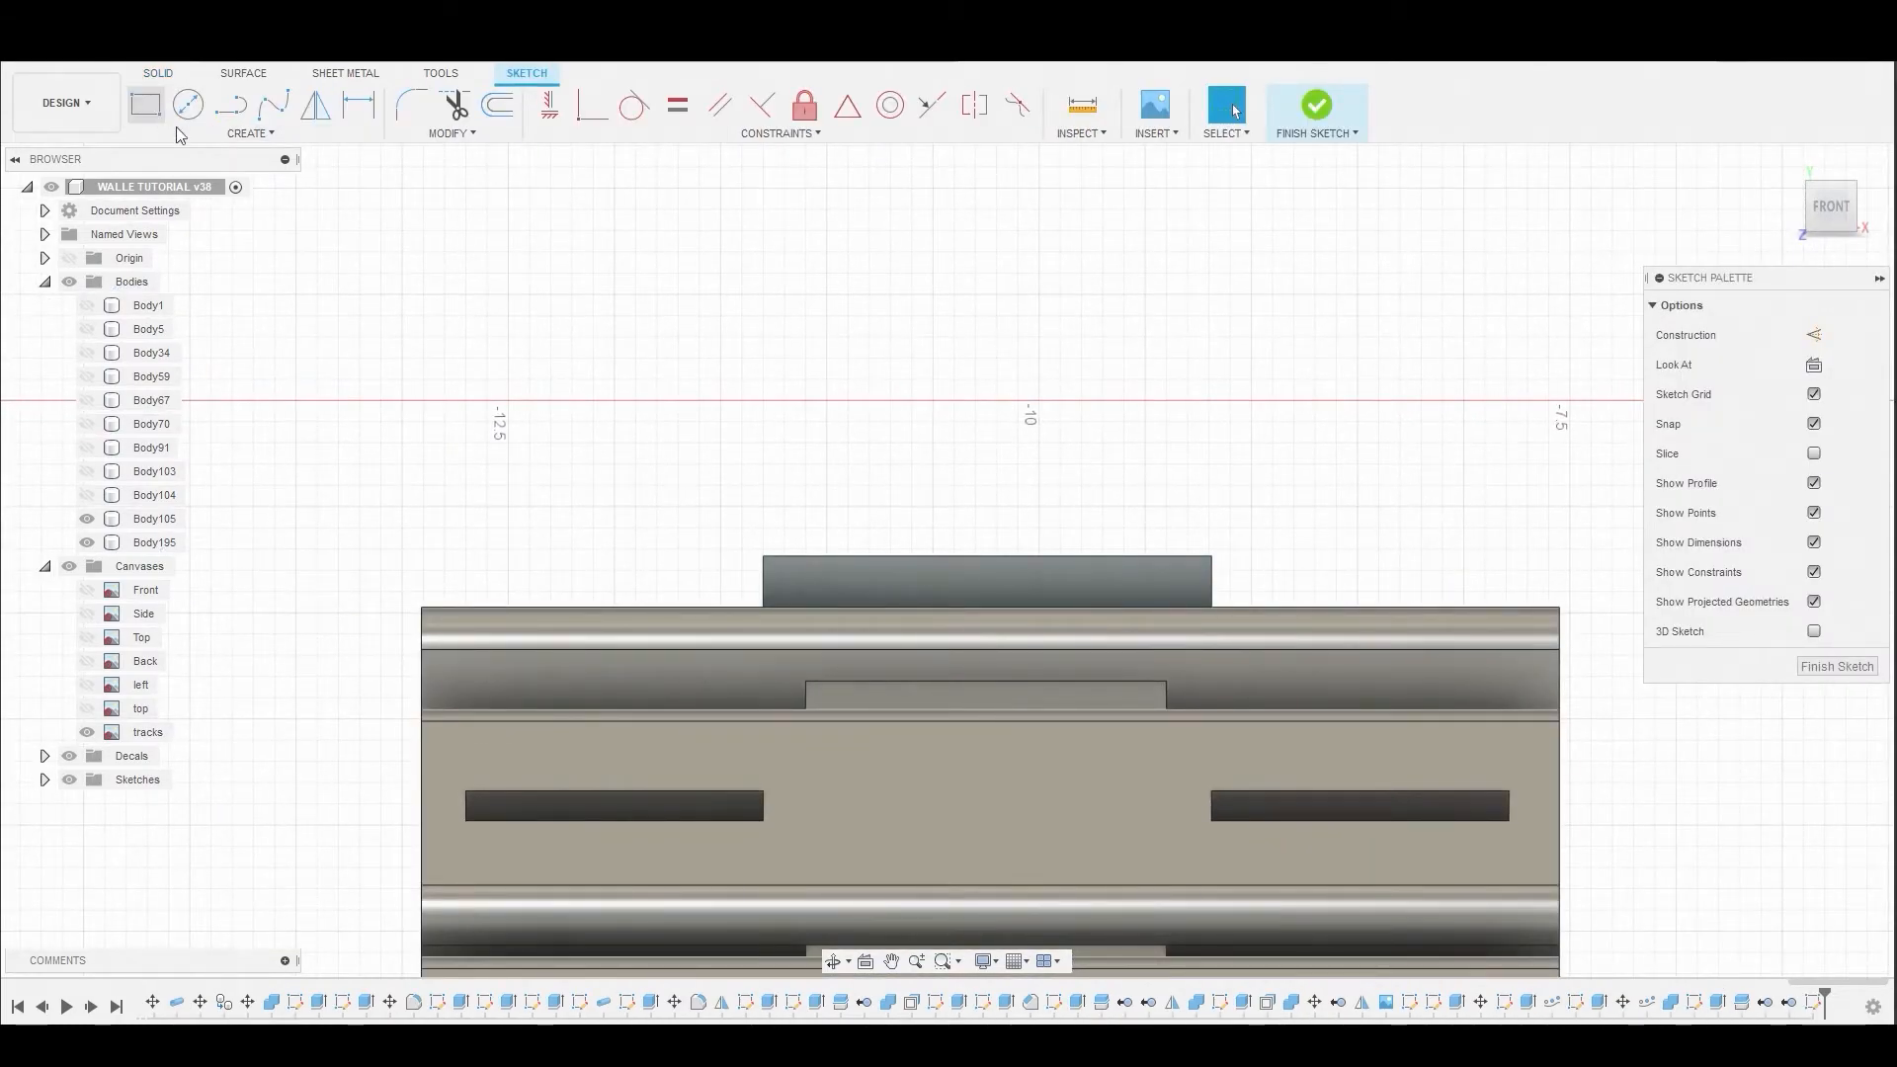
left_click(144, 103)
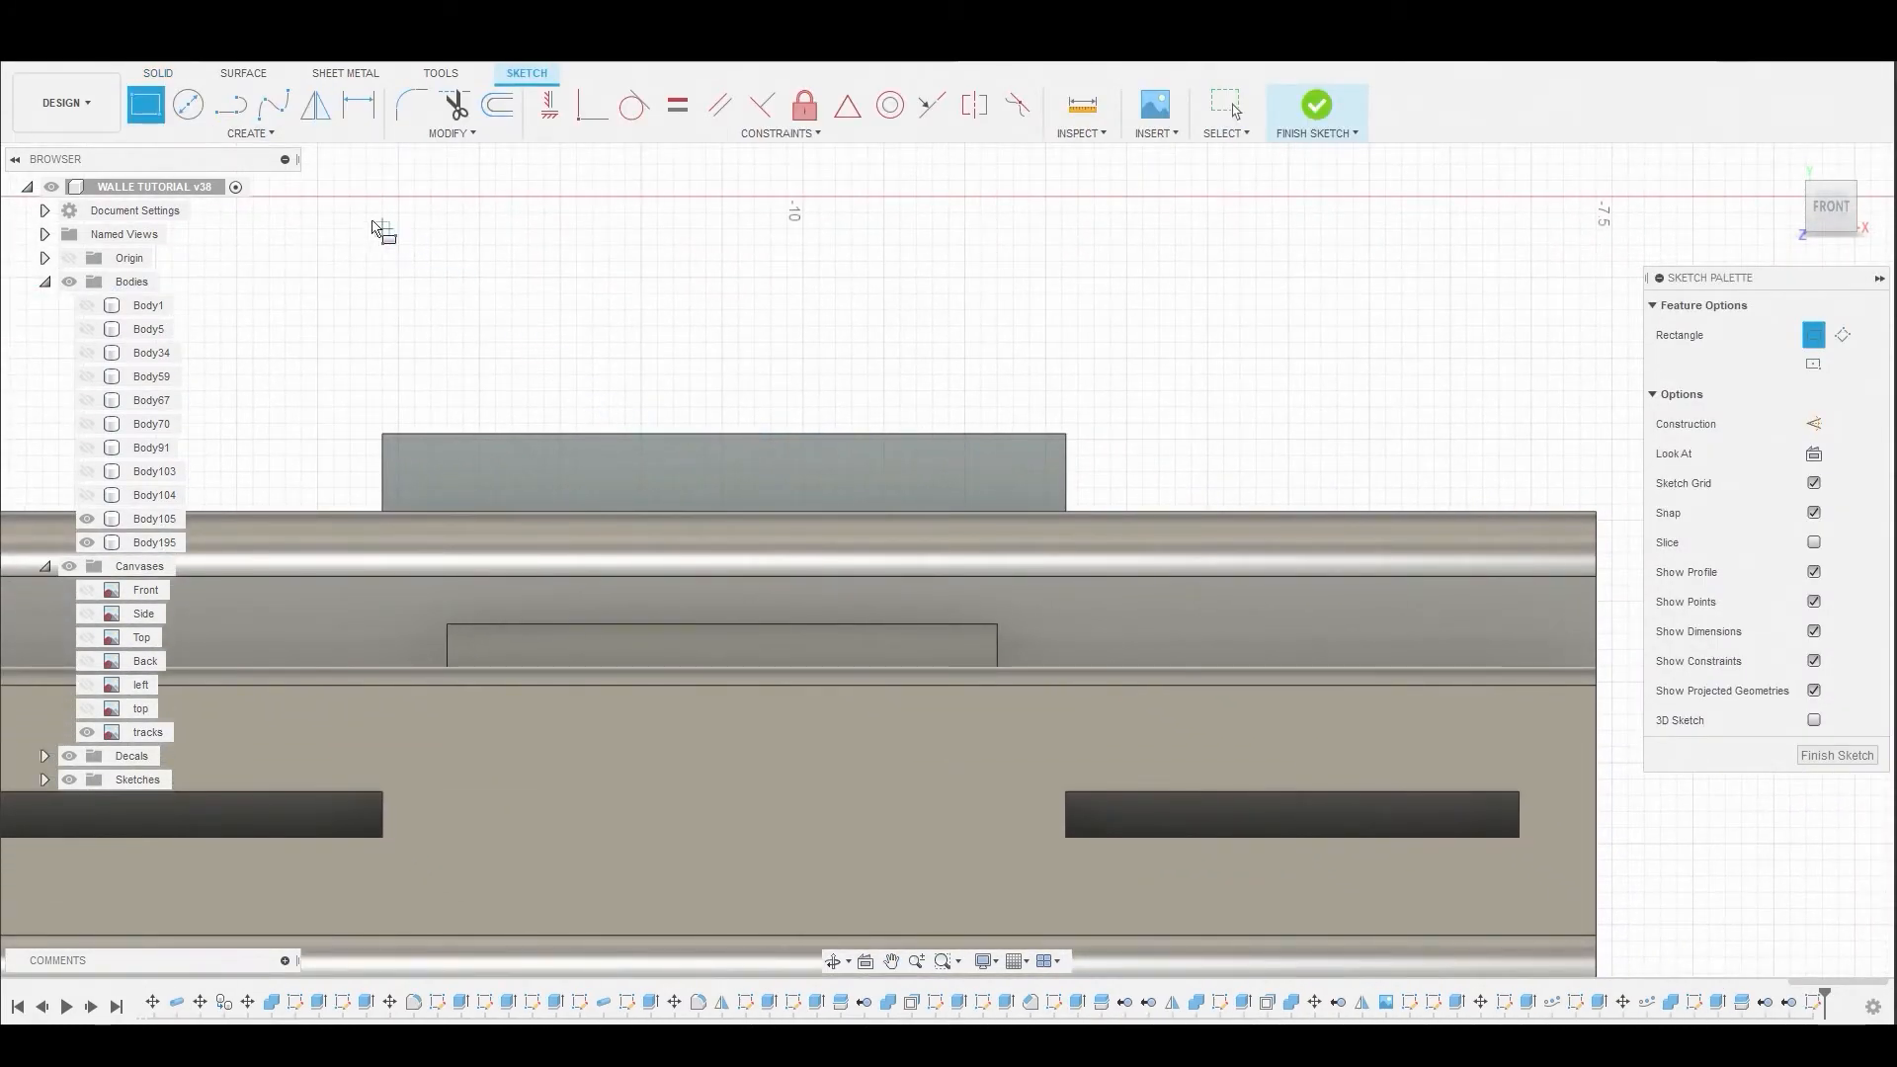
left_click(496, 106)
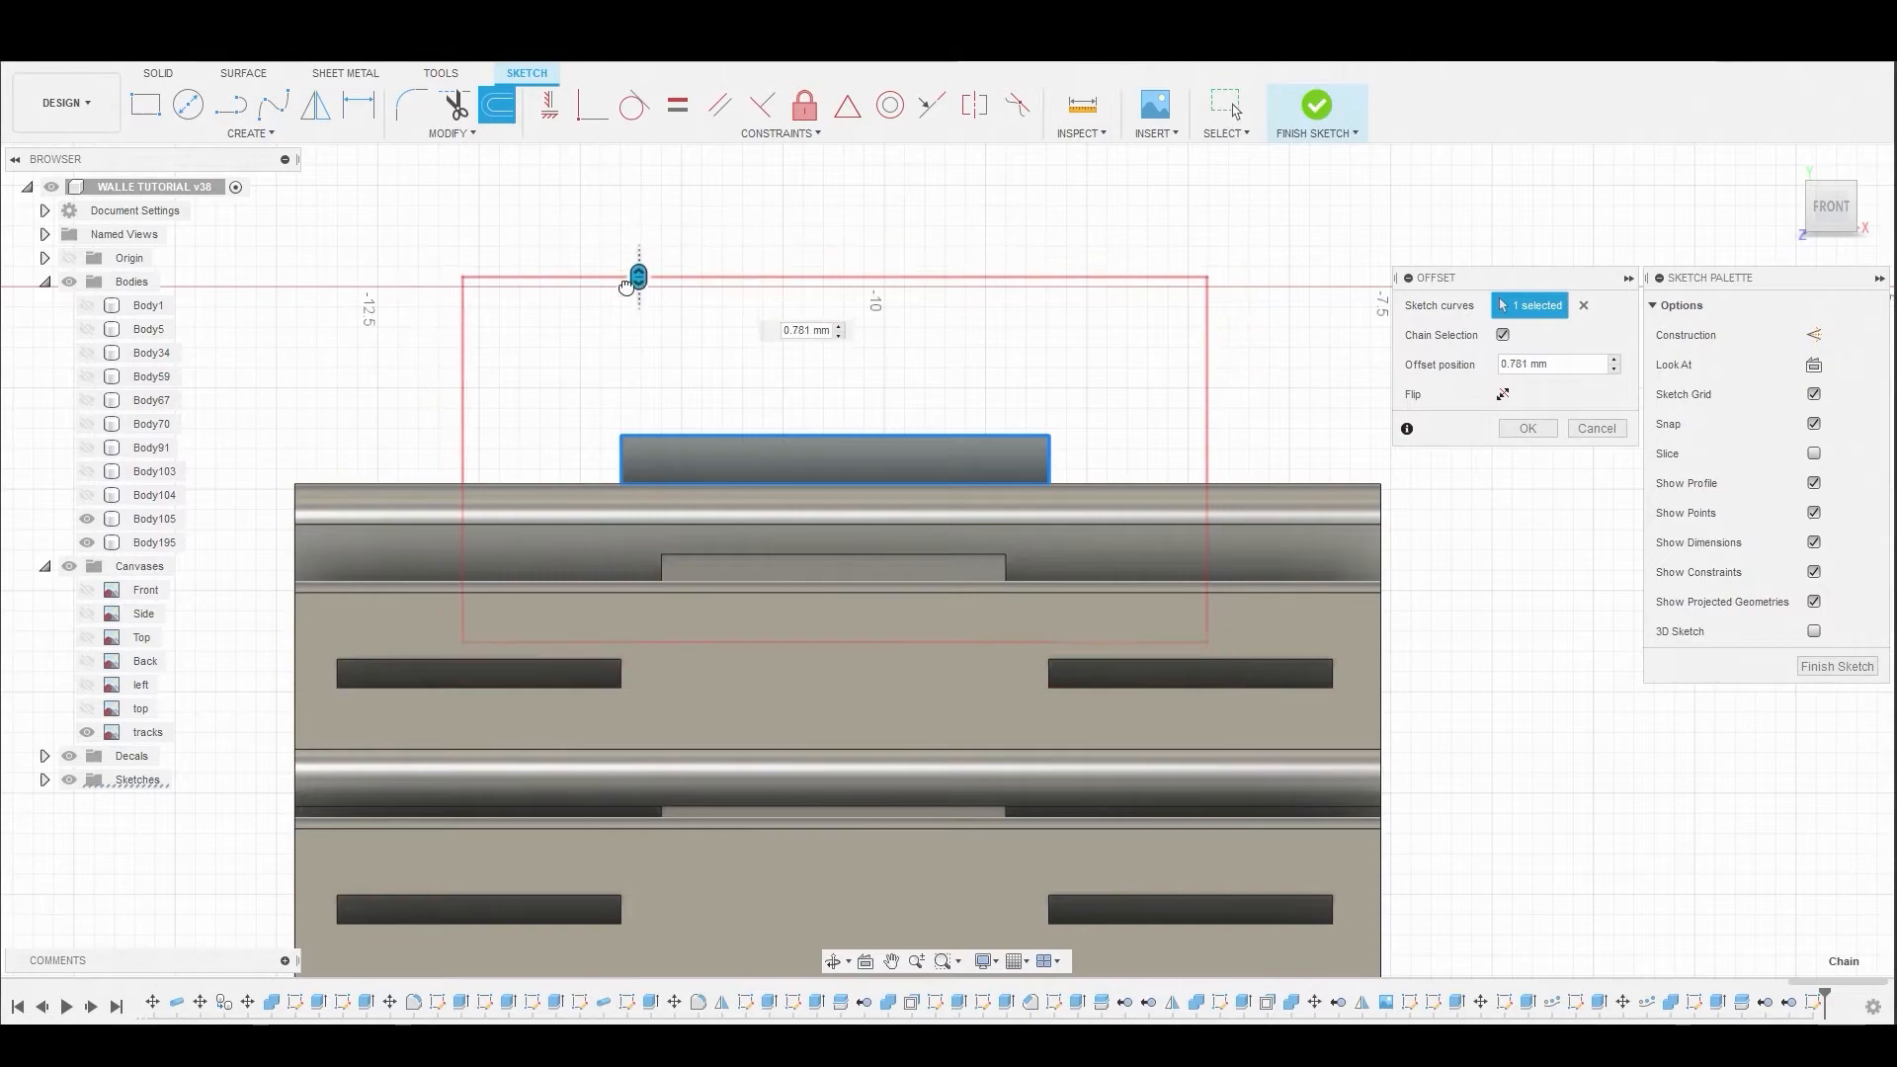
left_click_drag(638, 278, 642, 443)
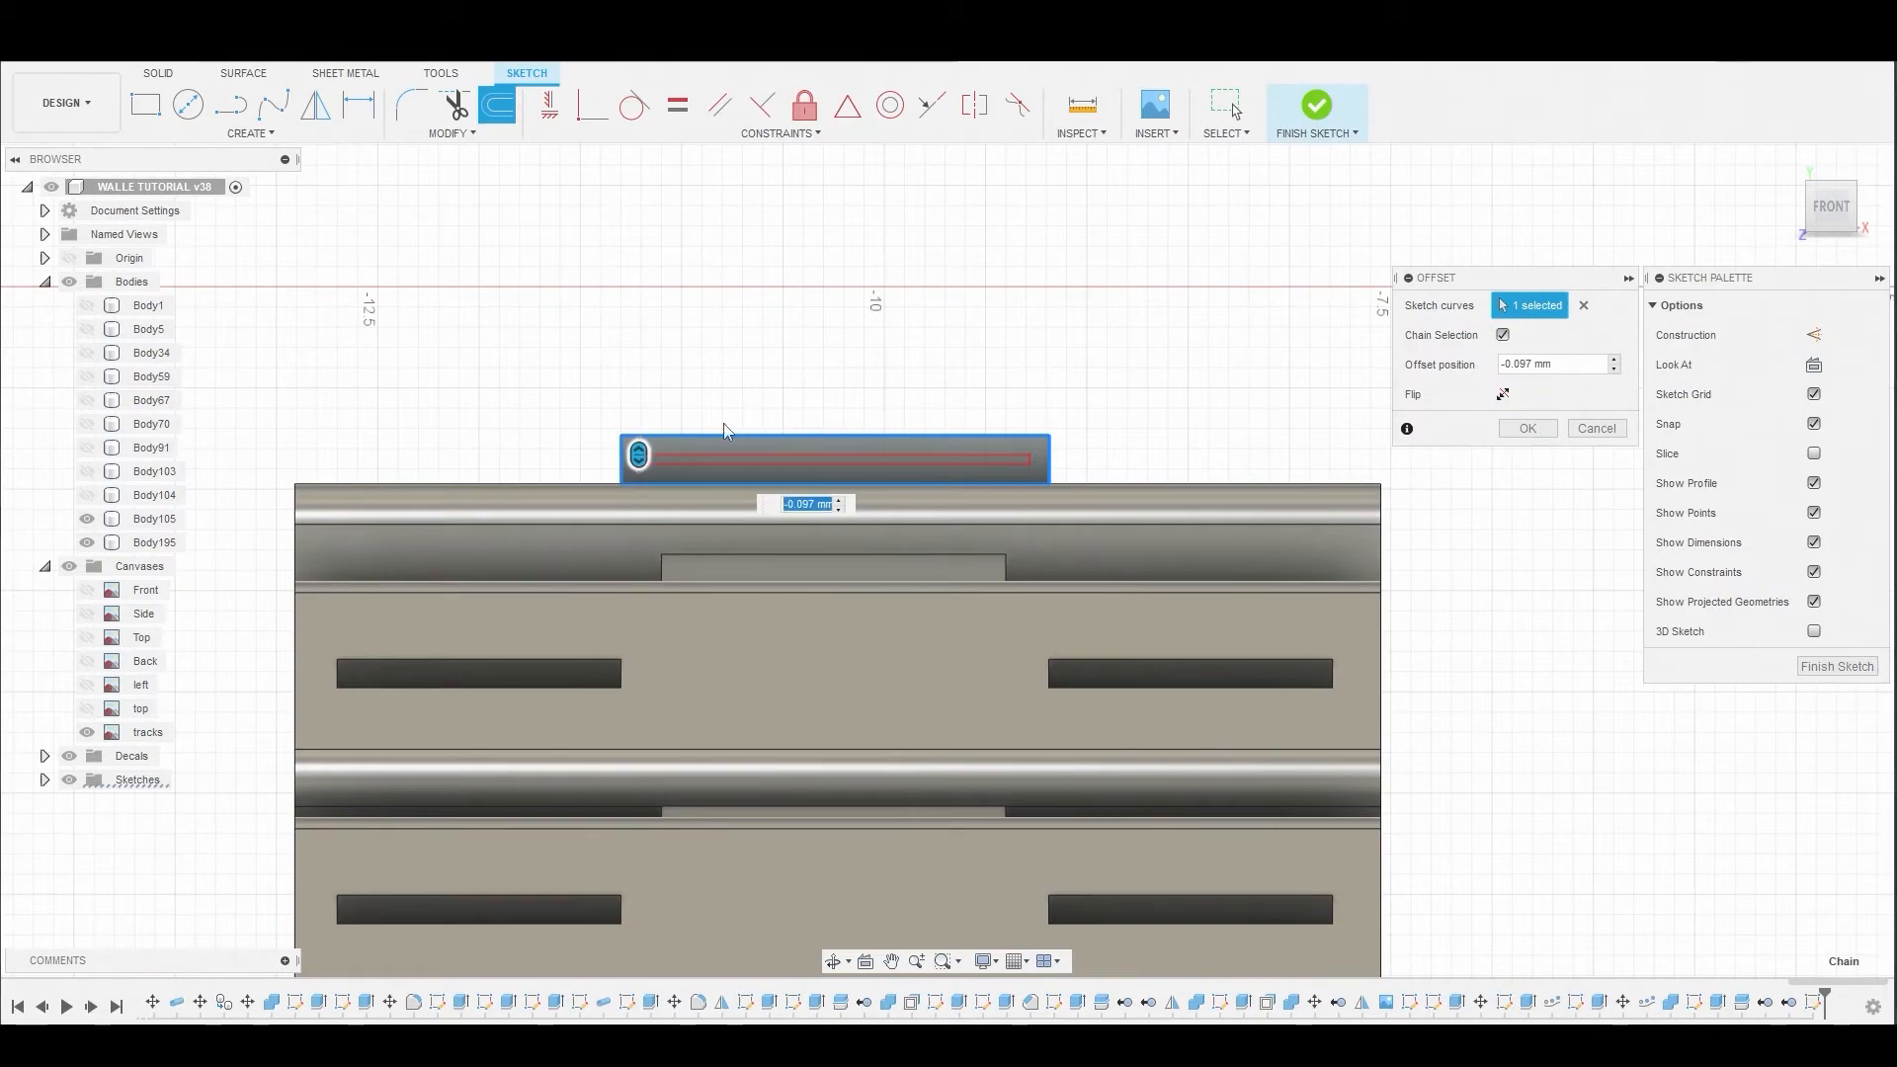
left_click(1525, 427)
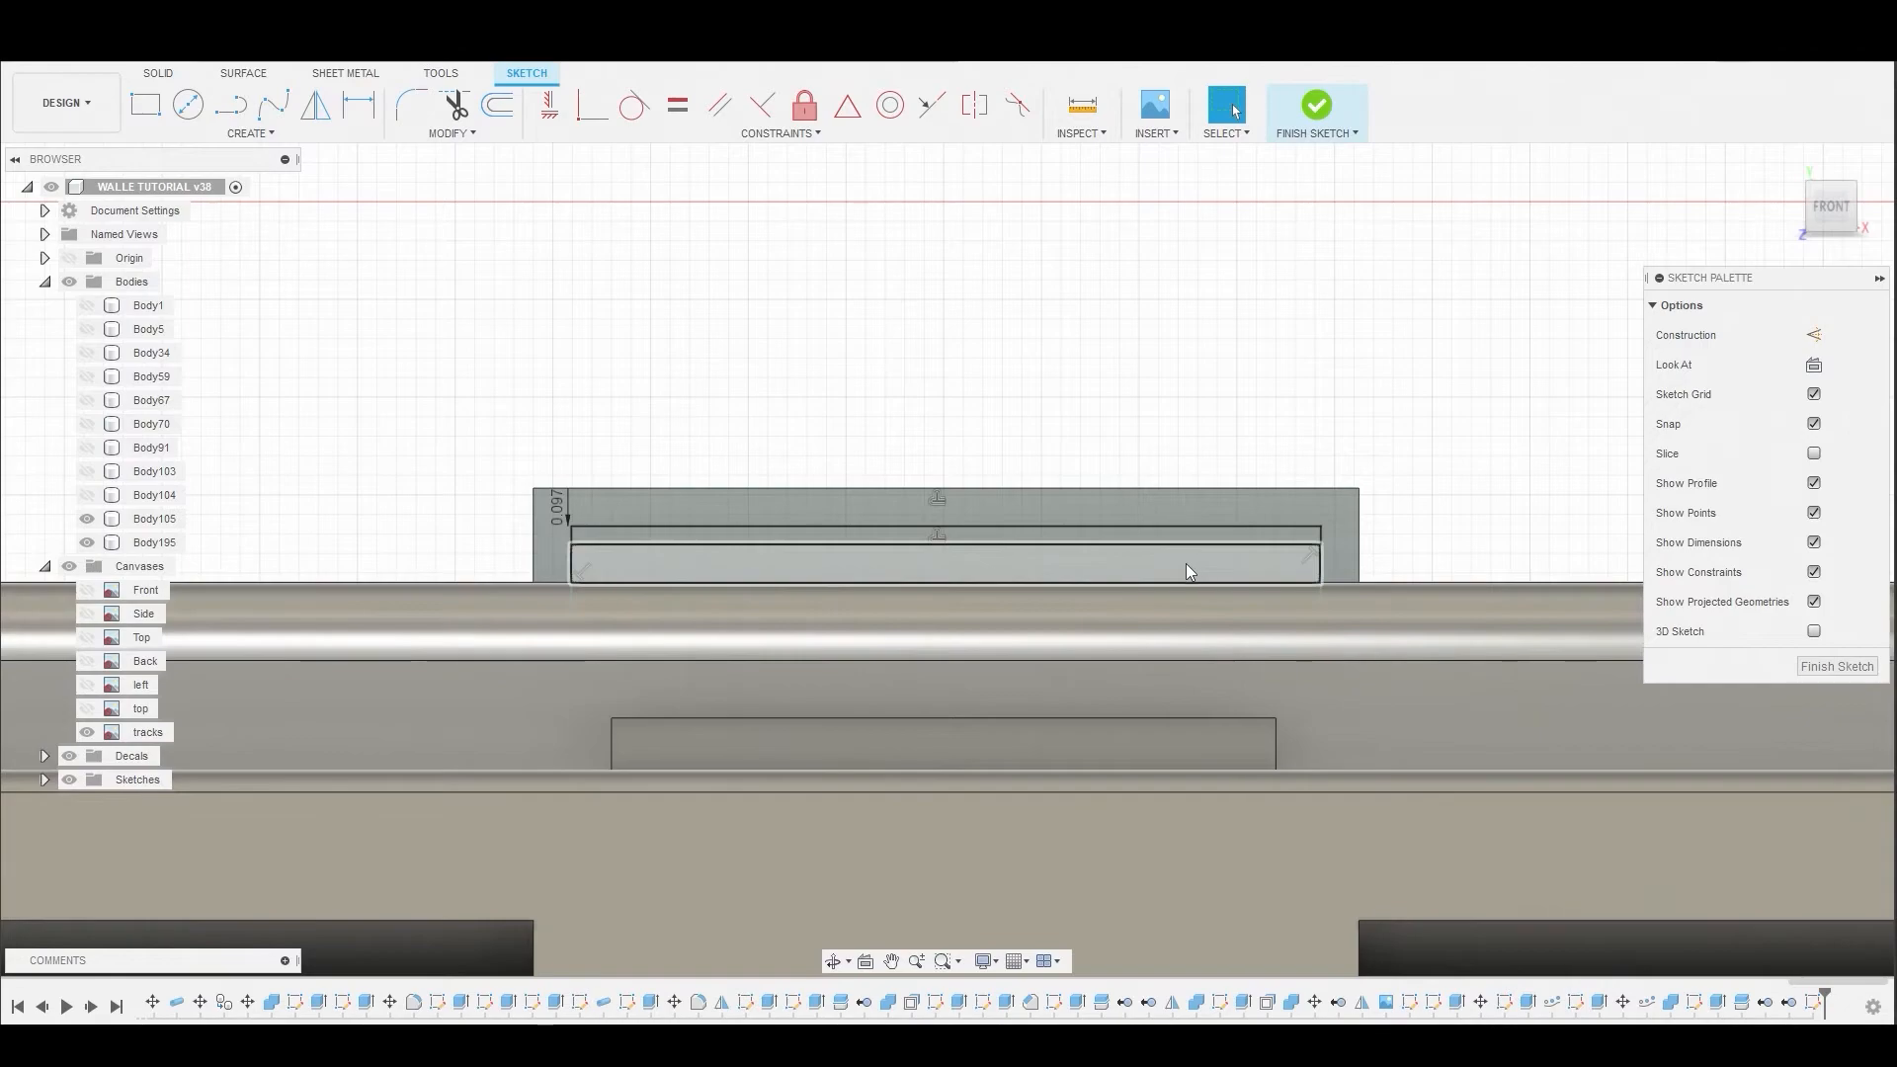
- Select the profiles inside the tab and start Press Pull on them
left_click(1105, 543)
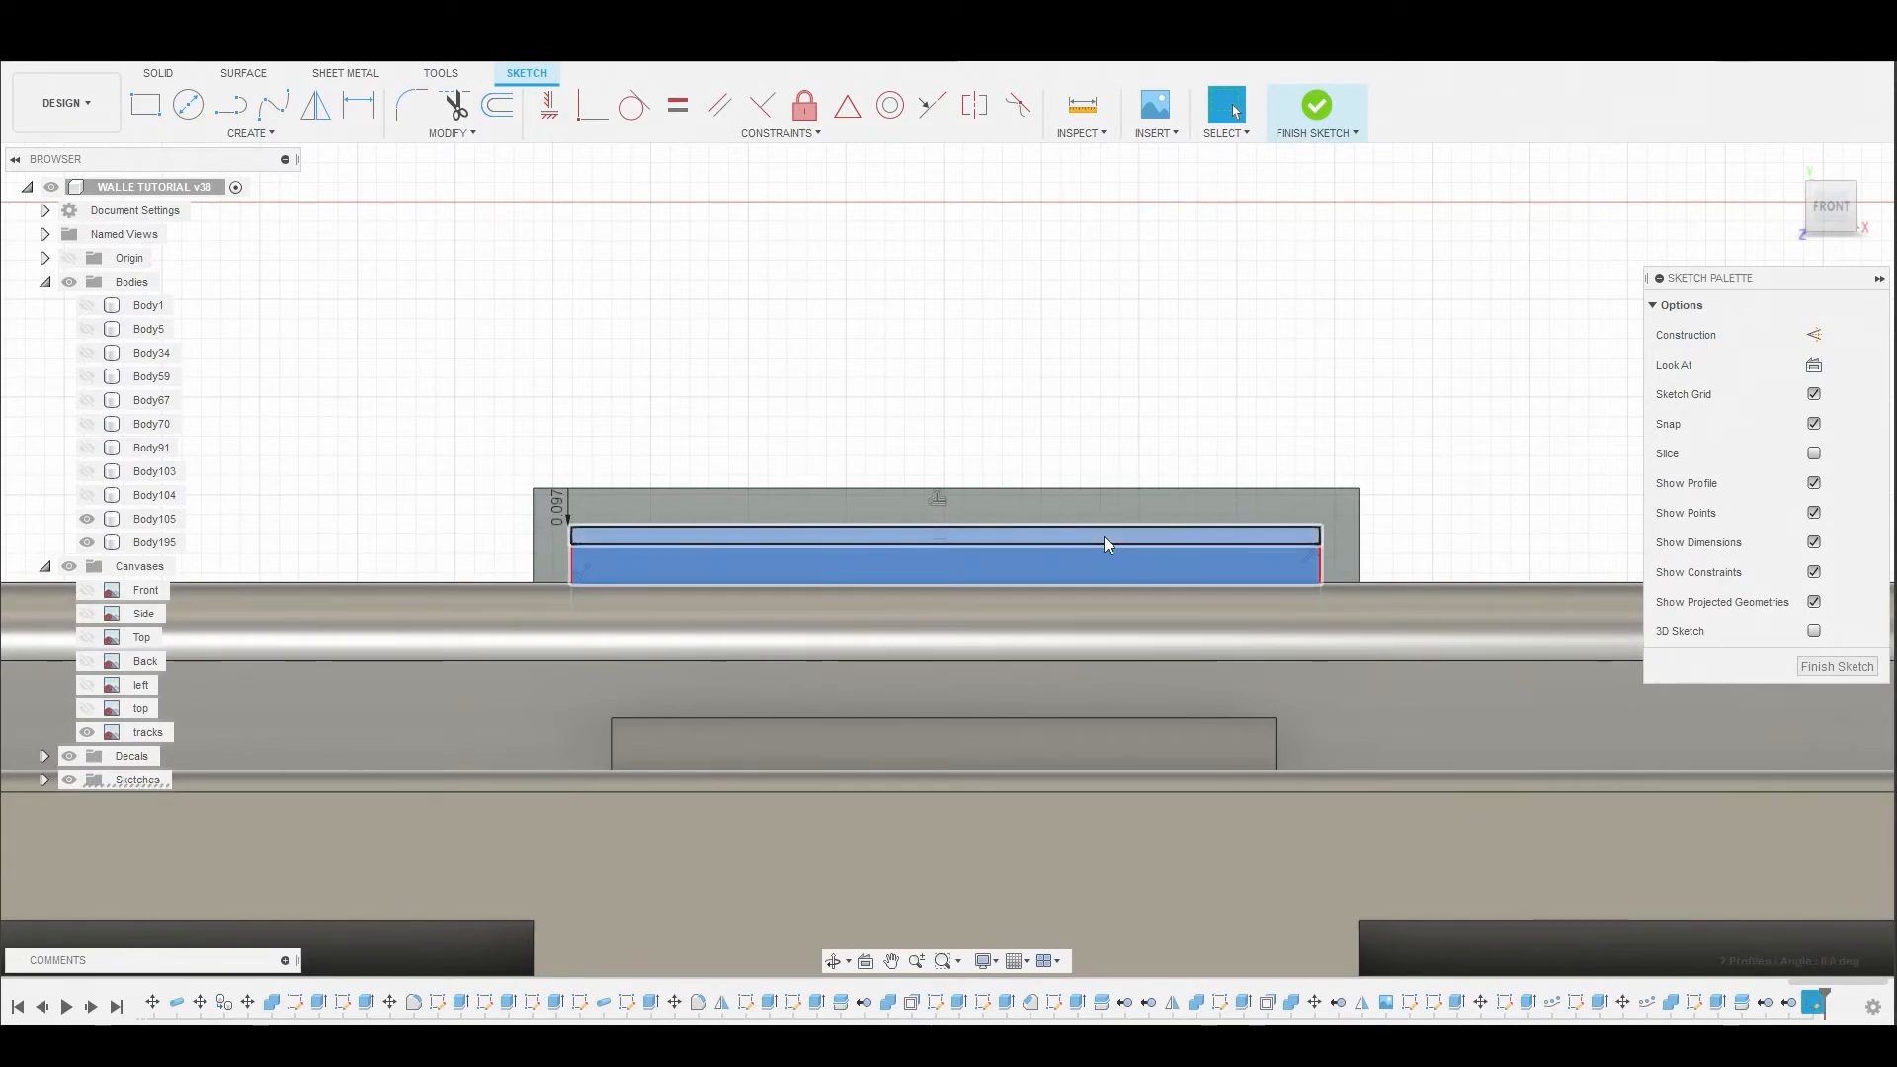
right_click(1104, 543)
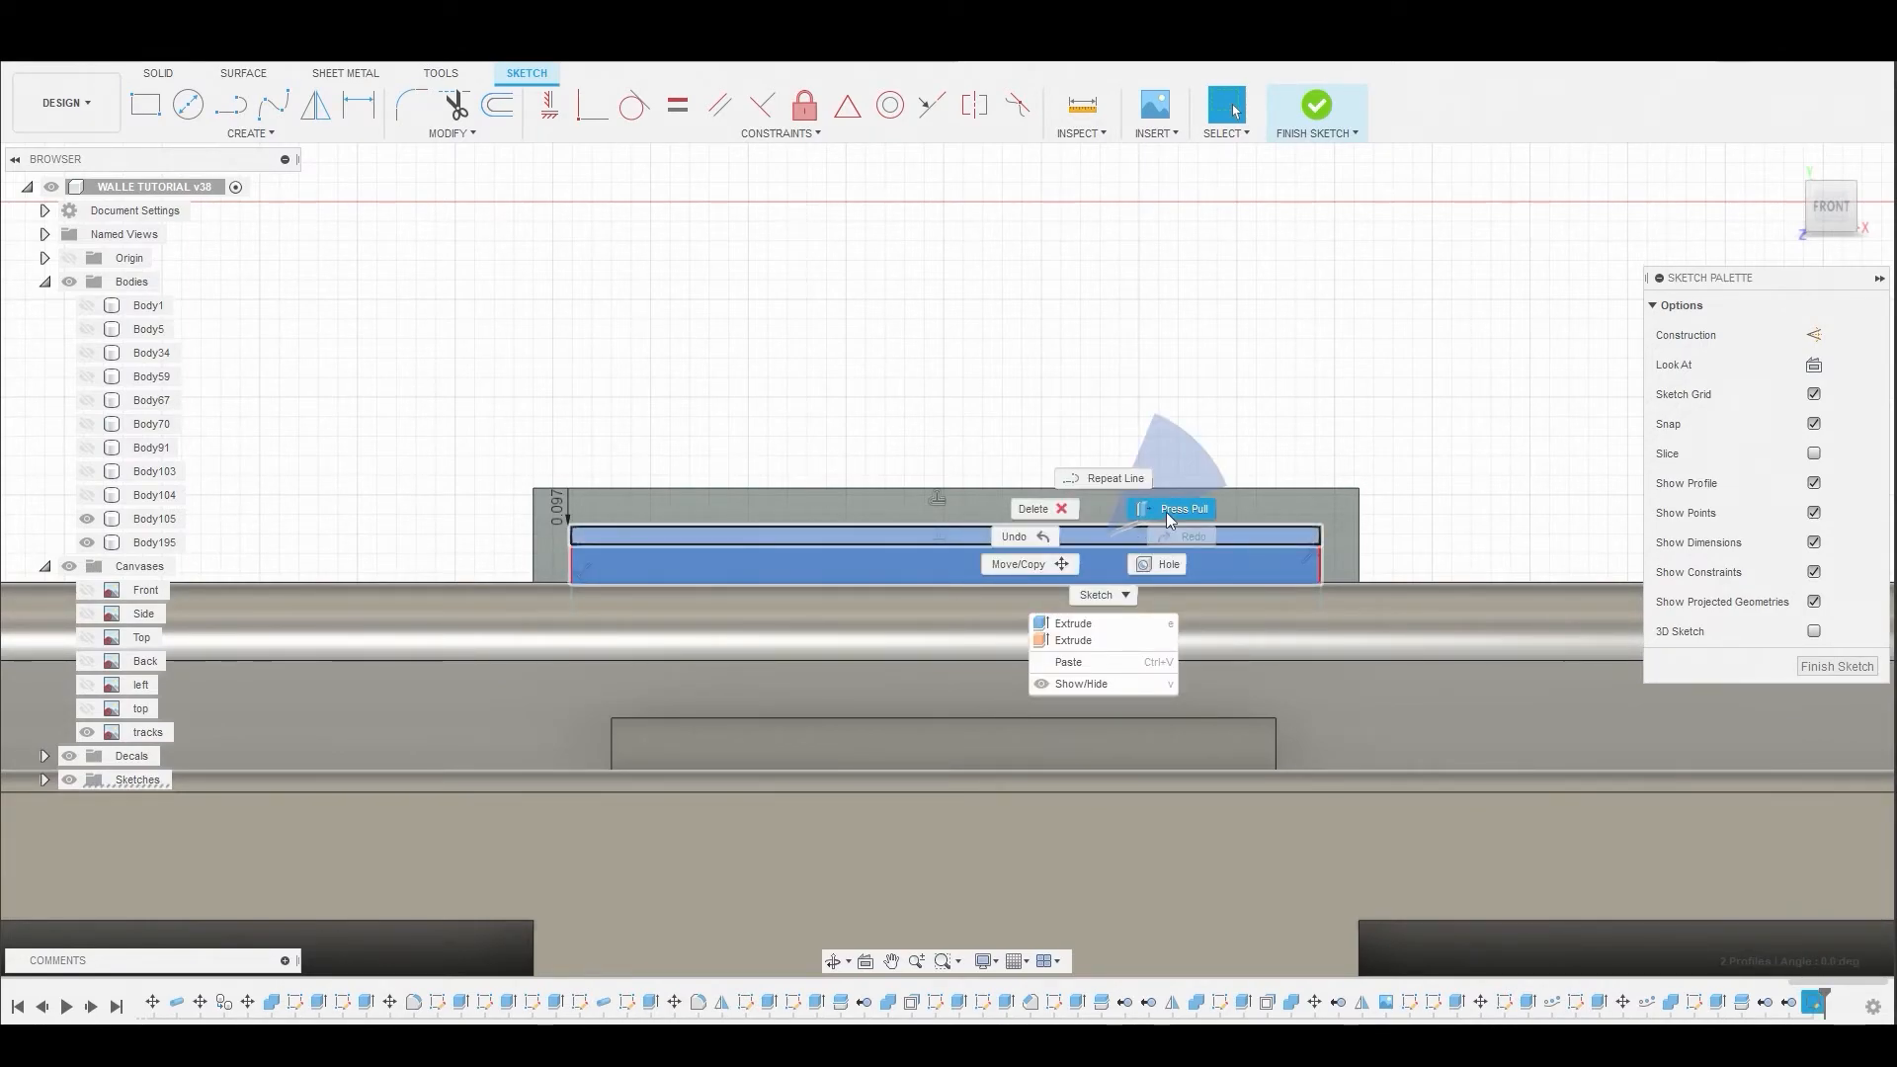
left_click(1072, 623)
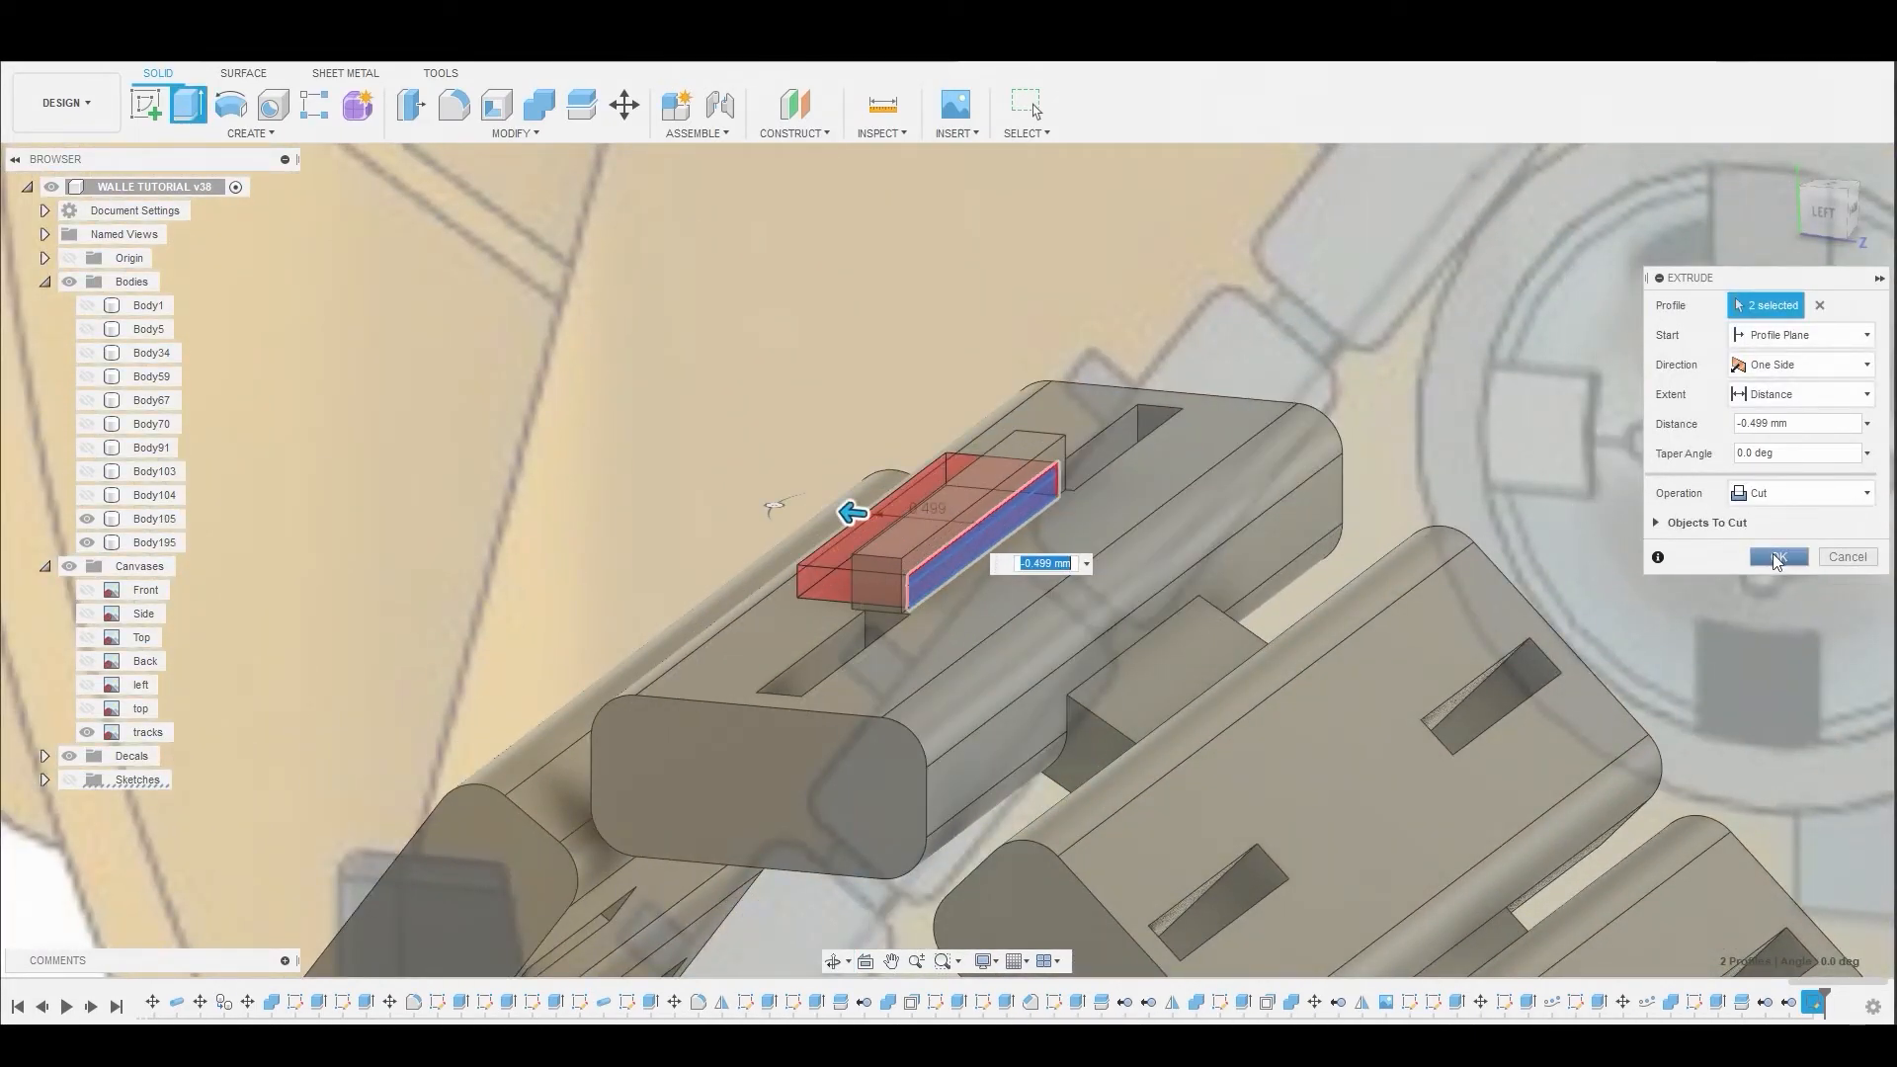
- Cut the tab -0.499 mm and make the triangular track sketch Sketch83 visible
left_click(1778, 556)
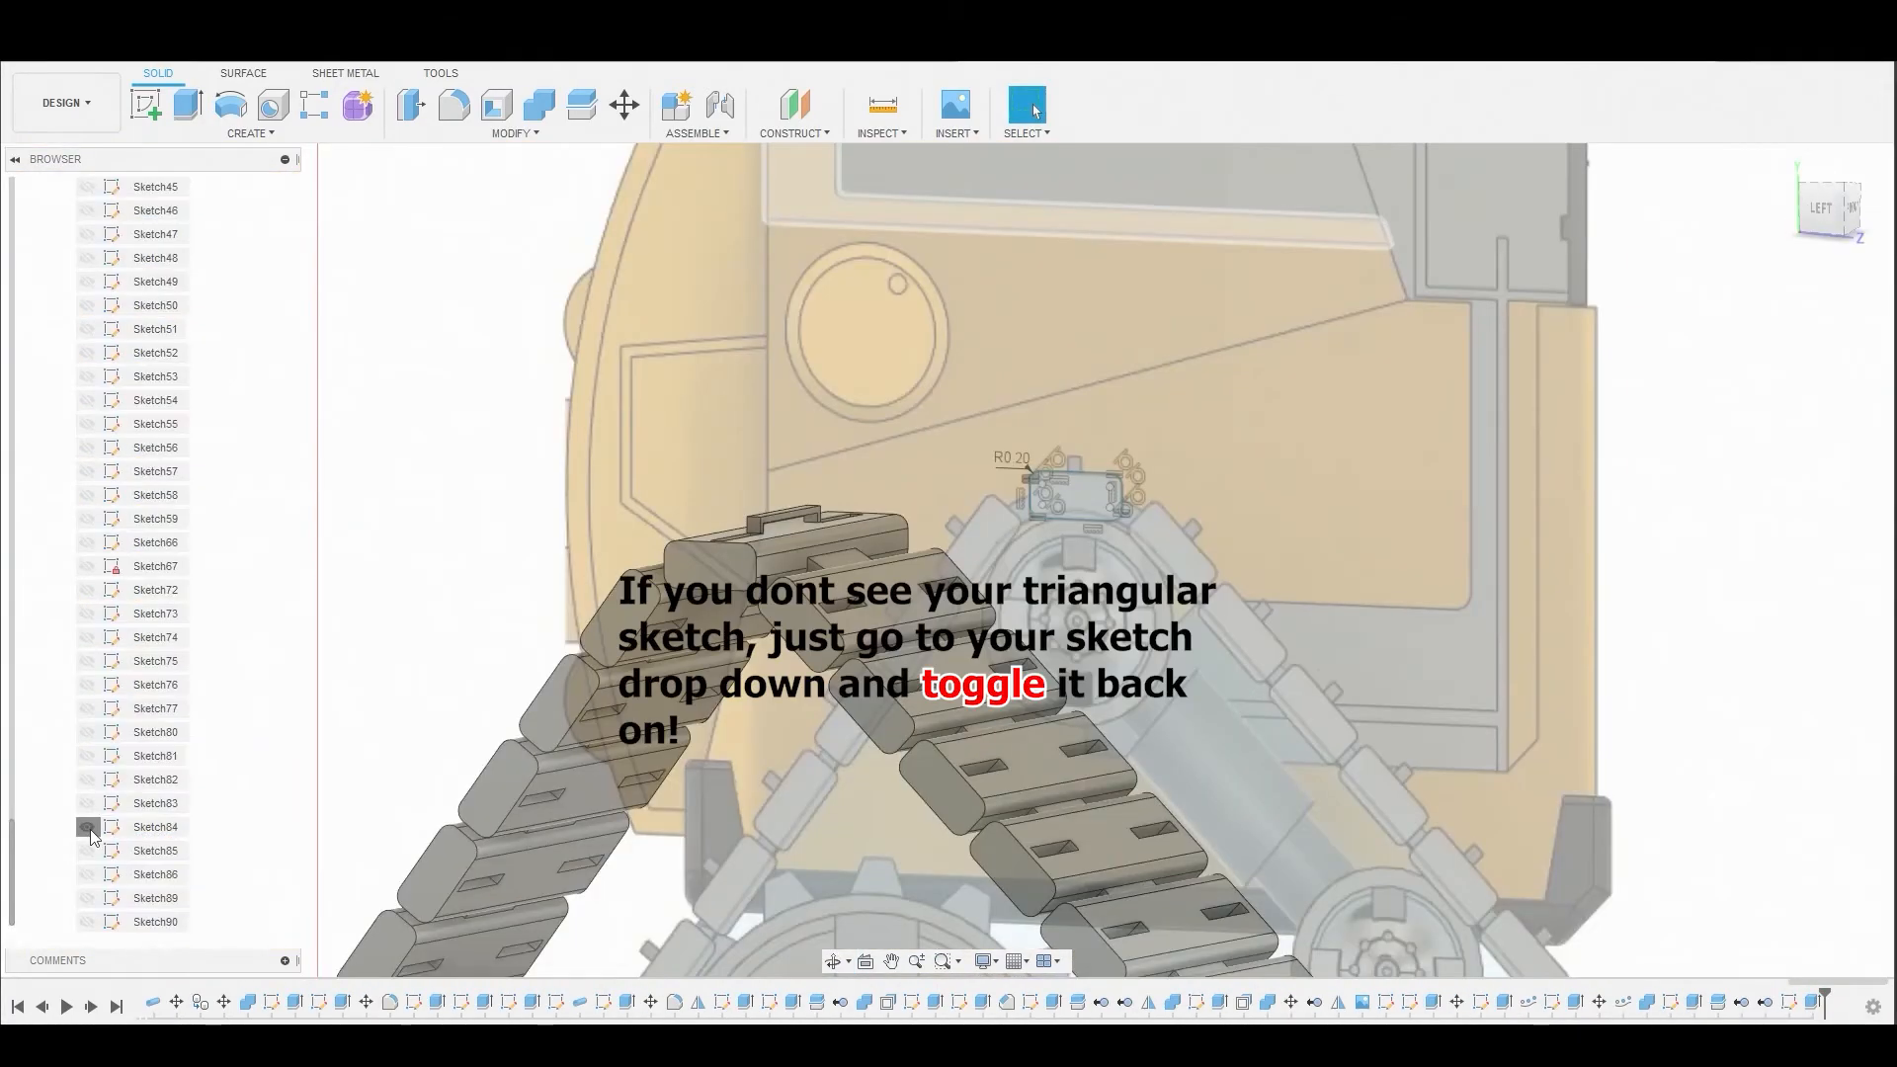
left_click(88, 828)
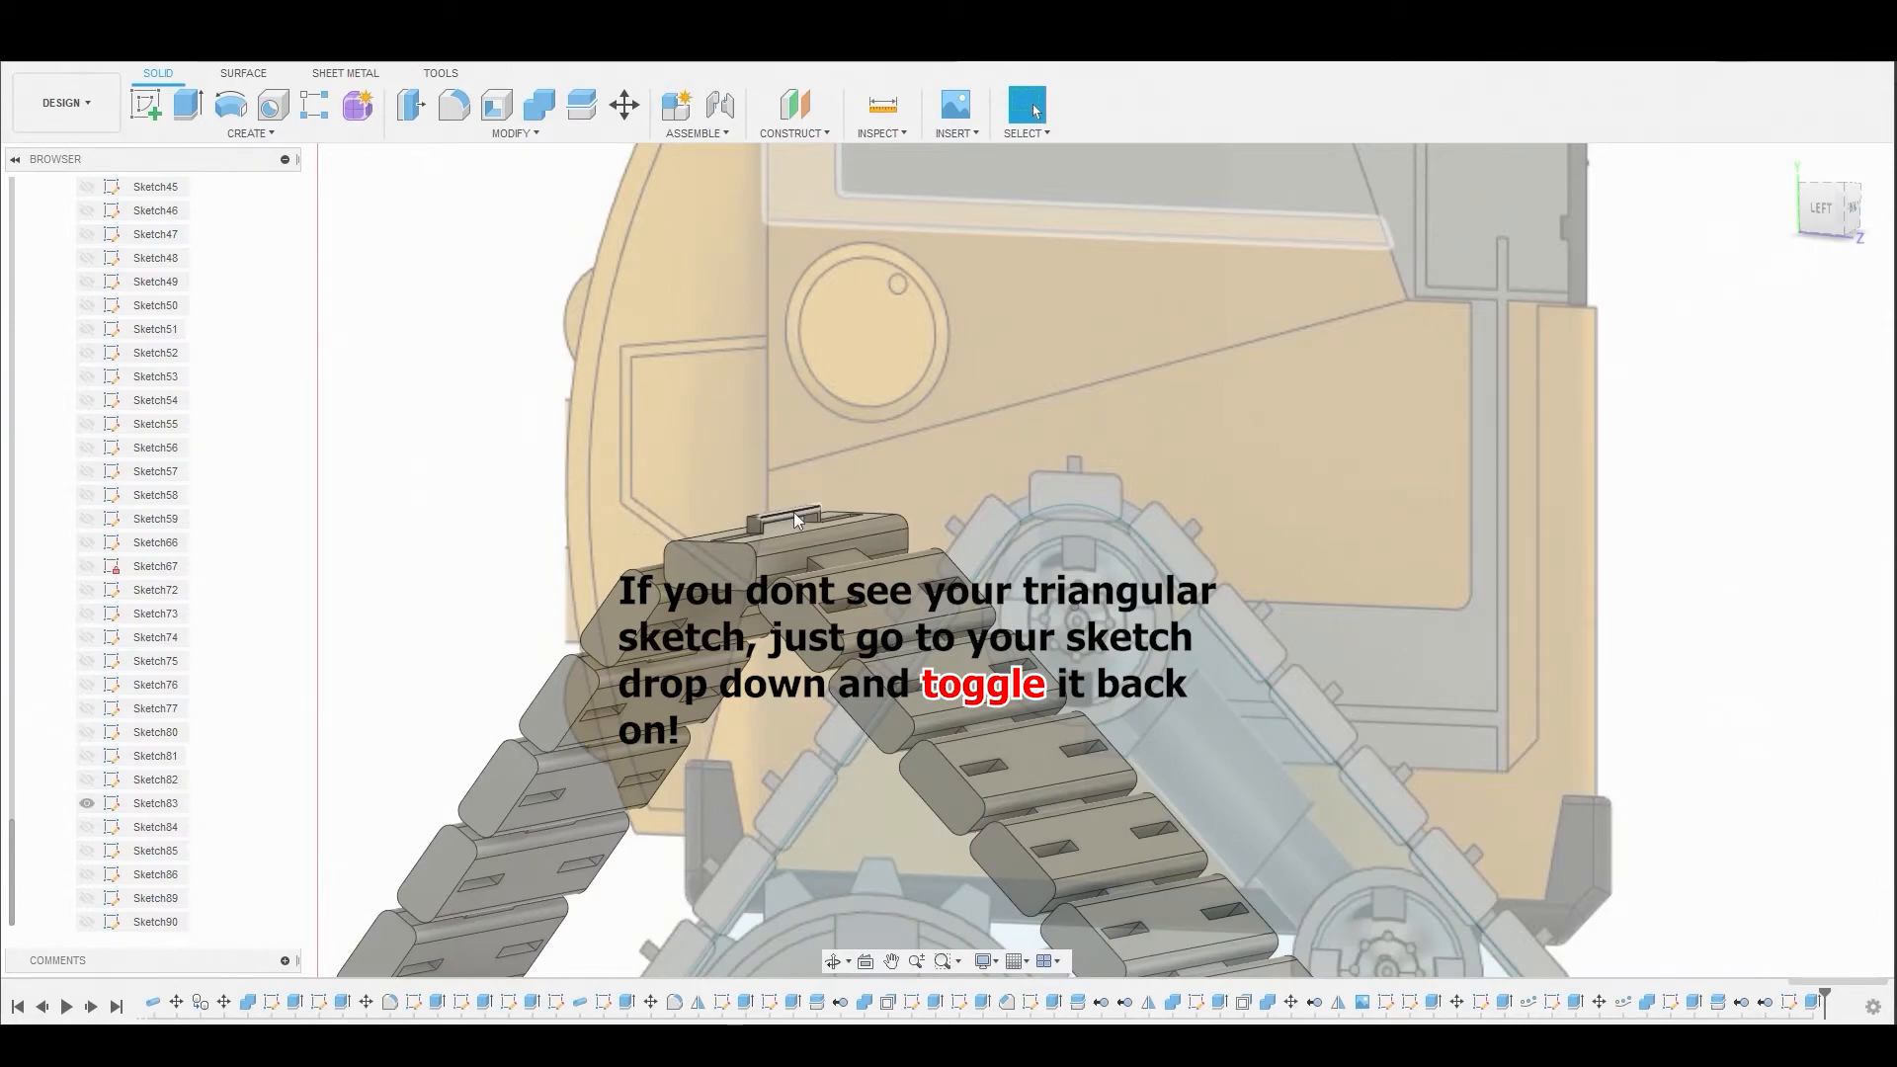
left_click(156, 802)
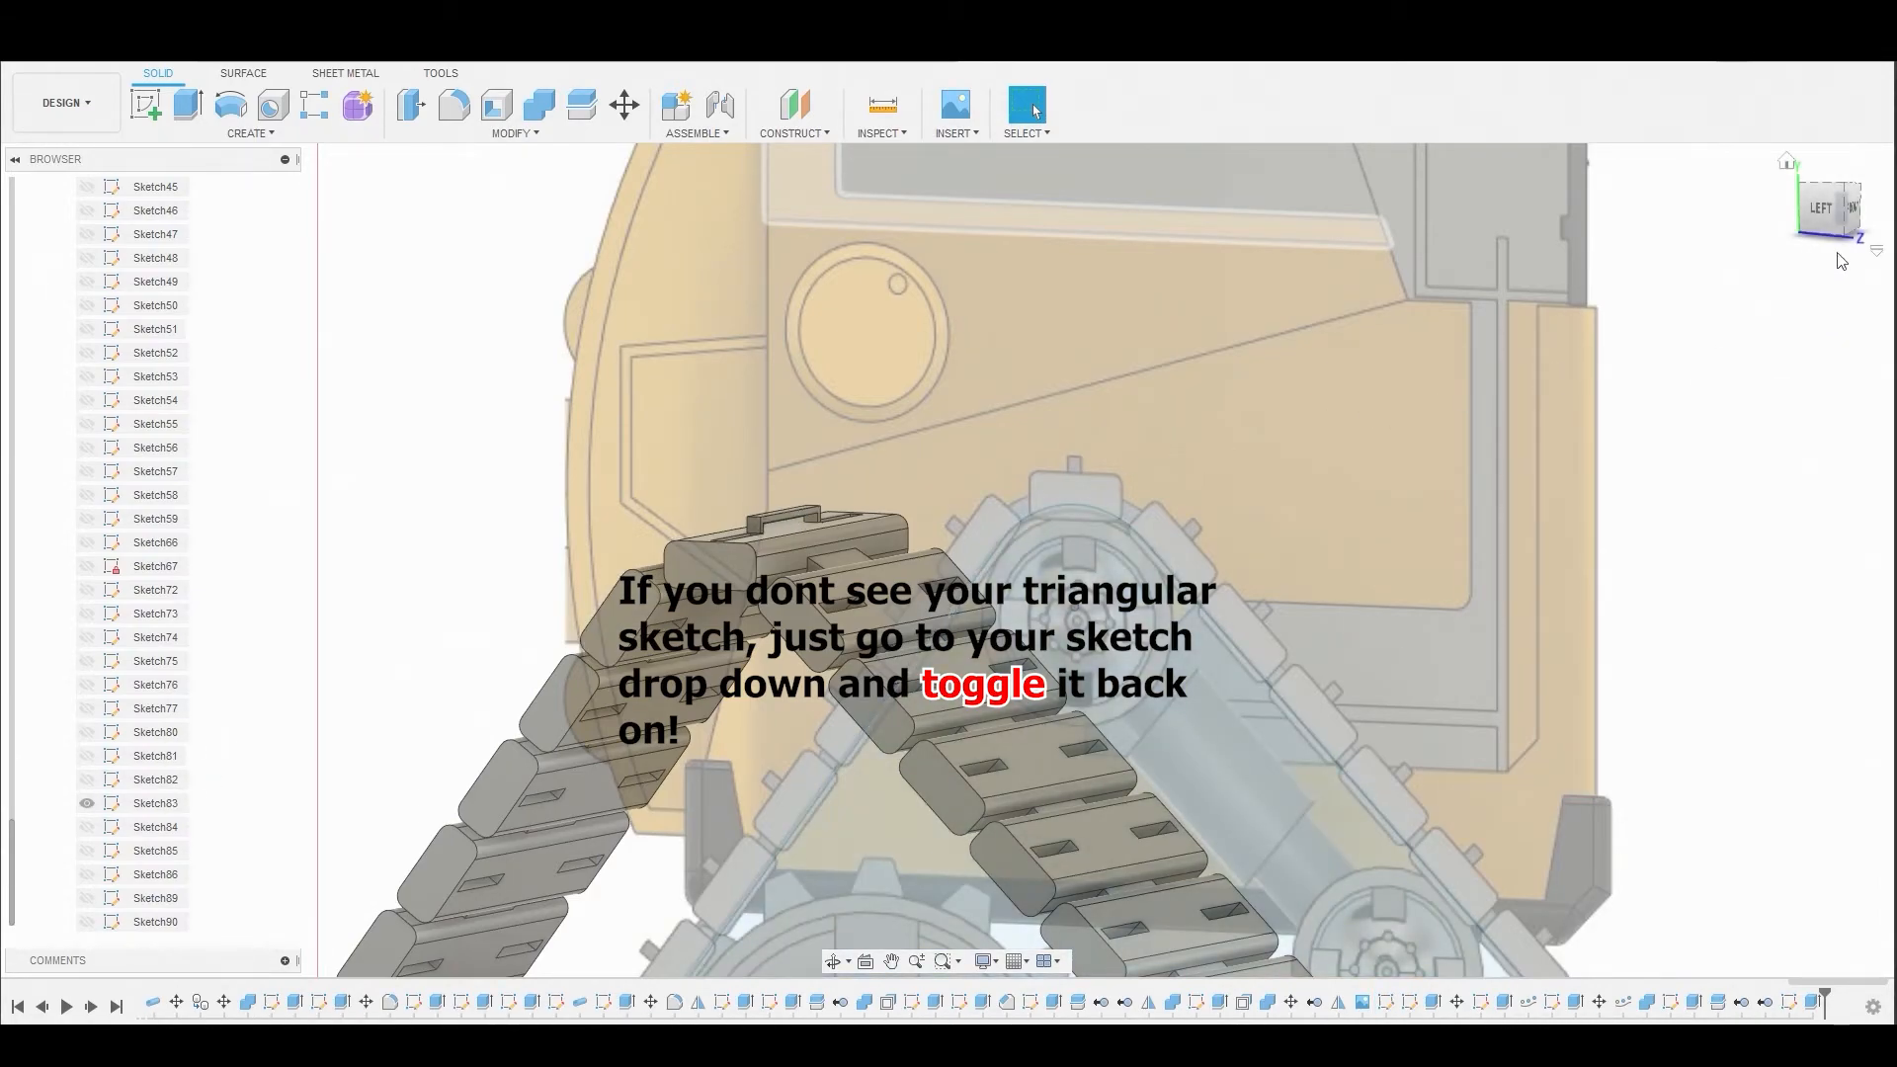
left_click(248, 134)
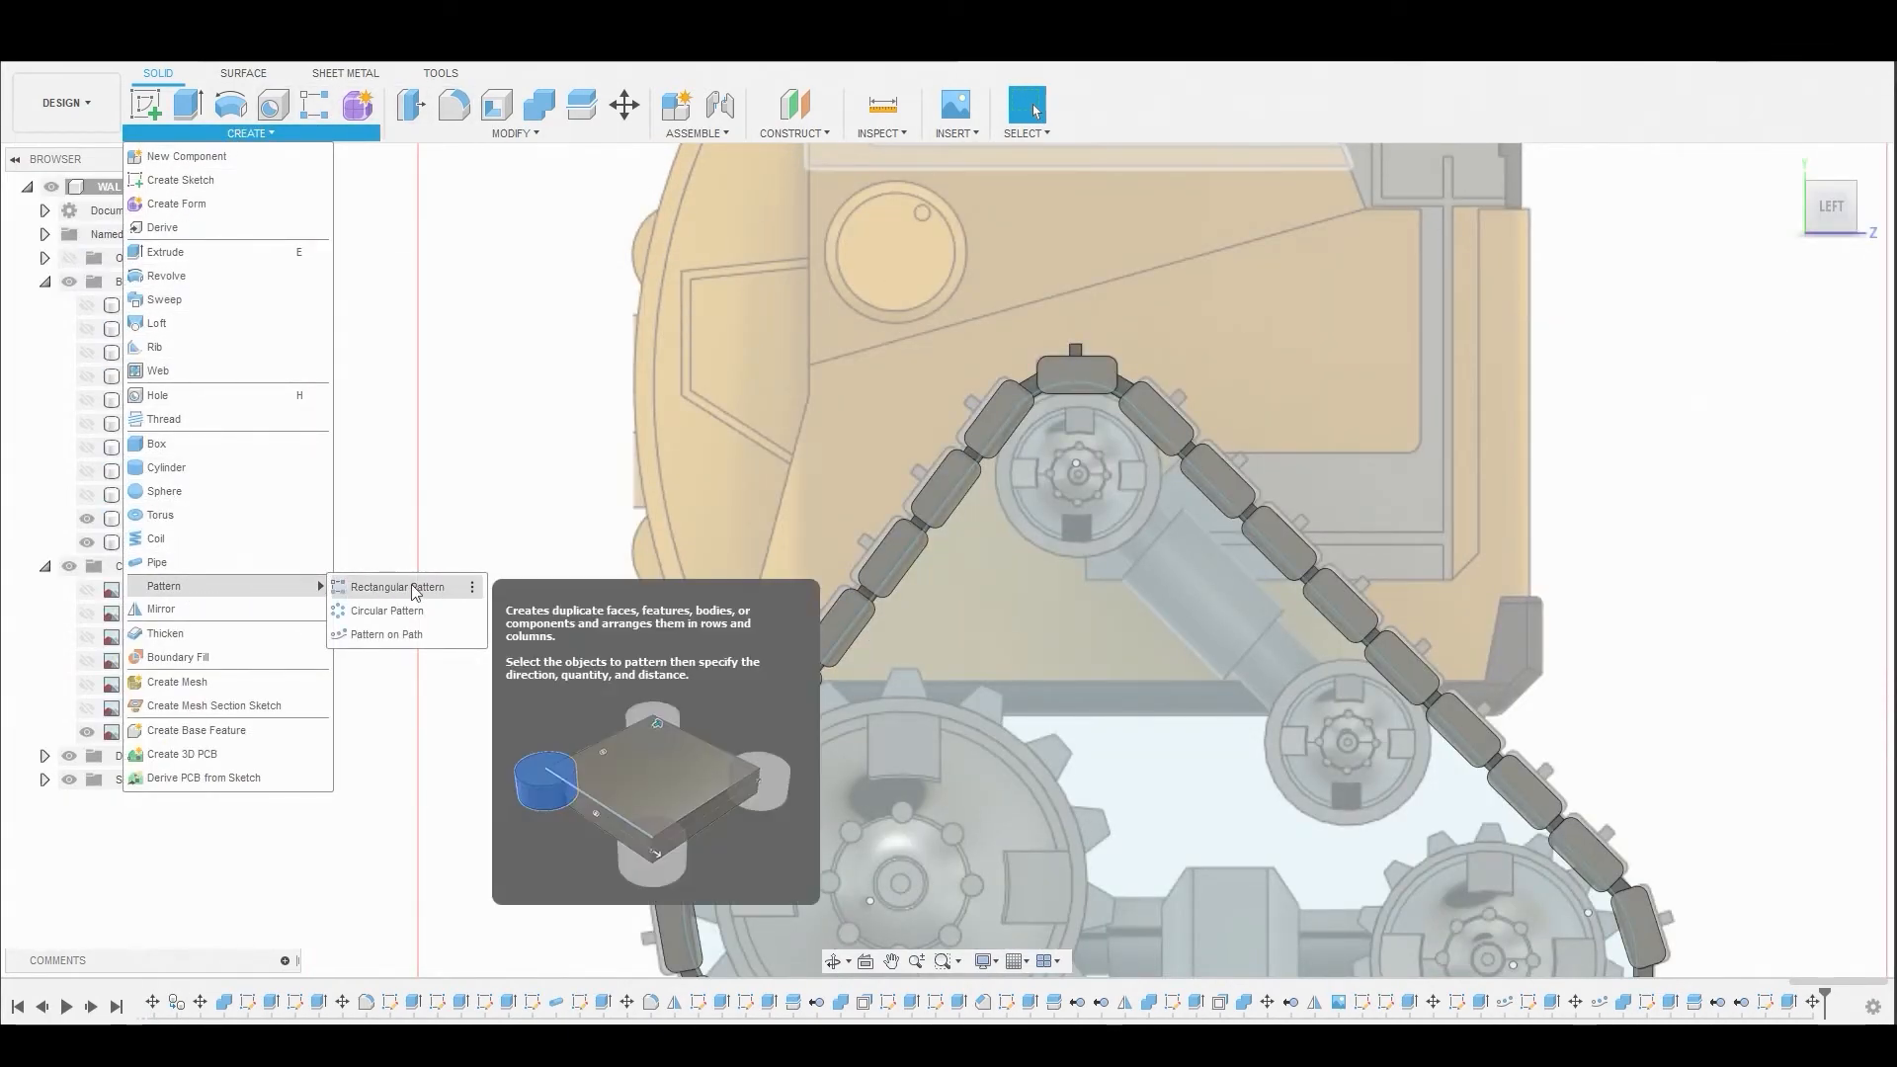
- Pattern the grooved link 30 times along the triangle sketch, following path direction
left_click(386, 634)
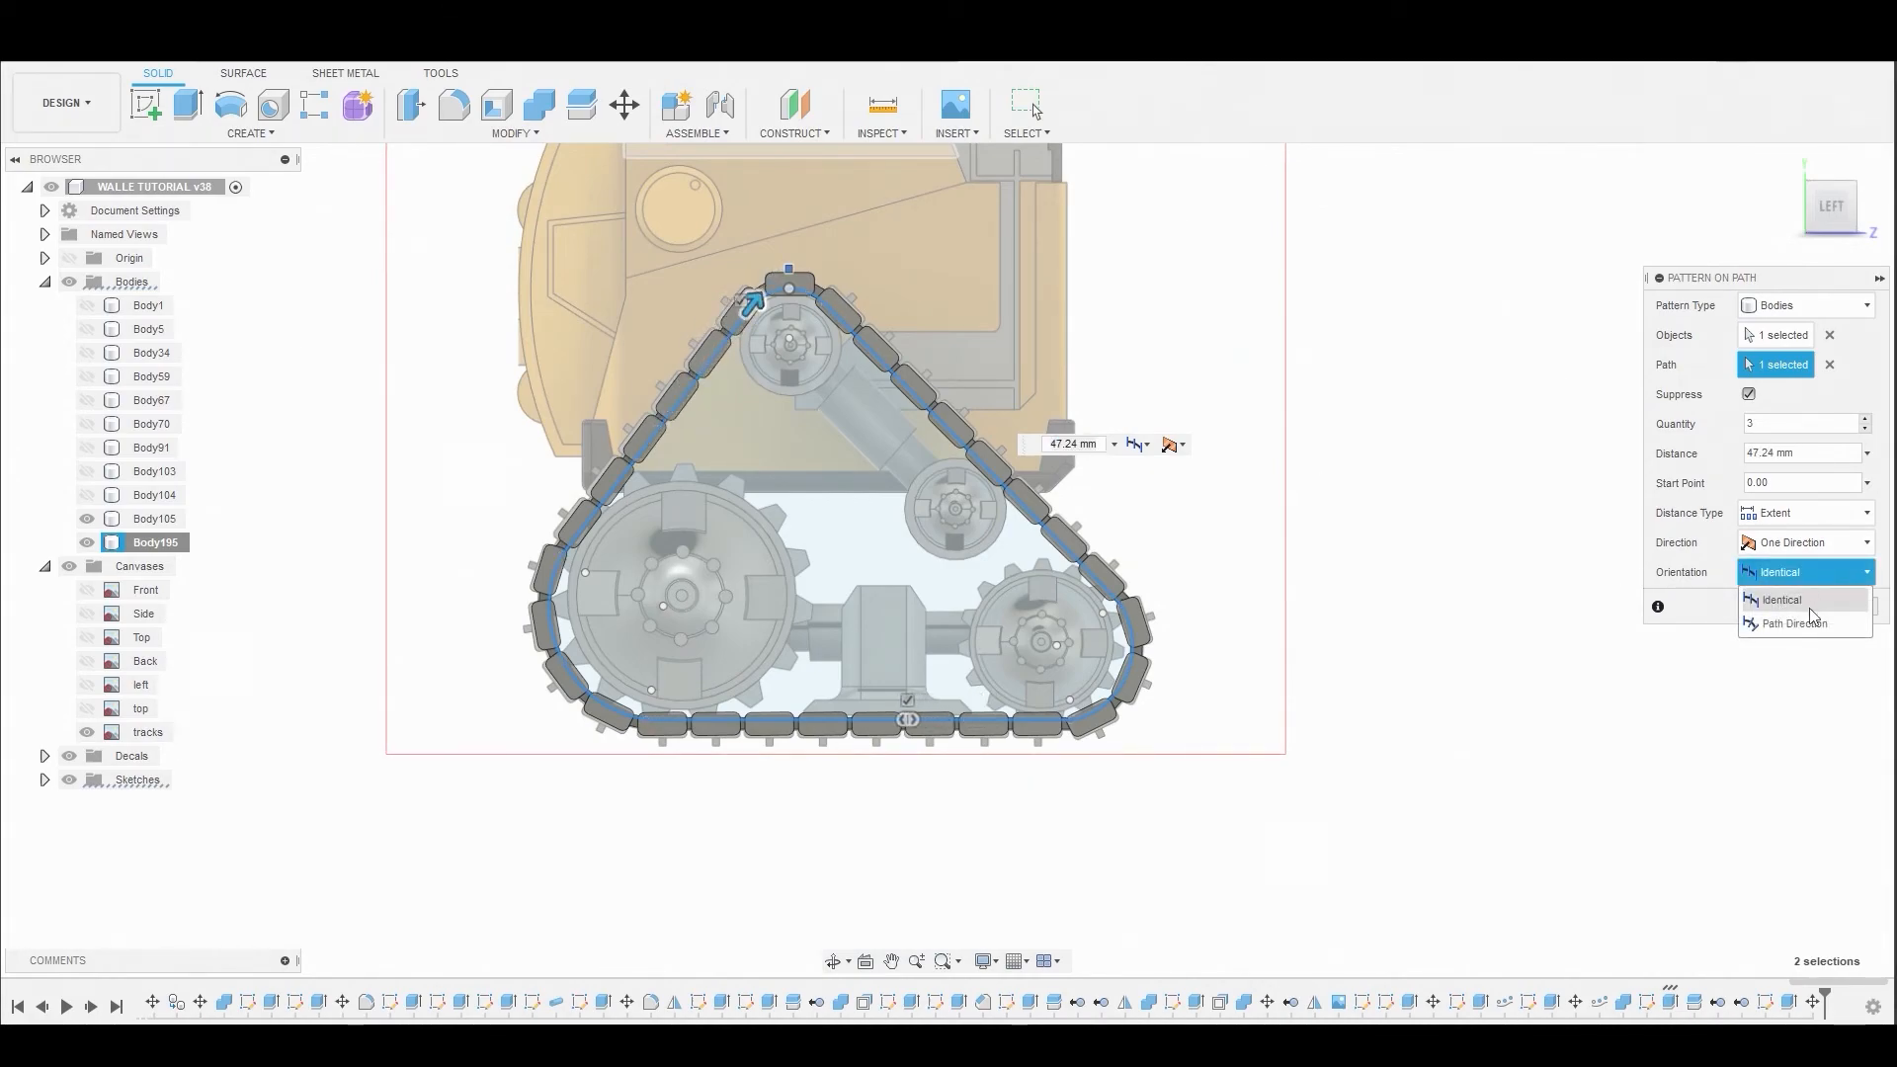
left_click(1794, 623)
type("0")
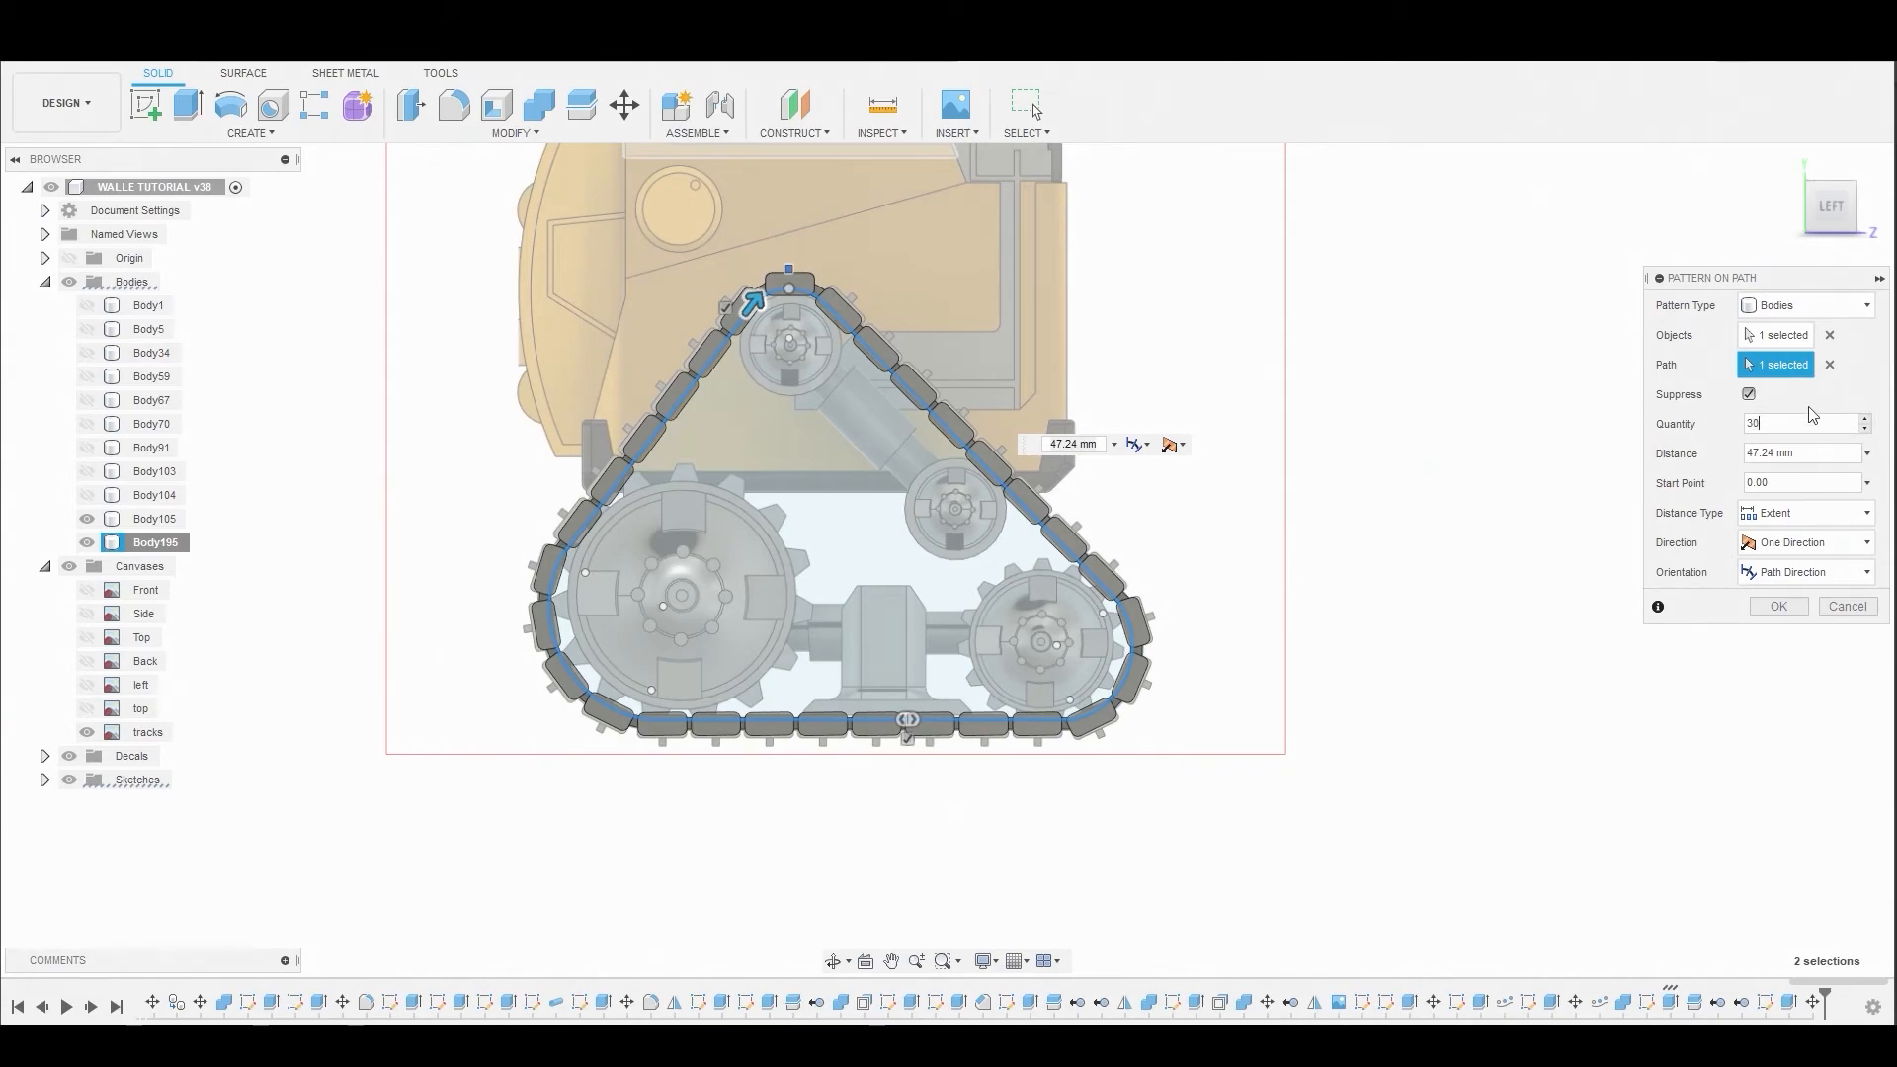
scroll("up", 3)
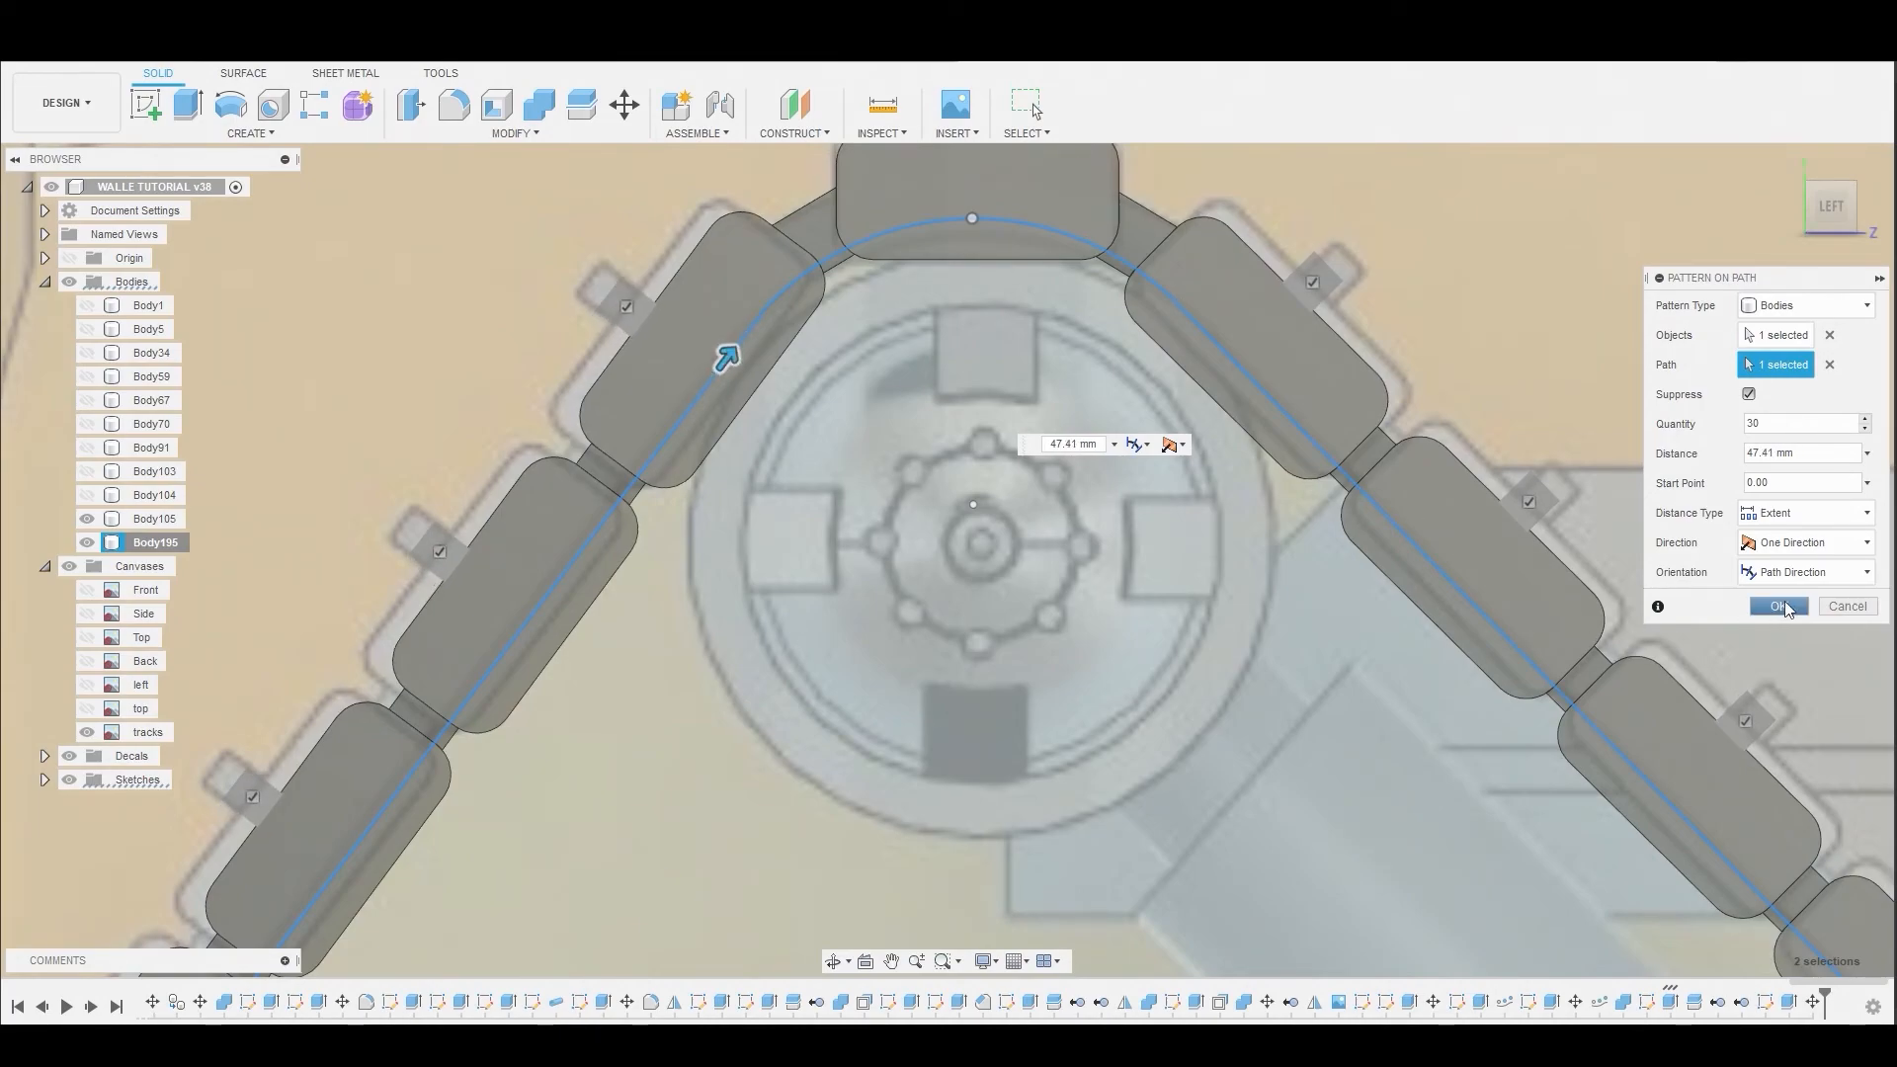
left_click(1779, 605)
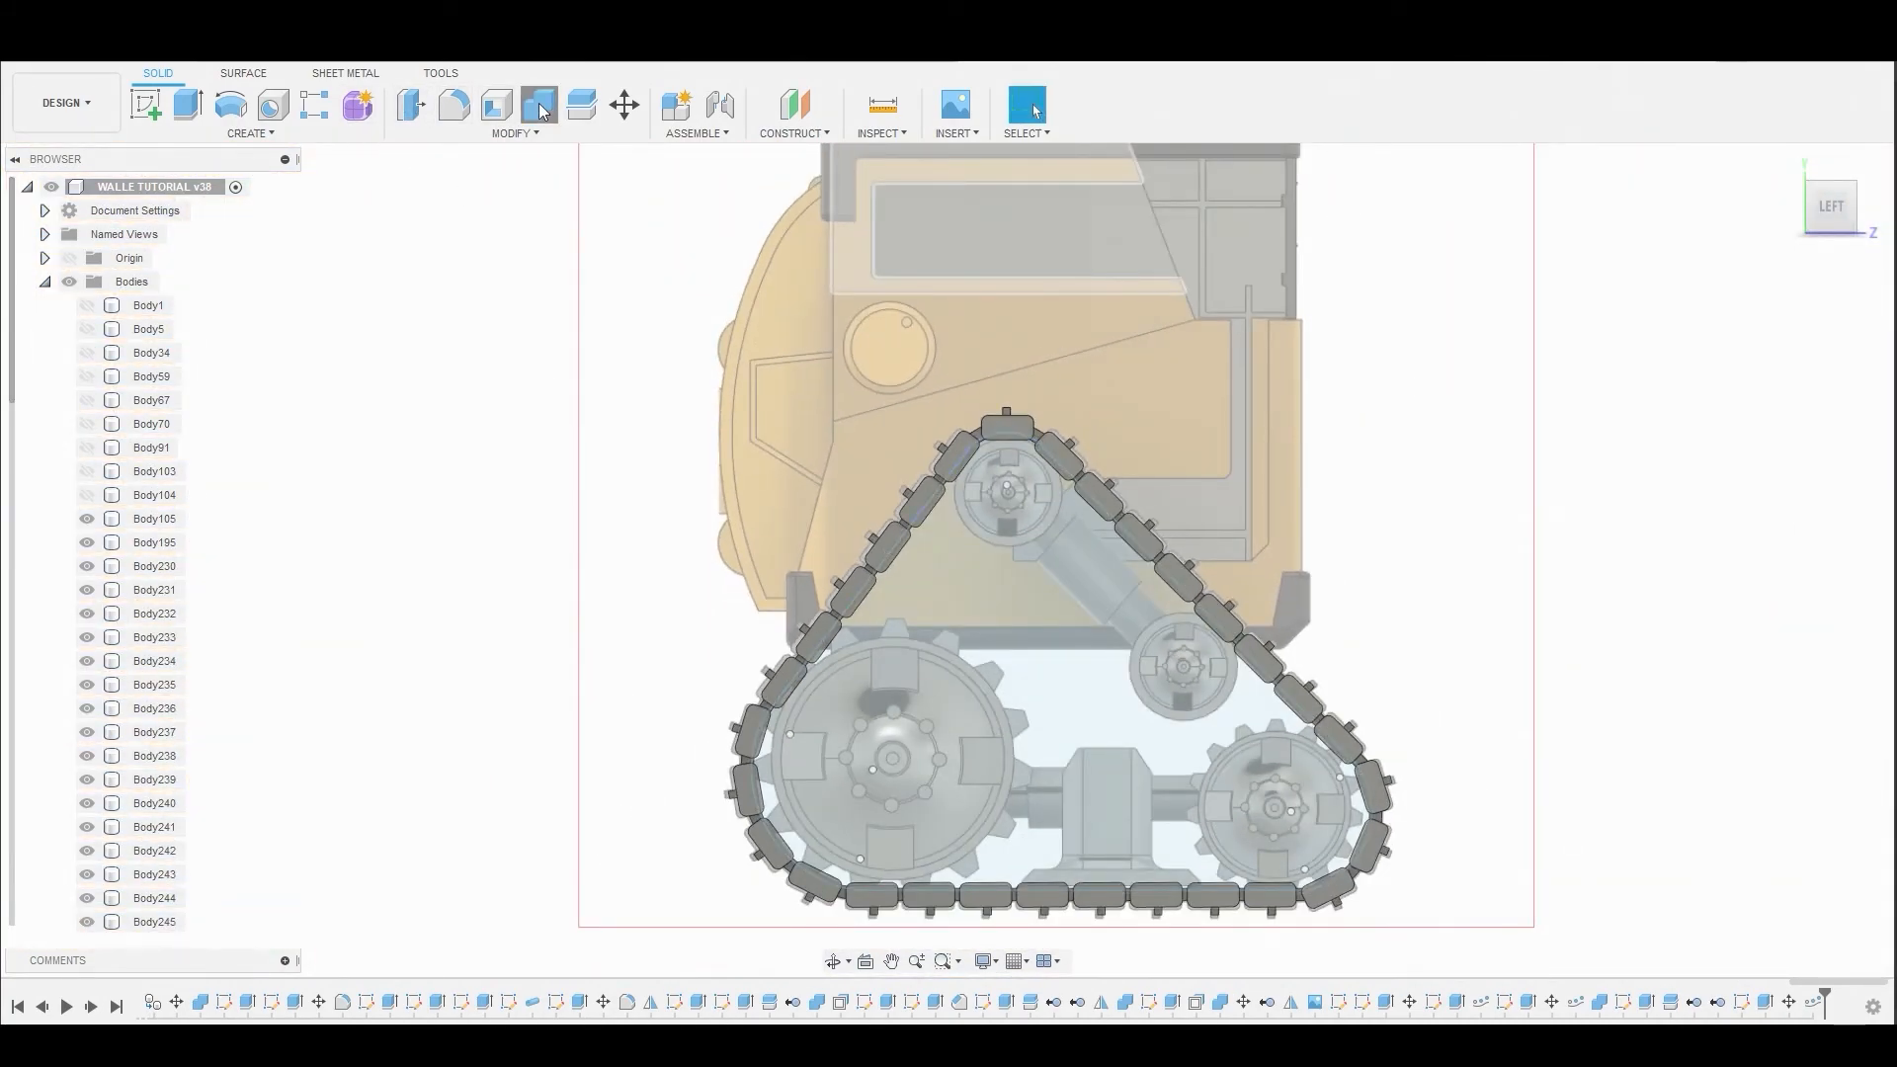
- Join all 30 patterned grooved links into the top link, Body105
left_click(537, 106)
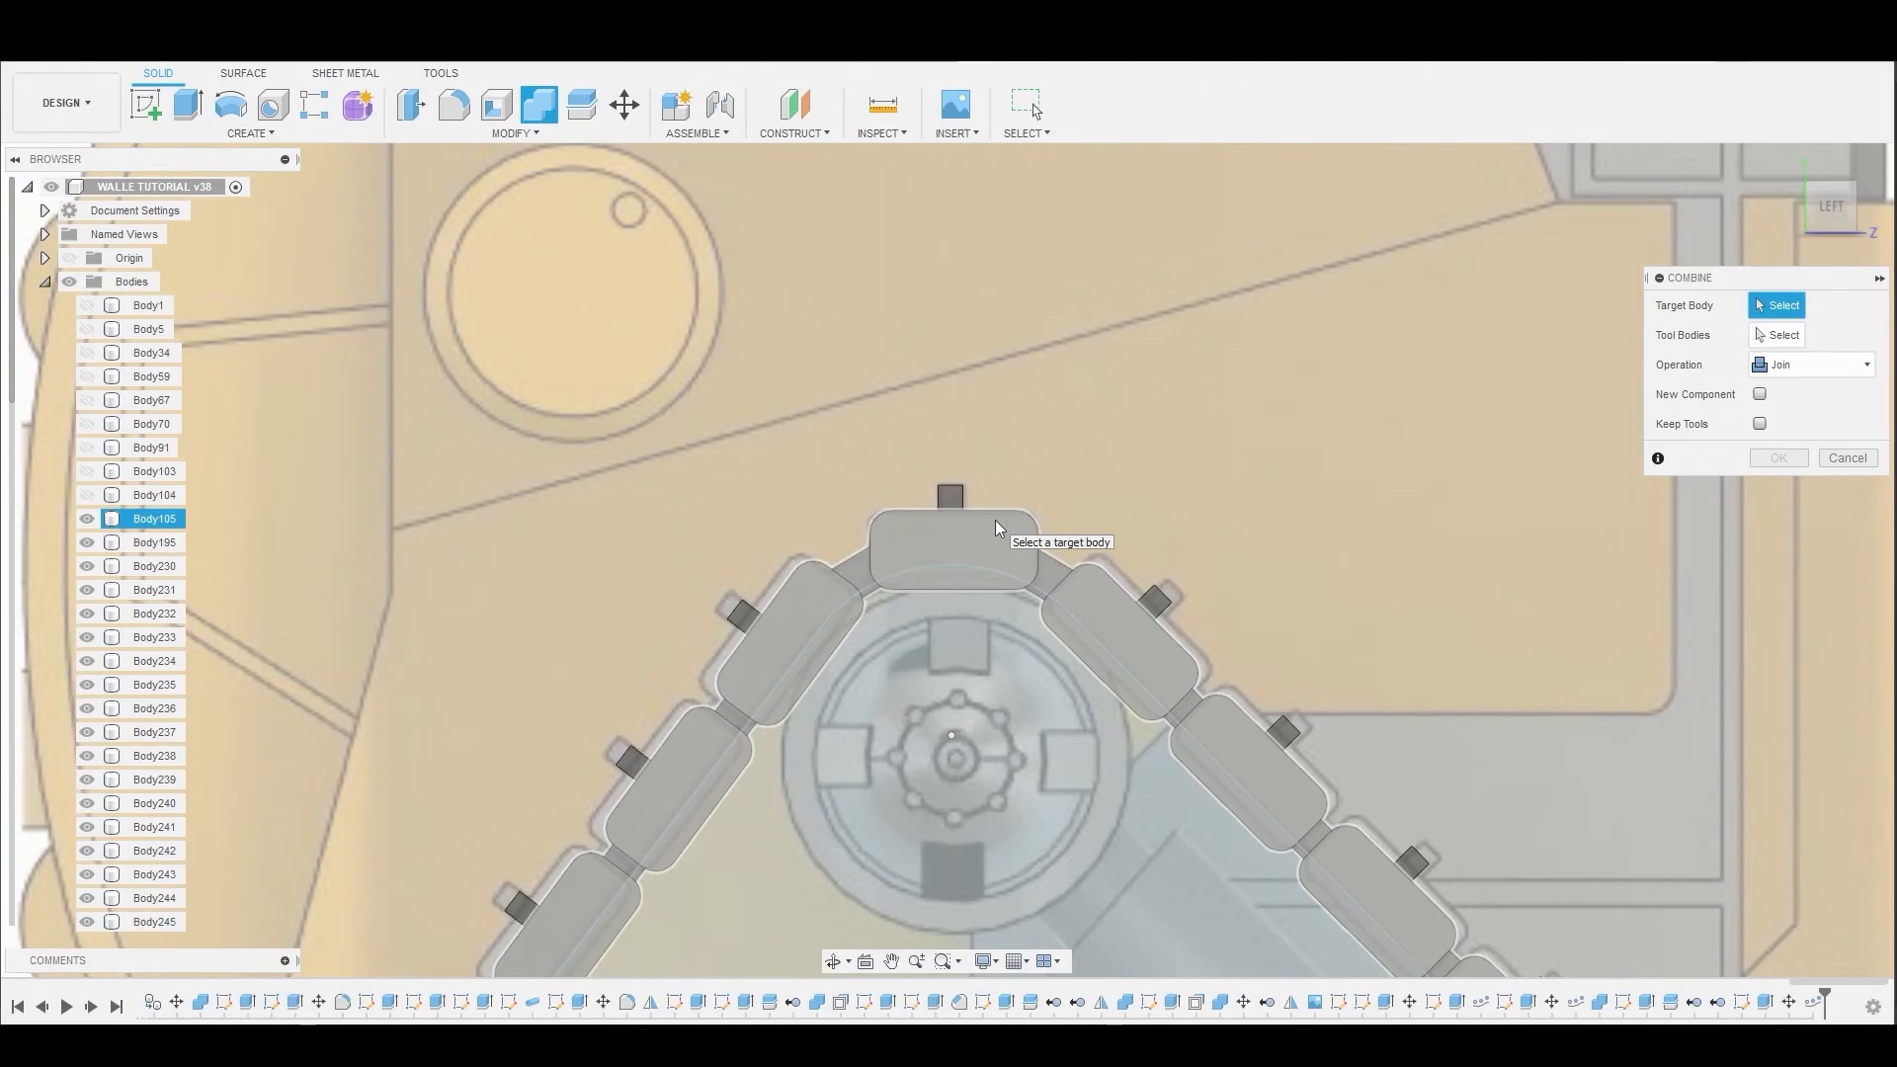
left_click(949, 526)
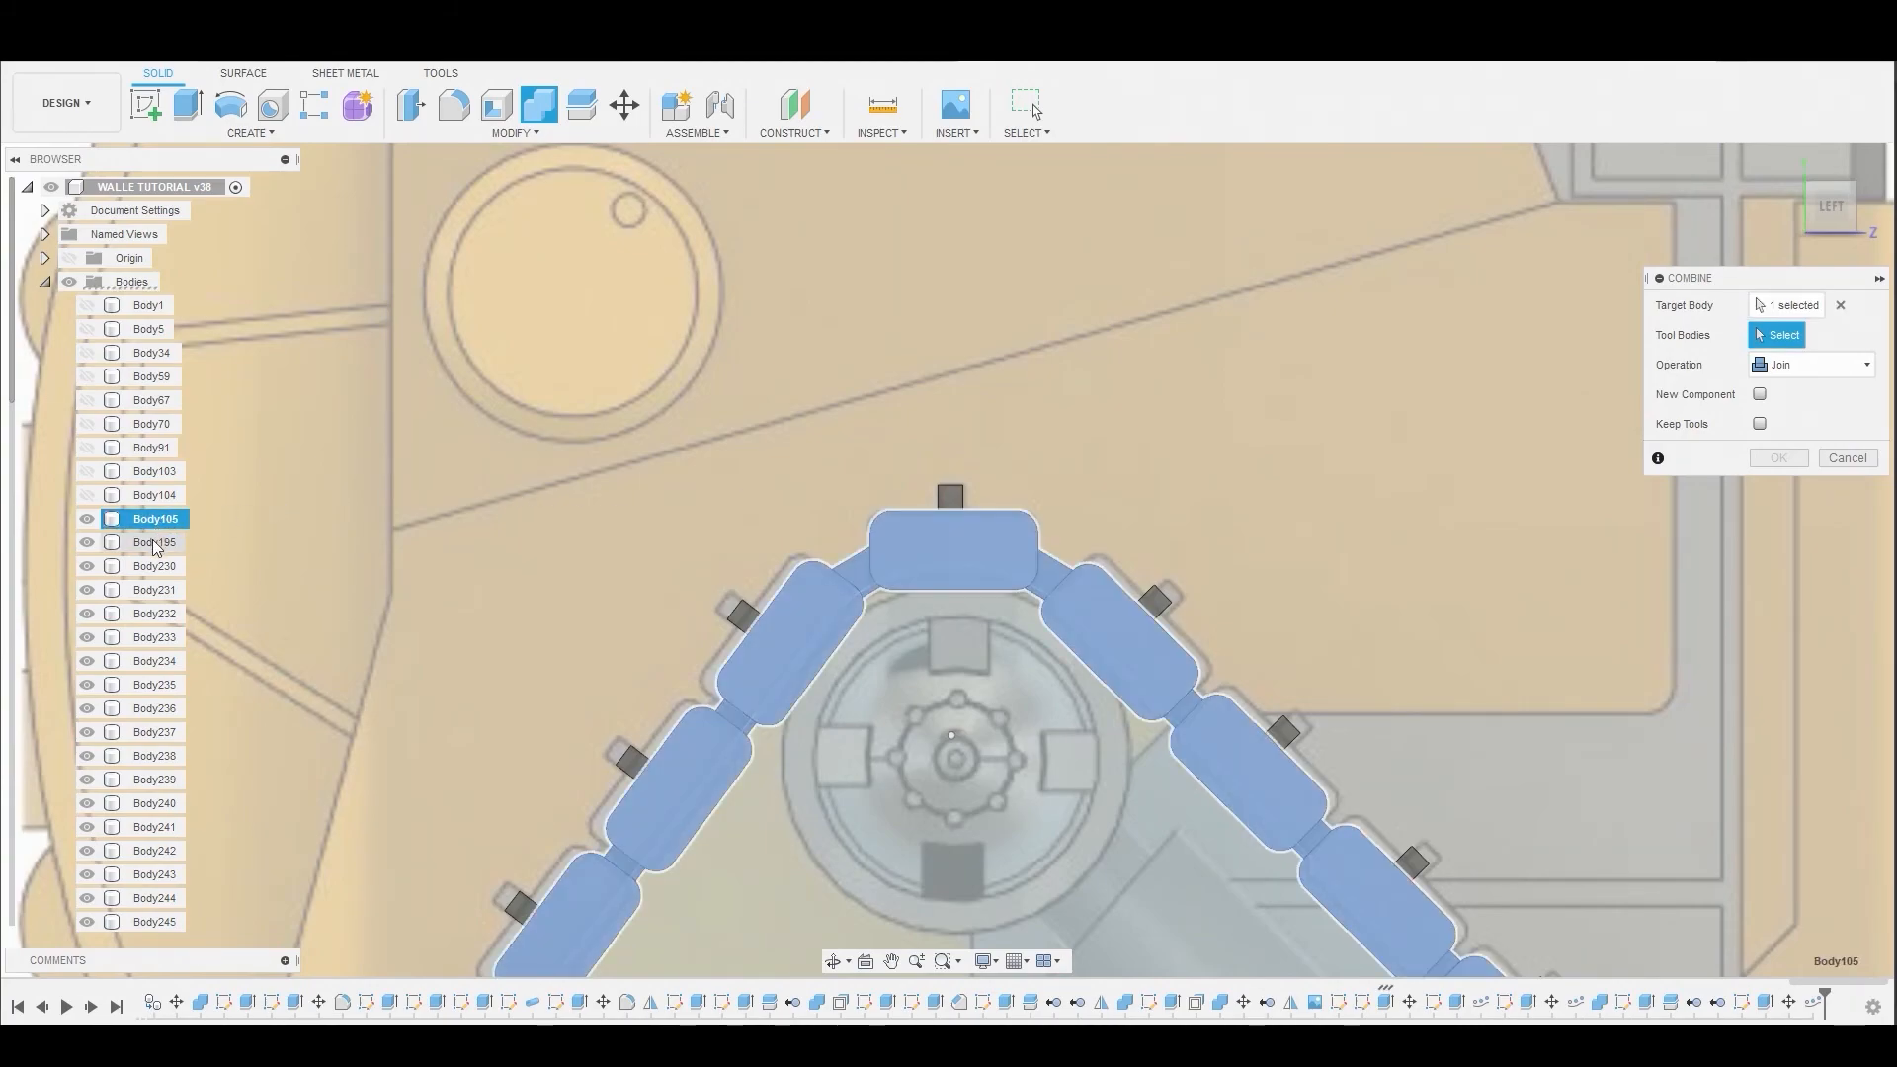
left_click(951, 532)
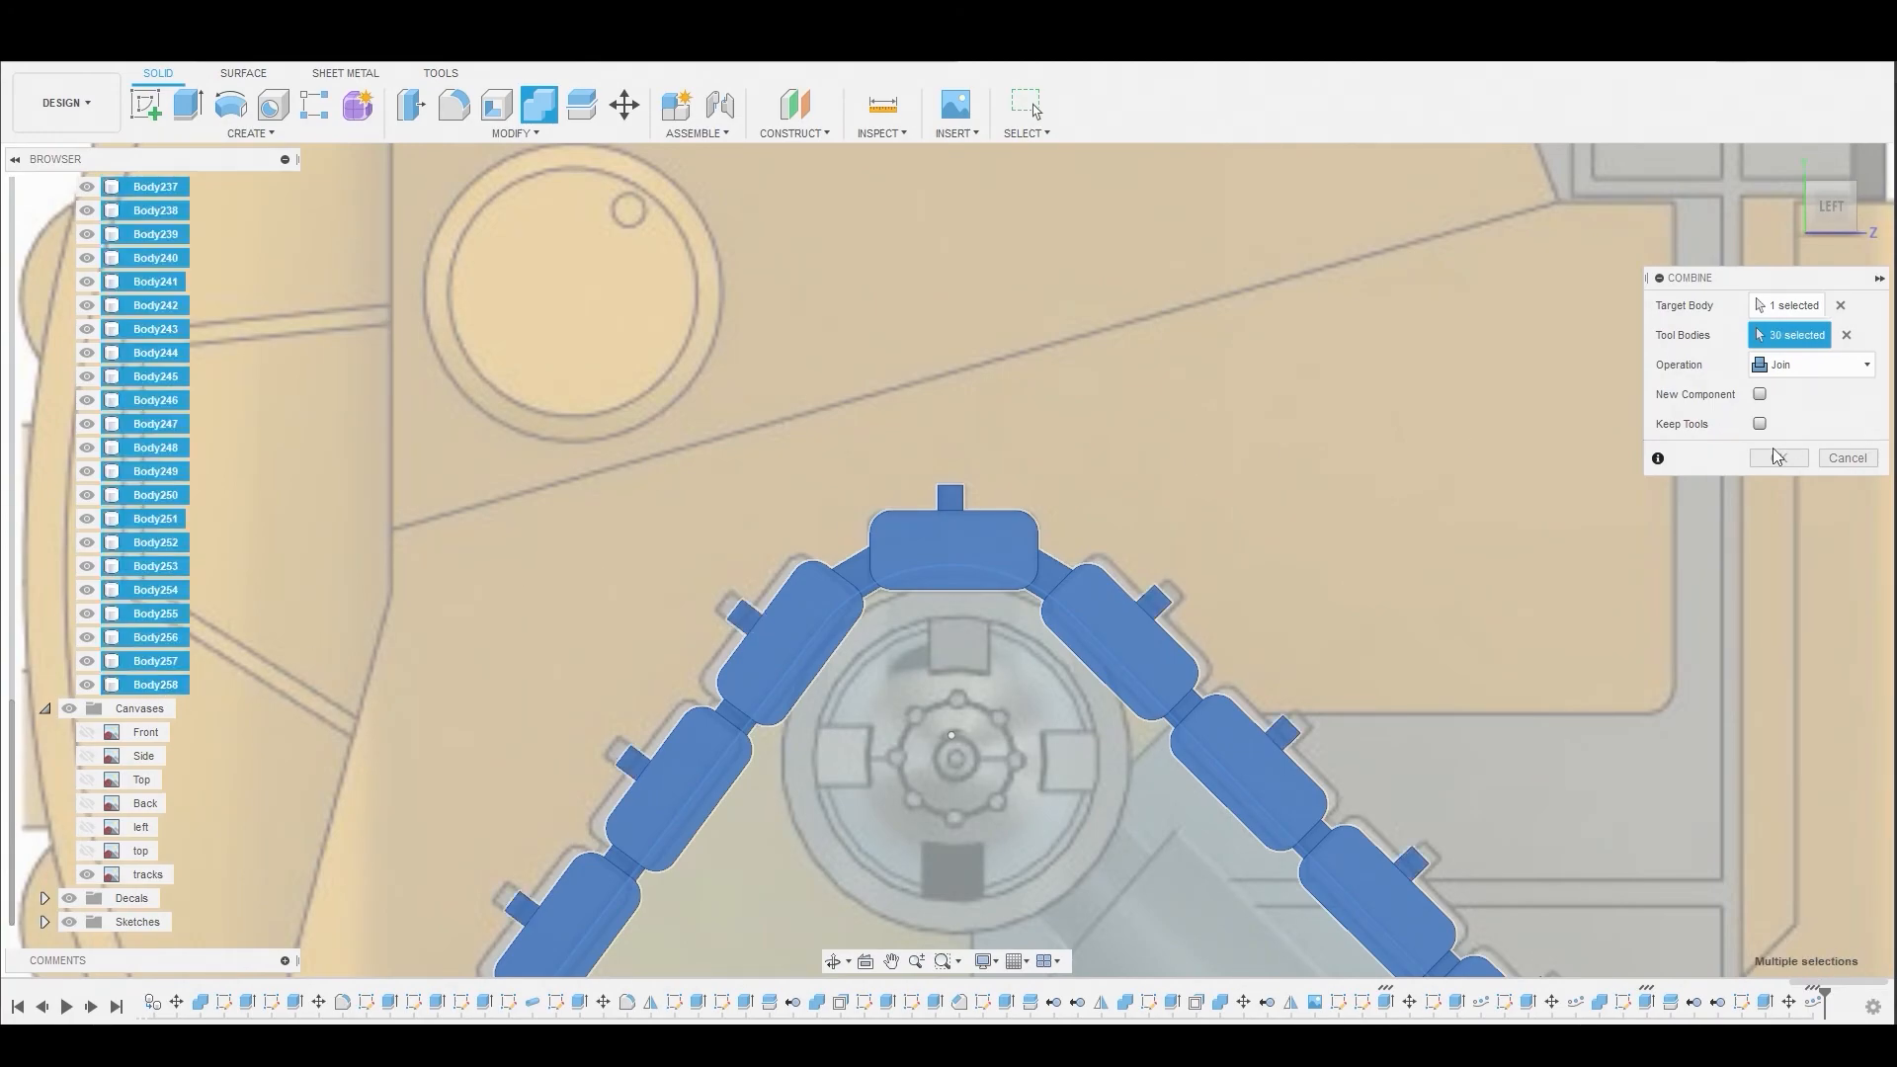
left_click(1777, 458)
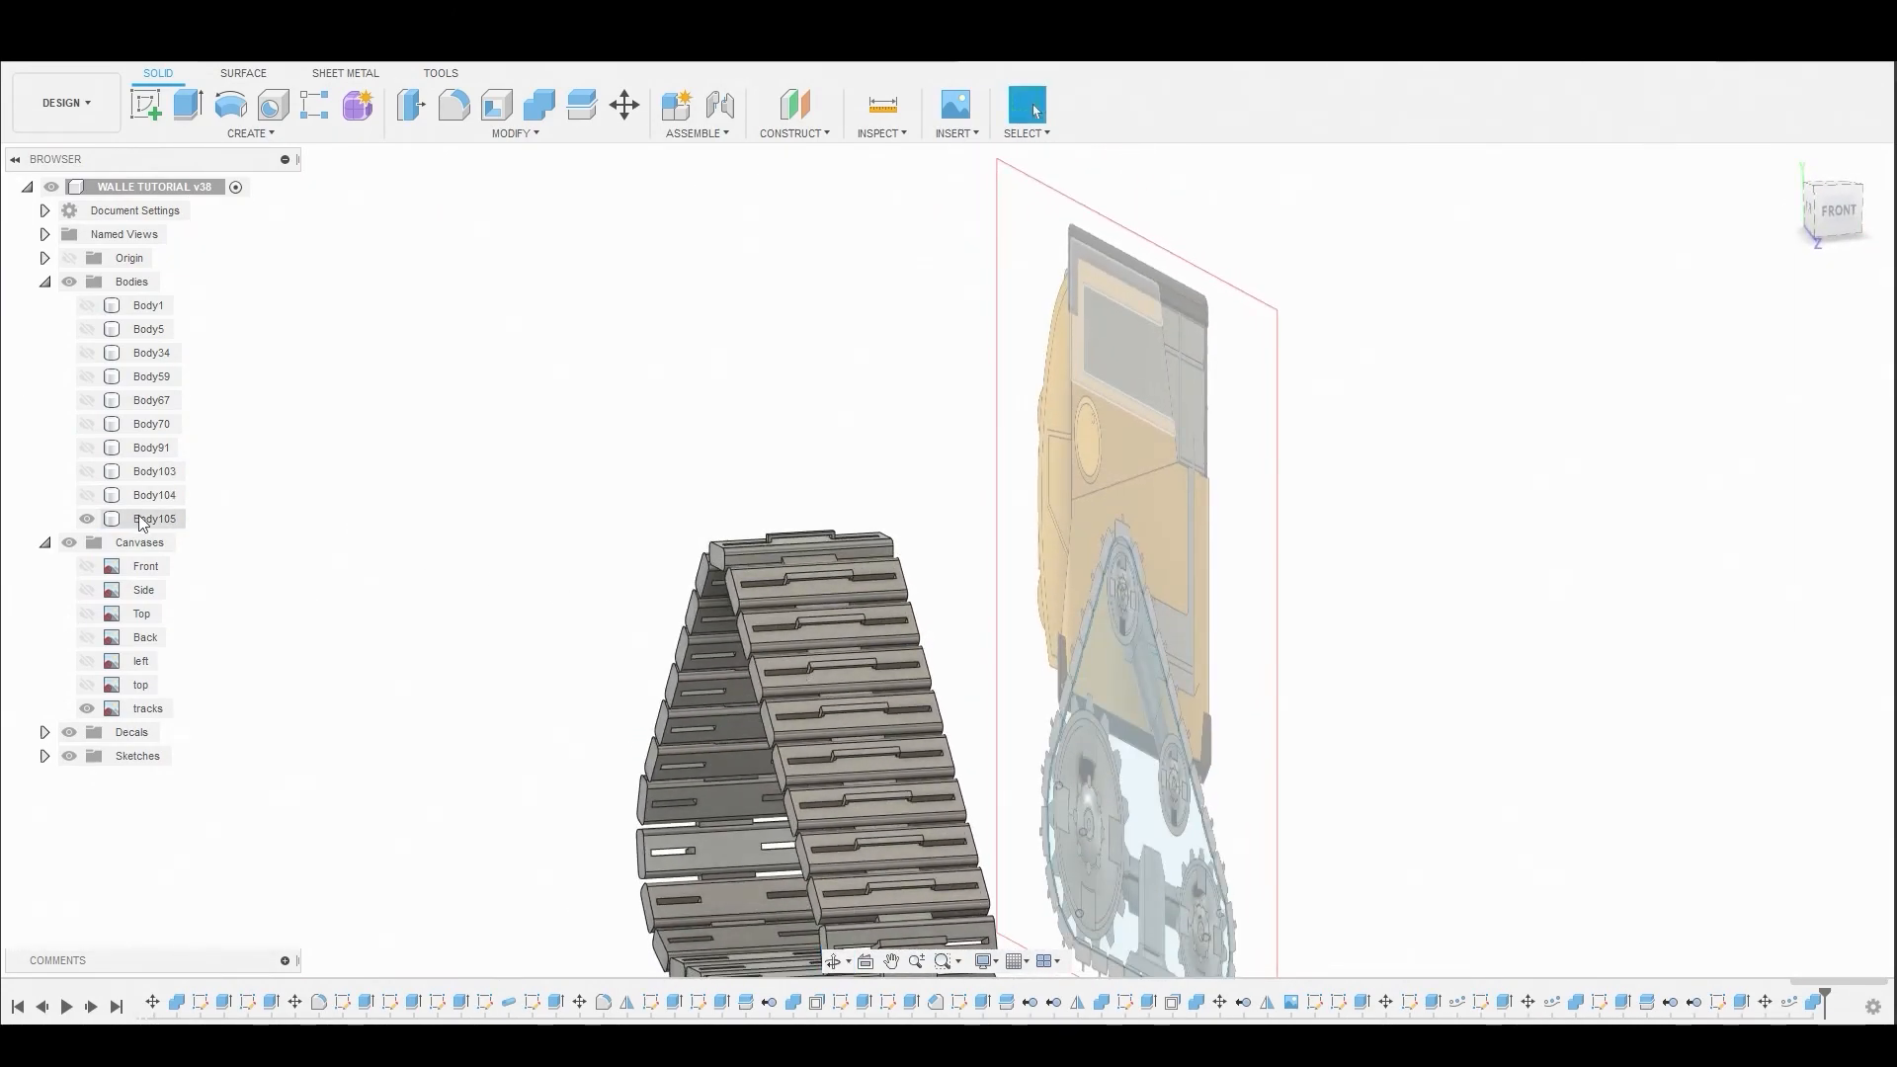
- Unisolate Body105 to show all WALL-E bodies, then mirror the track into Body259
right_click(155, 518)
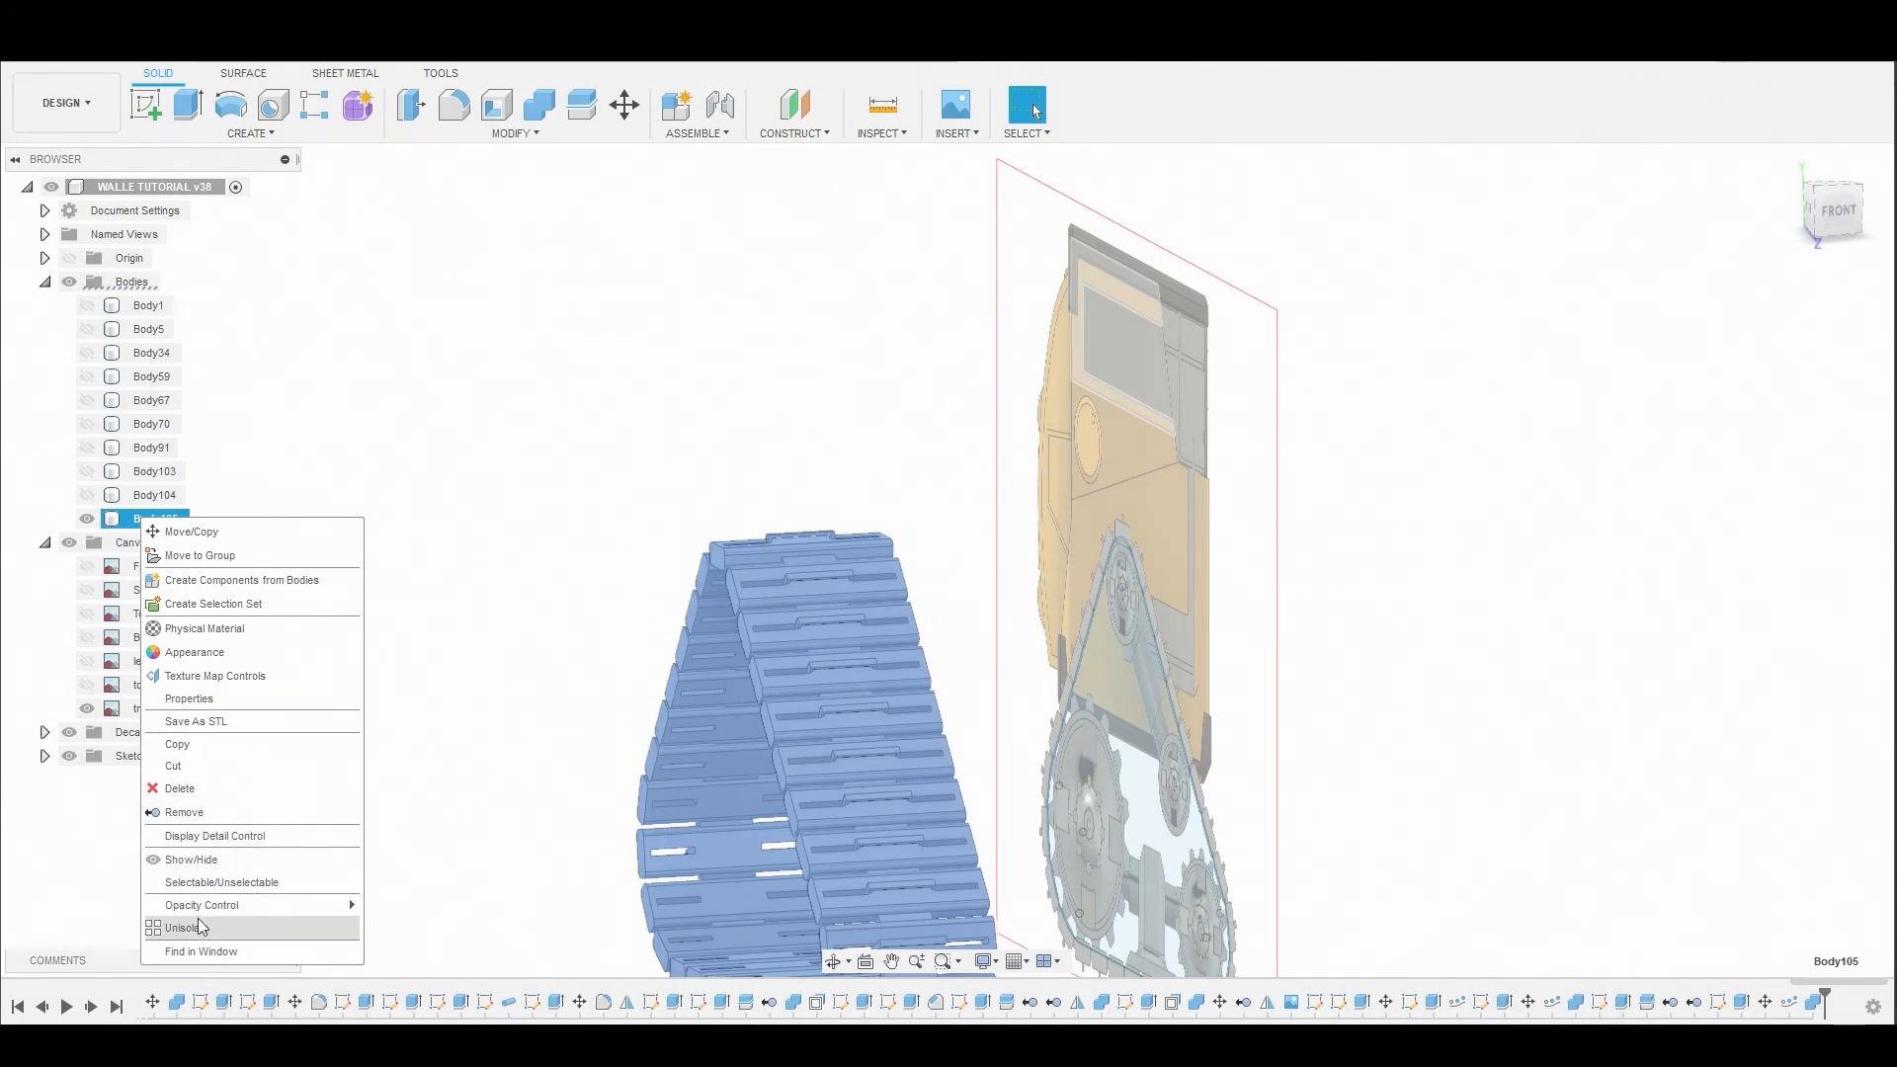
left_click(182, 927)
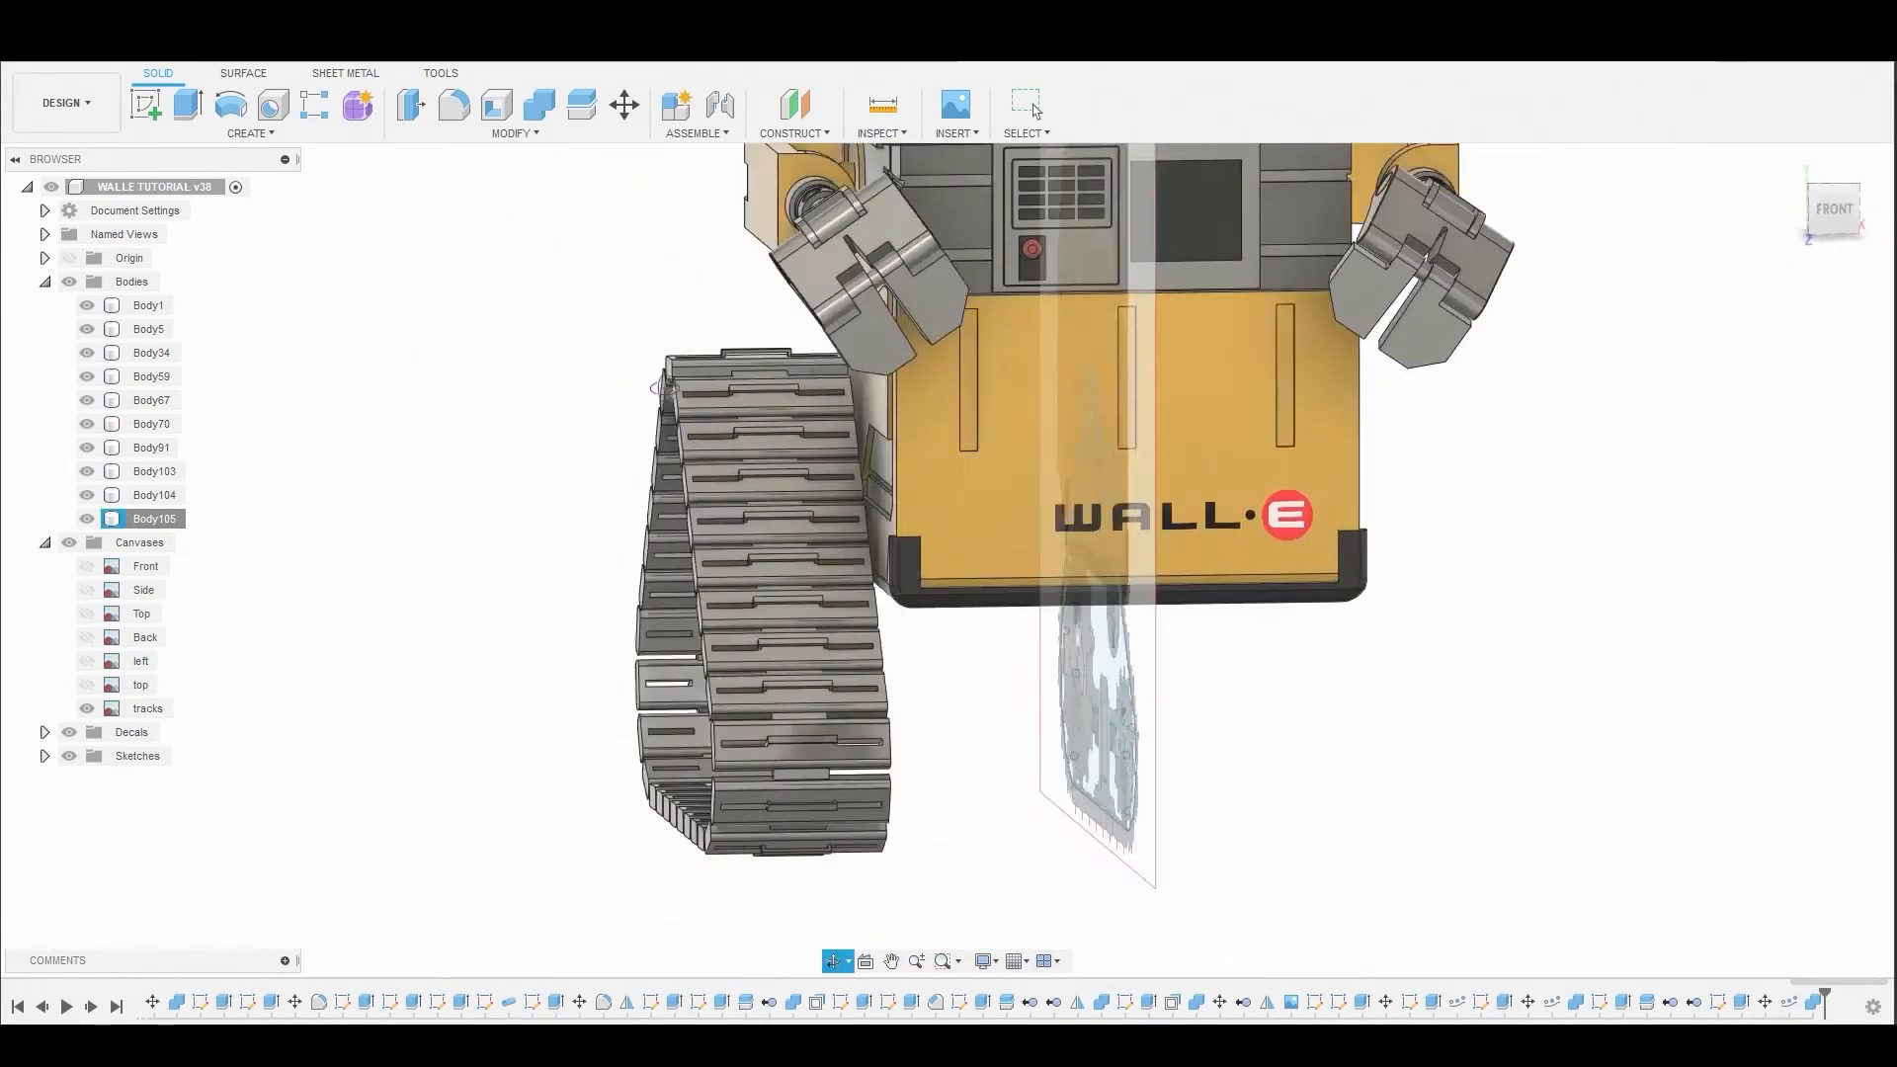
left_click(248, 133)
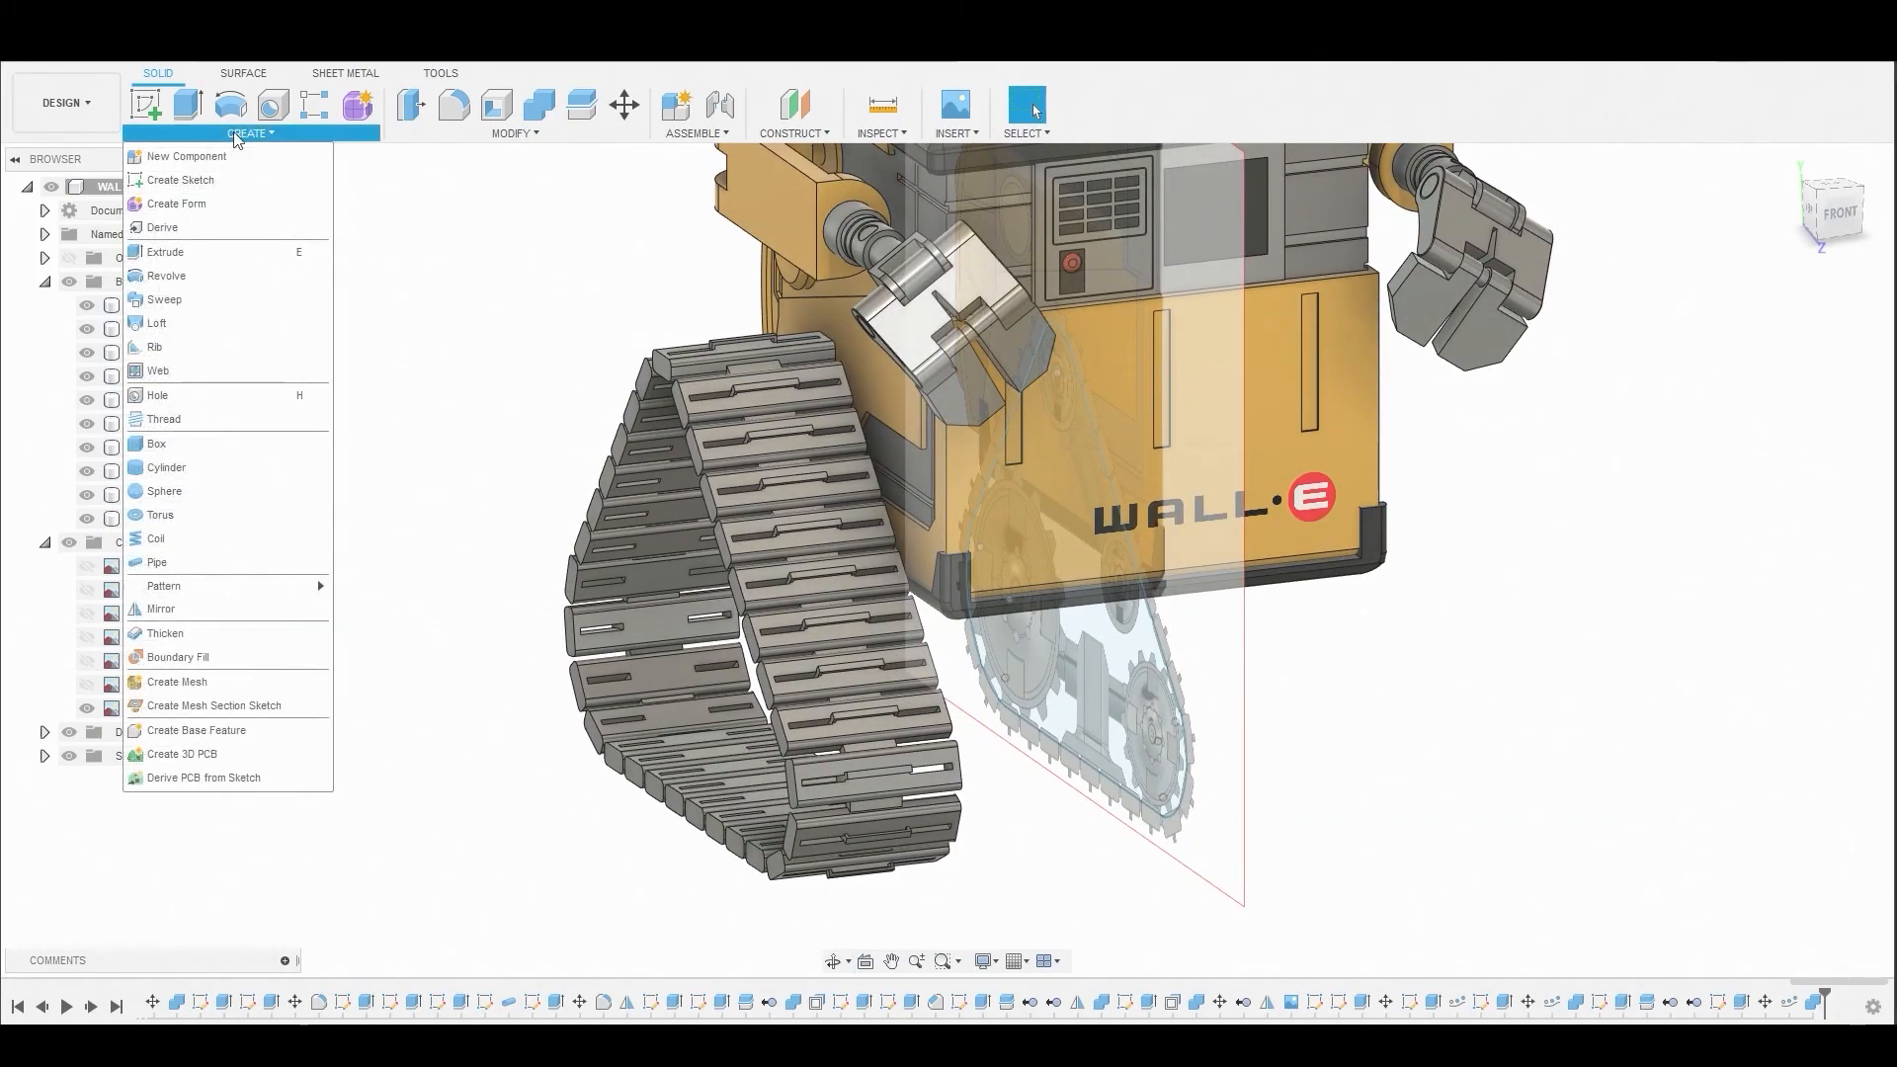
left_click(158, 608)
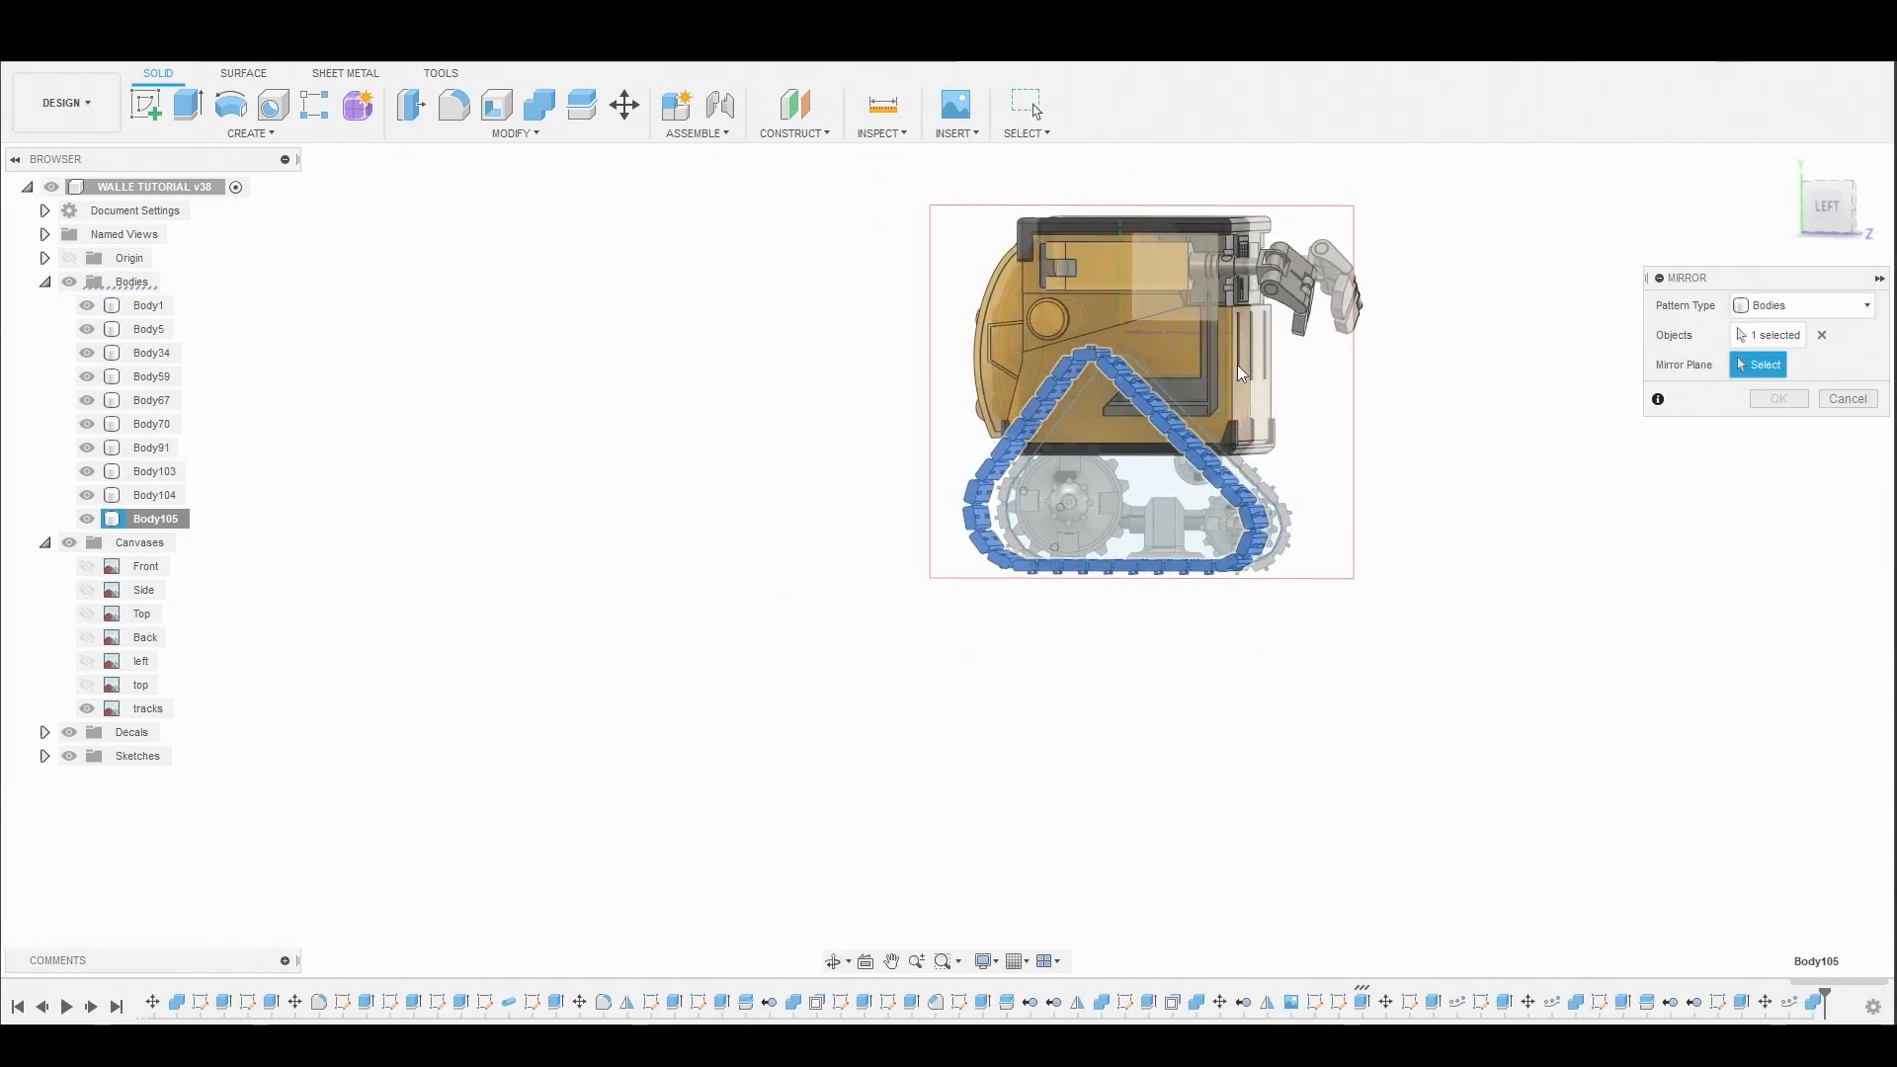
left_click(1776, 398)
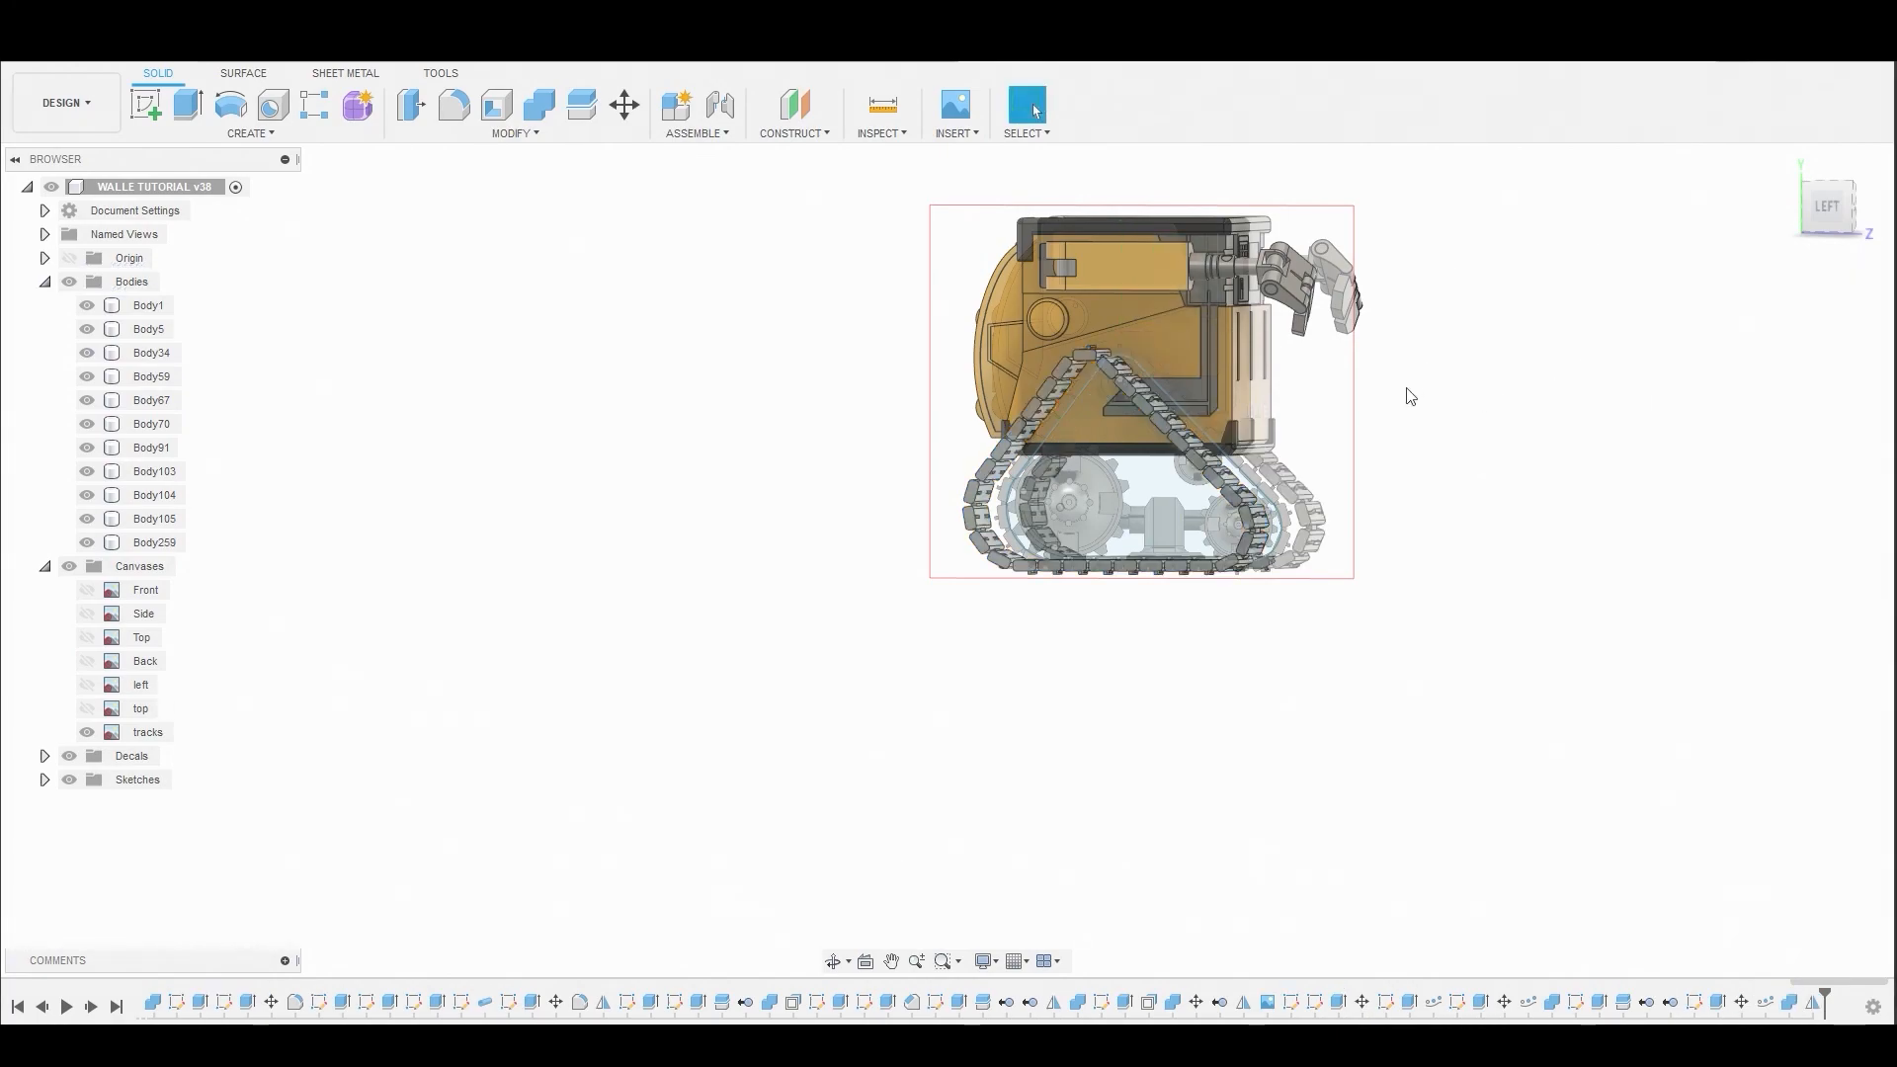